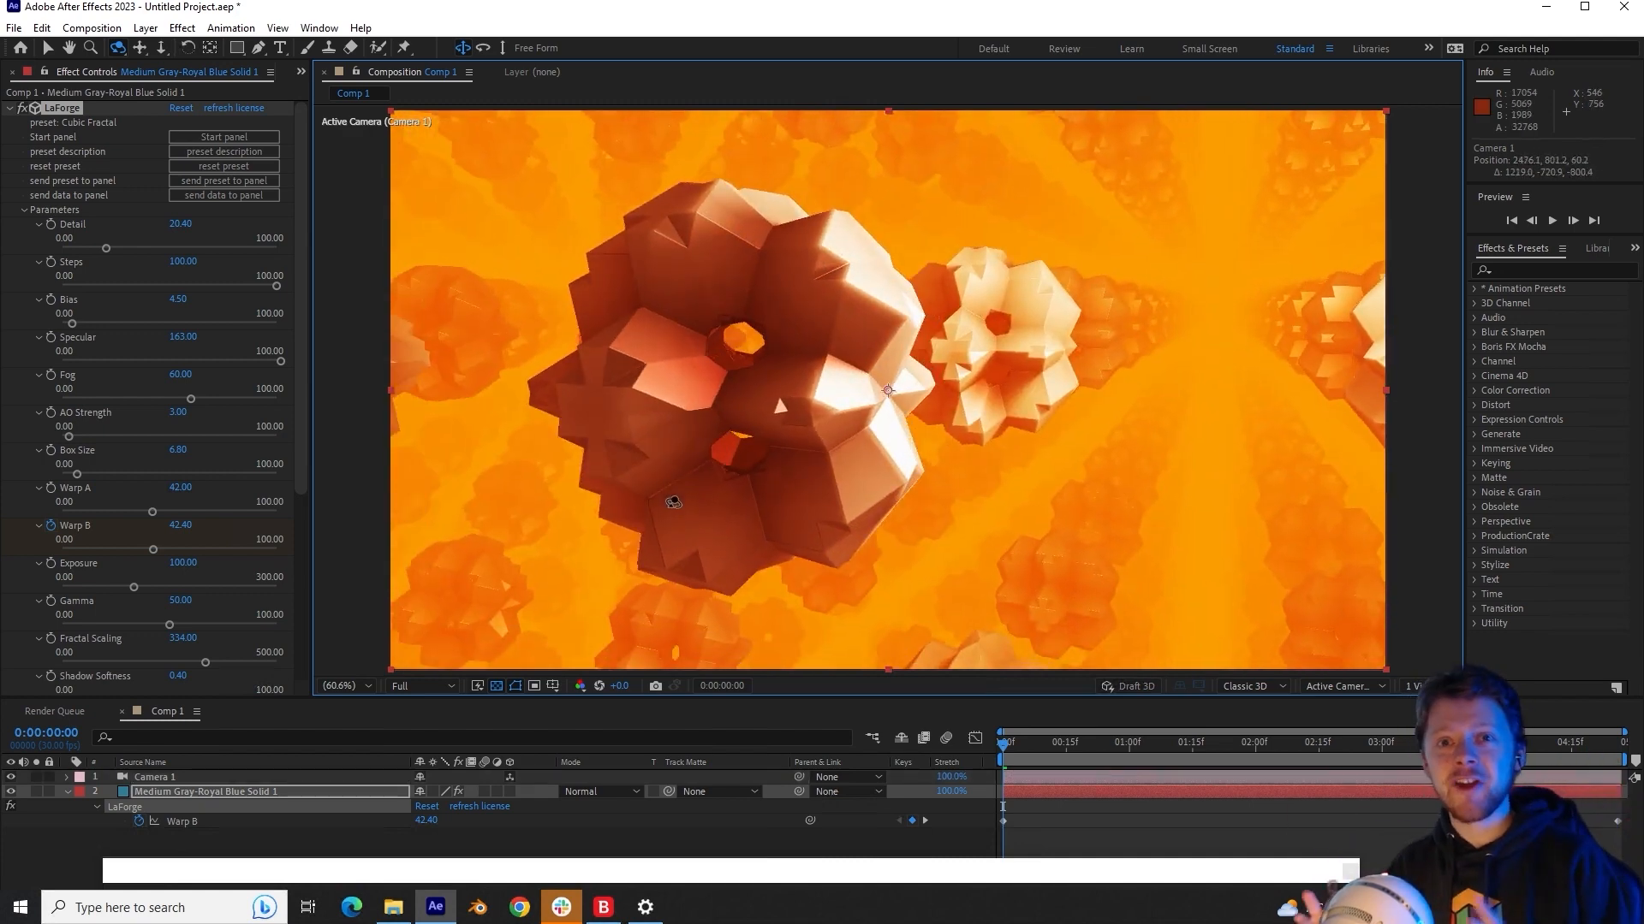
{"action": "mouse_move", "coordinate": [769, 441]}
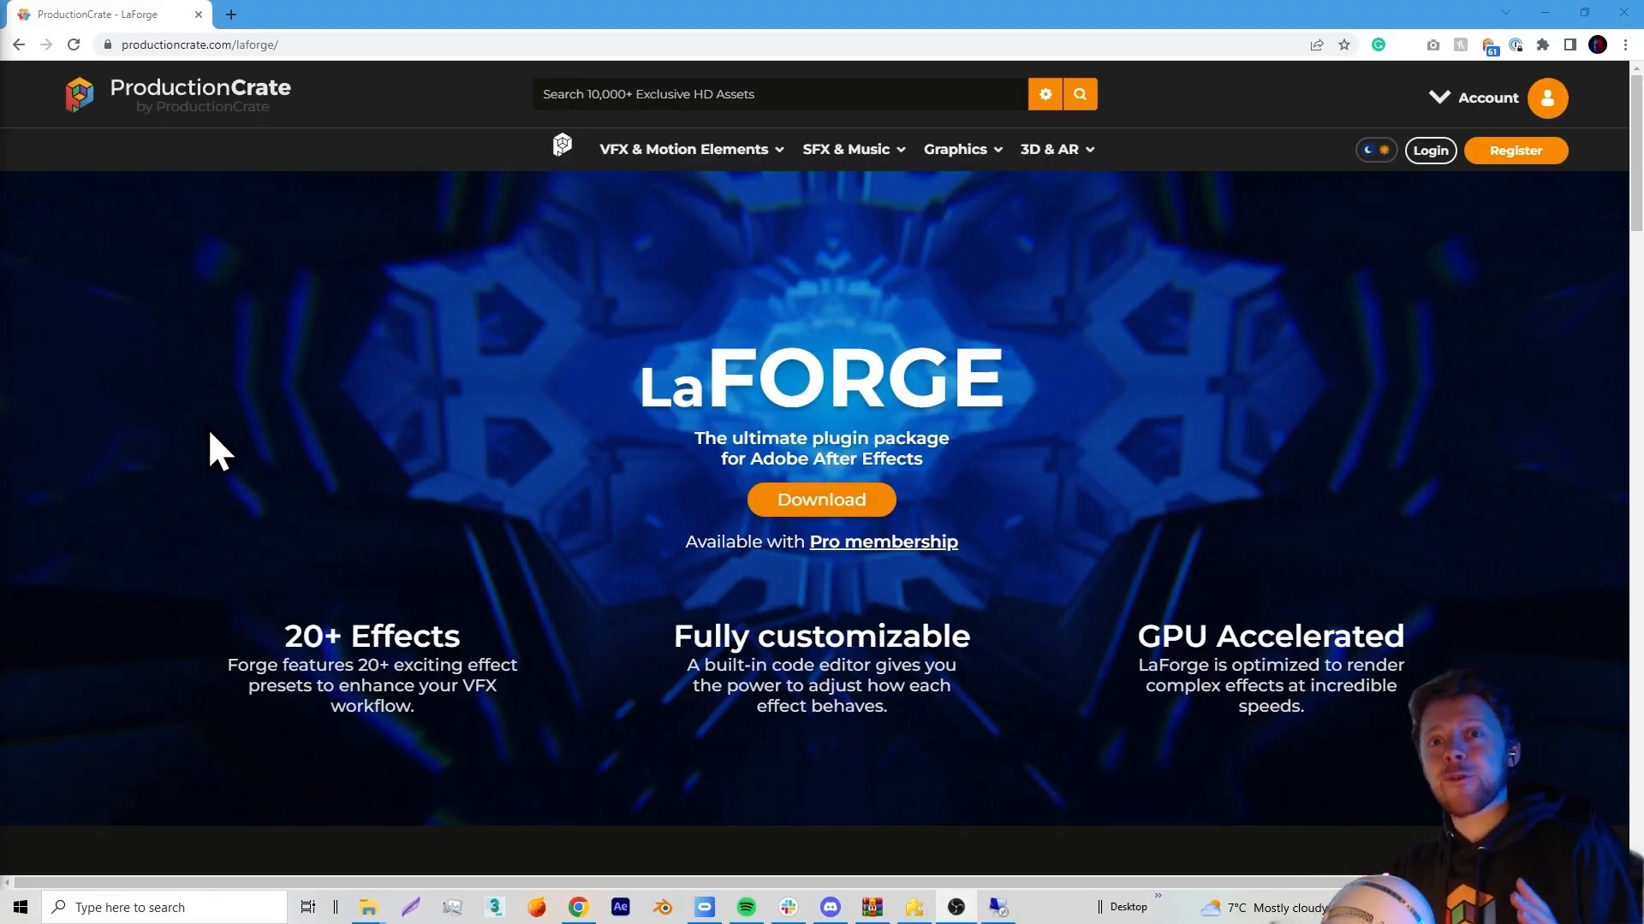
Step: Scroll the LaForge page down to the grid of included effects
{"action": "scroll", "scroll_direction": "down", "scroll_amount": 3}
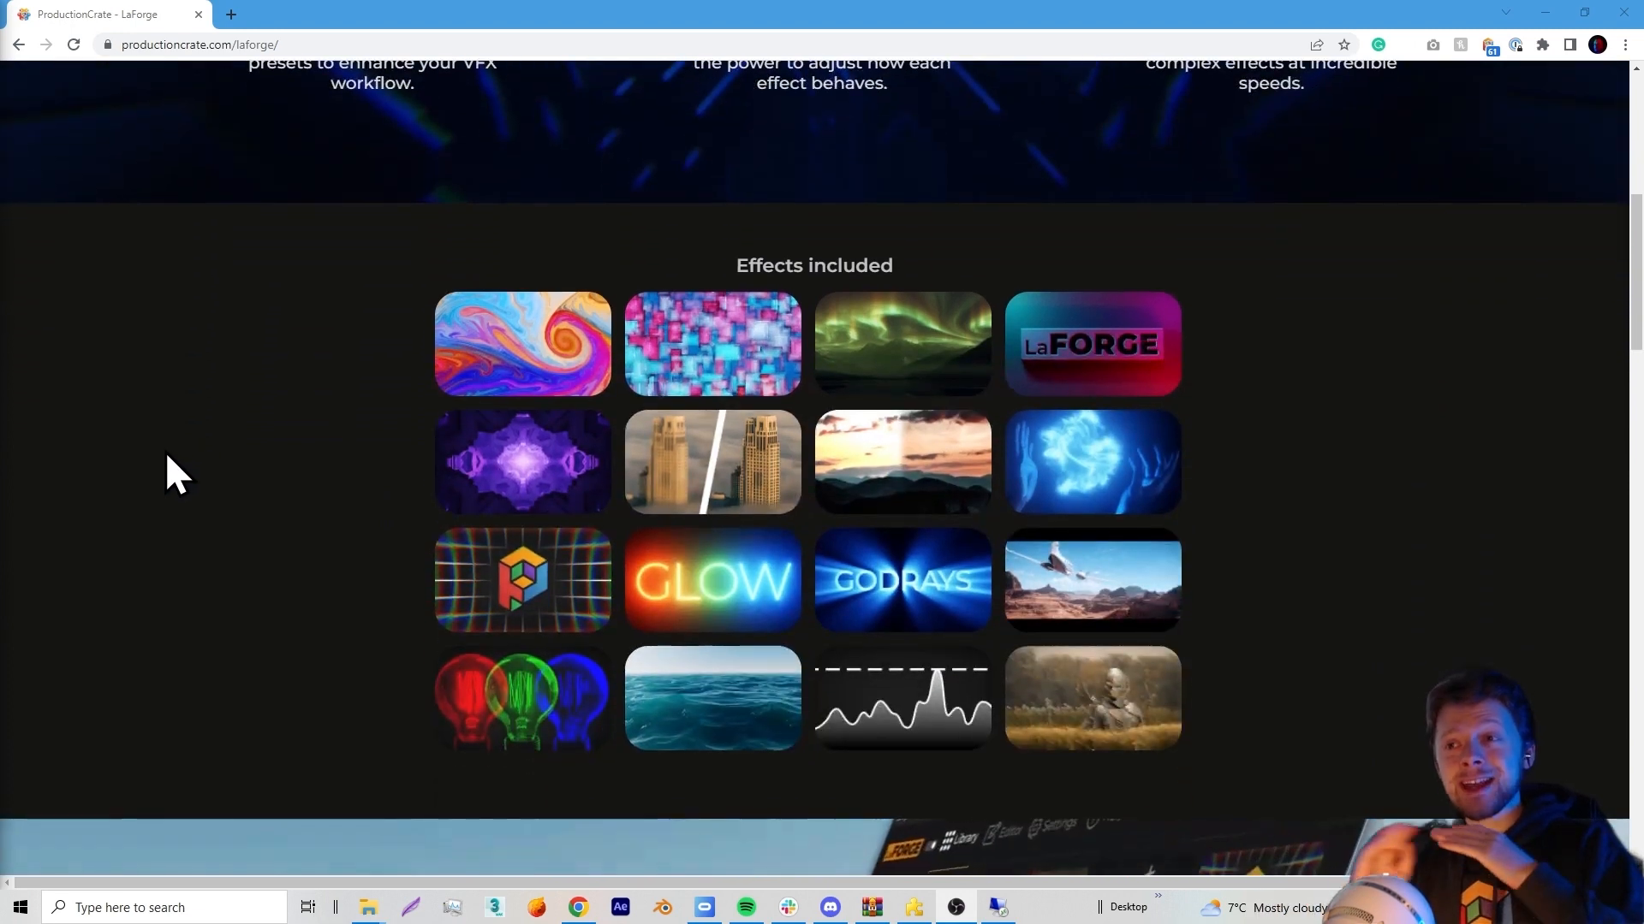
{"action": "mouse_move", "coordinate": [672, 351]}
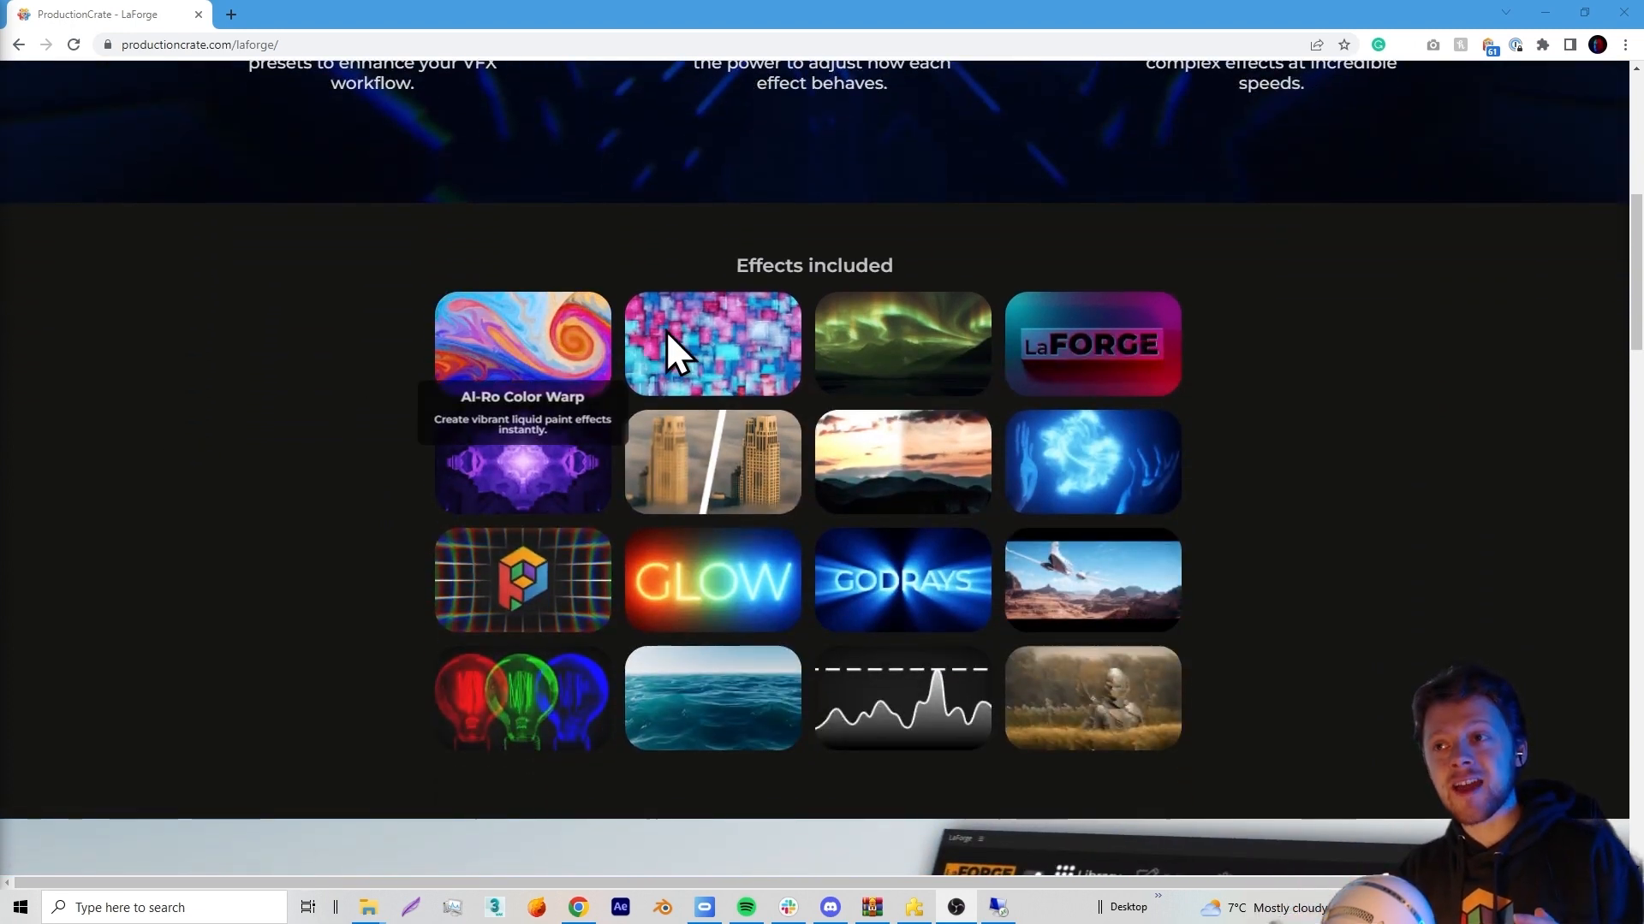
{"action": "mouse_move", "coordinate": [487, 346]}
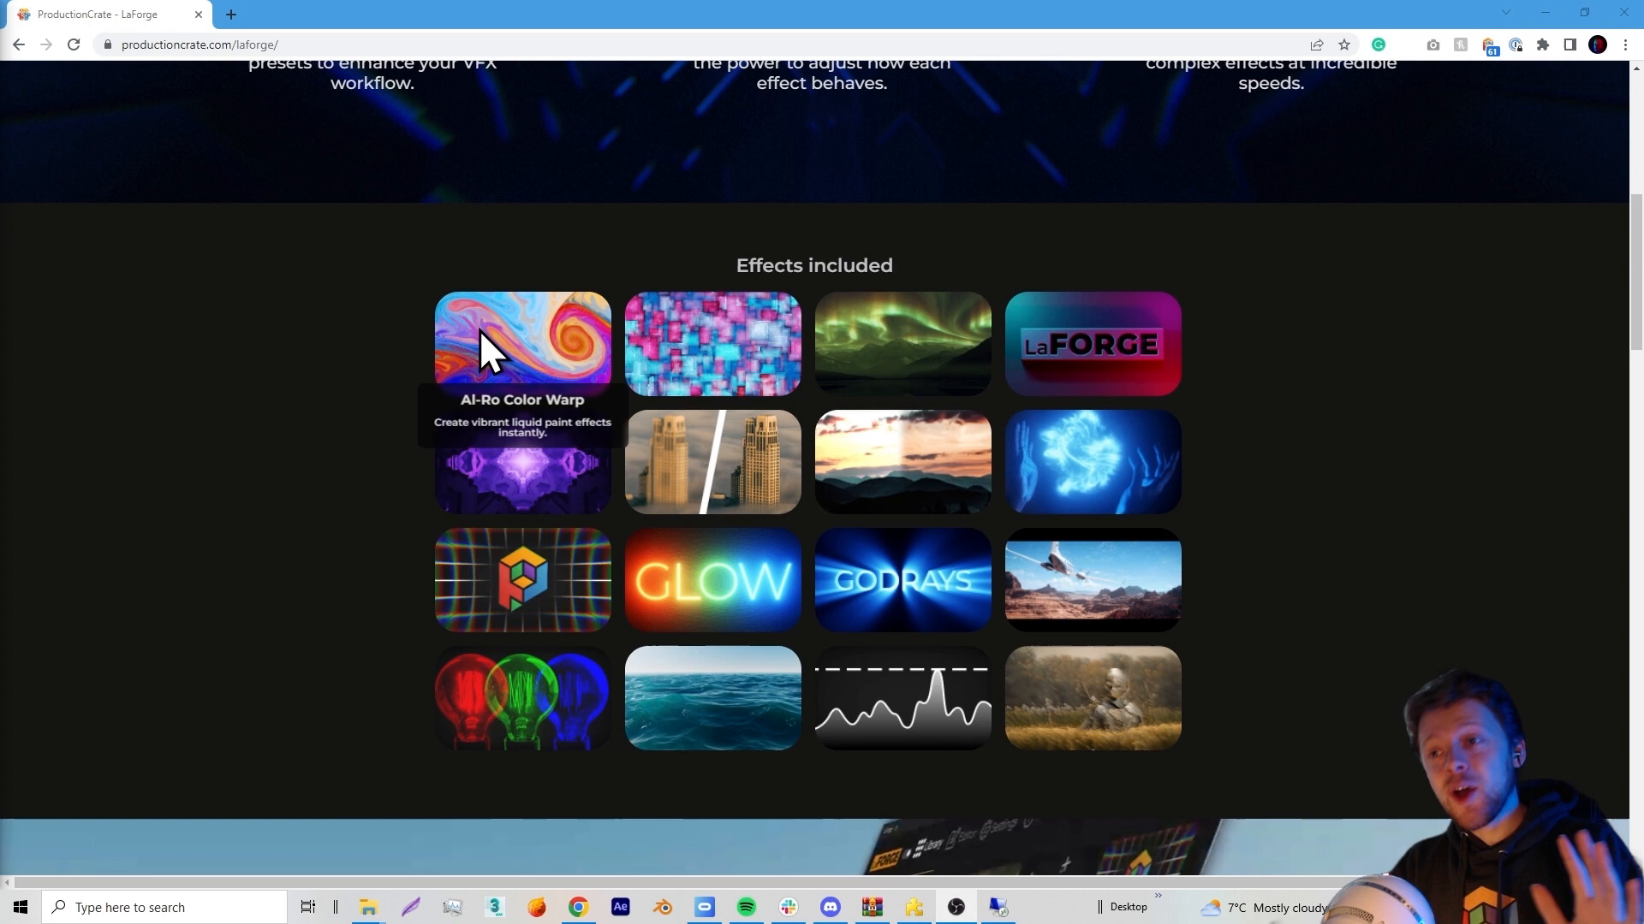
{"action": "mouse_move", "coordinate": [901, 367]}
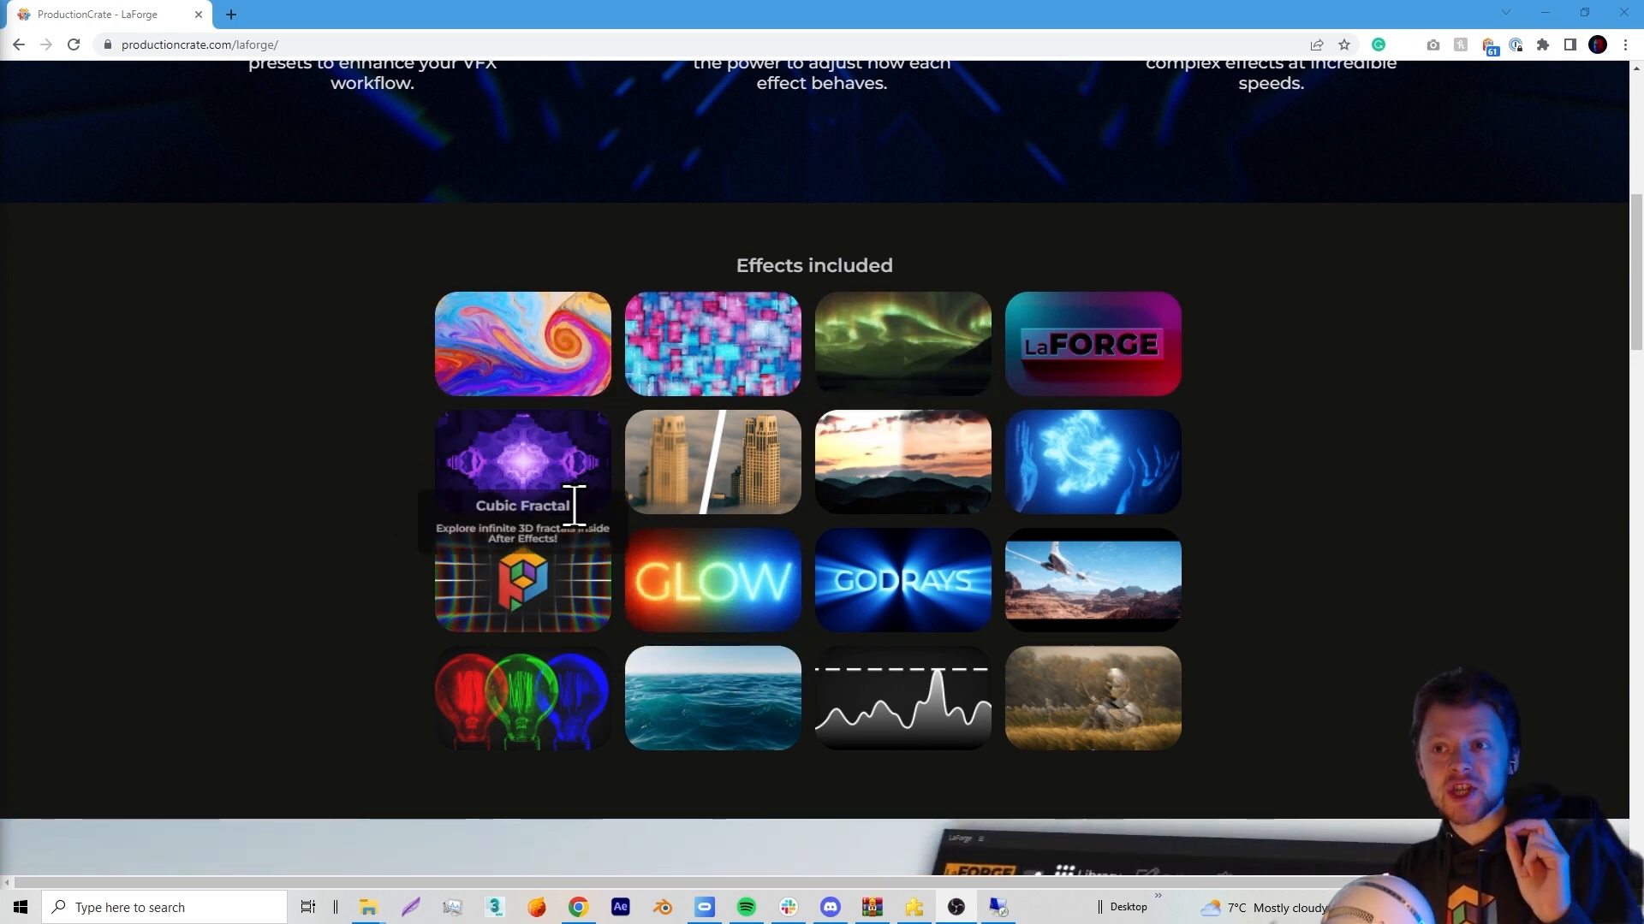
{"action": "mouse_move", "coordinate": [545, 477]}
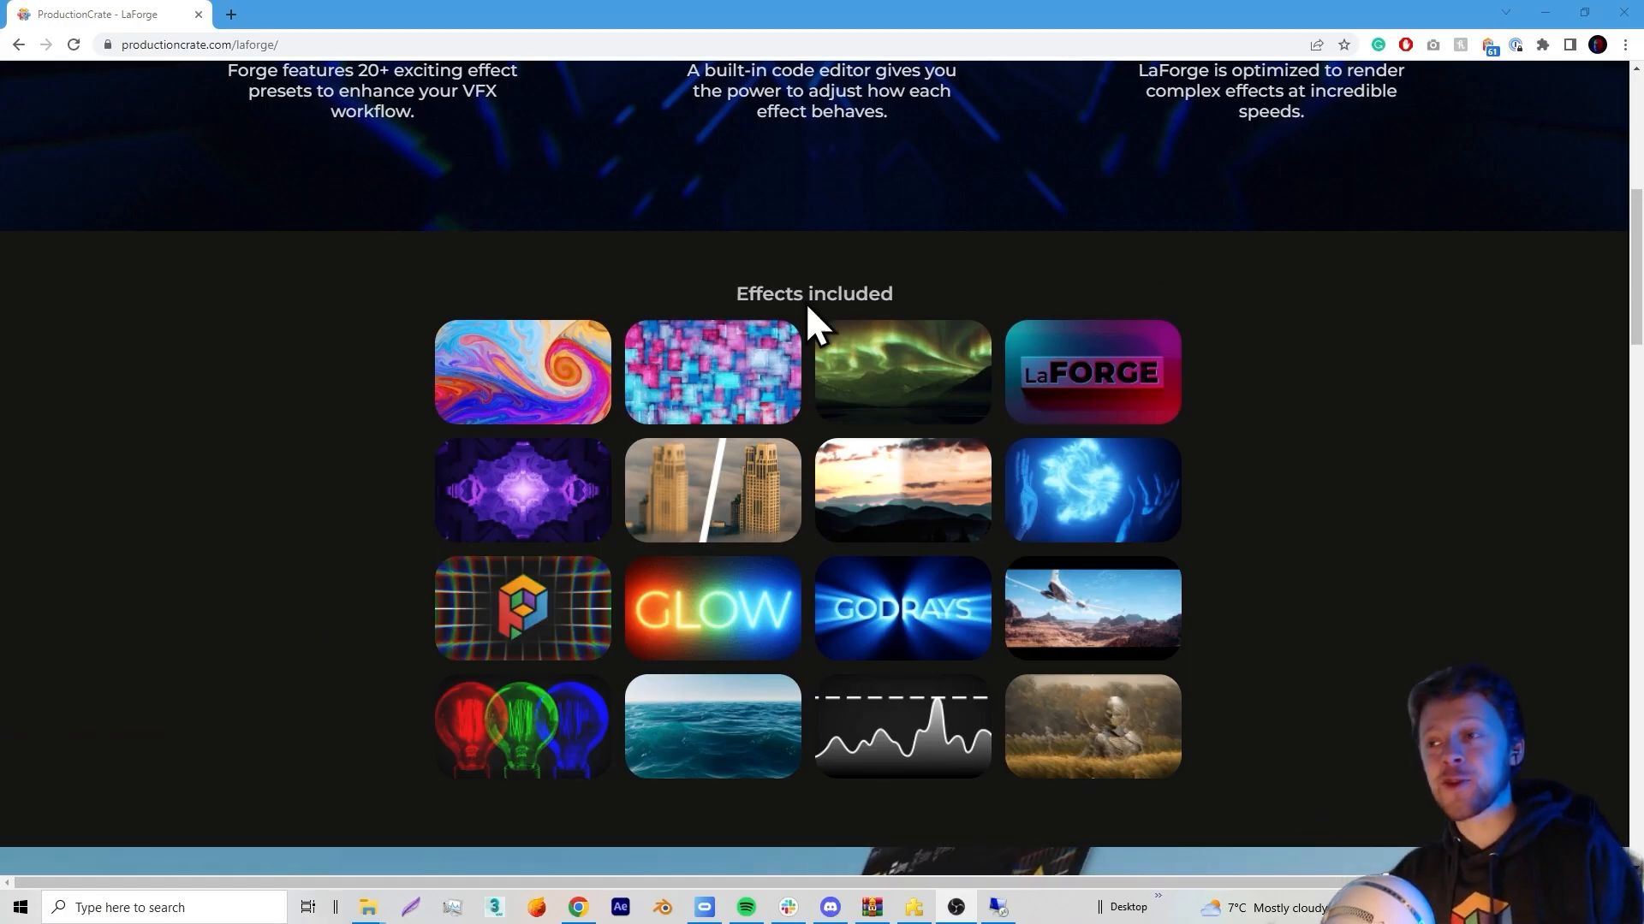
{"action": "mouse_move", "coordinate": [345, 519]}
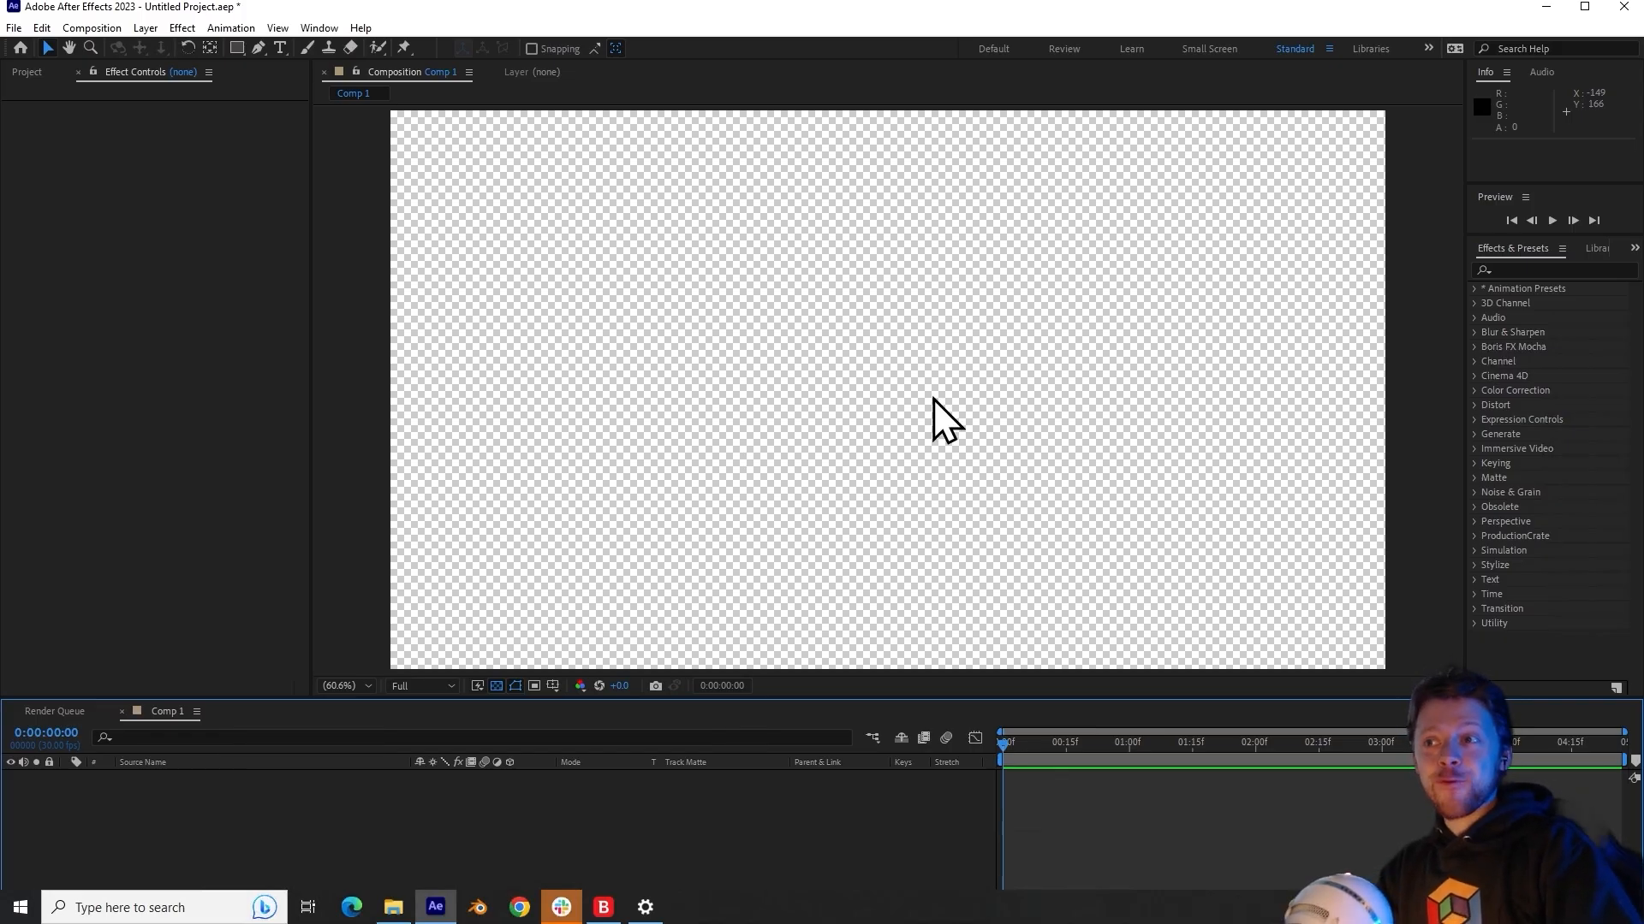
Step: Create a new solid, add LaForge to it, and apply the Cubic Fractal preset
{"action": "left_click", "coordinate": [439, 66]}
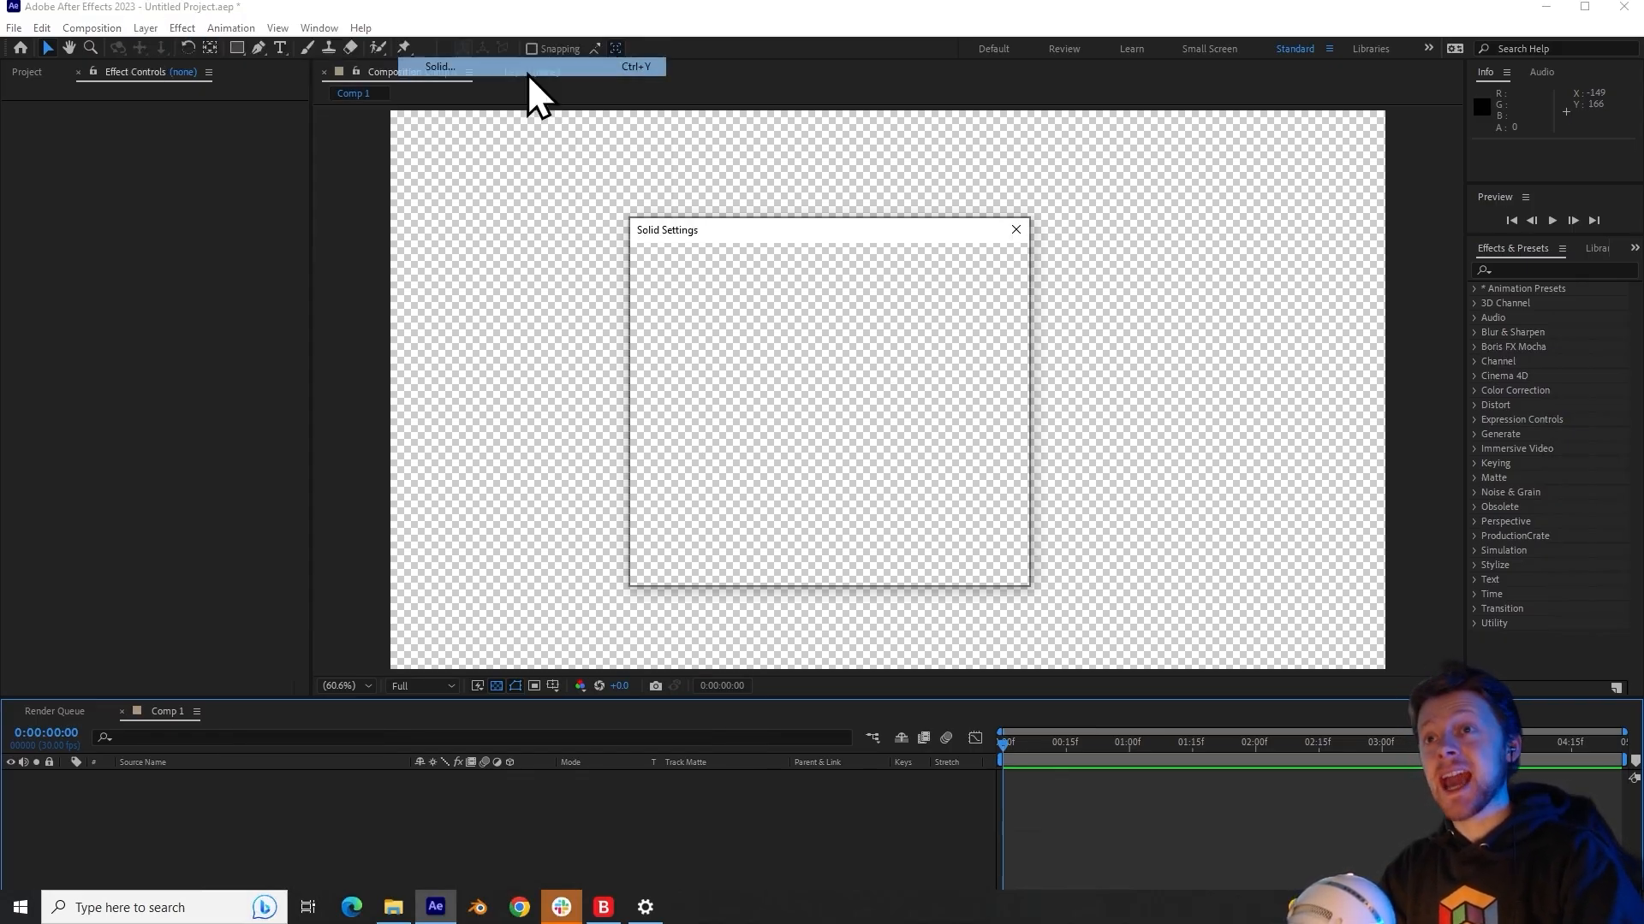
{"action": "left_click", "coordinate": [181, 28]}
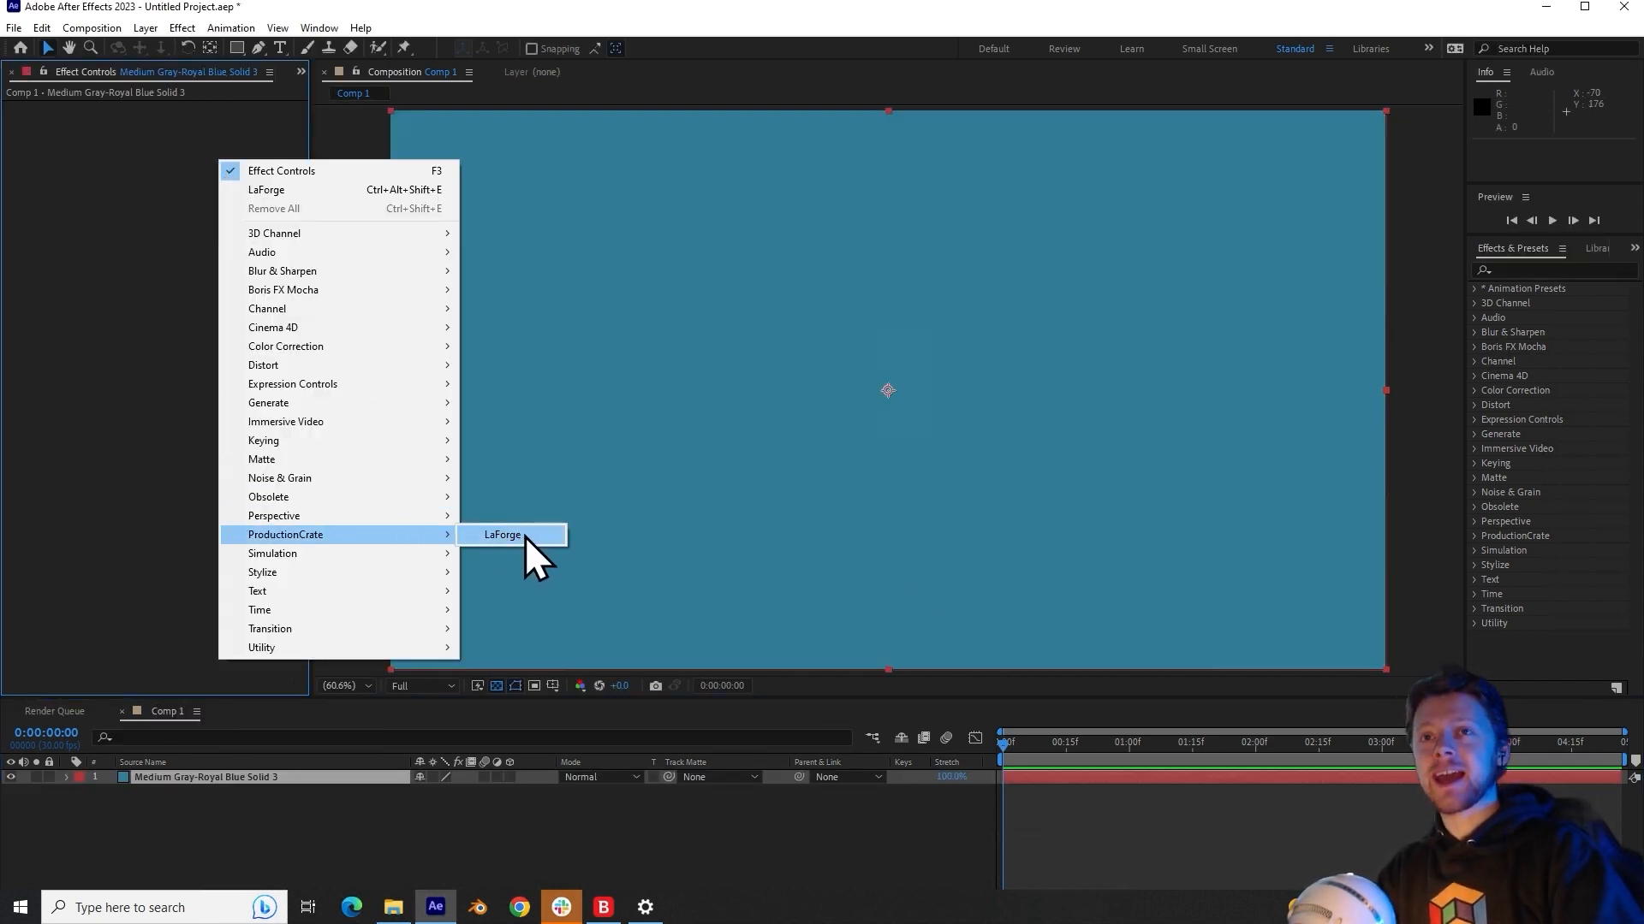
{"action": "left_click", "coordinate": [502, 534]}
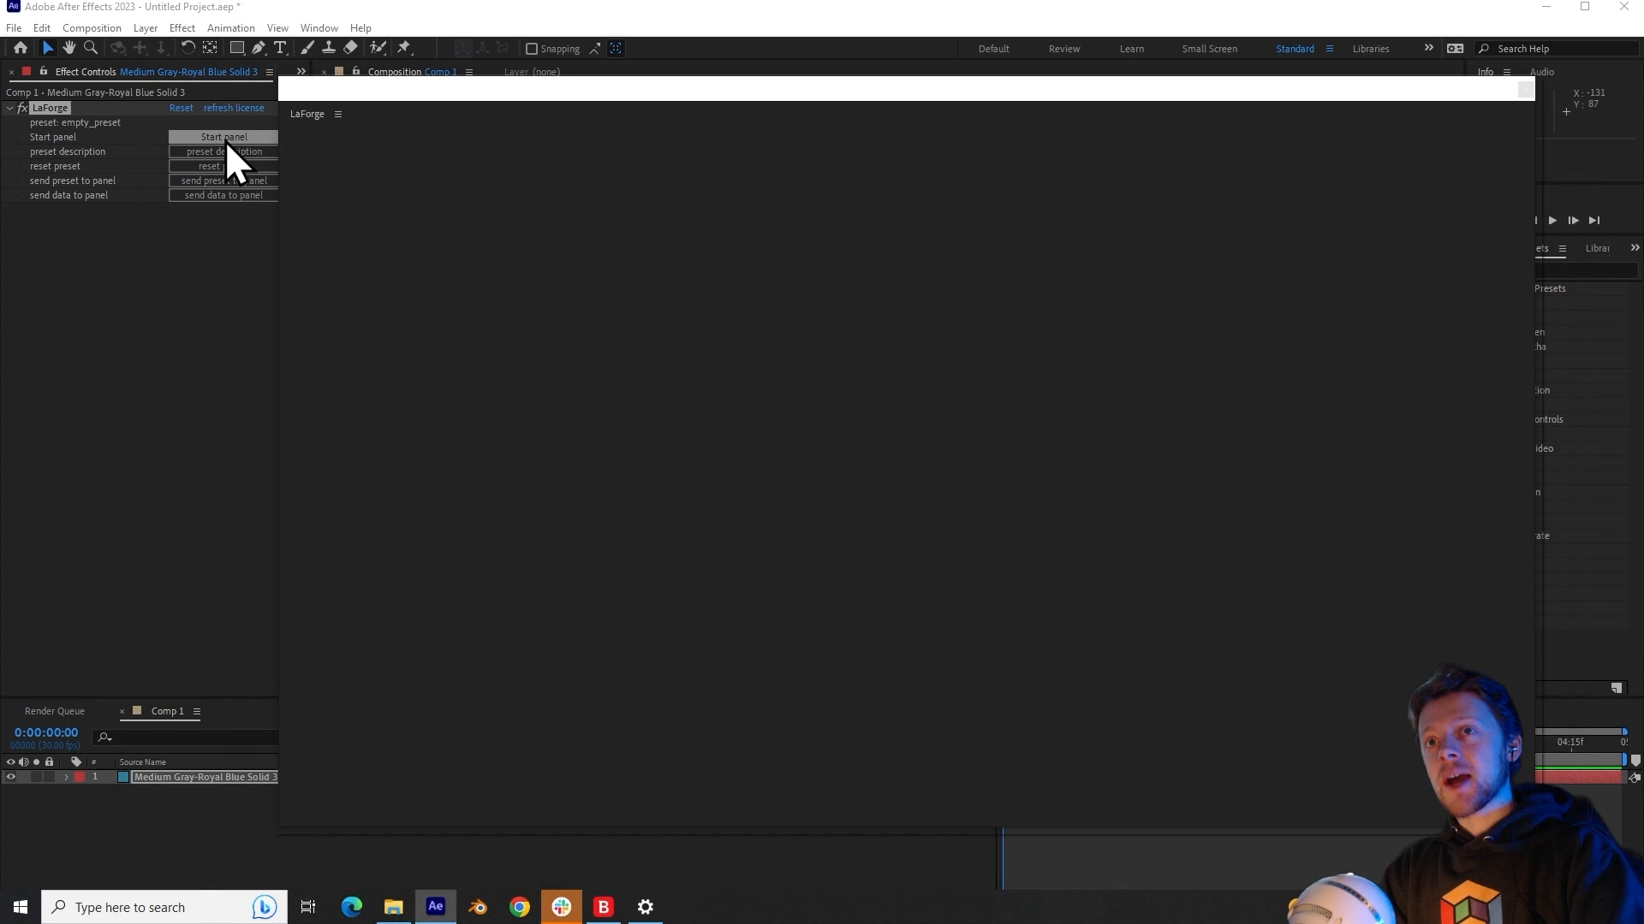
{"action": "left_click", "coordinate": [224, 136]}
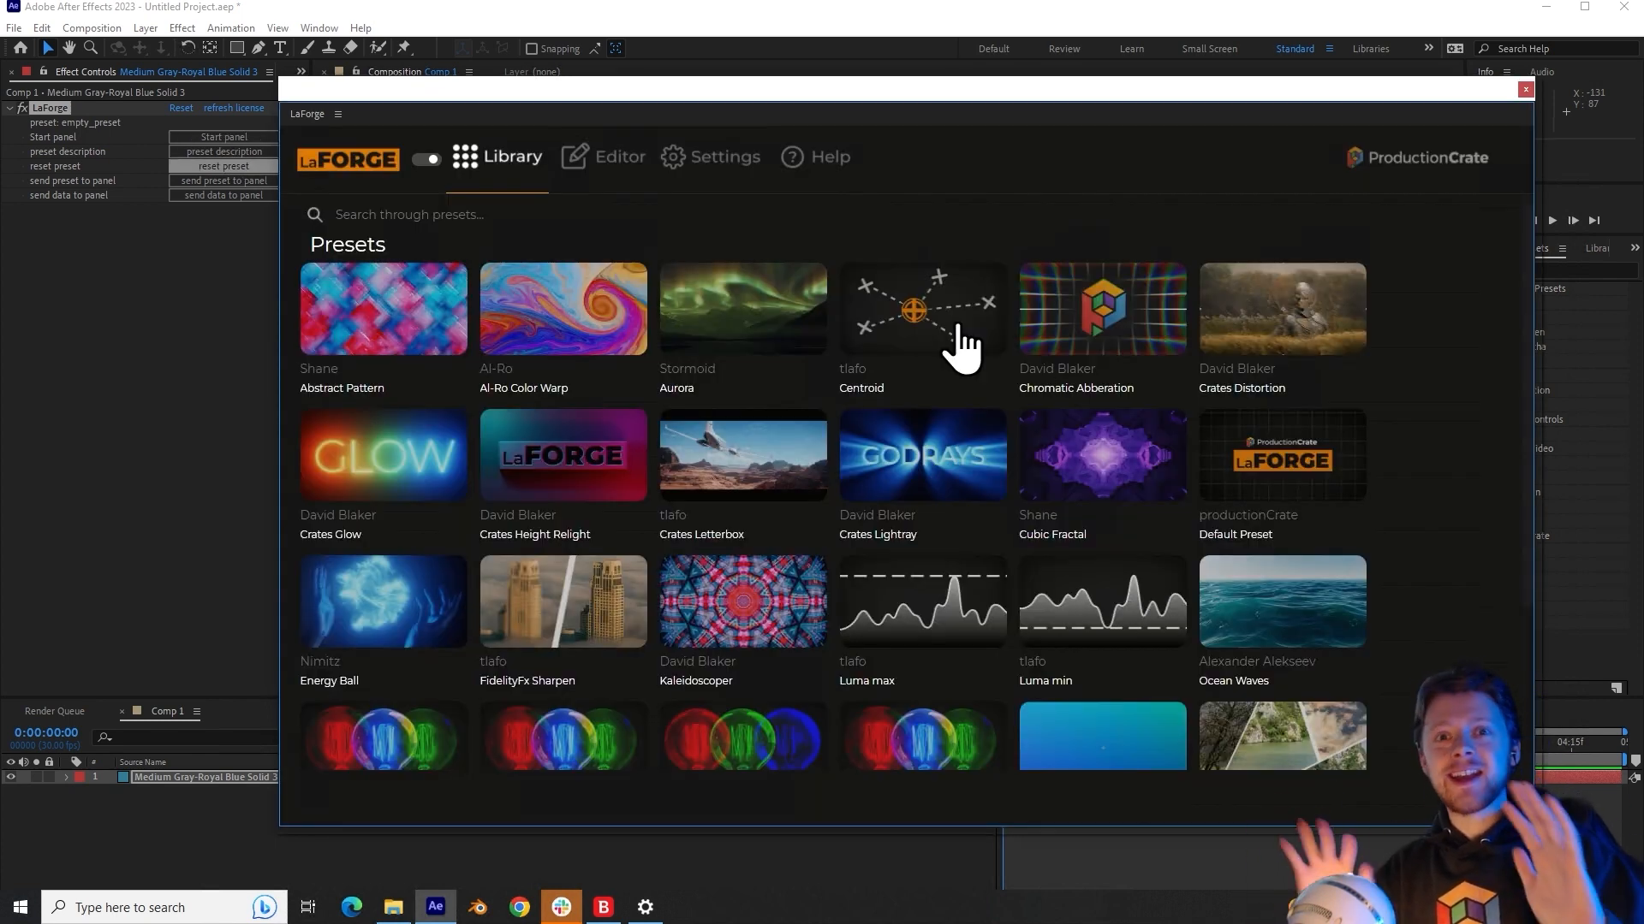
{"action": "mouse_move", "coordinate": [990, 420]}
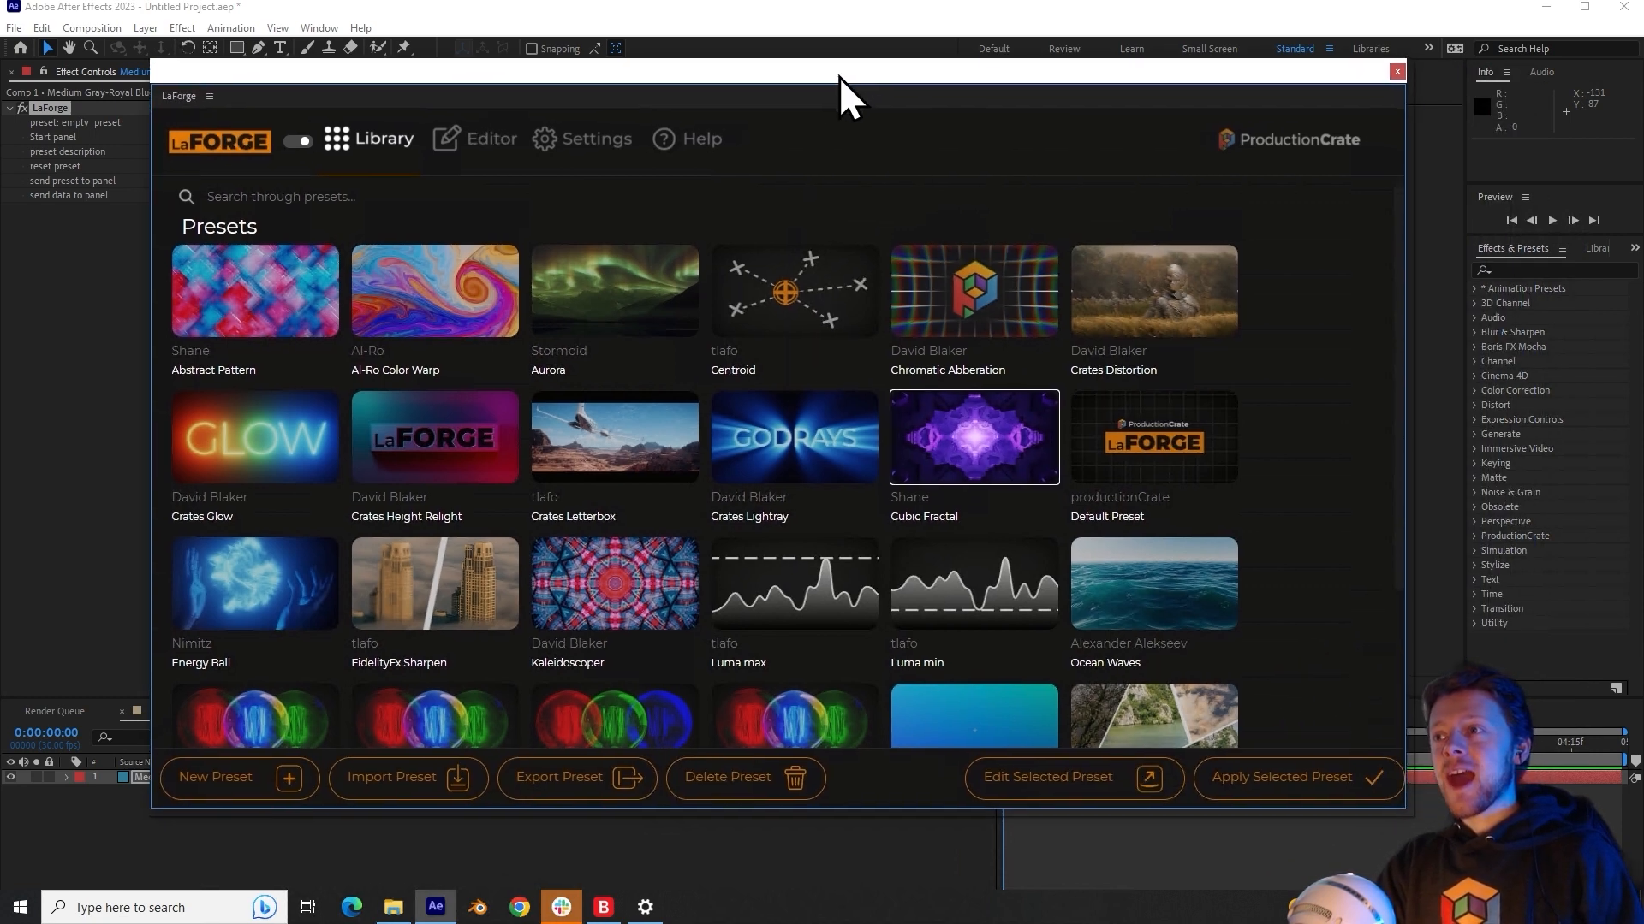
{"action": "mouse_move", "coordinate": [985, 466]}
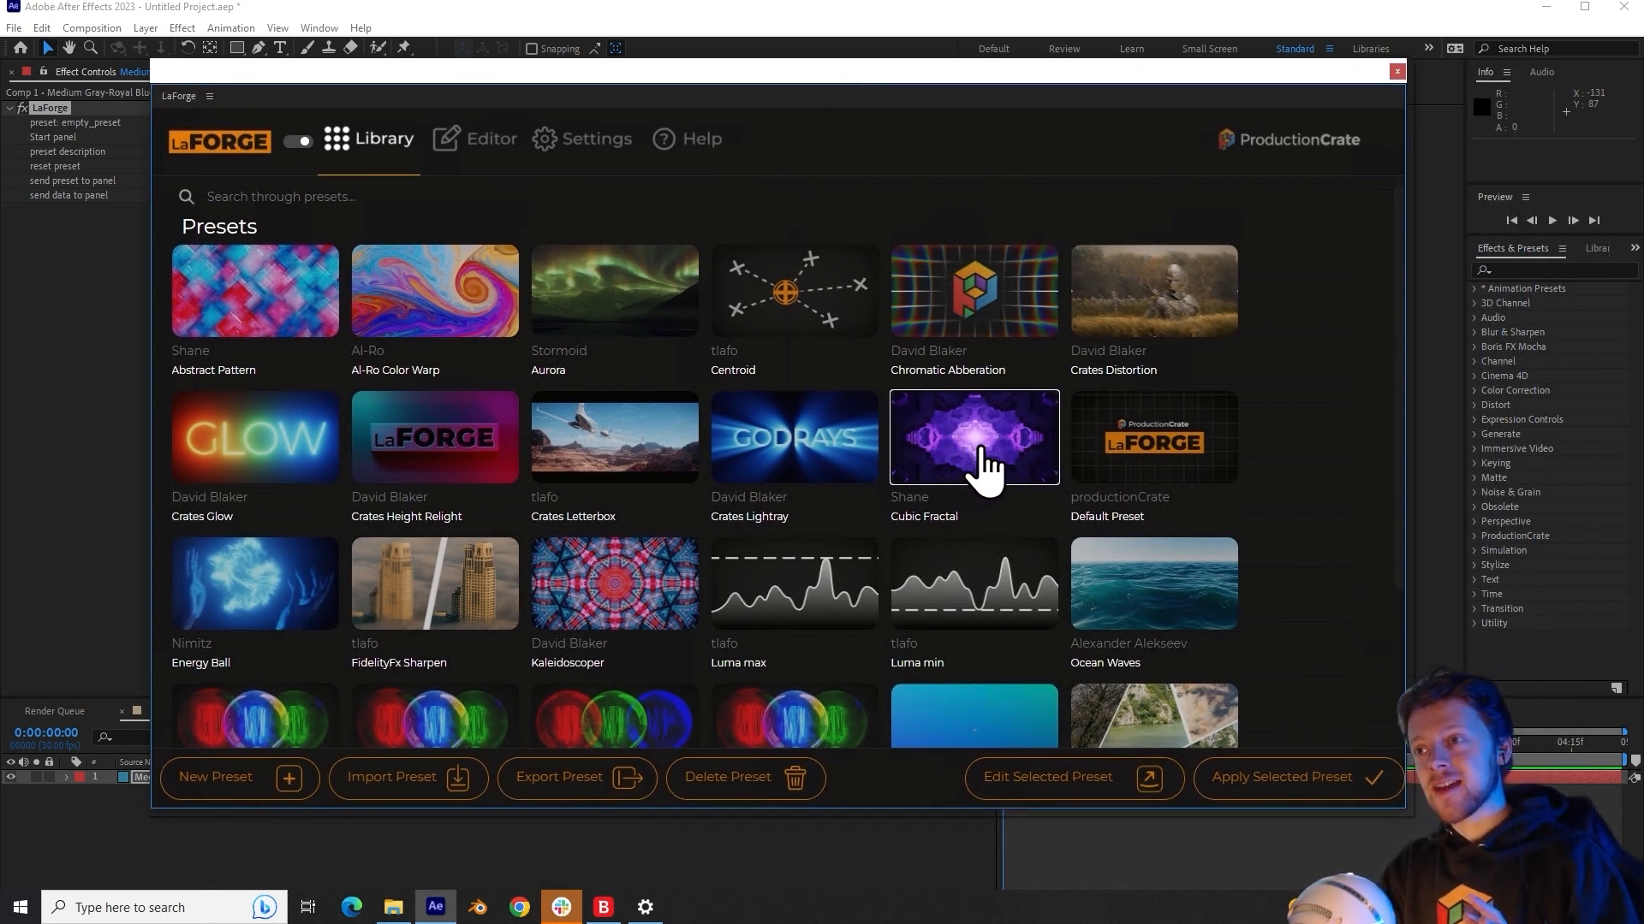
{"action": "mouse_move", "coordinate": [1268, 803]}
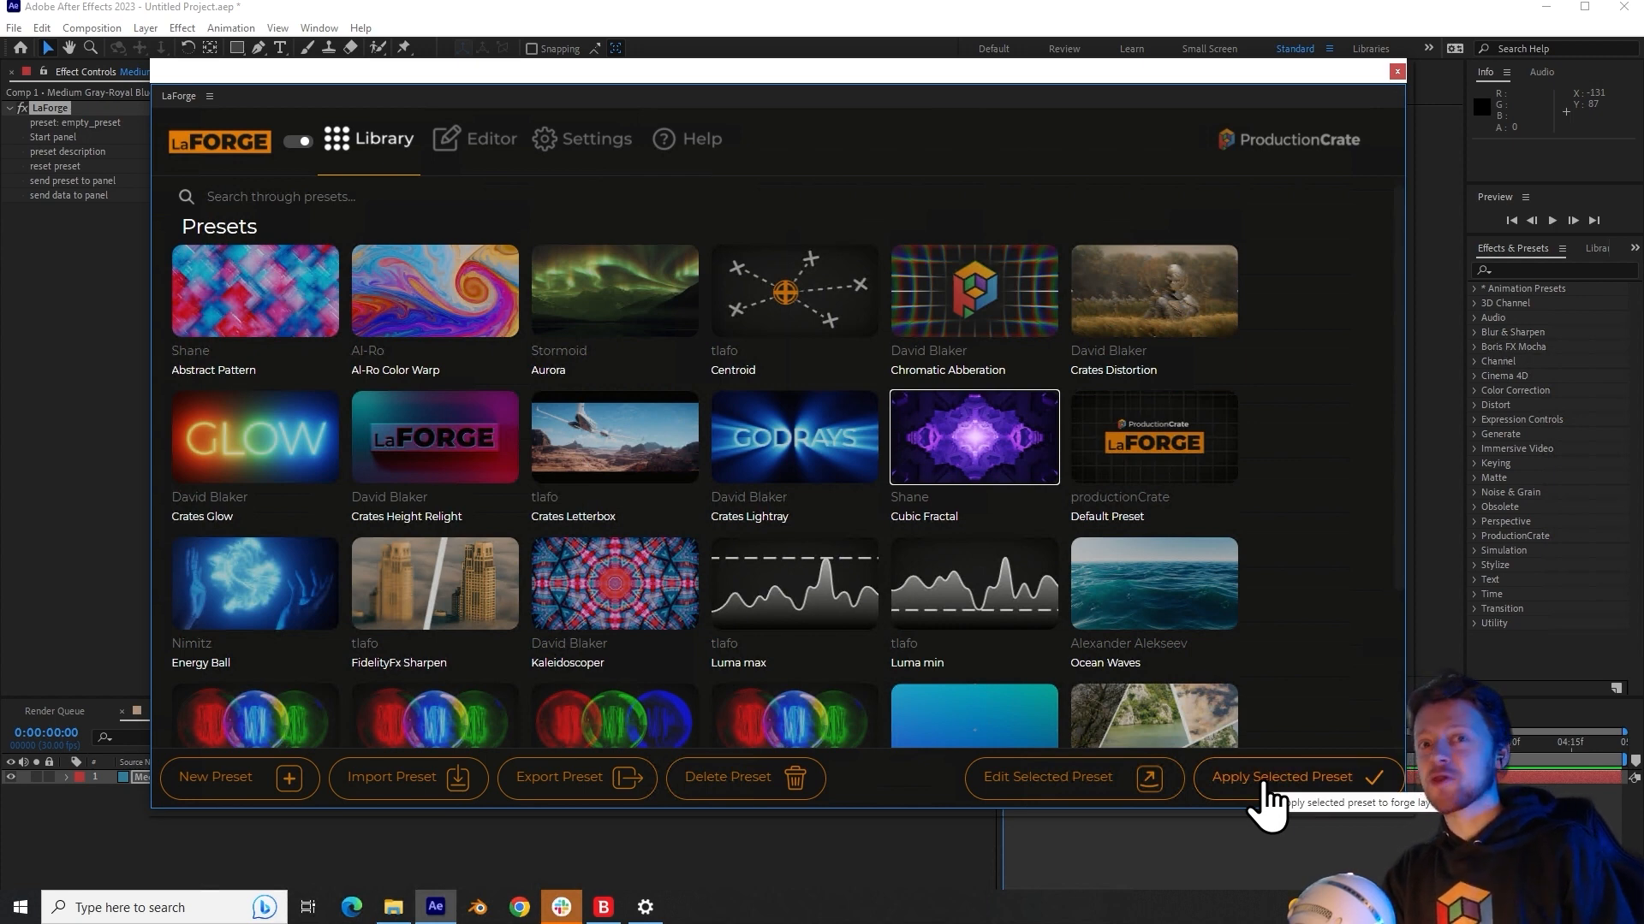
{"action": "left_click", "coordinate": [1280, 776]}
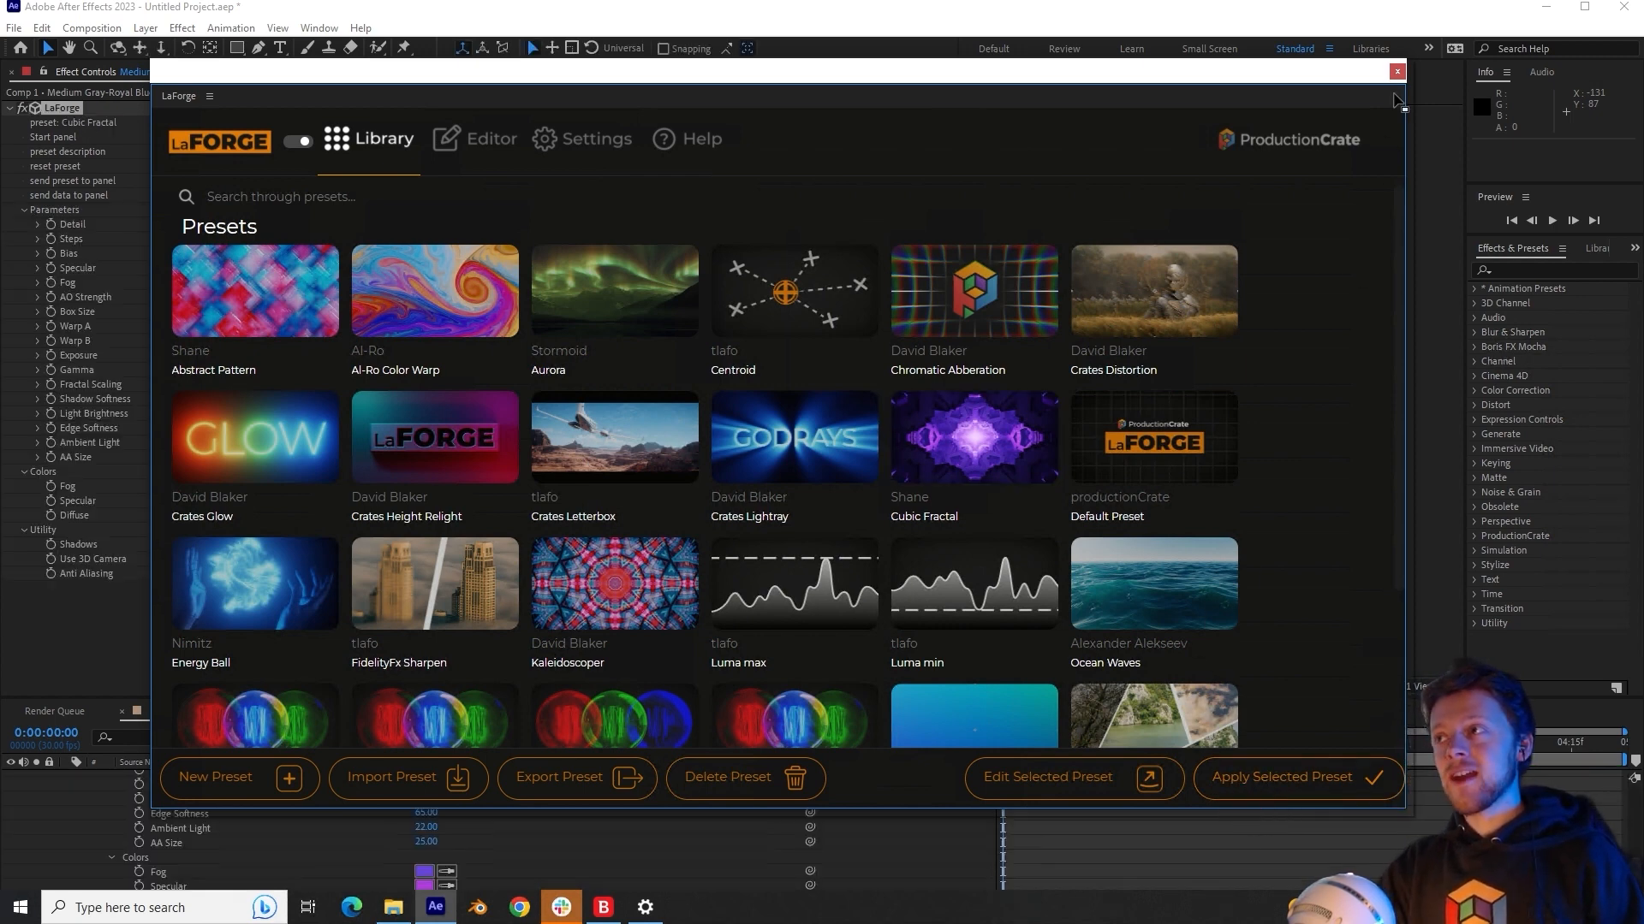
Step: Close the LaForge preset library and select the fractal solid to show its parameters
{"action": "left_click", "coordinate": [1396, 71]}
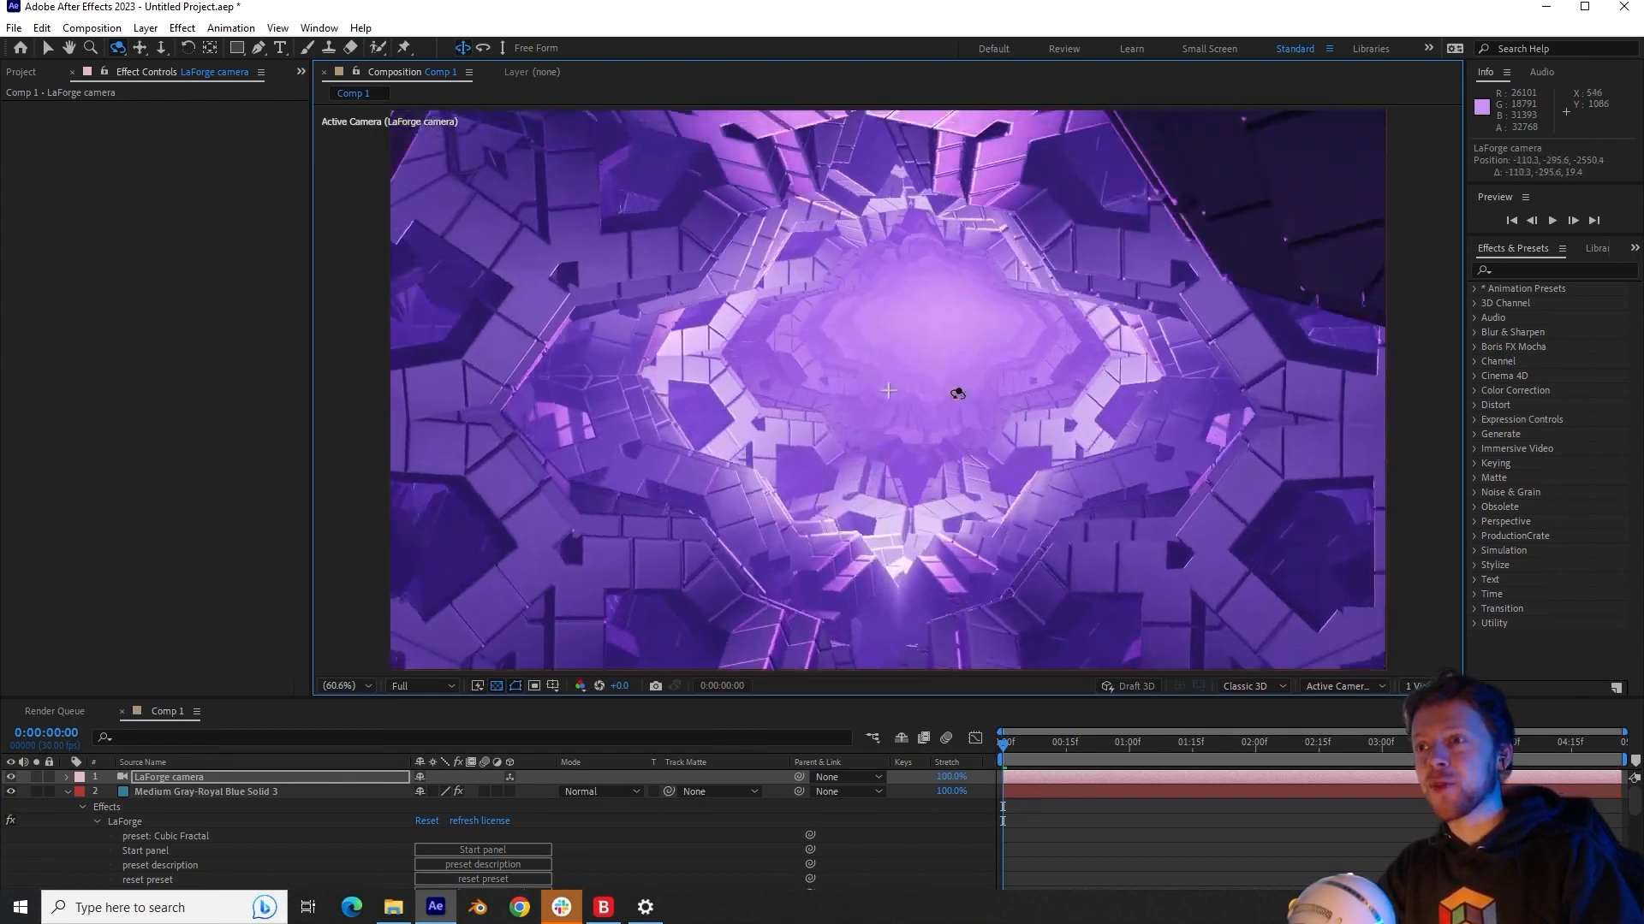
{"action": "left_click", "coordinate": [205, 791]}
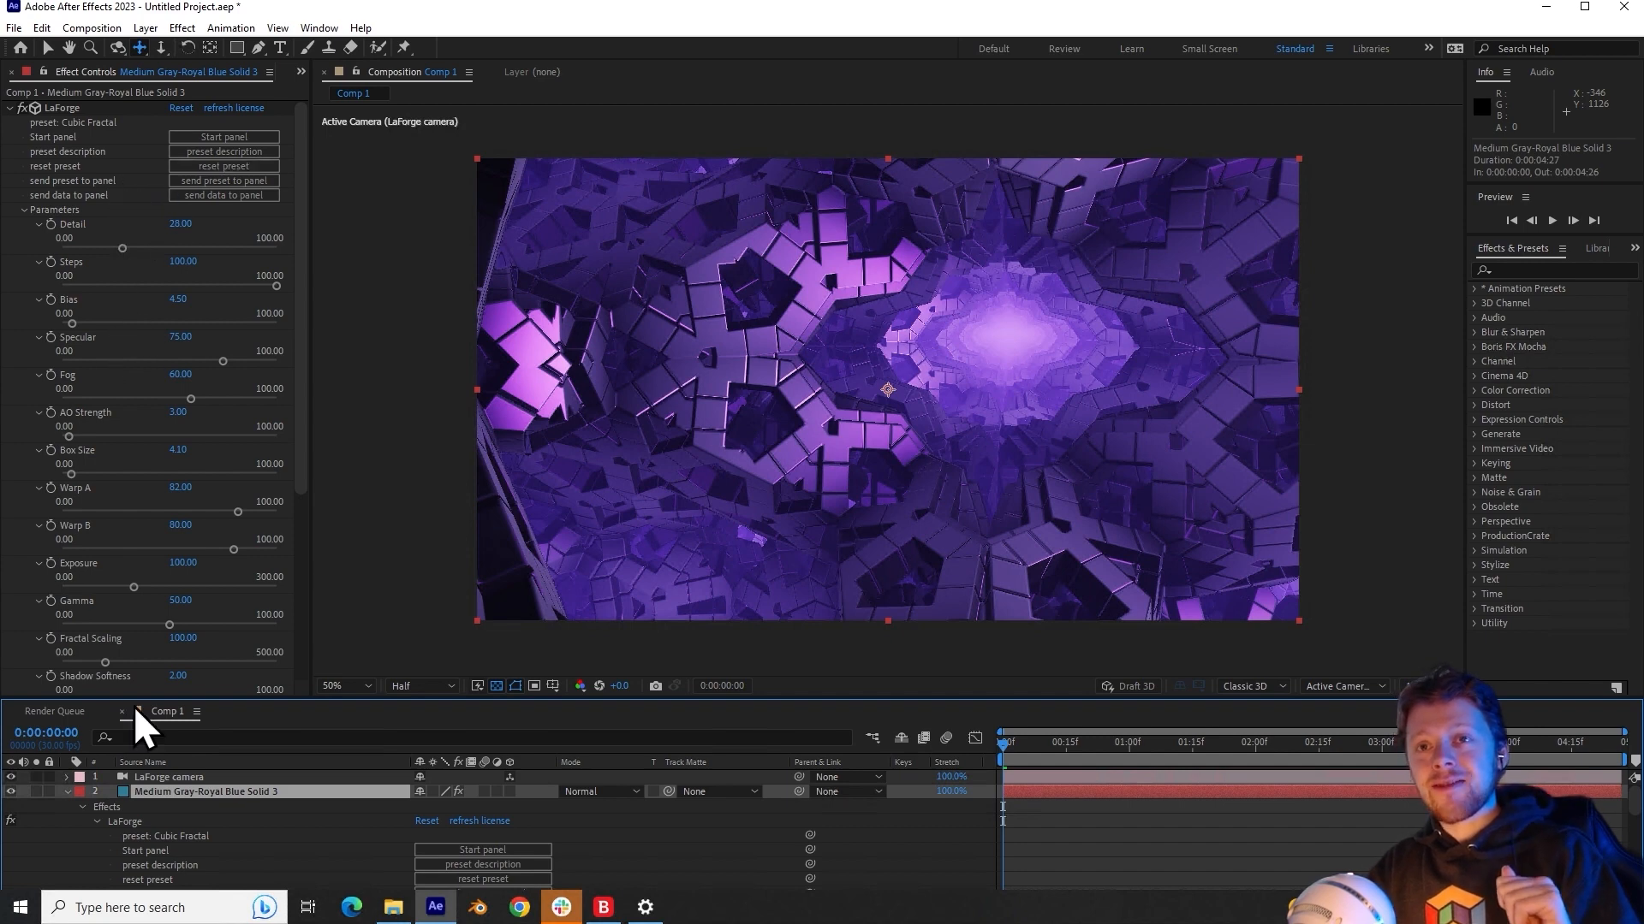
Step: Scroll through the LaForge parameters in Effect Controls
{"action": "scroll", "scroll_direction": "down", "scroll_amount": 3}
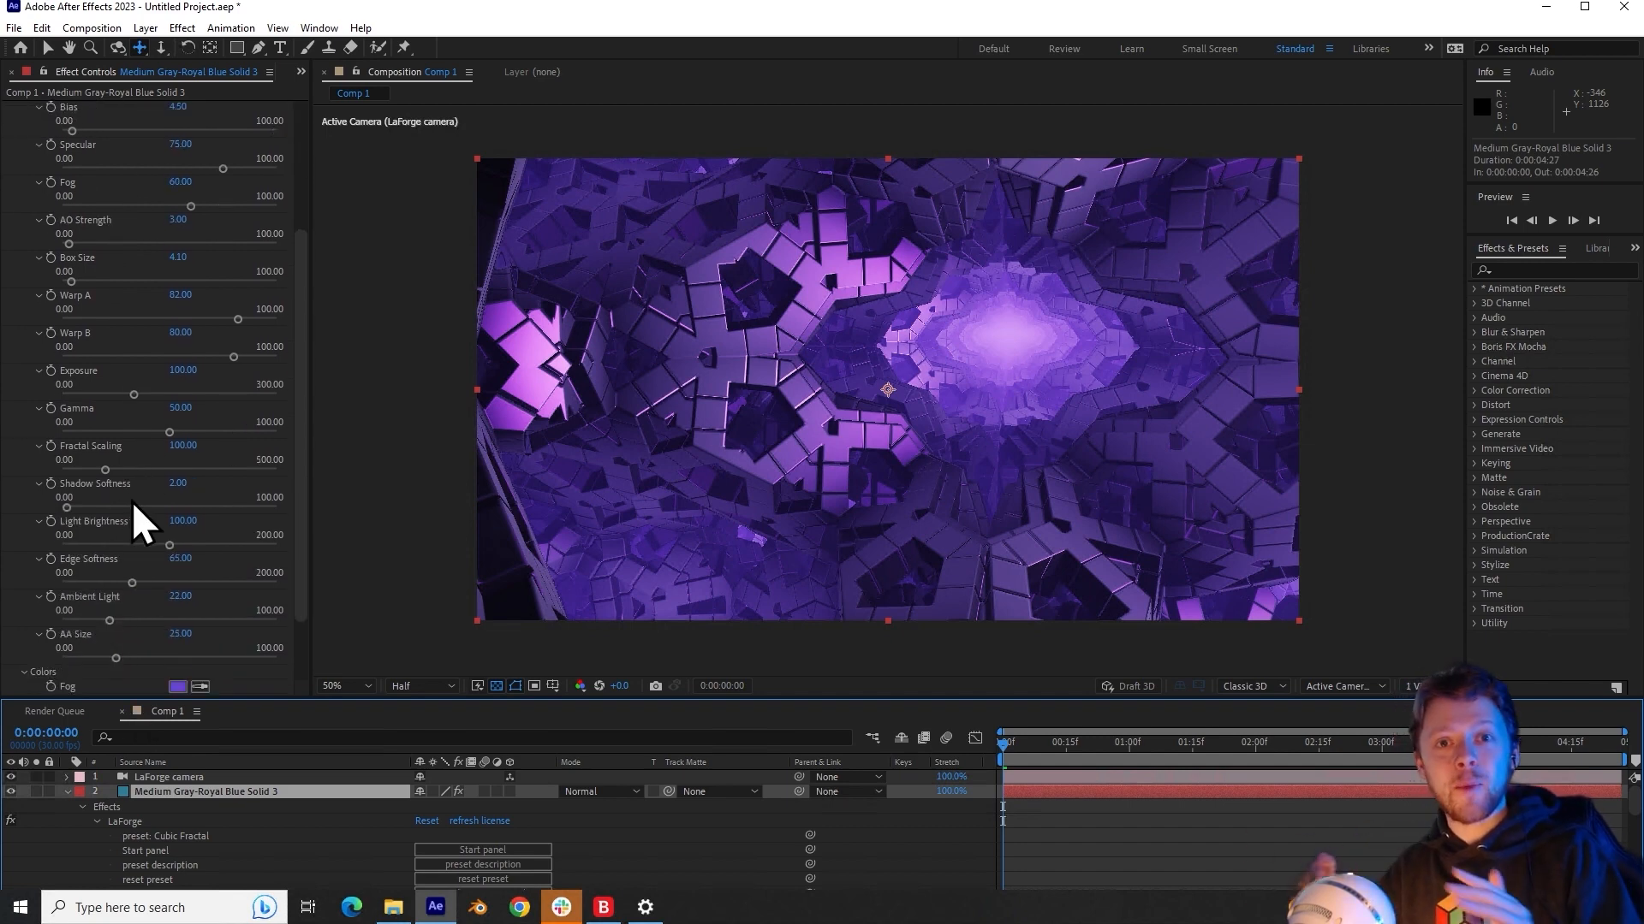
{"action": "scroll", "scroll_direction": "up", "scroll_amount": 3}
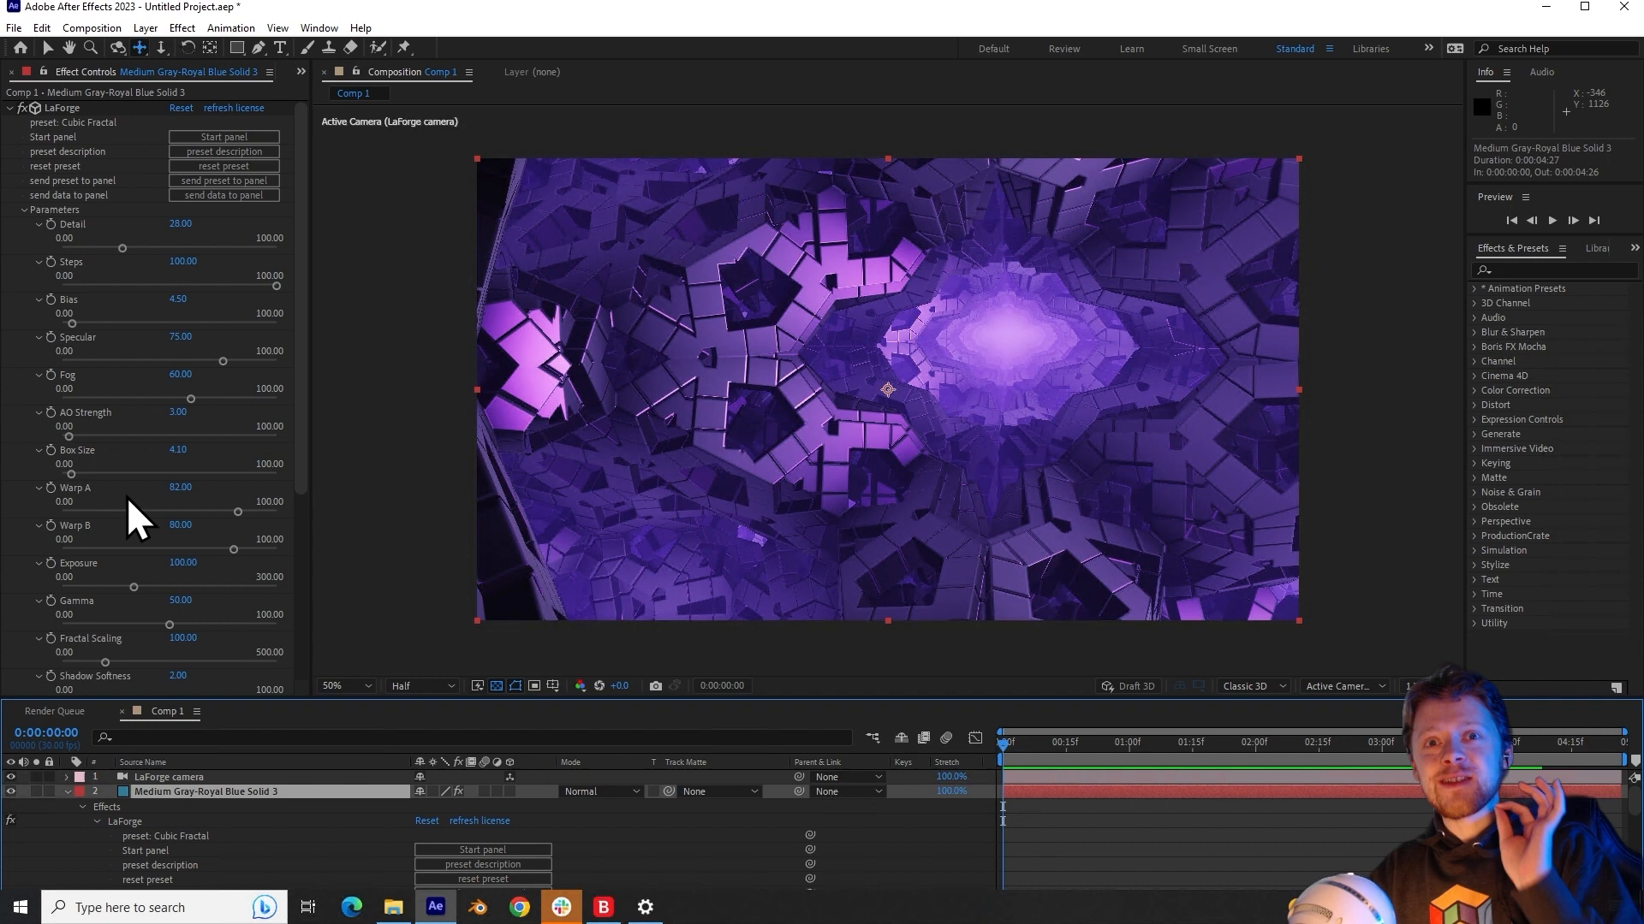
{"action": "scroll", "scroll_direction": "down", "scroll_amount": 3}
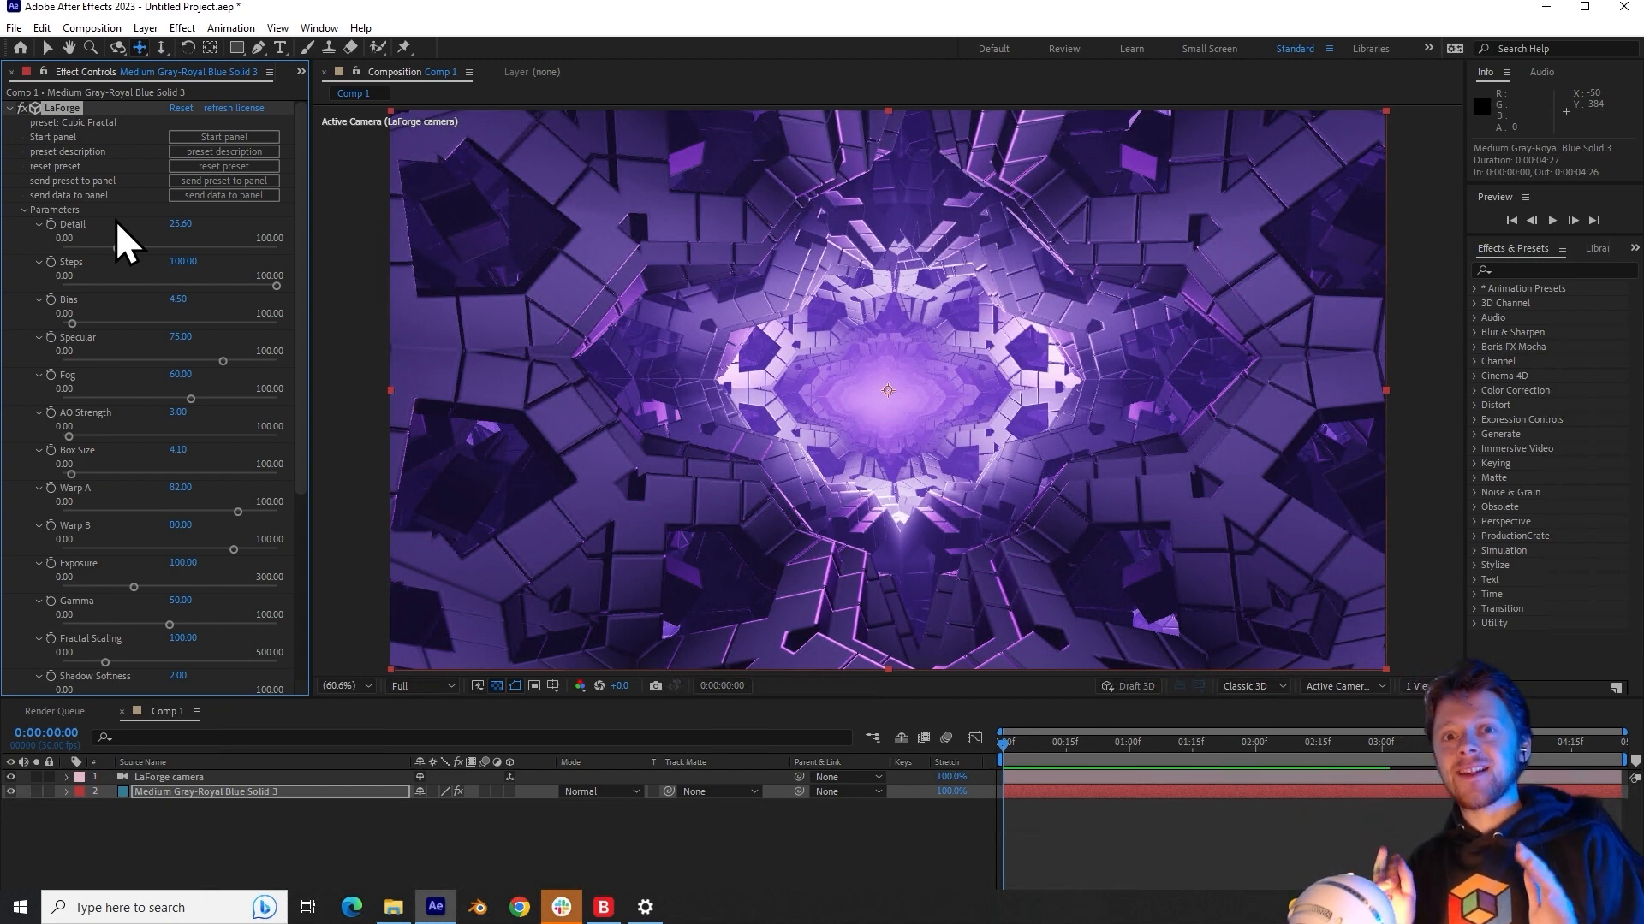
Step: Experiment with the Detail slider, settling back around 27
{"action": "left_click_drag", "start_coordinate": [152, 249], "coordinate": [115, 249]}
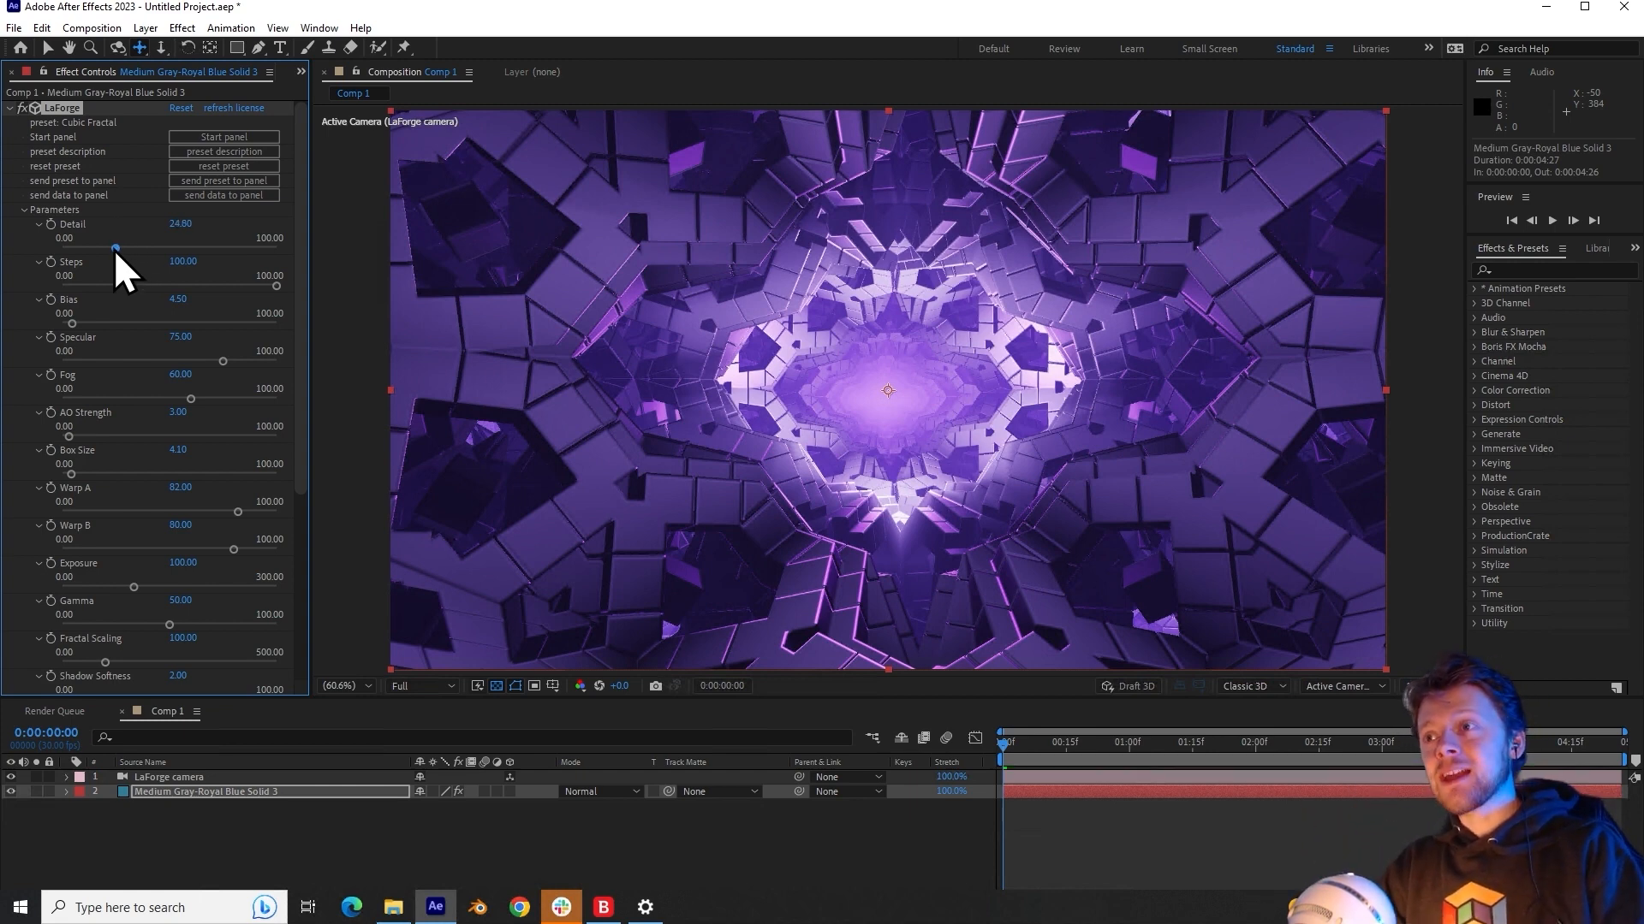
{"action": "left_click_drag", "start_coordinate": [116, 248], "coordinate": [93, 248]}
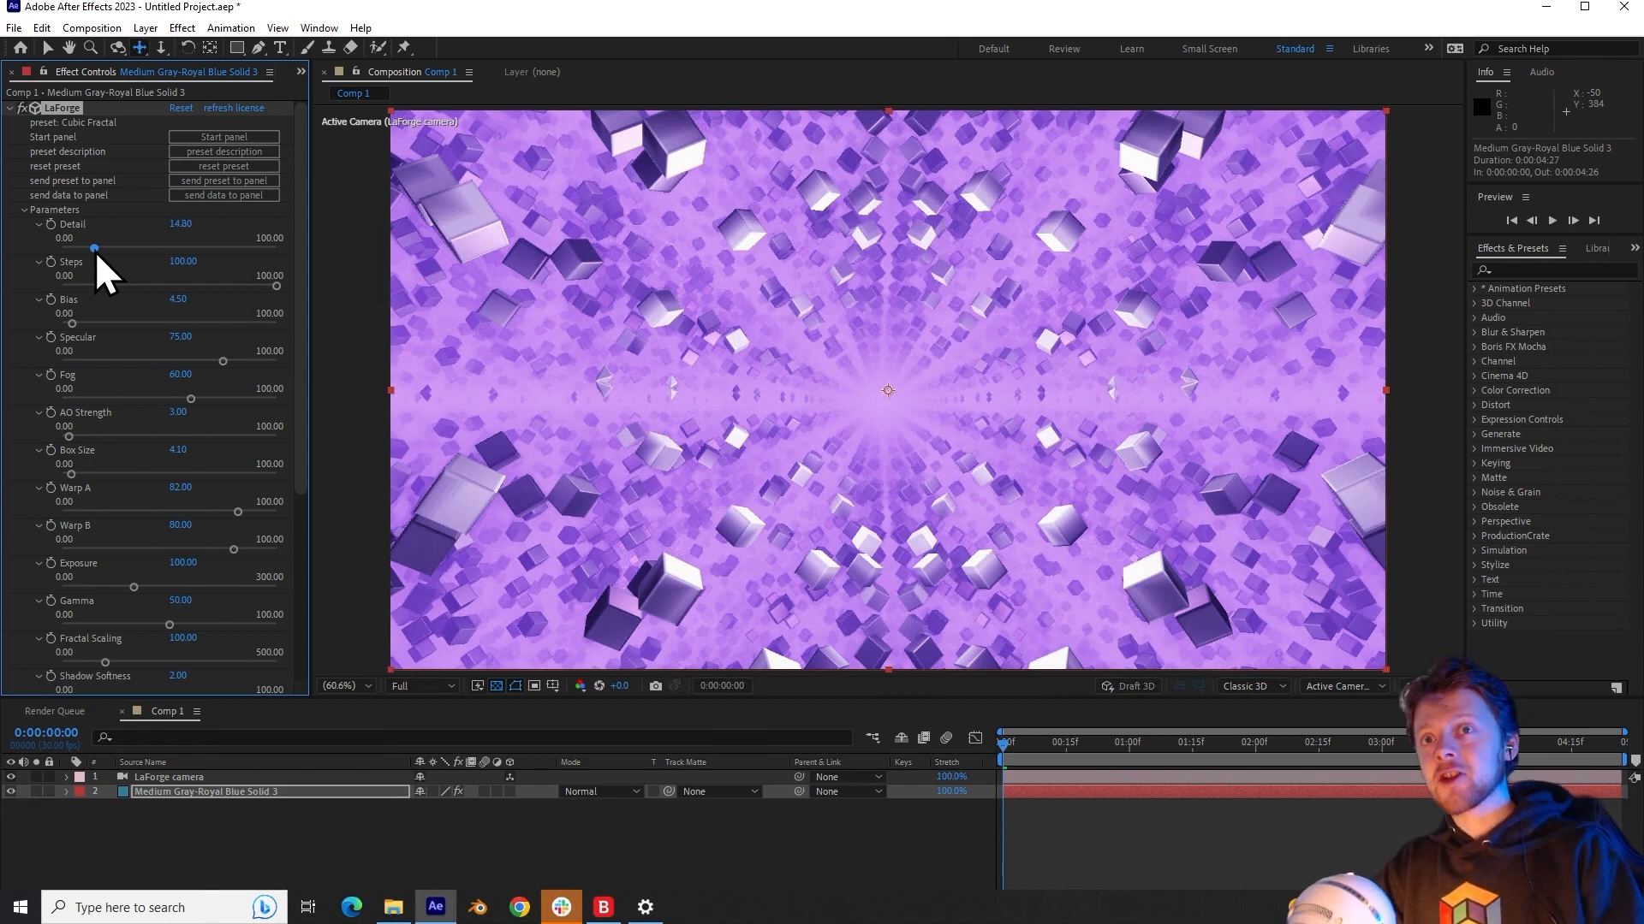
{"action": "left_click_drag", "start_coordinate": [94, 247], "coordinate": [144, 247]}
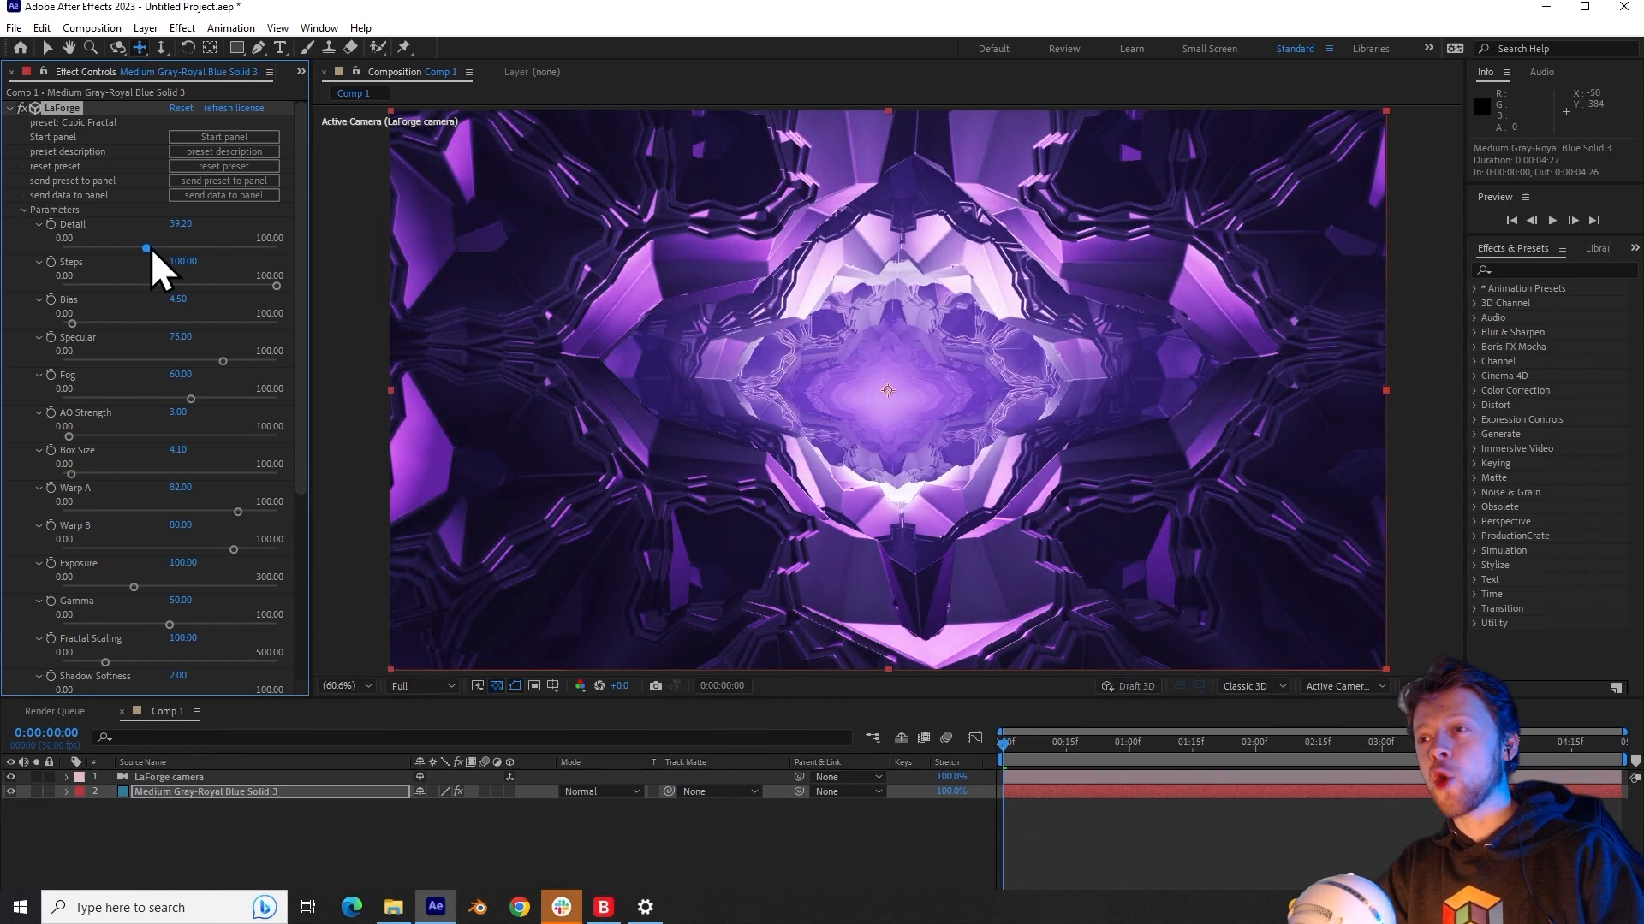
{"action": "left_click_drag", "start_coordinate": [145, 247], "coordinate": [155, 248]}
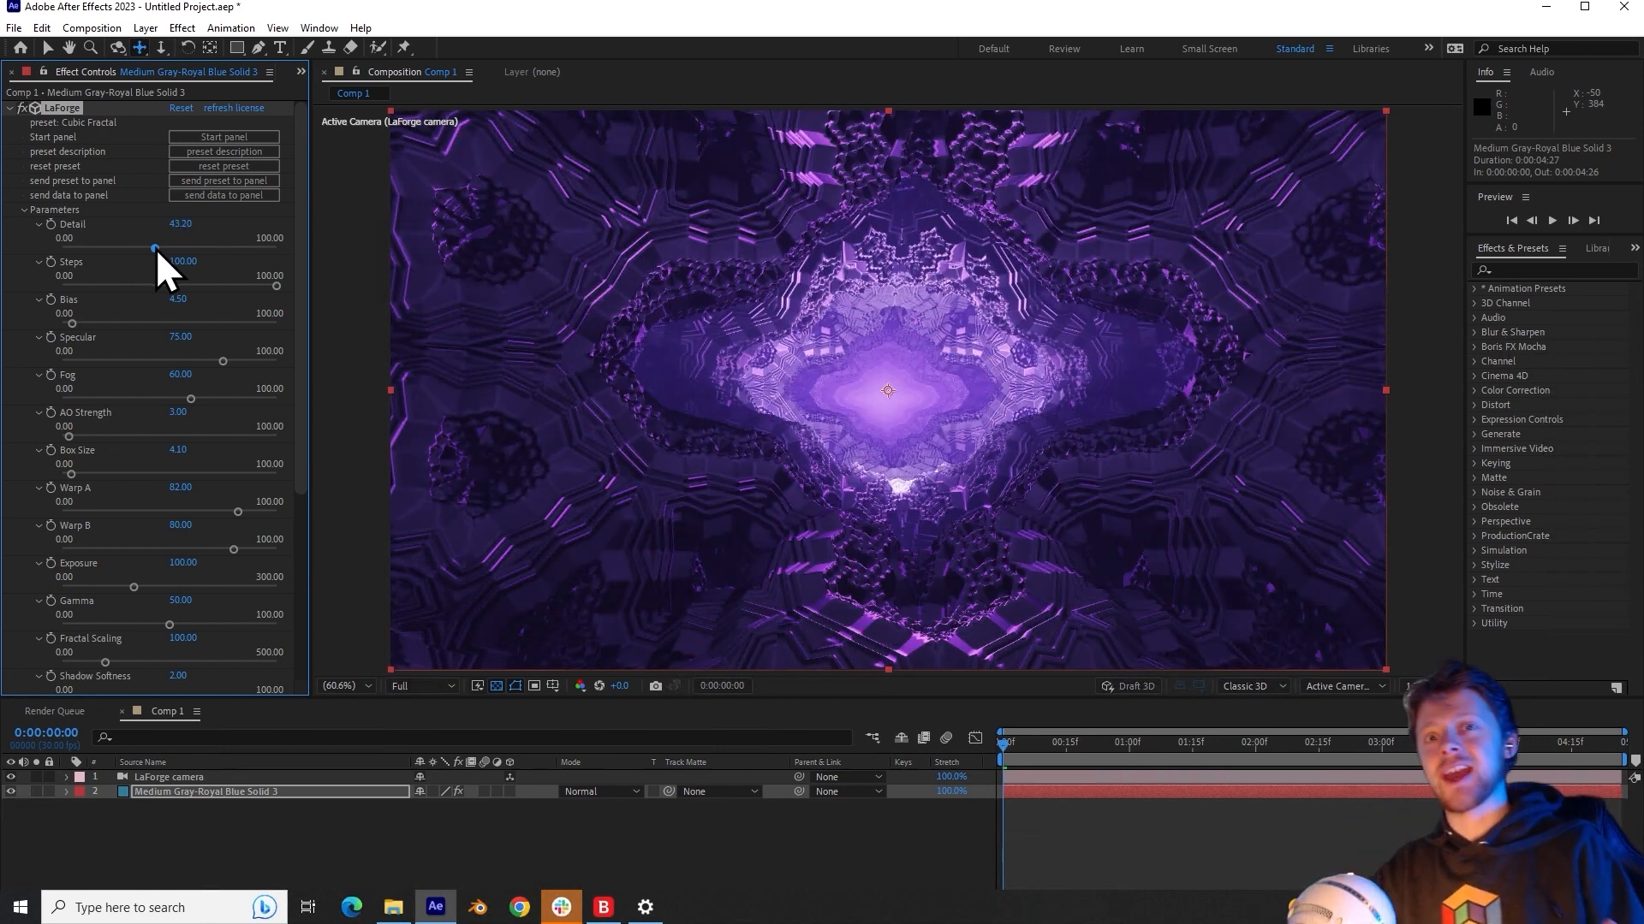
{"action": "left_click_drag", "start_coordinate": [155, 248], "coordinate": [120, 248]}
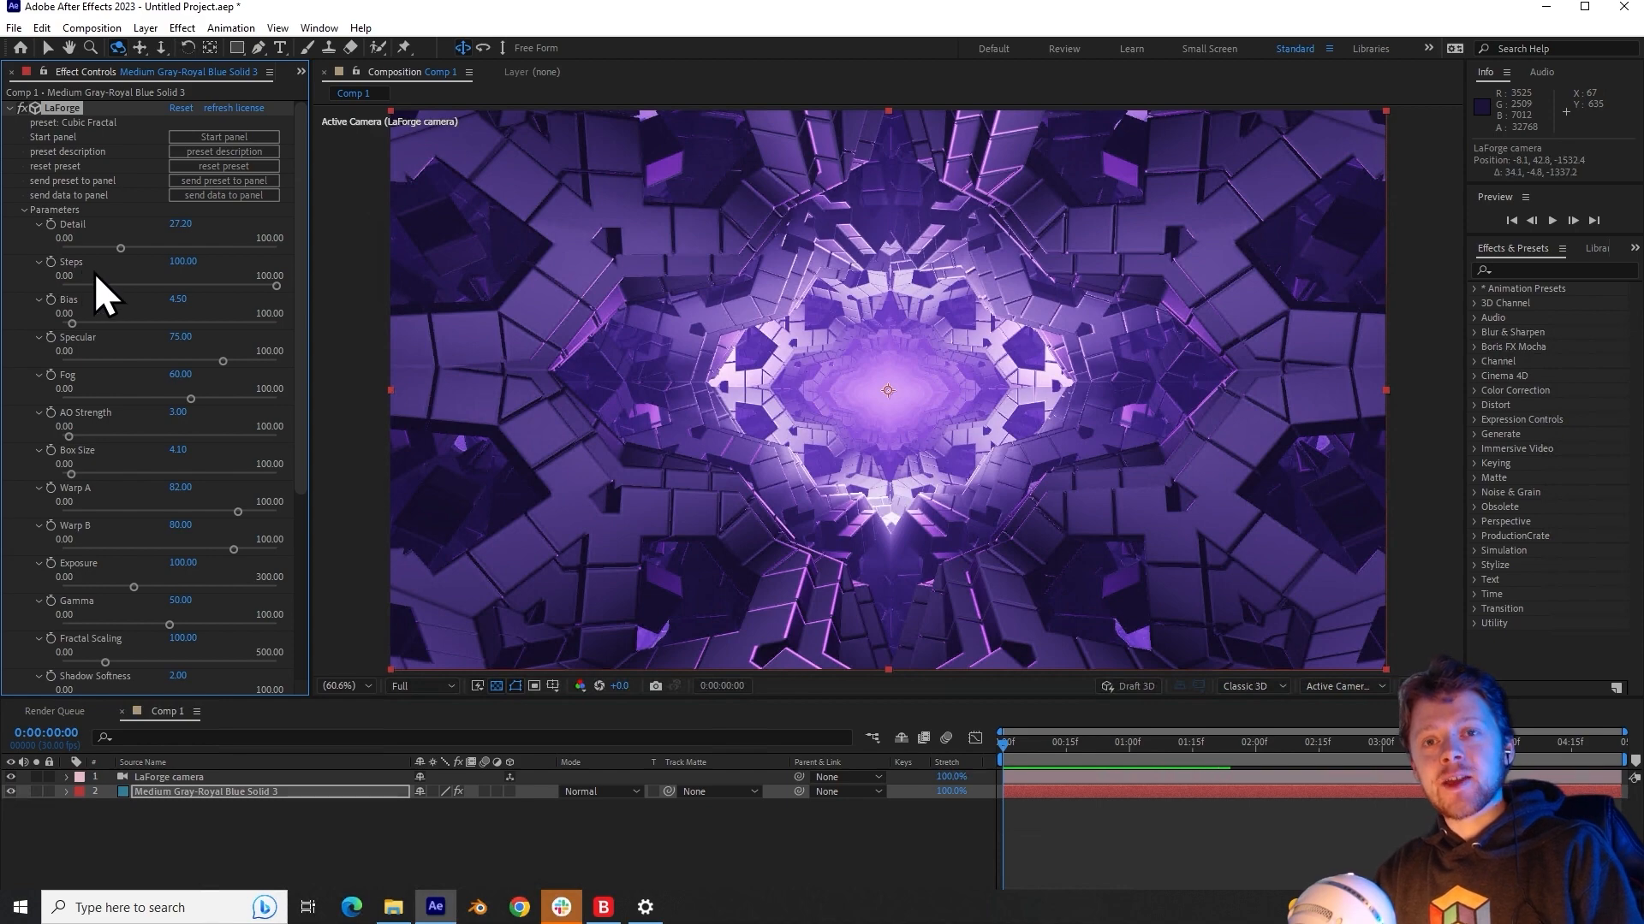
Step: Drag Steps down until the fractal nearly vanishes, then raise it to 100
{"action": "left_click_drag", "start_coordinate": [278, 285], "coordinate": [249, 285]}
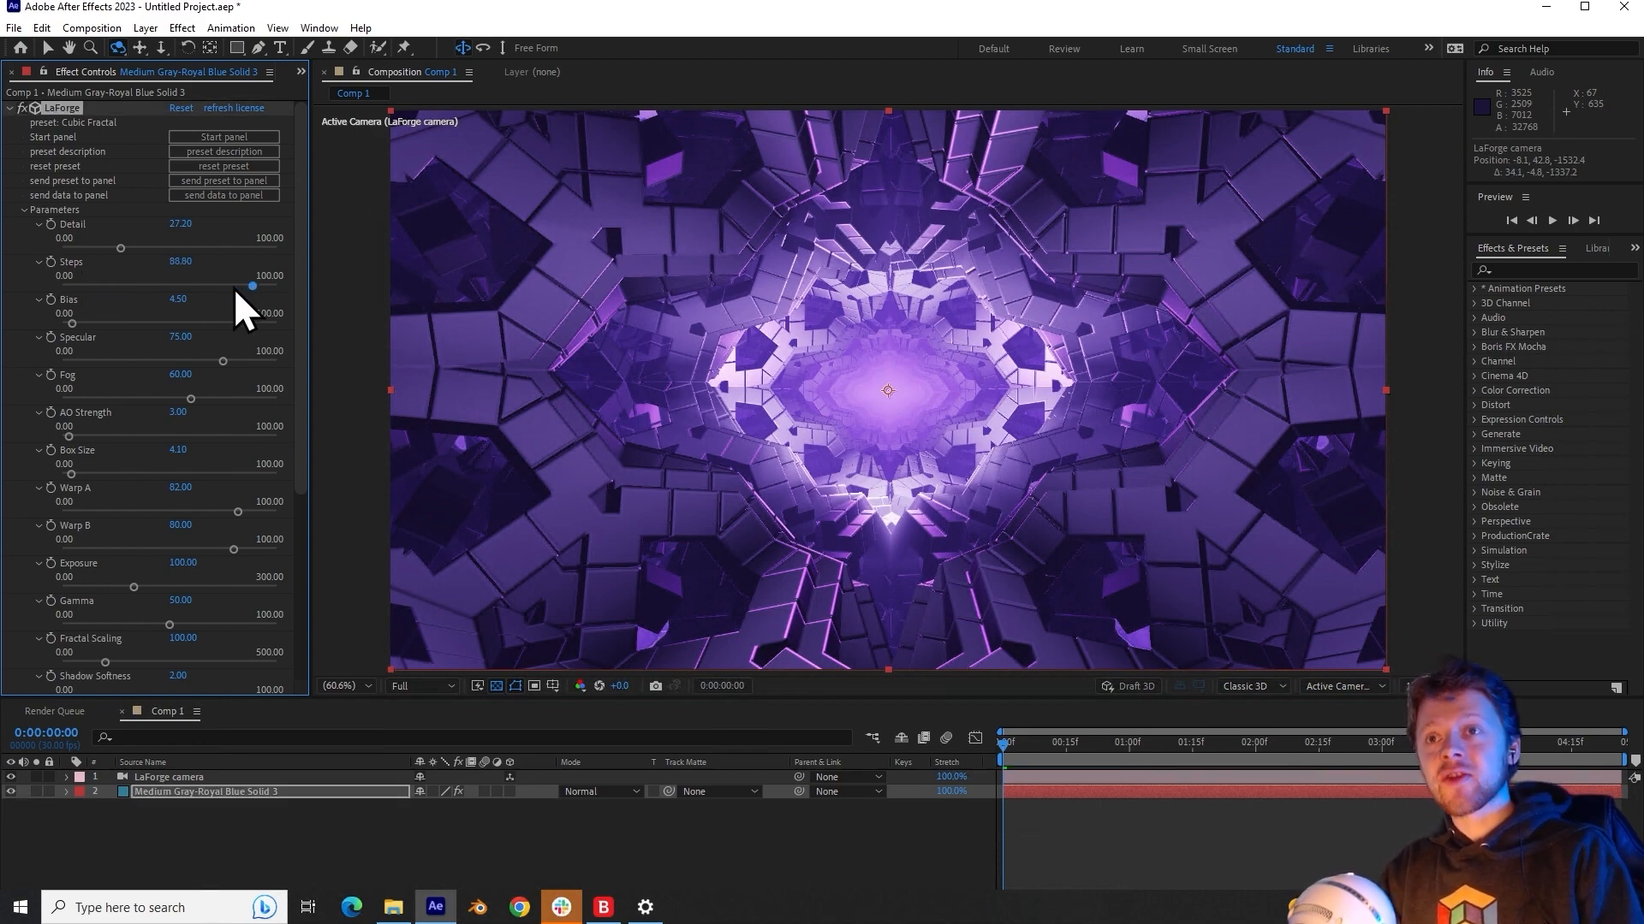
{"action": "left_click_drag", "start_coordinate": [251, 285], "coordinate": [97, 285]}
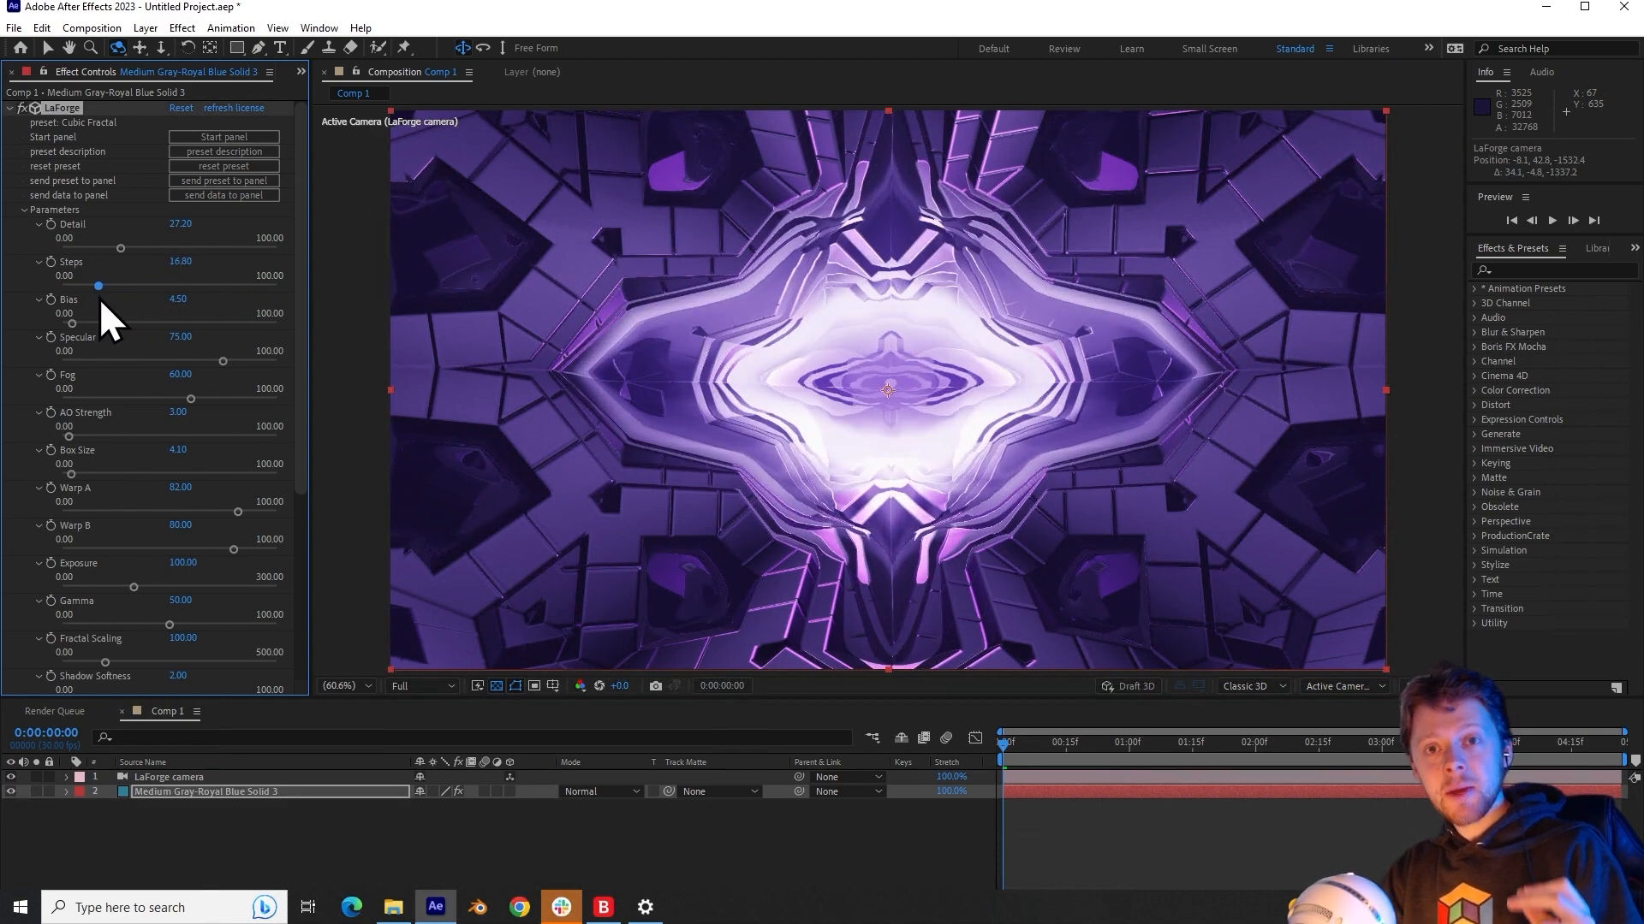
{"action": "left_click_drag", "start_coordinate": [98, 285], "coordinate": [92, 285]}
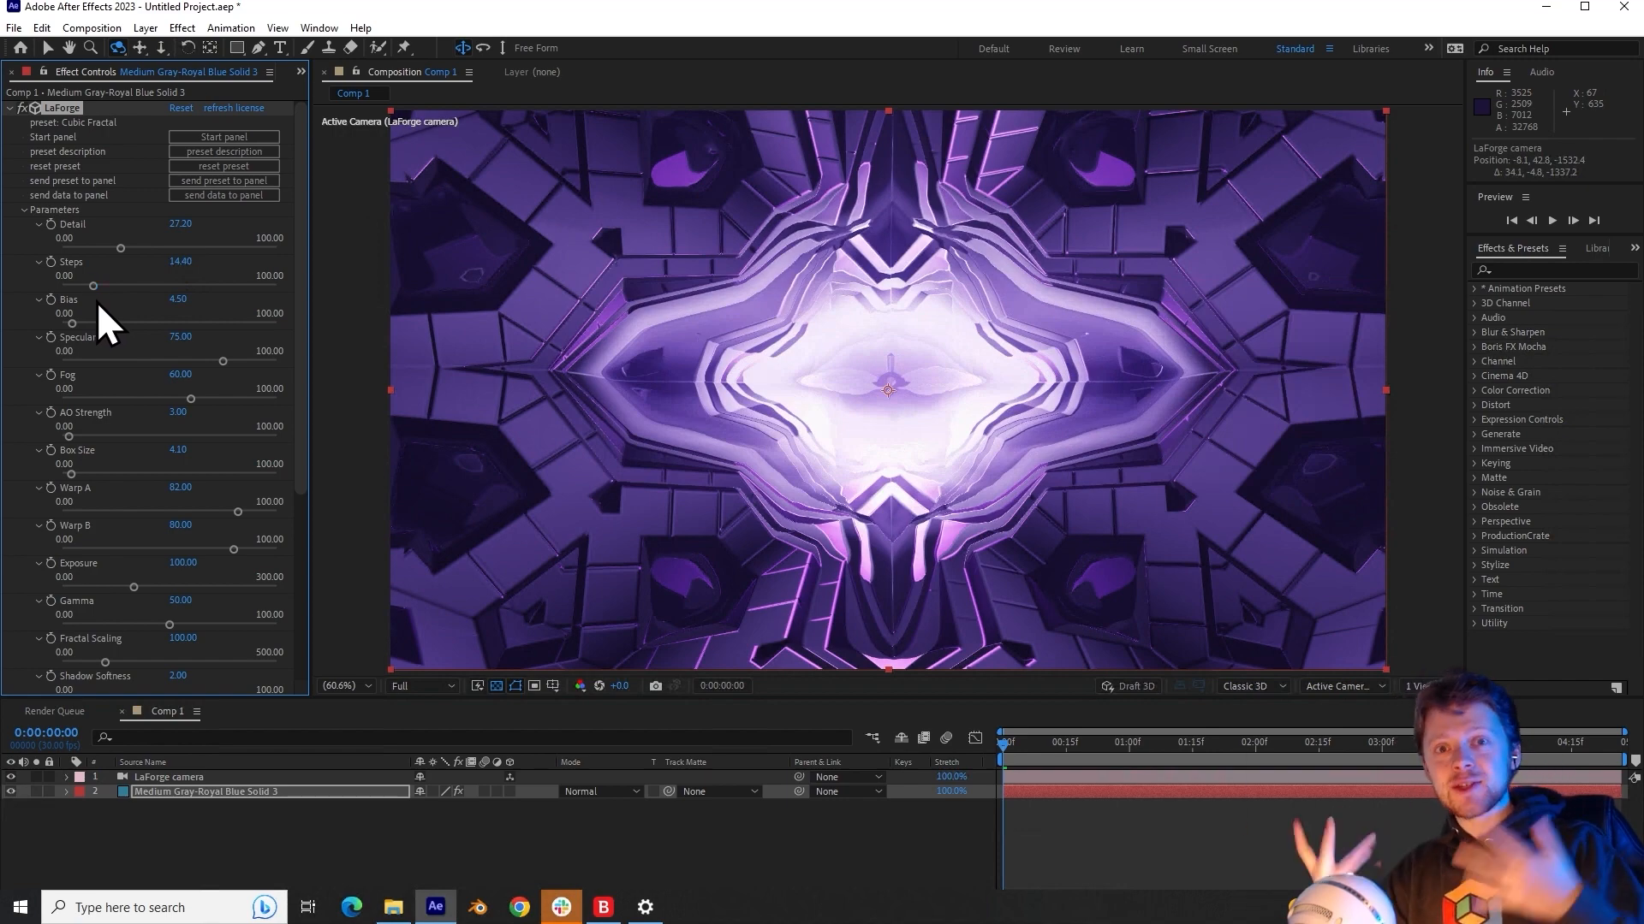
{"action": "left_click_drag", "start_coordinate": [93, 285], "coordinate": [69, 285]}
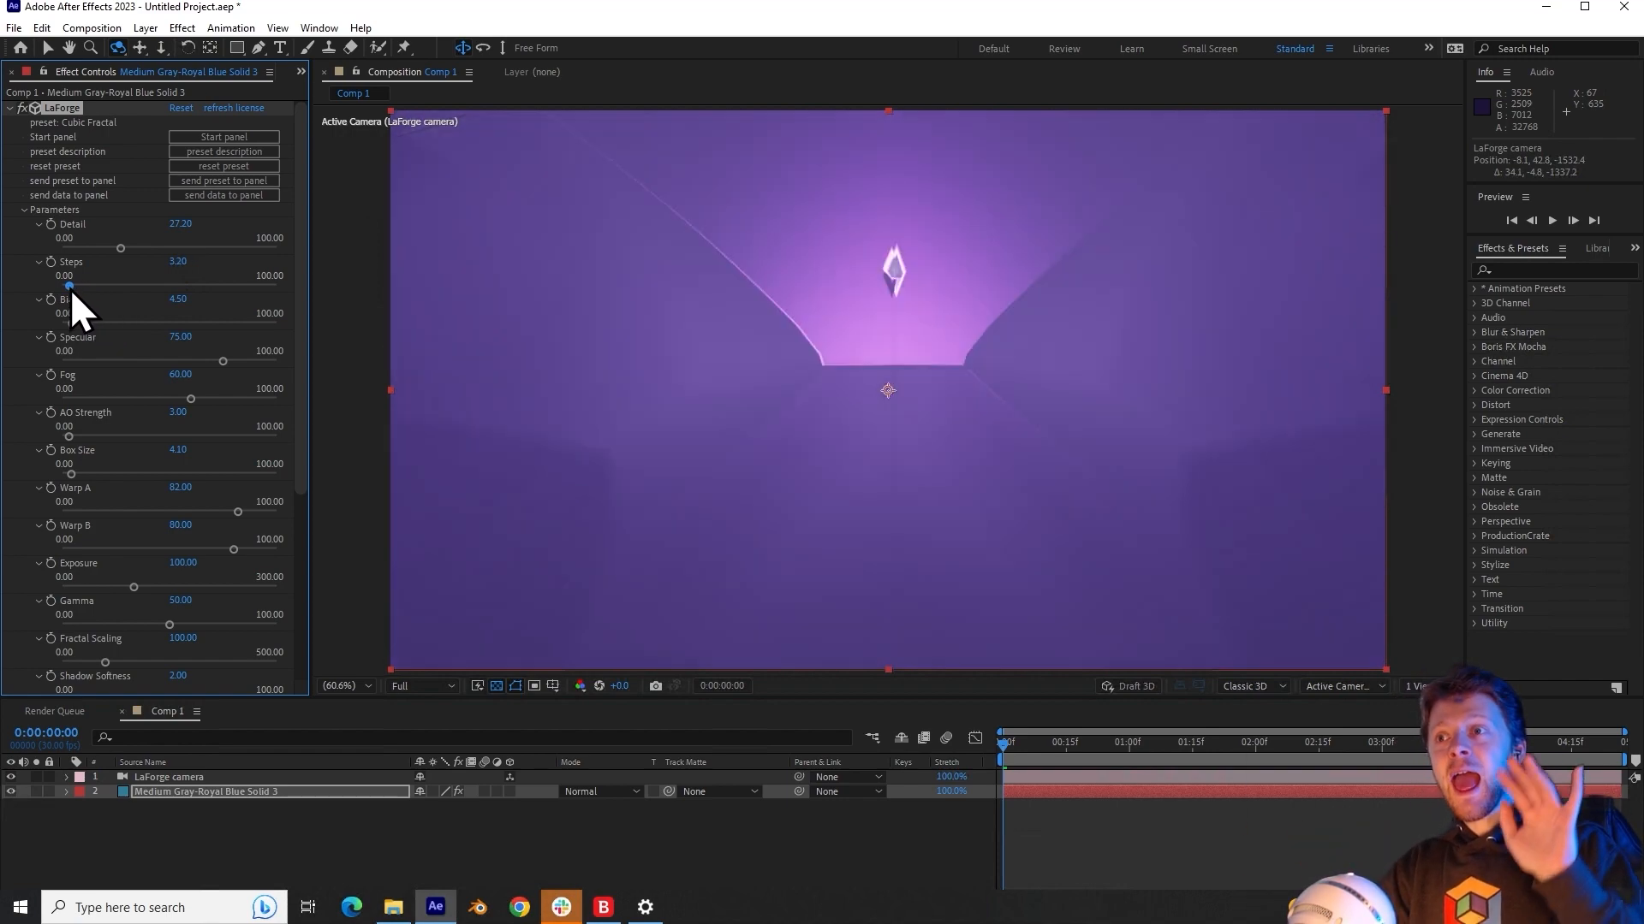
{"action": "left_click_drag", "start_coordinate": [68, 285], "coordinate": [116, 286]}
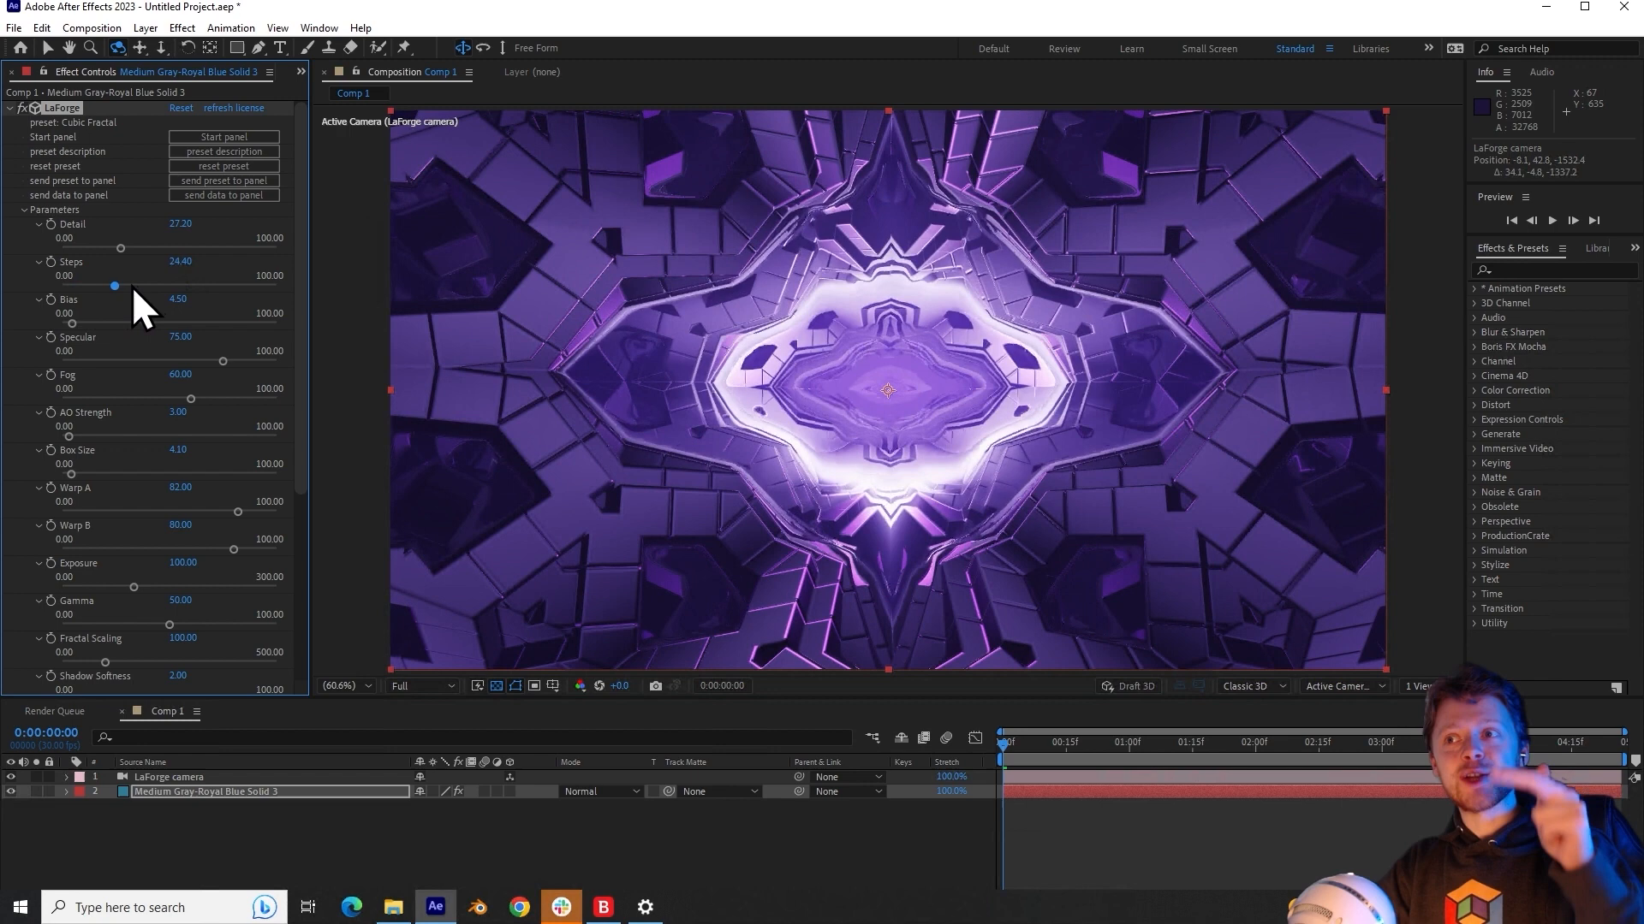
{"action": "left_click_drag", "start_coordinate": [113, 284], "coordinate": [279, 284]}
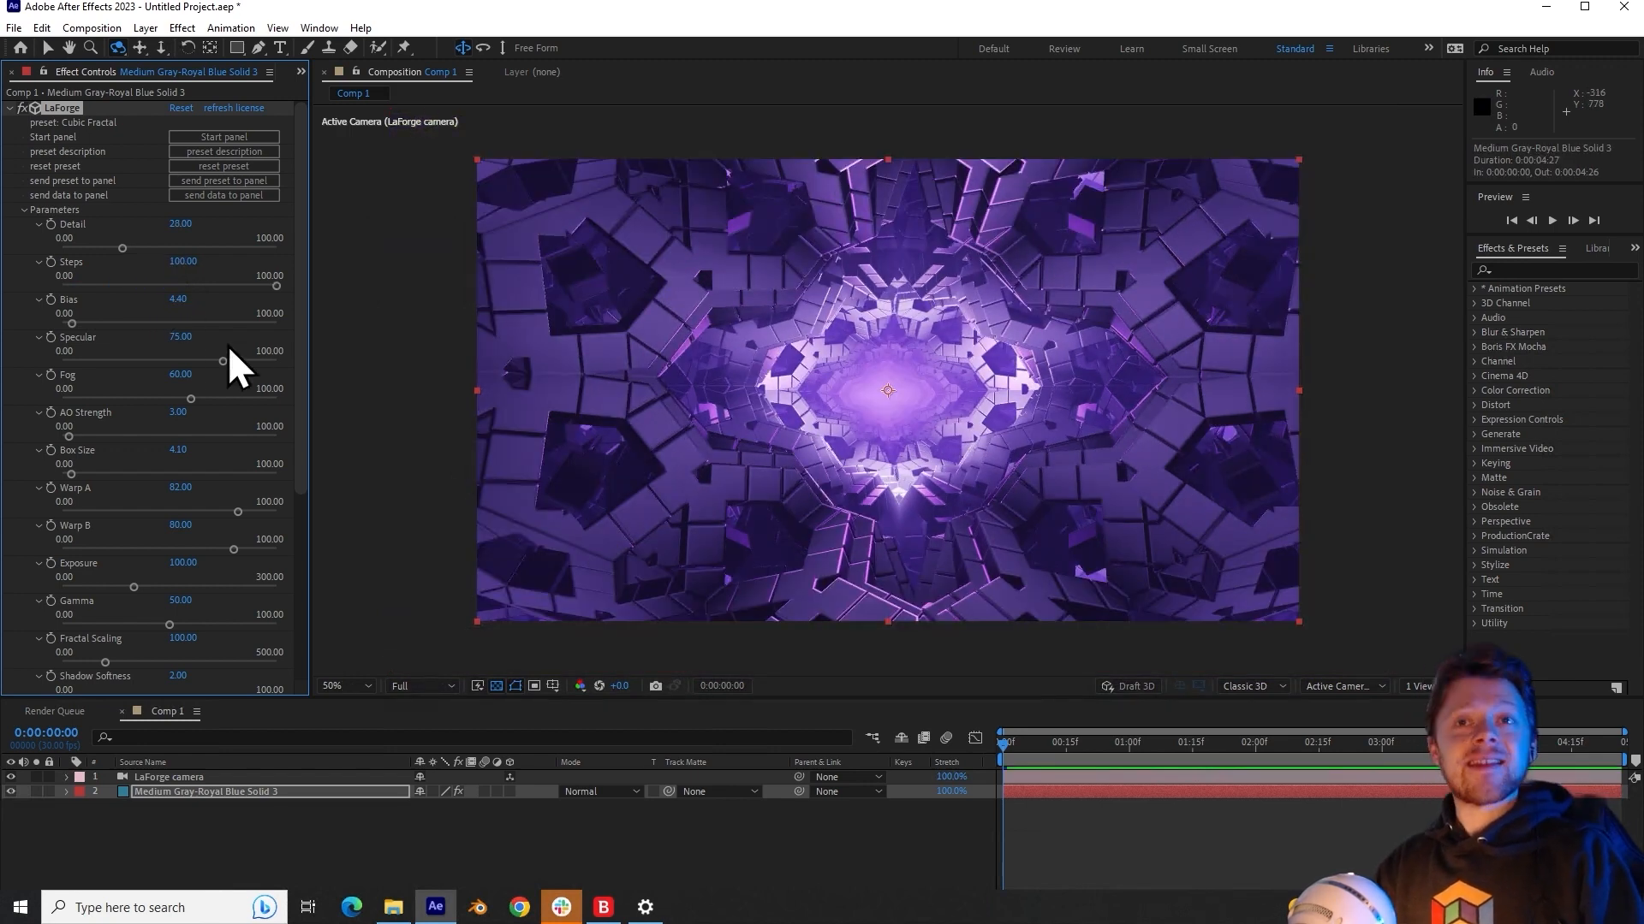
{"action": "mouse_move", "coordinate": [120, 330]}
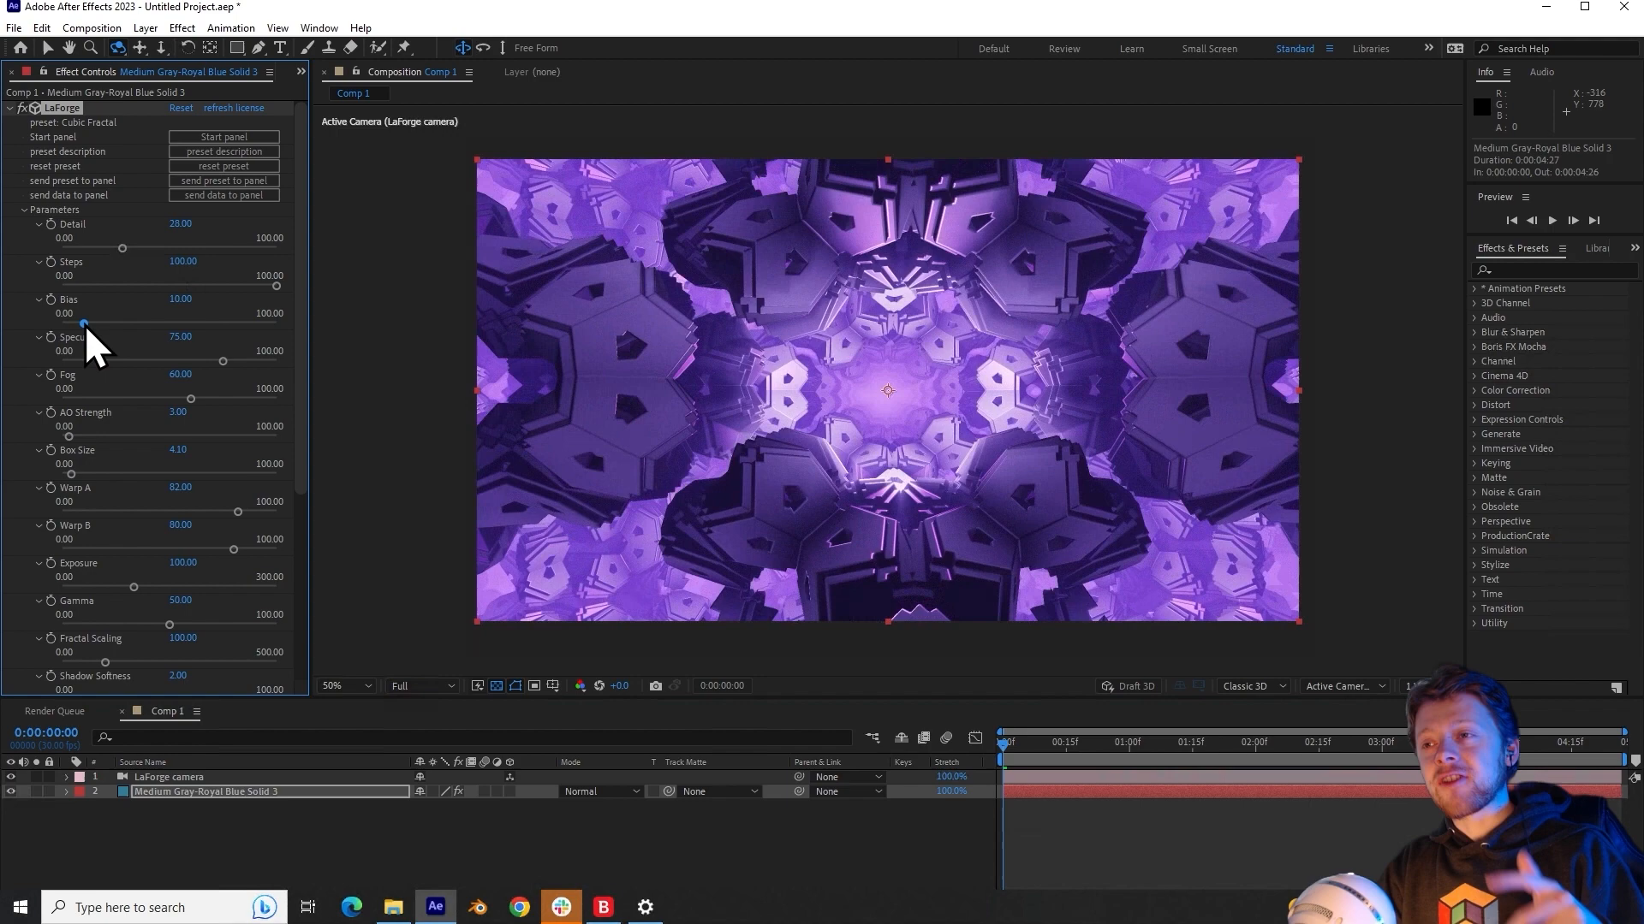
{"action": "left_click_drag", "start_coordinate": [84, 324], "coordinate": [120, 324]}
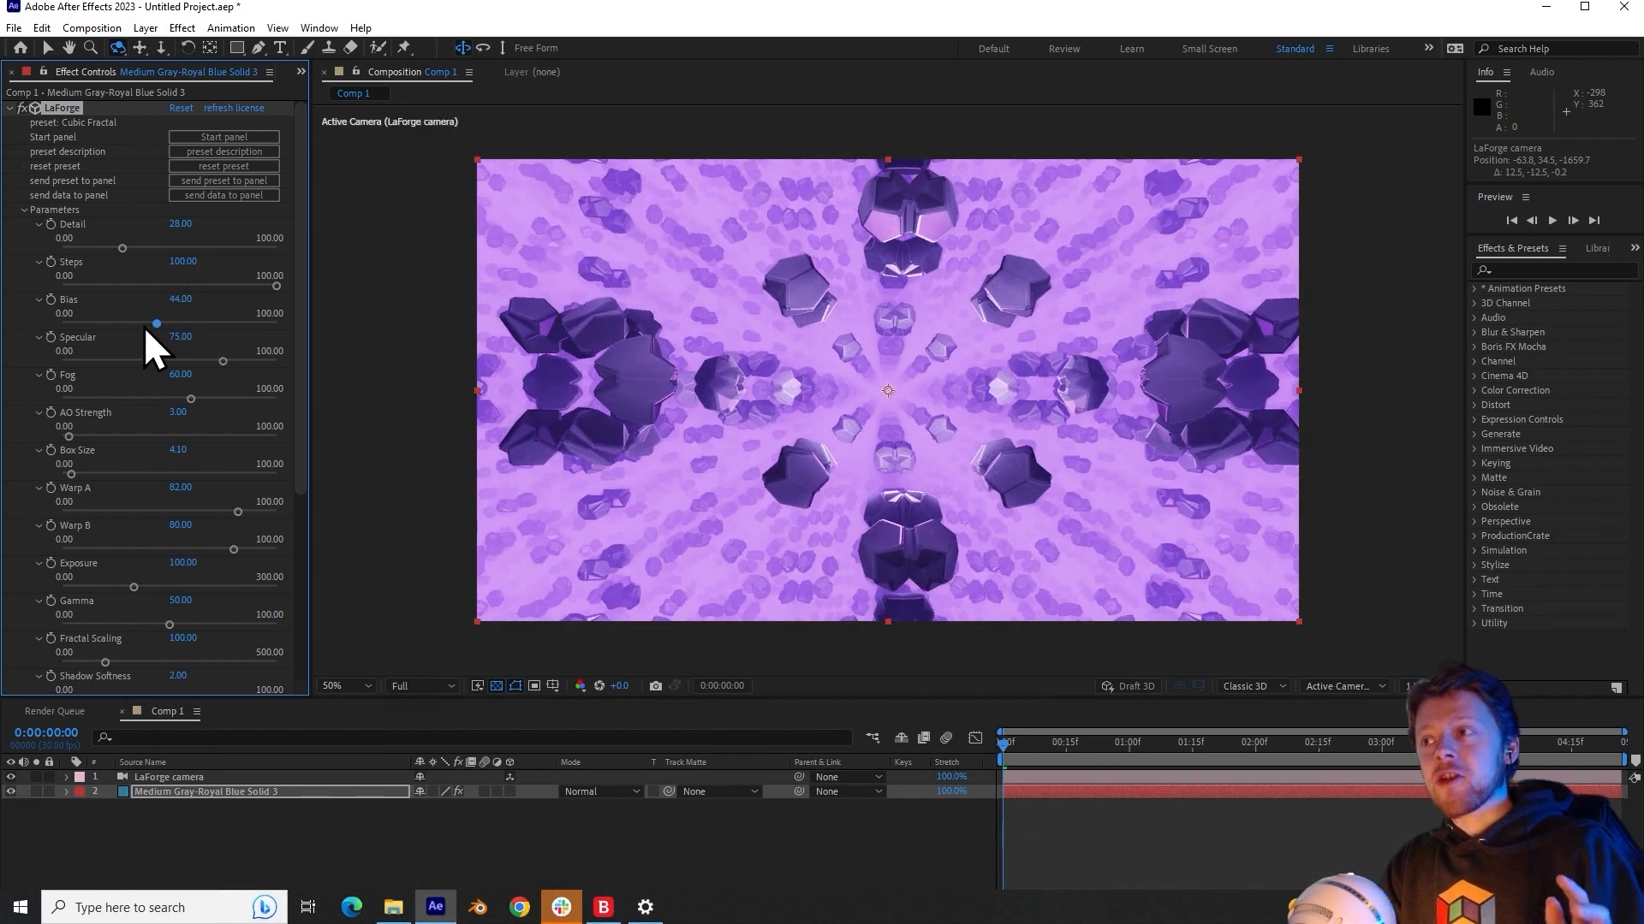
{"action": "left_click_drag", "start_coordinate": [156, 322], "coordinate": [90, 323]}
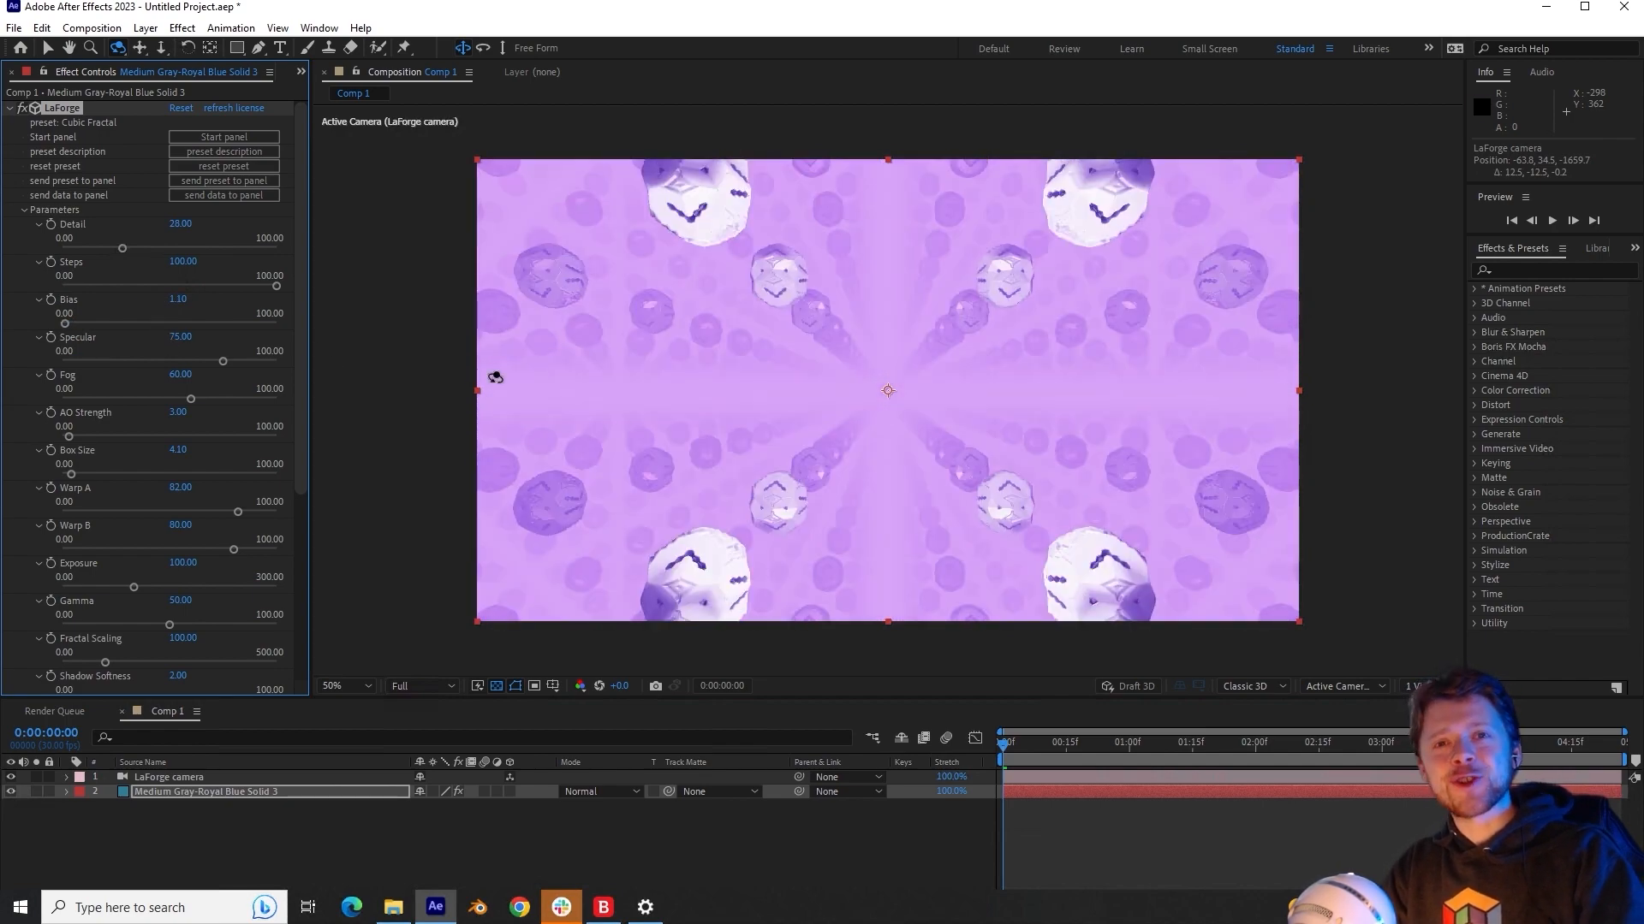
{"action": "mouse_move", "coordinate": [626, 378]}
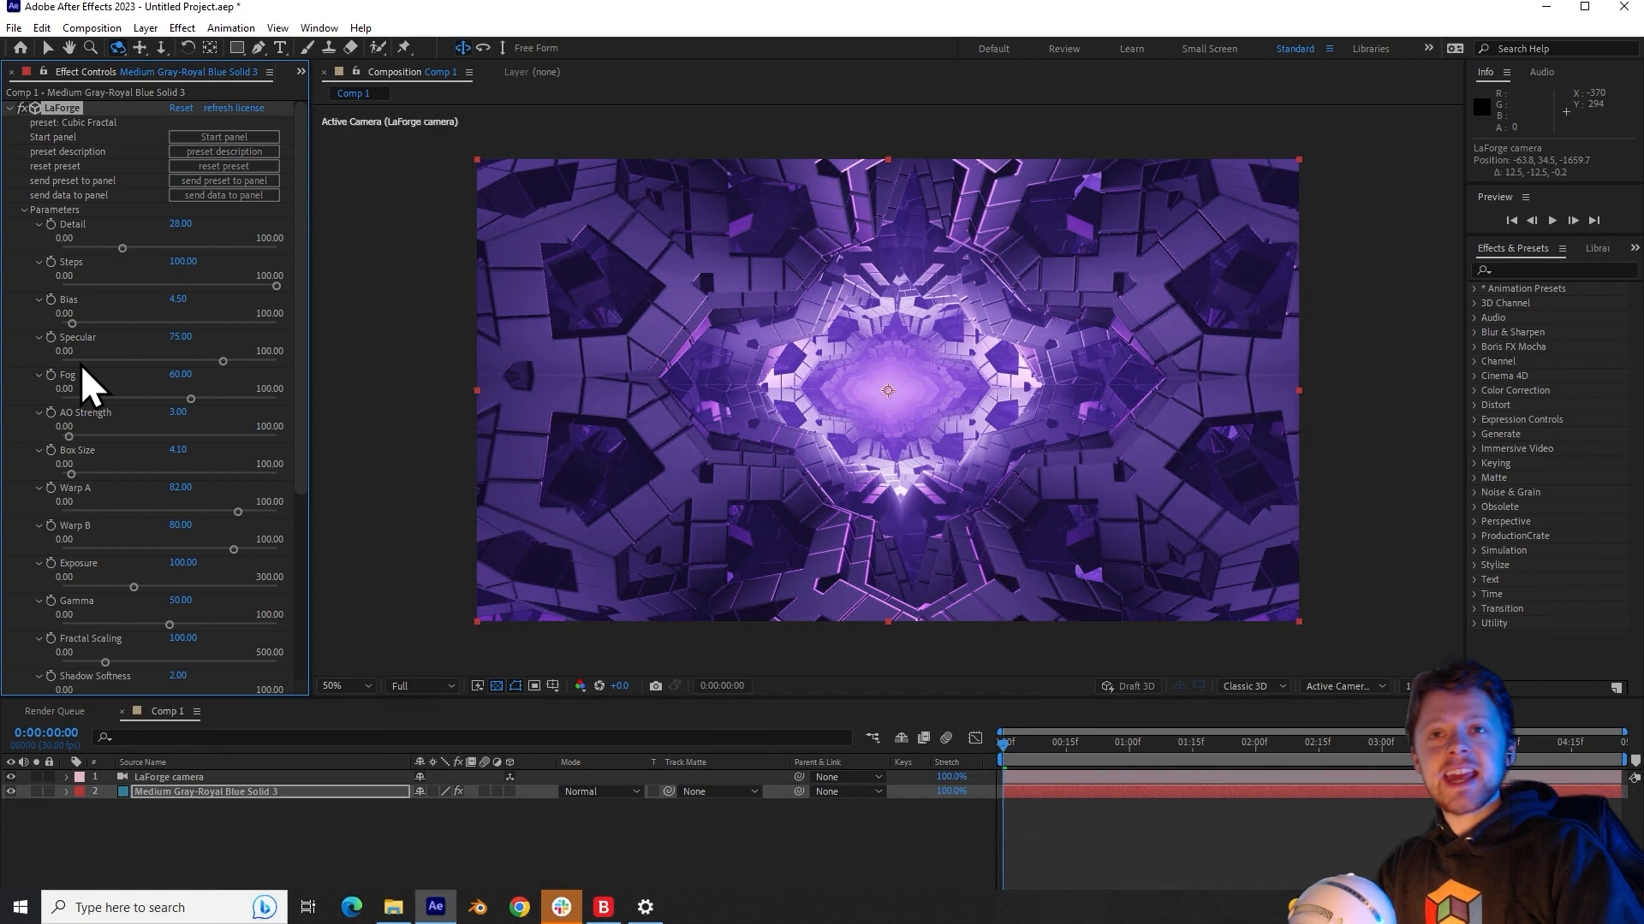
Step: Drag Specular from 75 down to zero, then adjust it again
{"action": "left_click_drag", "start_coordinate": [221, 360], "coordinate": [217, 361]}
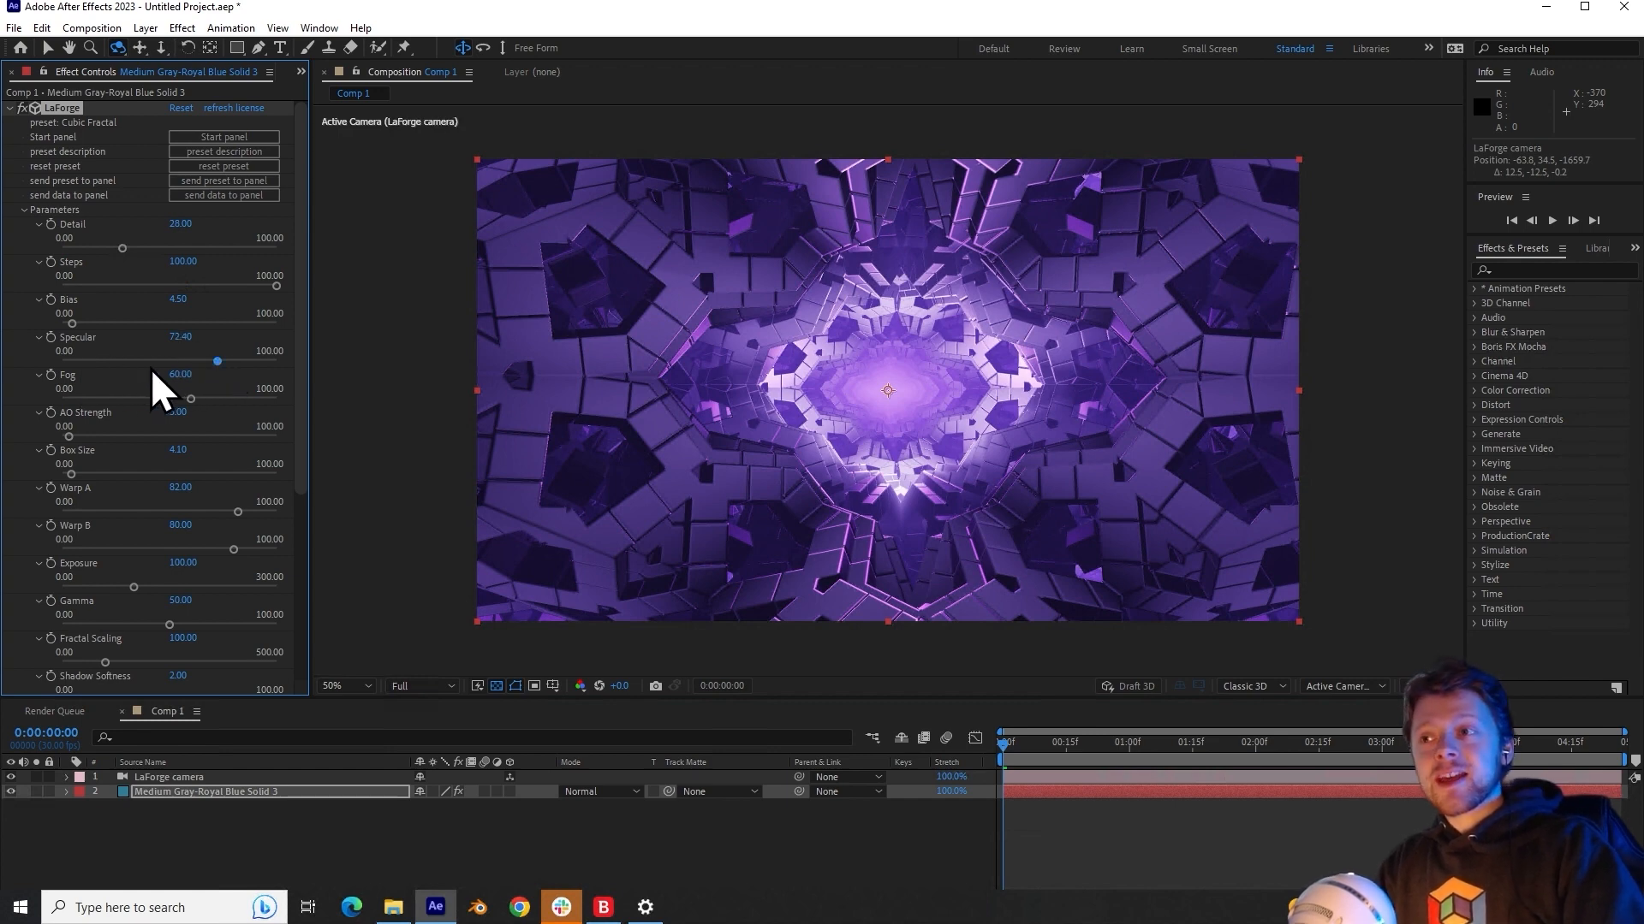
{"action": "left_click_drag", "start_coordinate": [217, 360], "coordinate": [60, 360]}
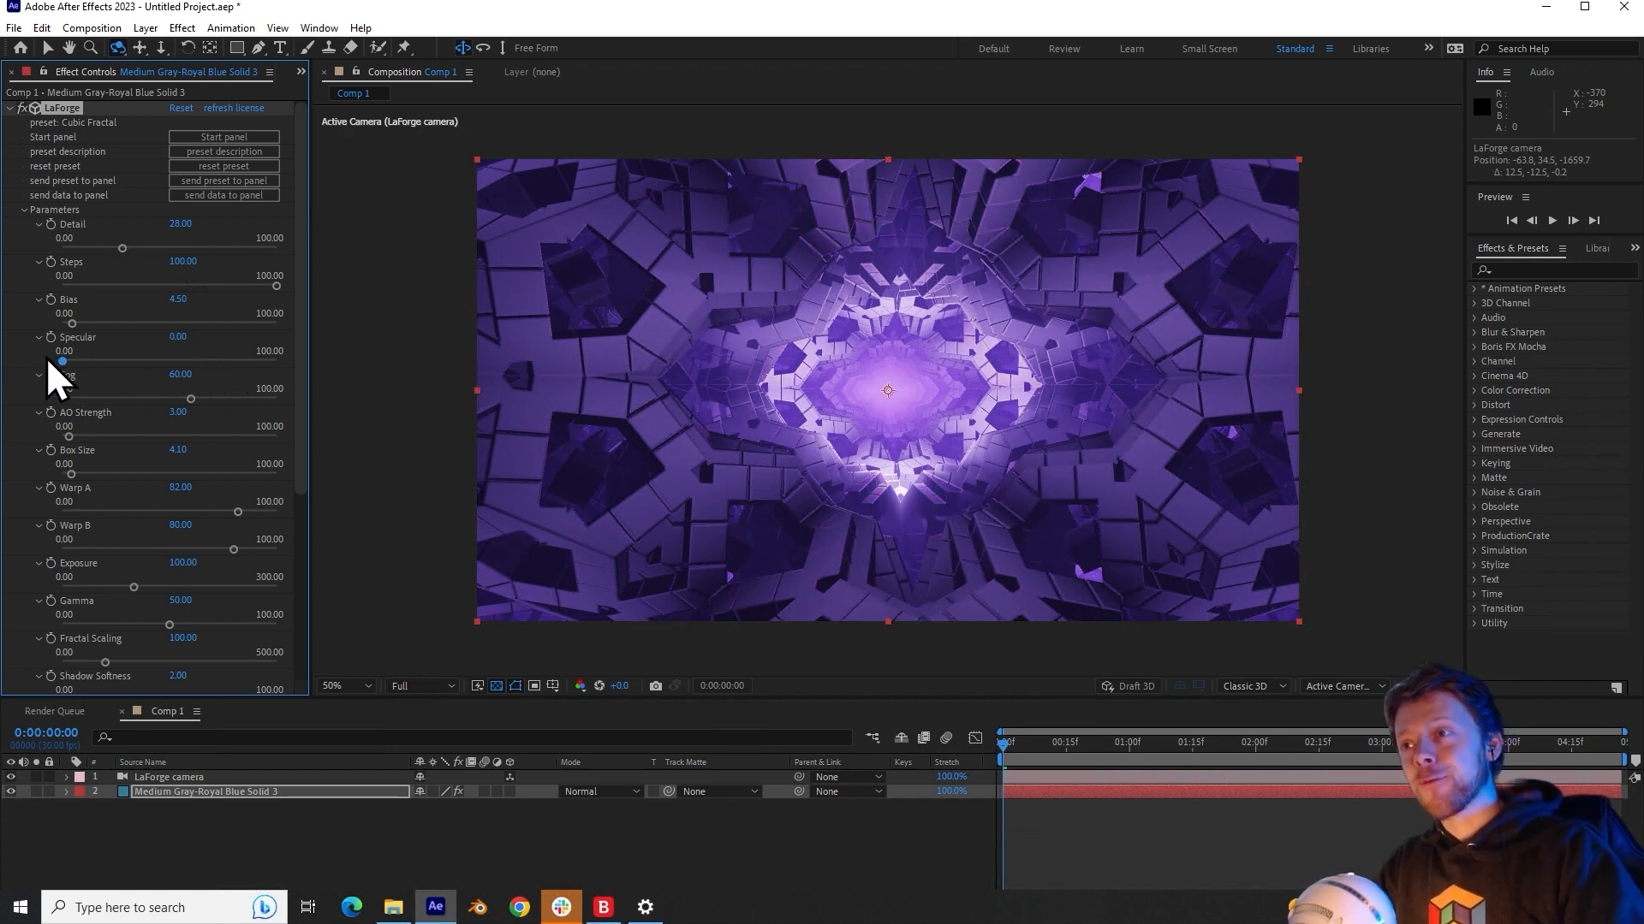
{"action": "left_click_drag", "start_coordinate": [61, 361], "coordinate": [216, 360]}
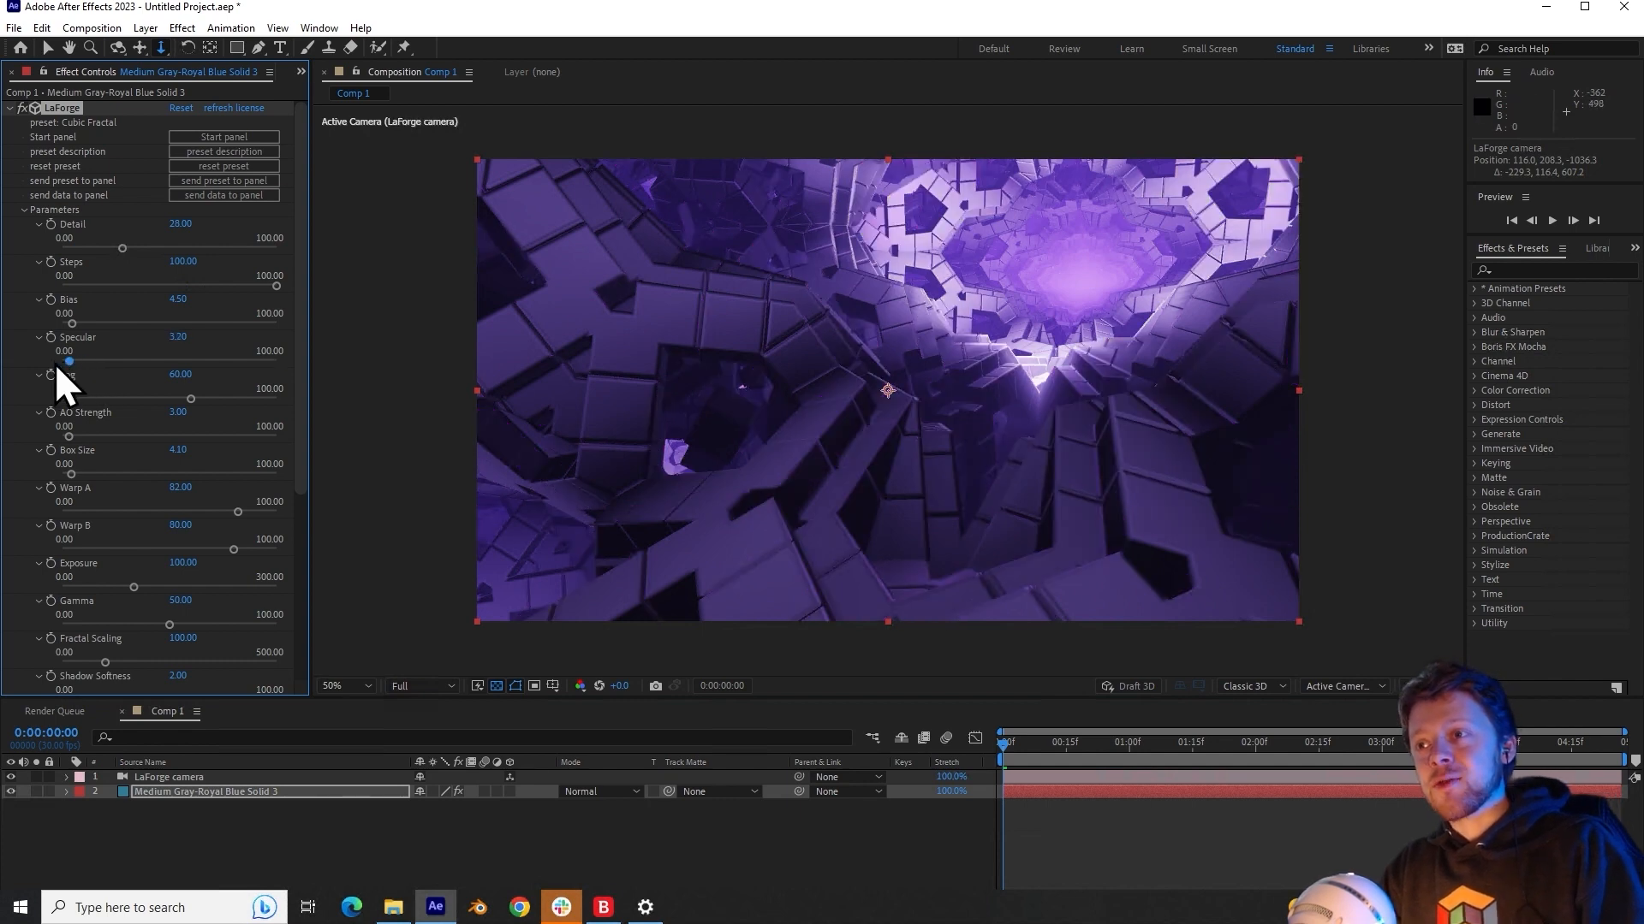
{"action": "left_click_drag", "start_coordinate": [68, 360], "coordinate": [61, 360]}
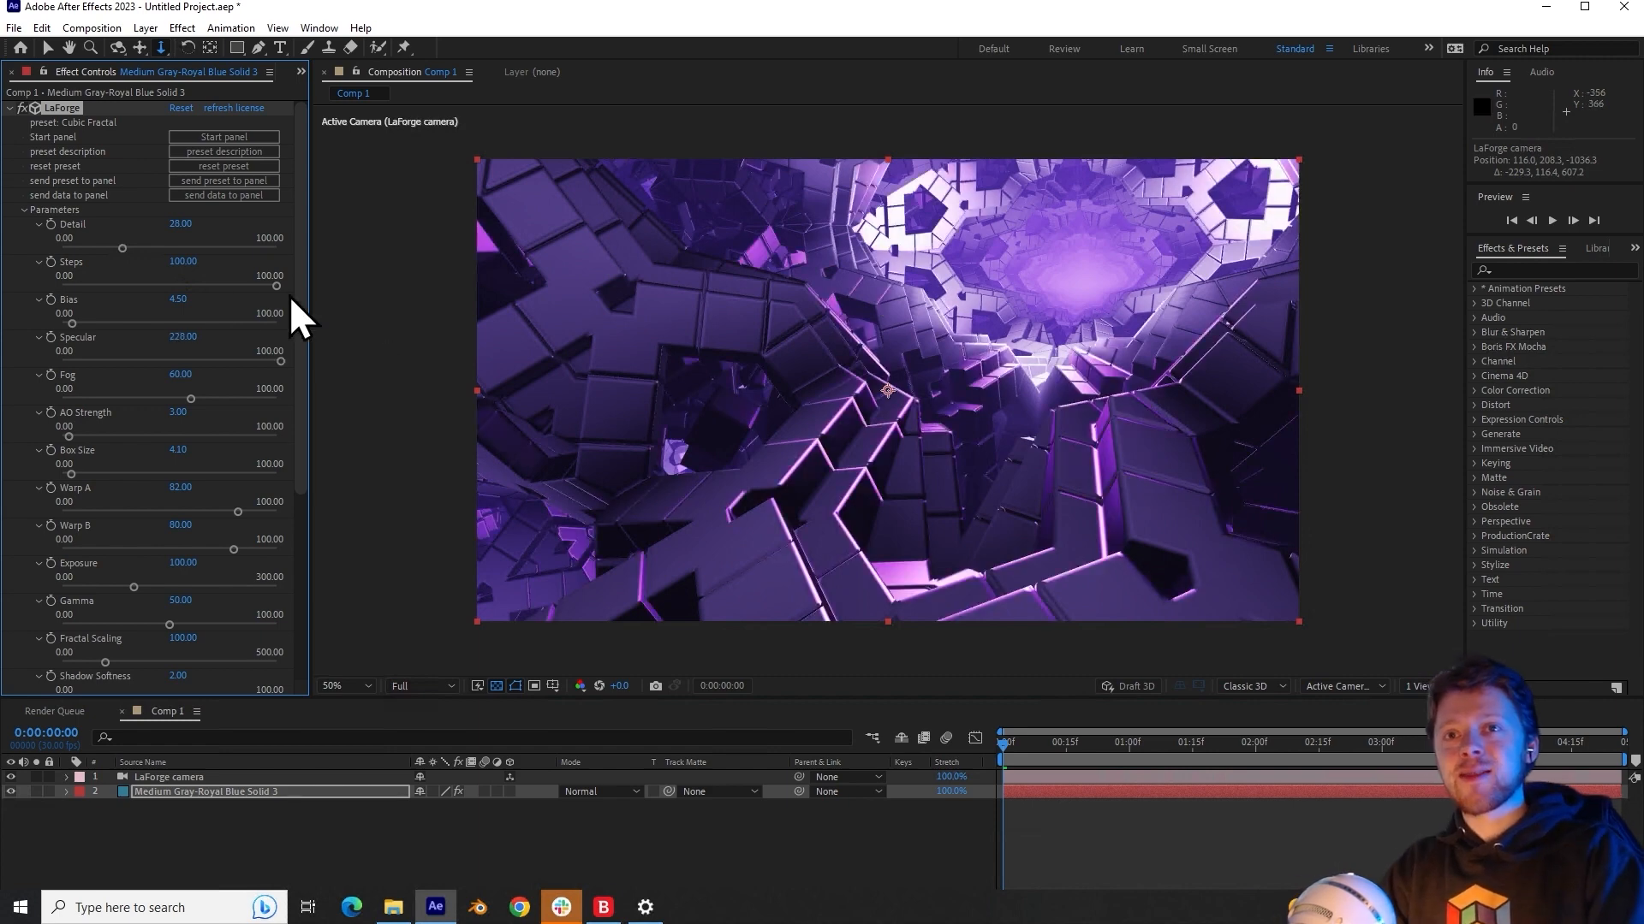
Step: Drag Specular back toward its 75 default
{"action": "left_click_drag", "start_coordinate": [182, 337], "coordinate": [229, 337]}
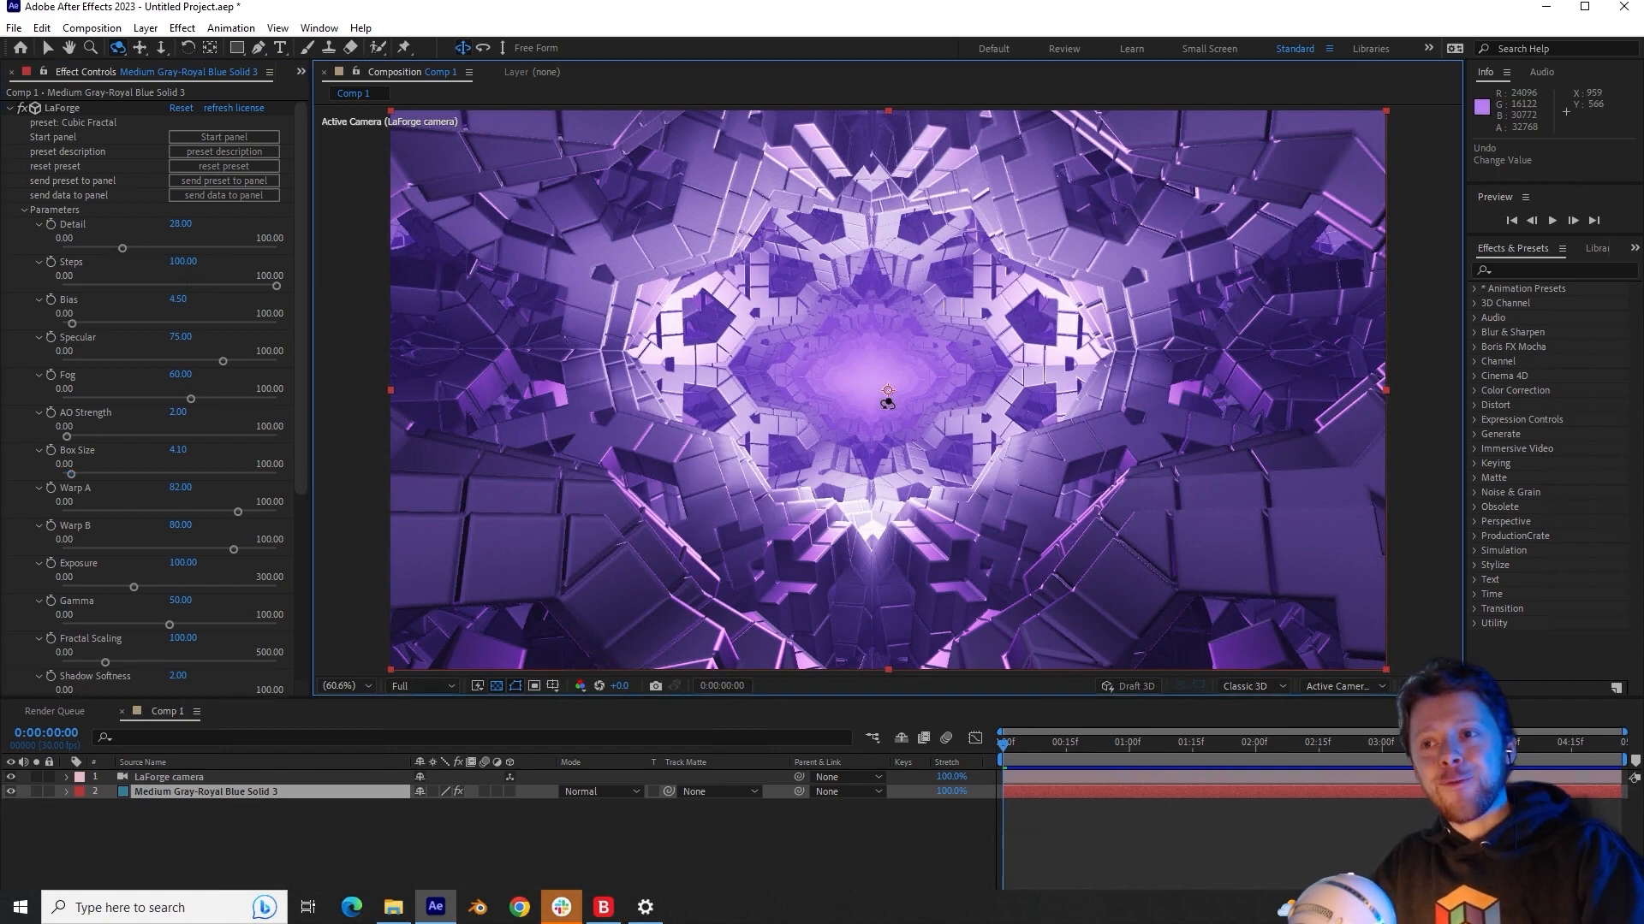
{"action": "left_click", "coordinate": [341, 686]}
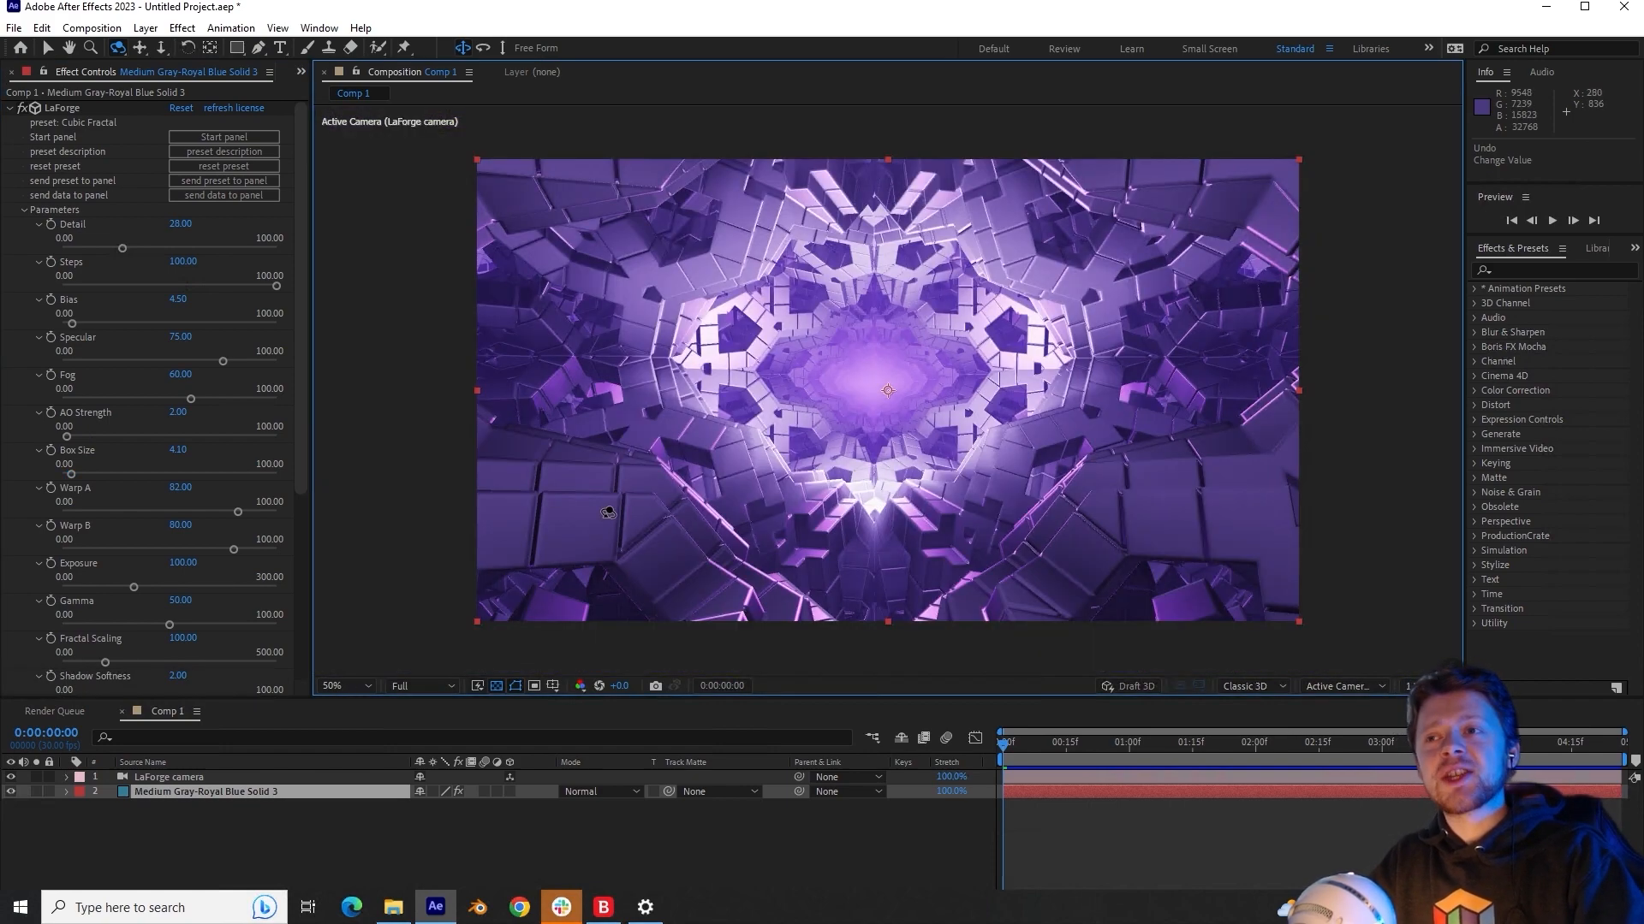
{"action": "mouse_move", "coordinate": [560, 494]}
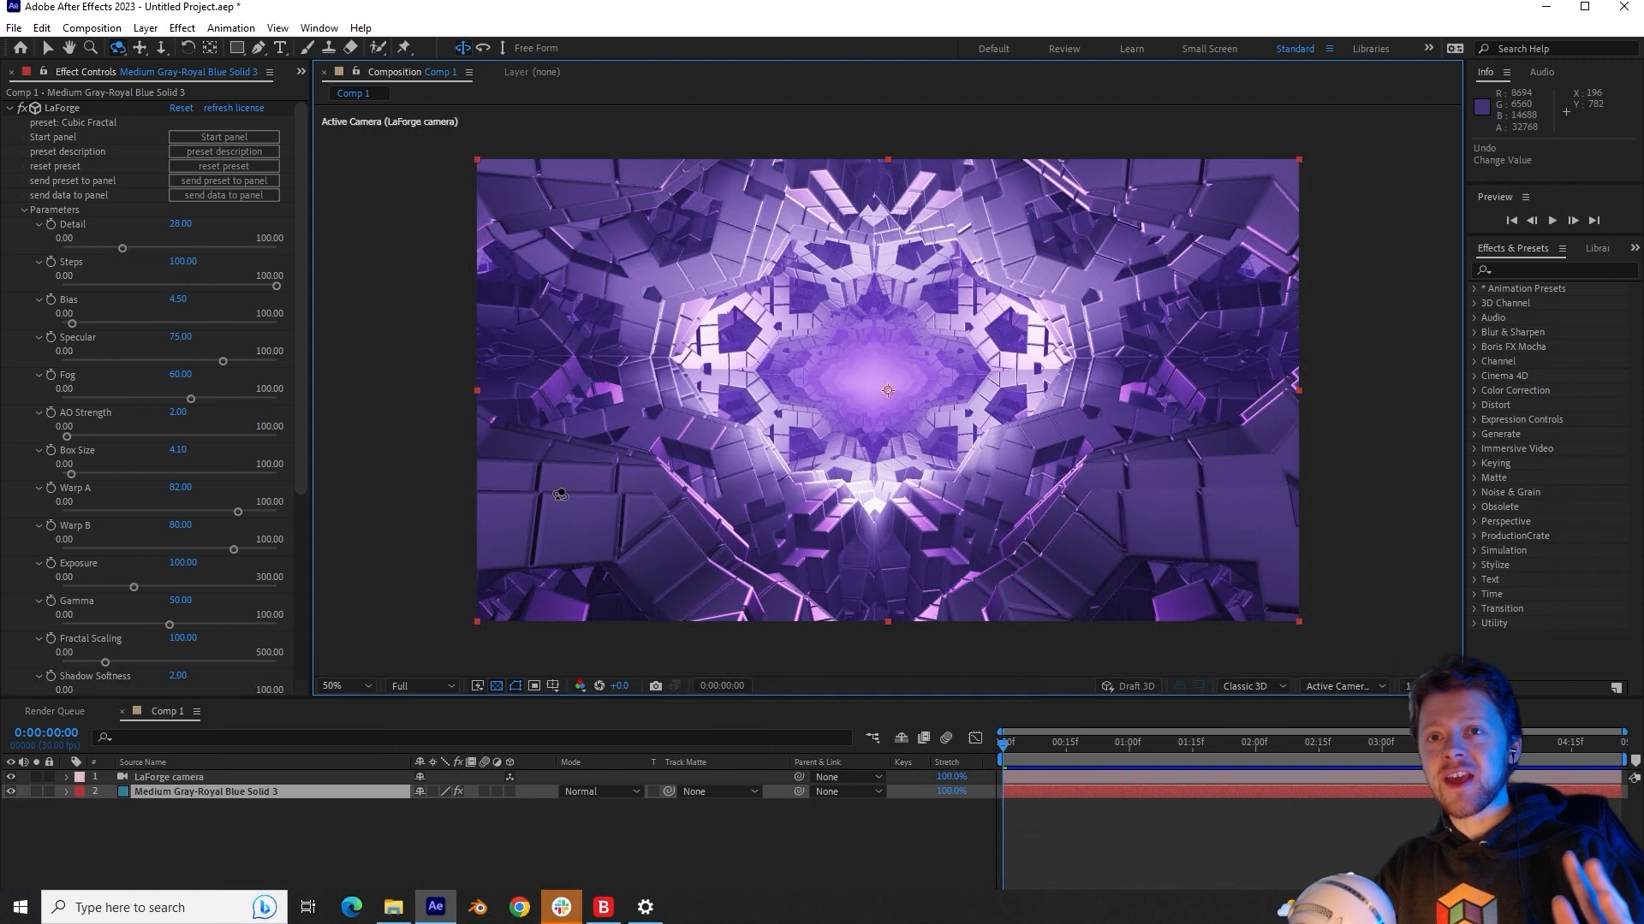
{"action": "mouse_move", "coordinate": [84, 481]}
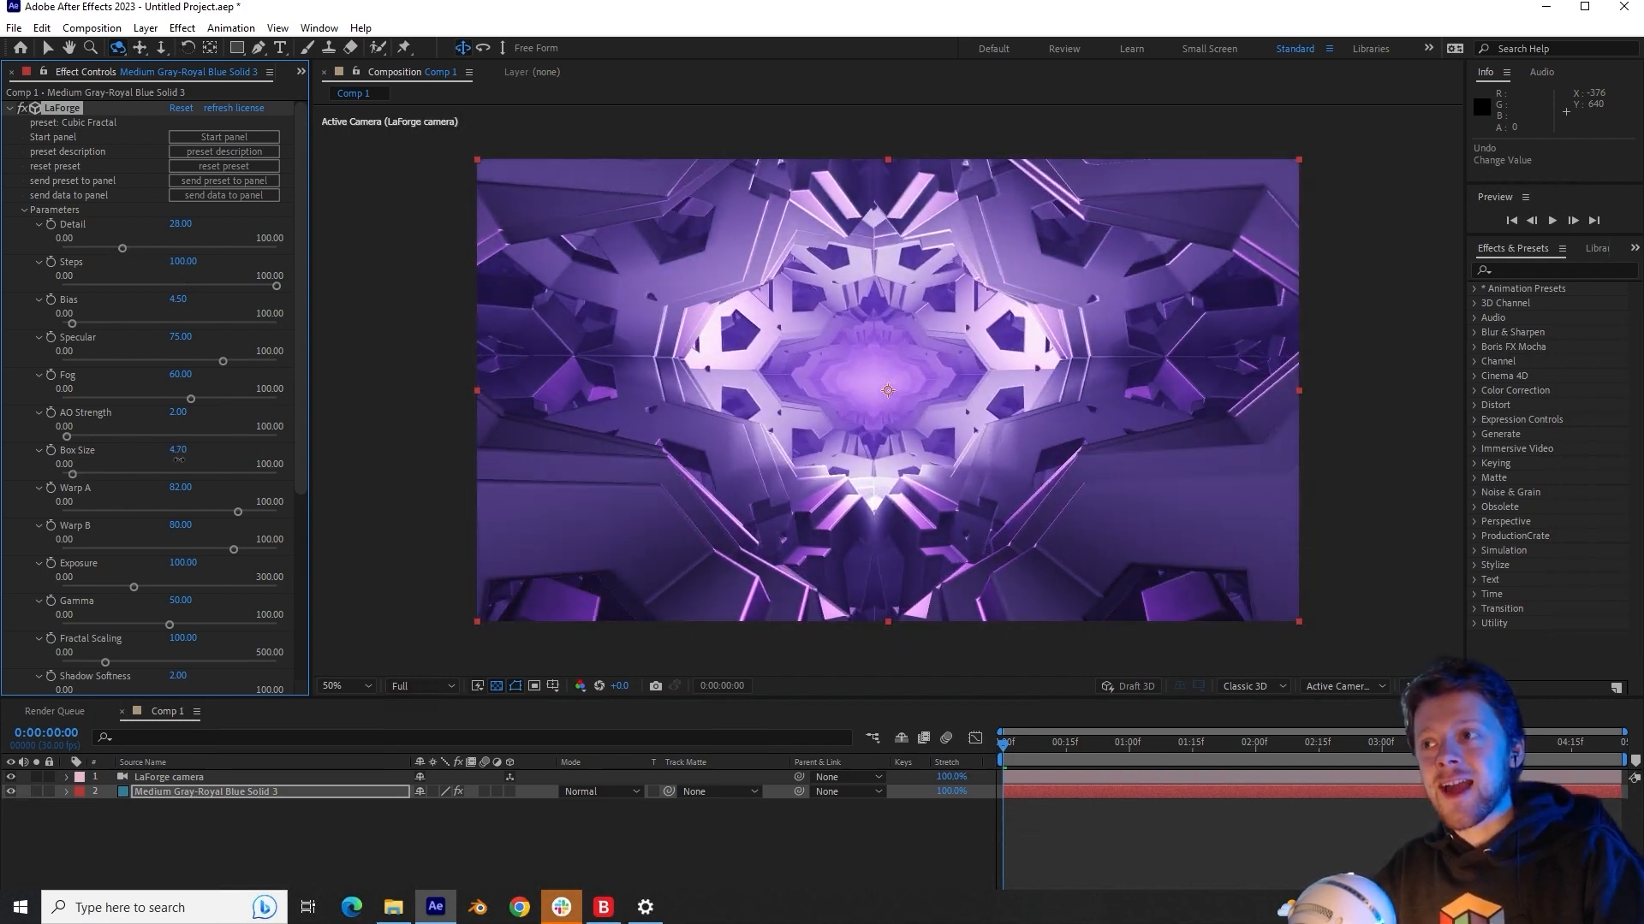
{"action": "left_click_drag", "start_coordinate": [178, 449], "coordinate": [131, 450]}
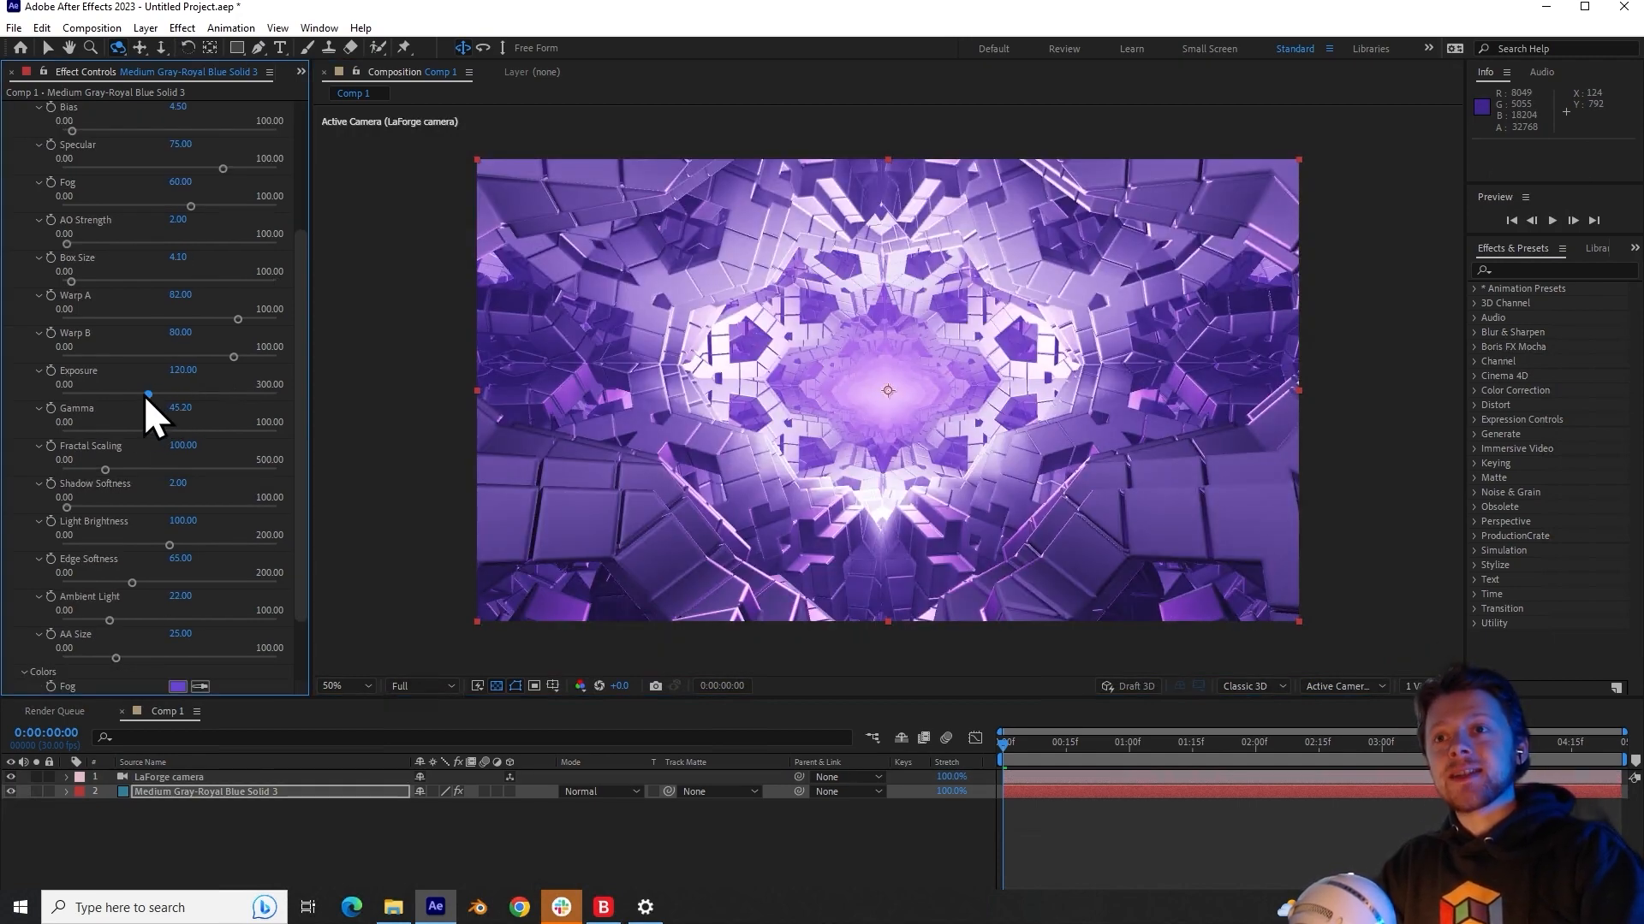
Step: Drag the Gamma slider toward 42.80
{"action": "left_click_drag", "start_coordinate": [143, 393], "coordinate": [206, 392]}
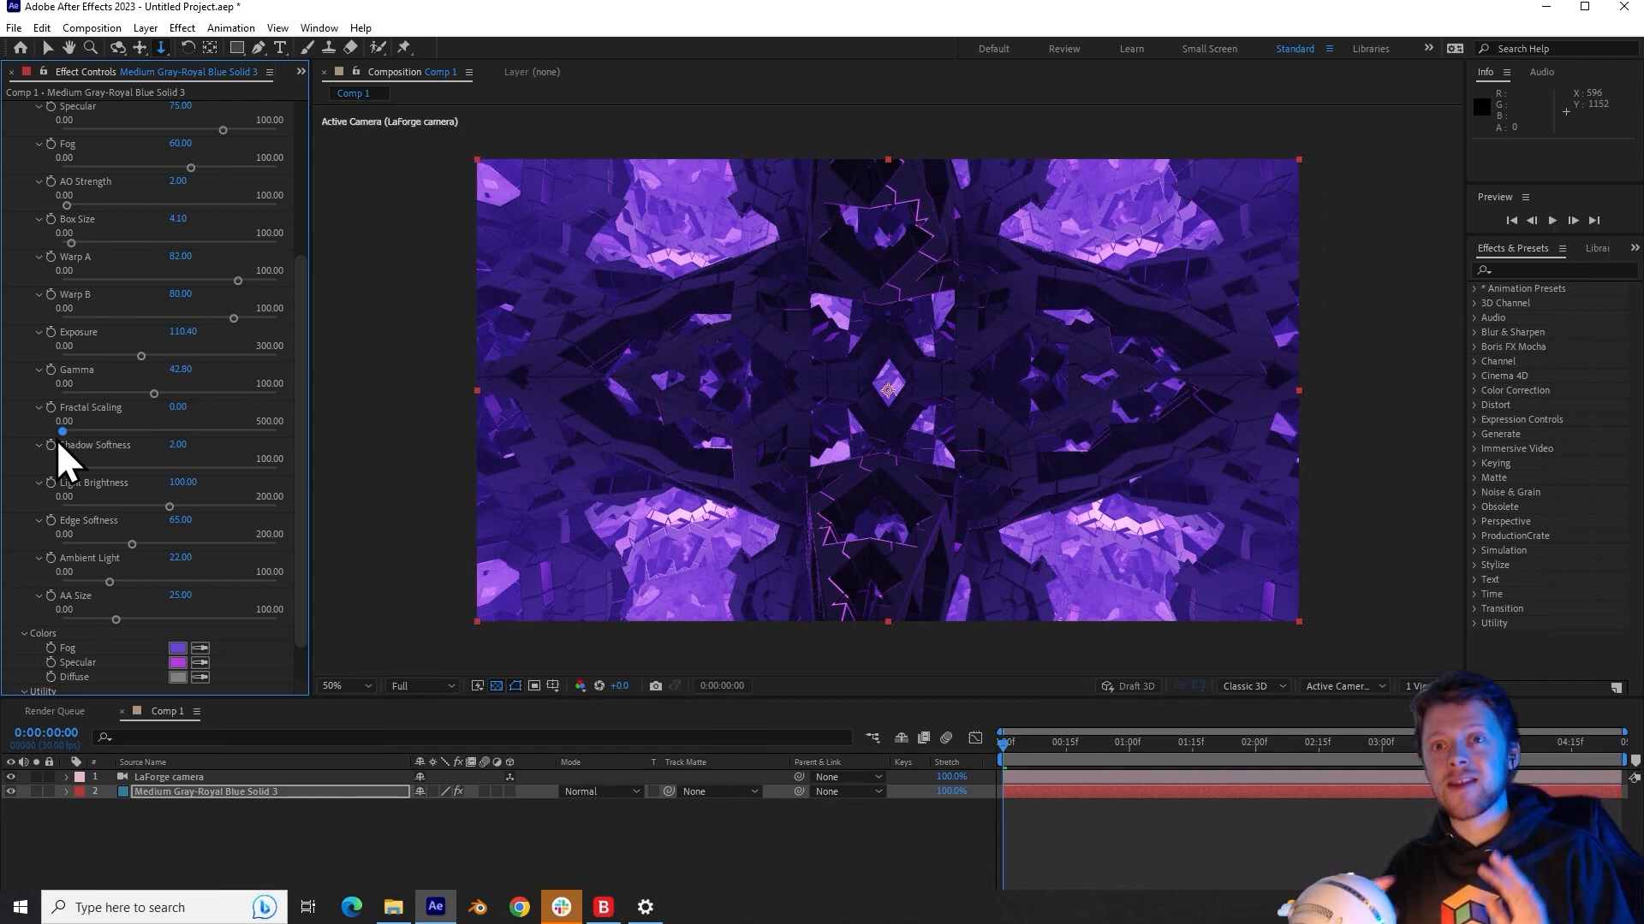
{"action": "mouse_move", "coordinate": [171, 440]}
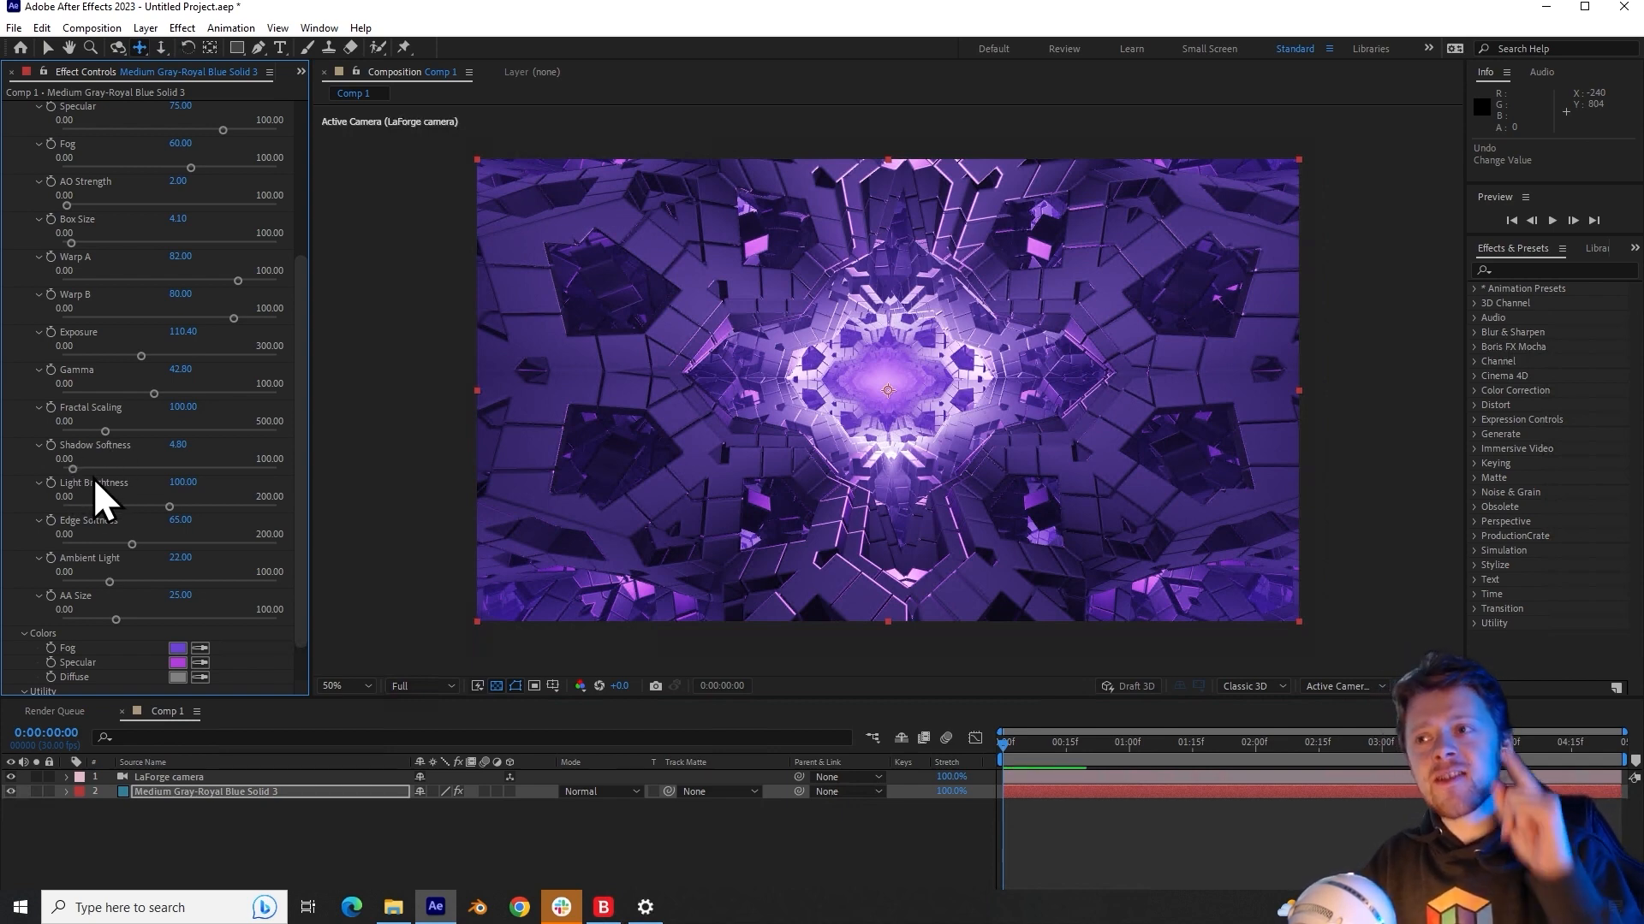
{"action": "mouse_move", "coordinate": [173, 440]}
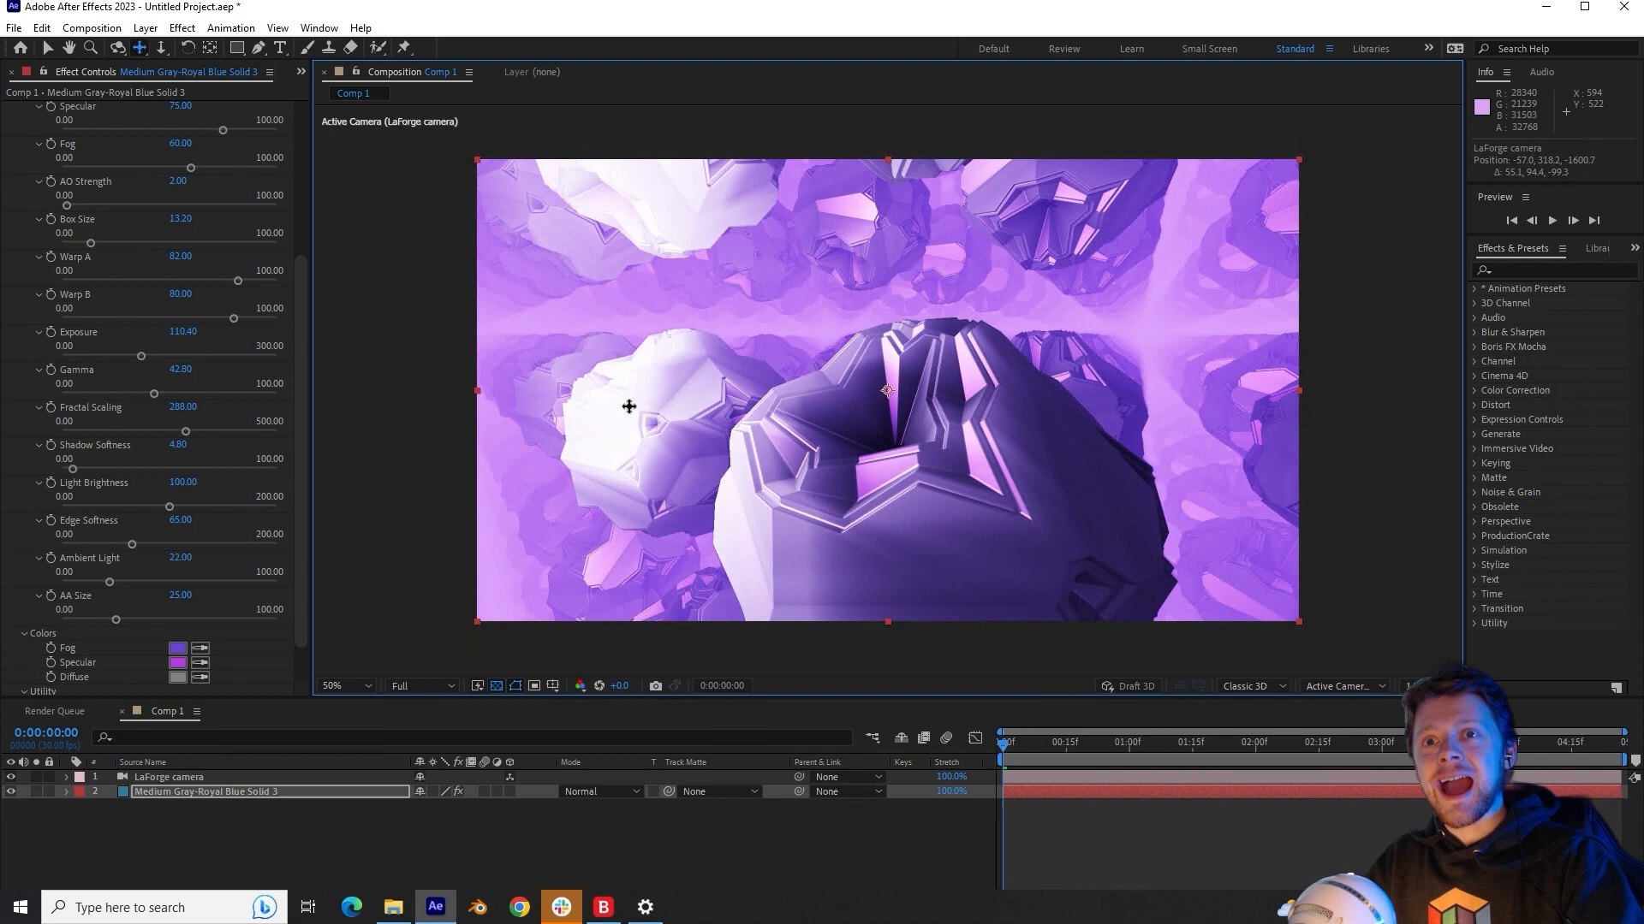
{"action": "mouse_move", "coordinate": [84, 493]}
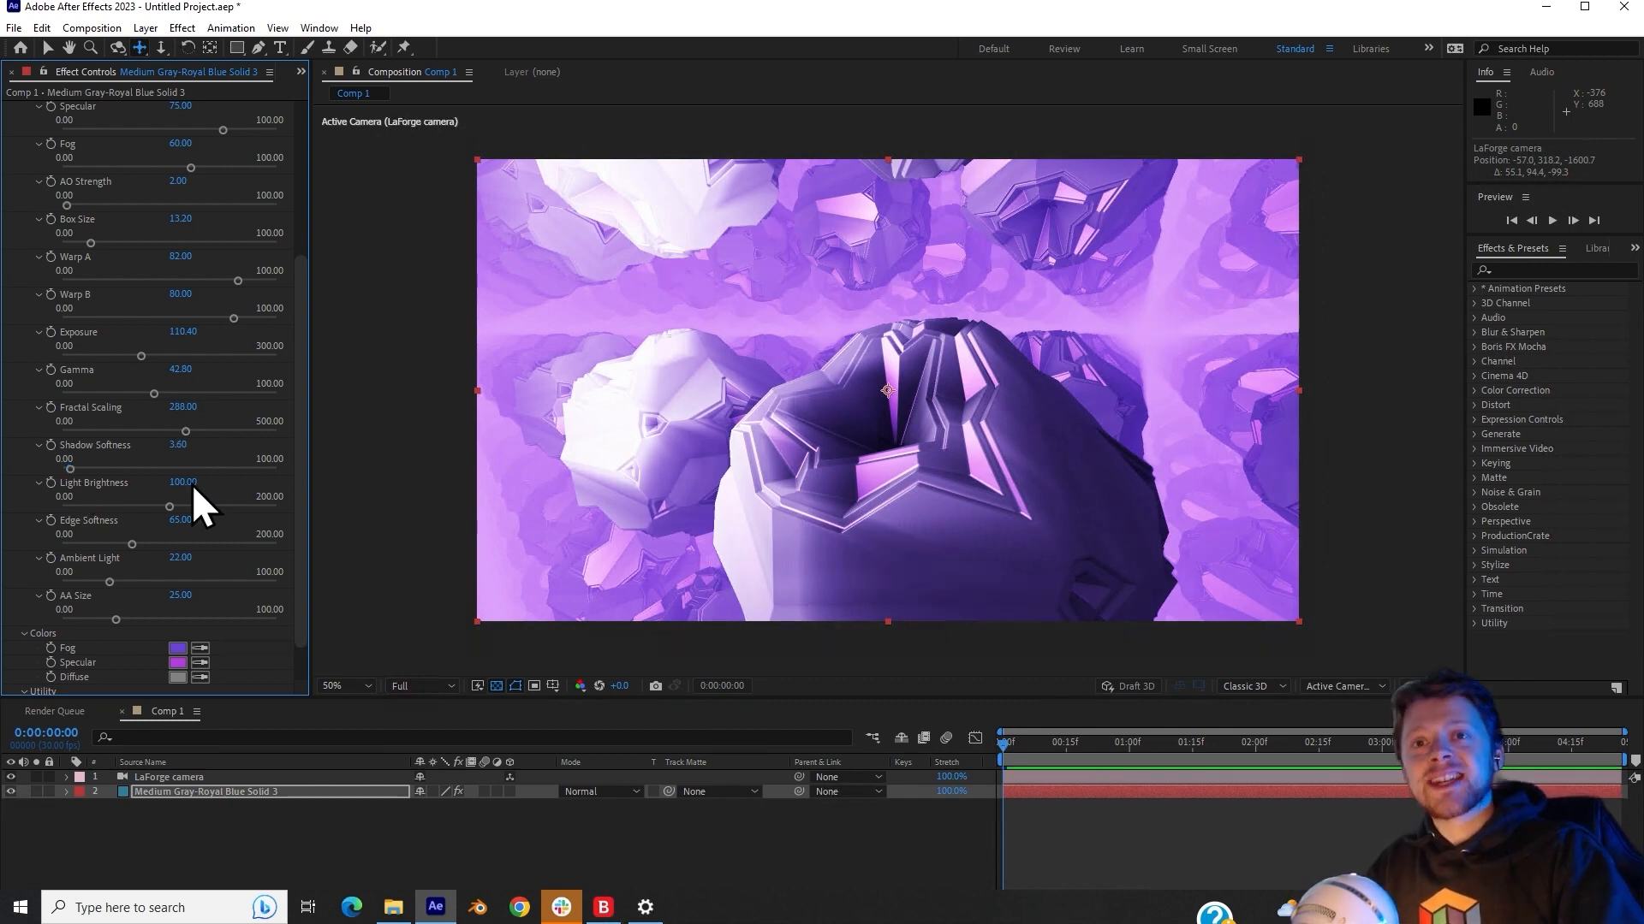
{"action": "mouse_move", "coordinate": [146, 514]}
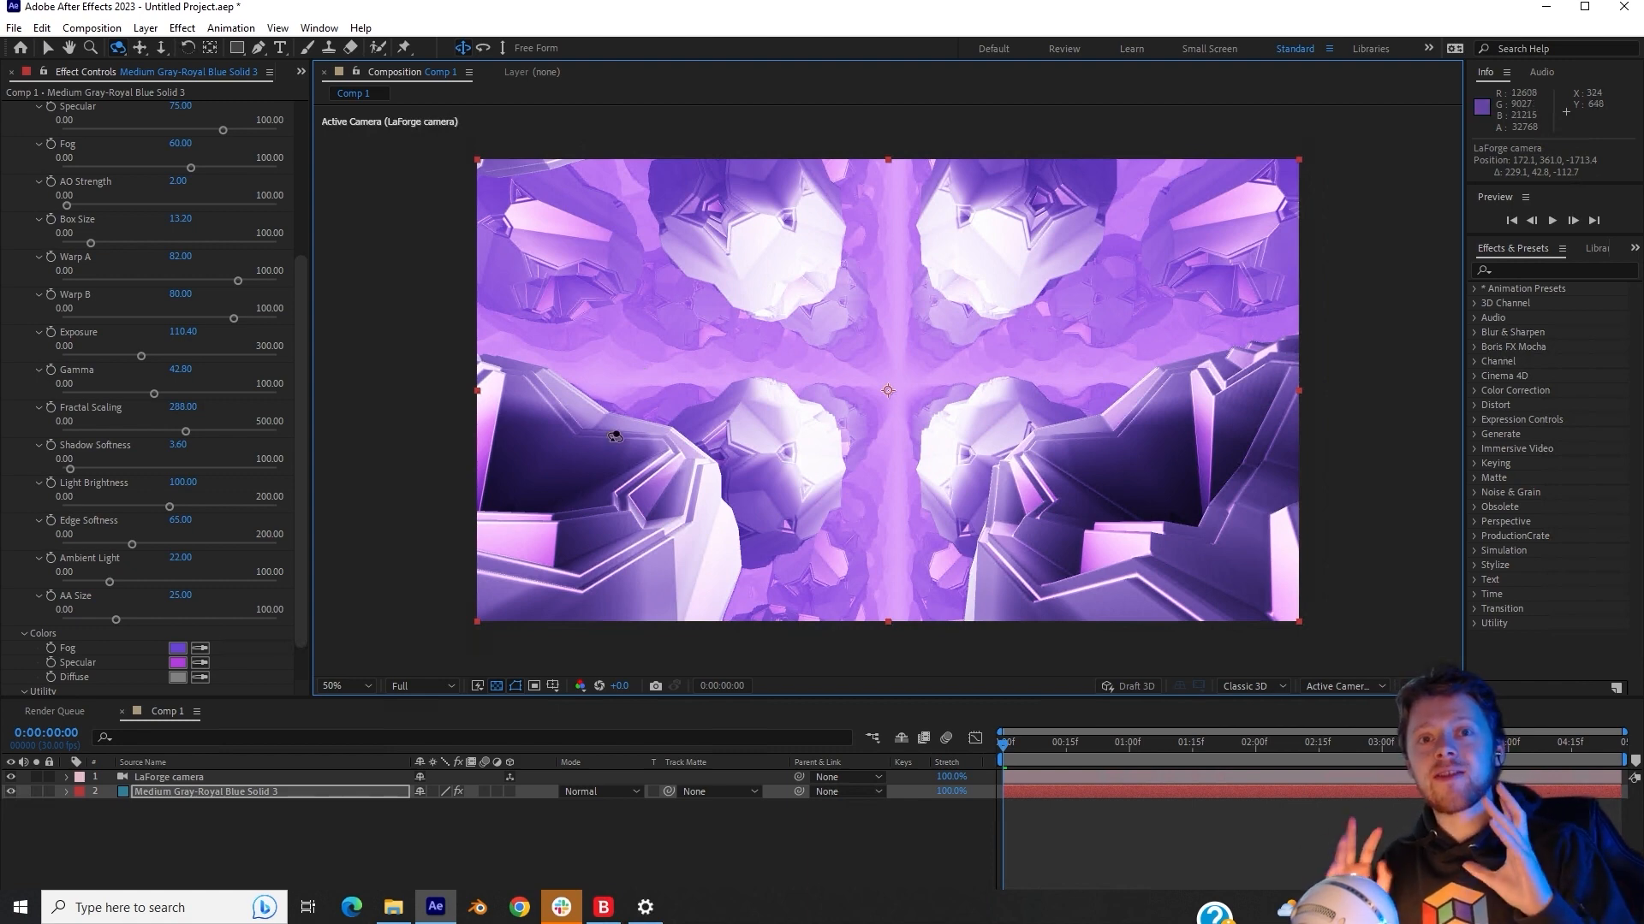
{"action": "mouse_move", "coordinate": [574, 449]}
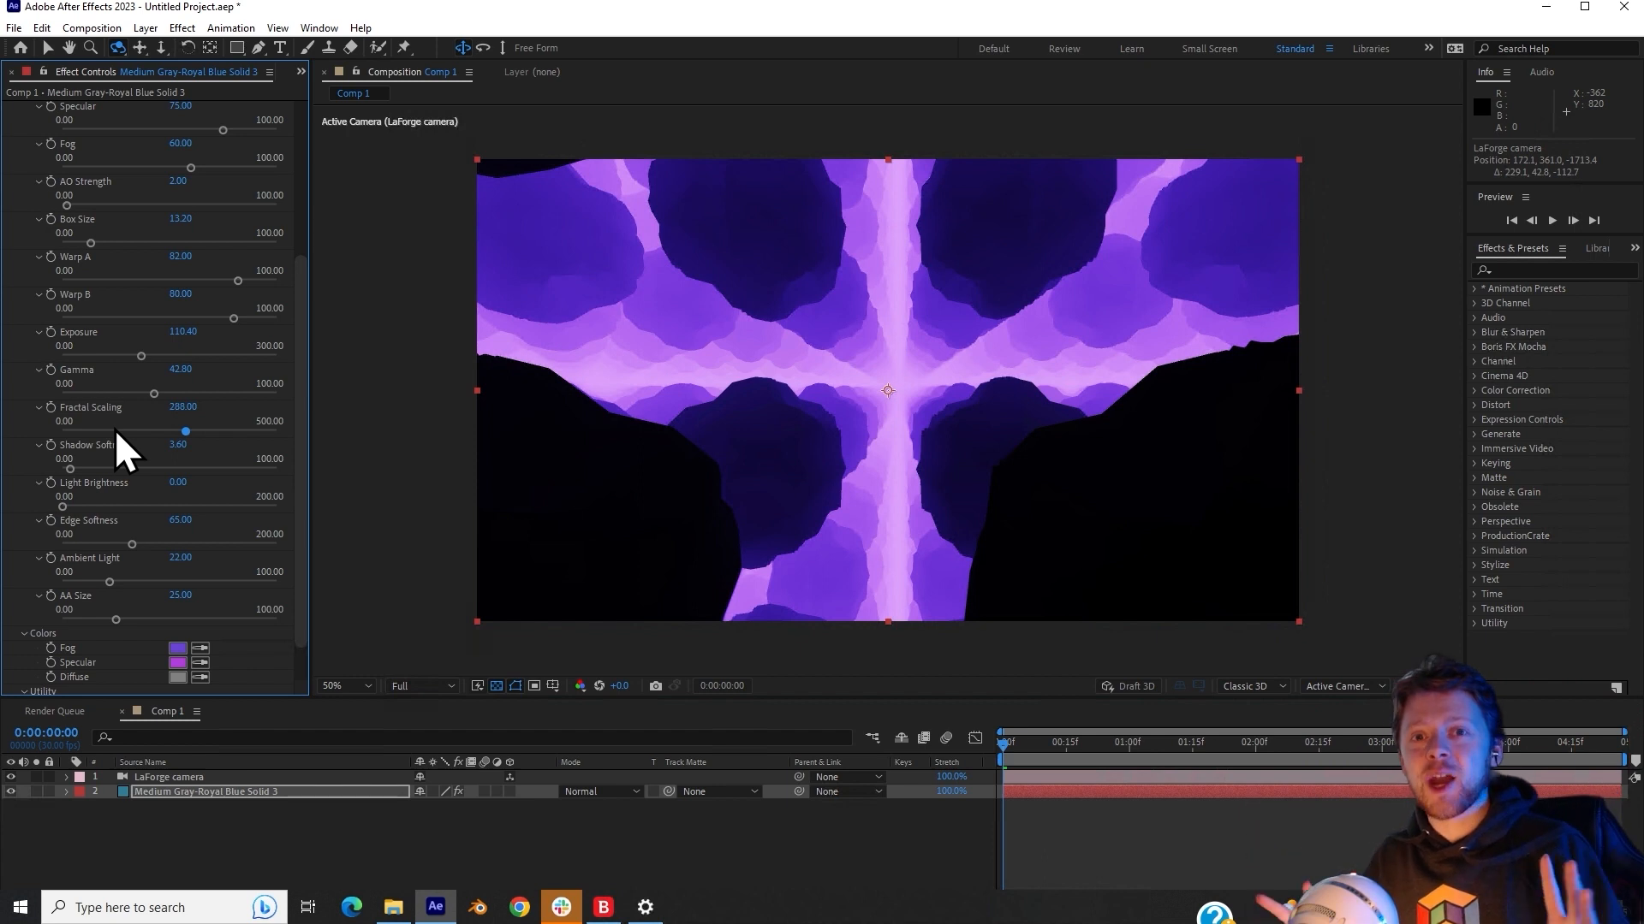
{"action": "mouse_move", "coordinate": [188, 456]}
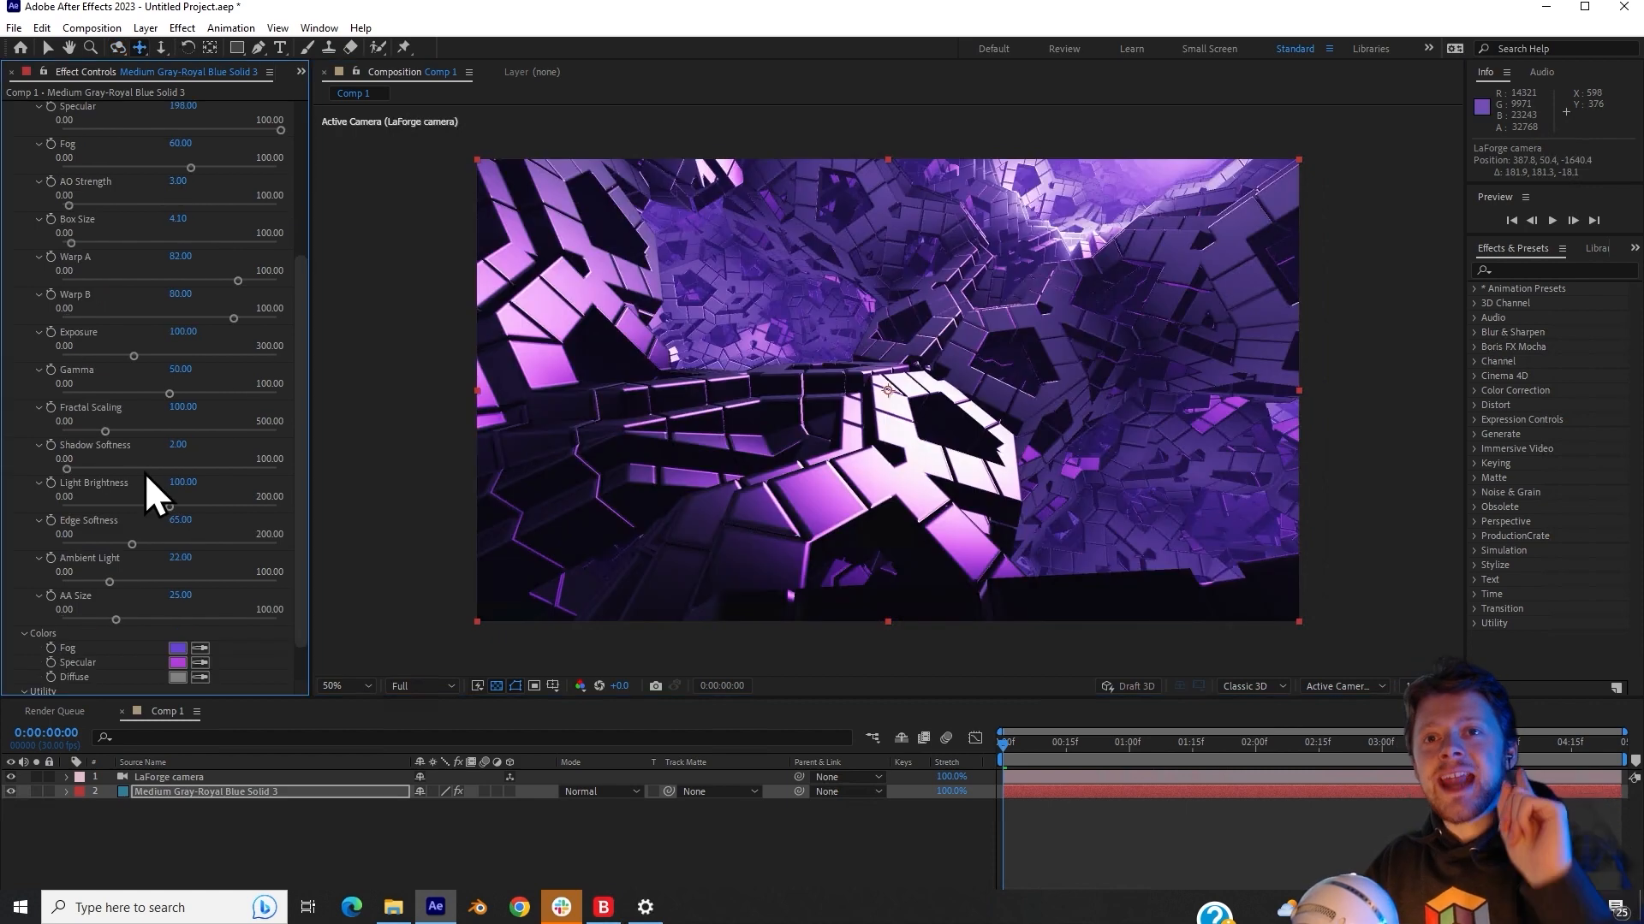
{"action": "mouse_move", "coordinate": [68, 541]}
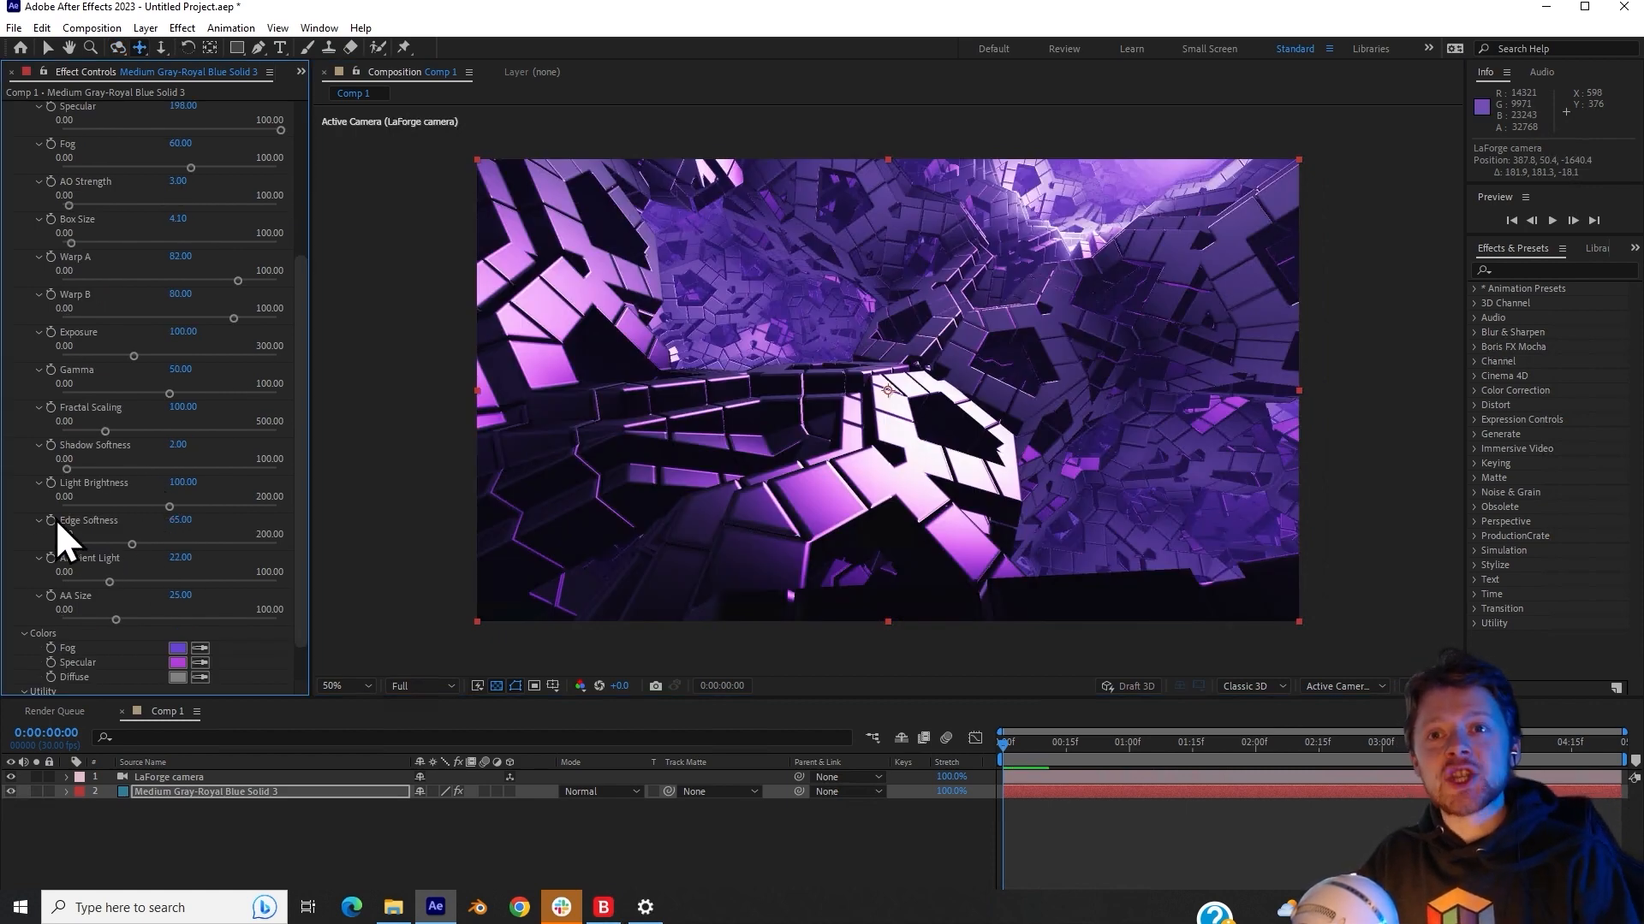
{"action": "mouse_move", "coordinate": [142, 546]}
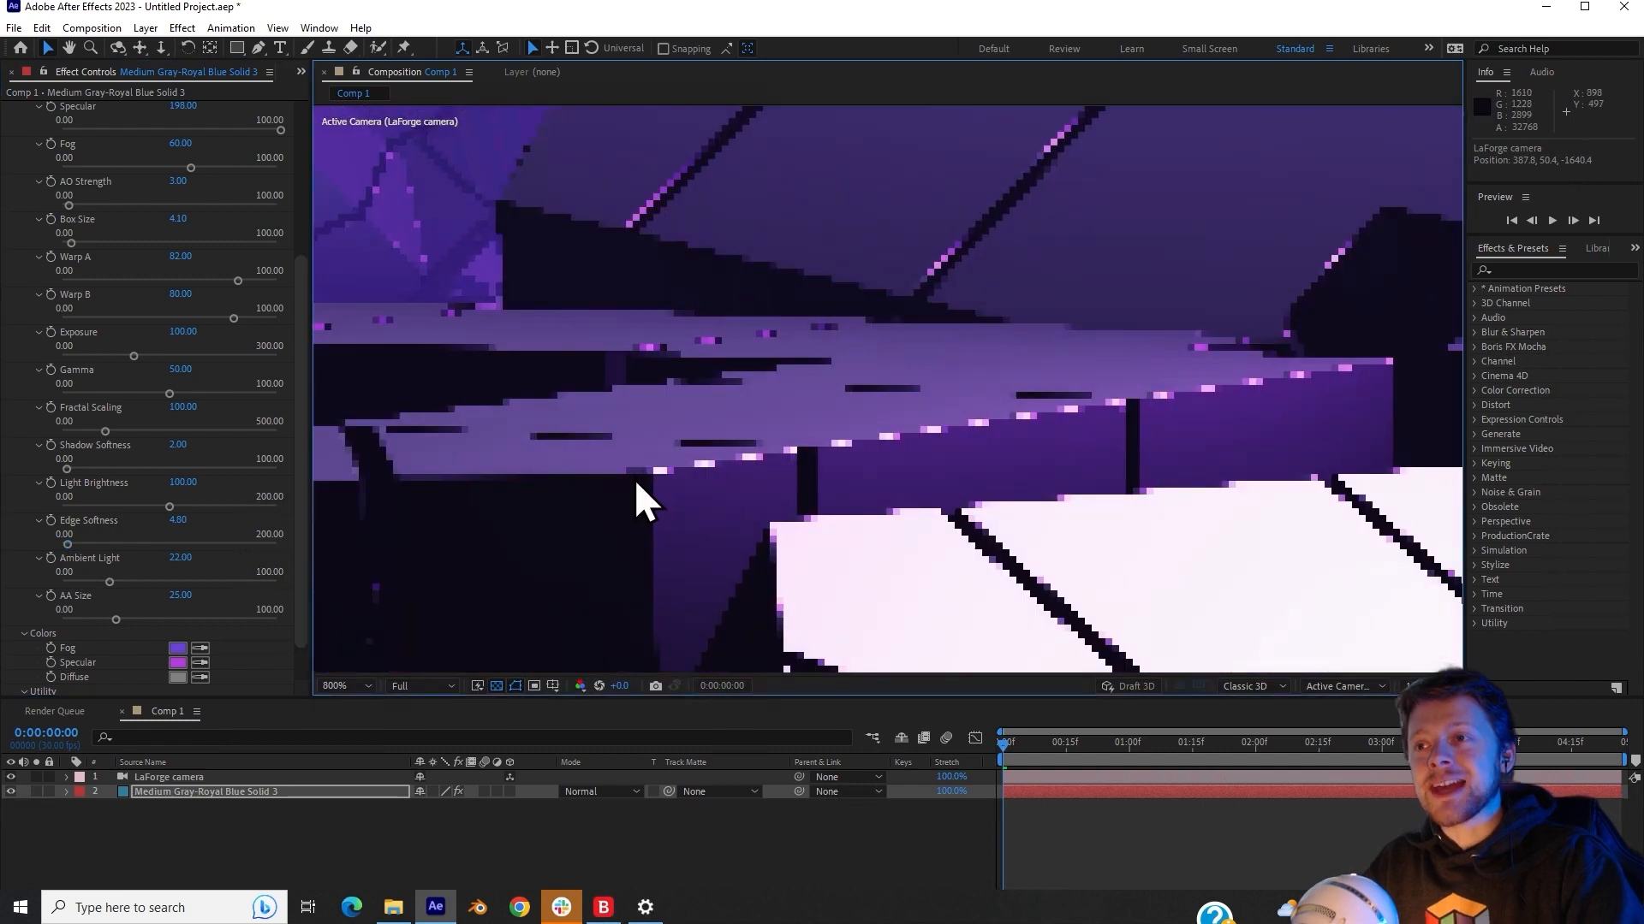
{"action": "mouse_move", "coordinate": [839, 498]}
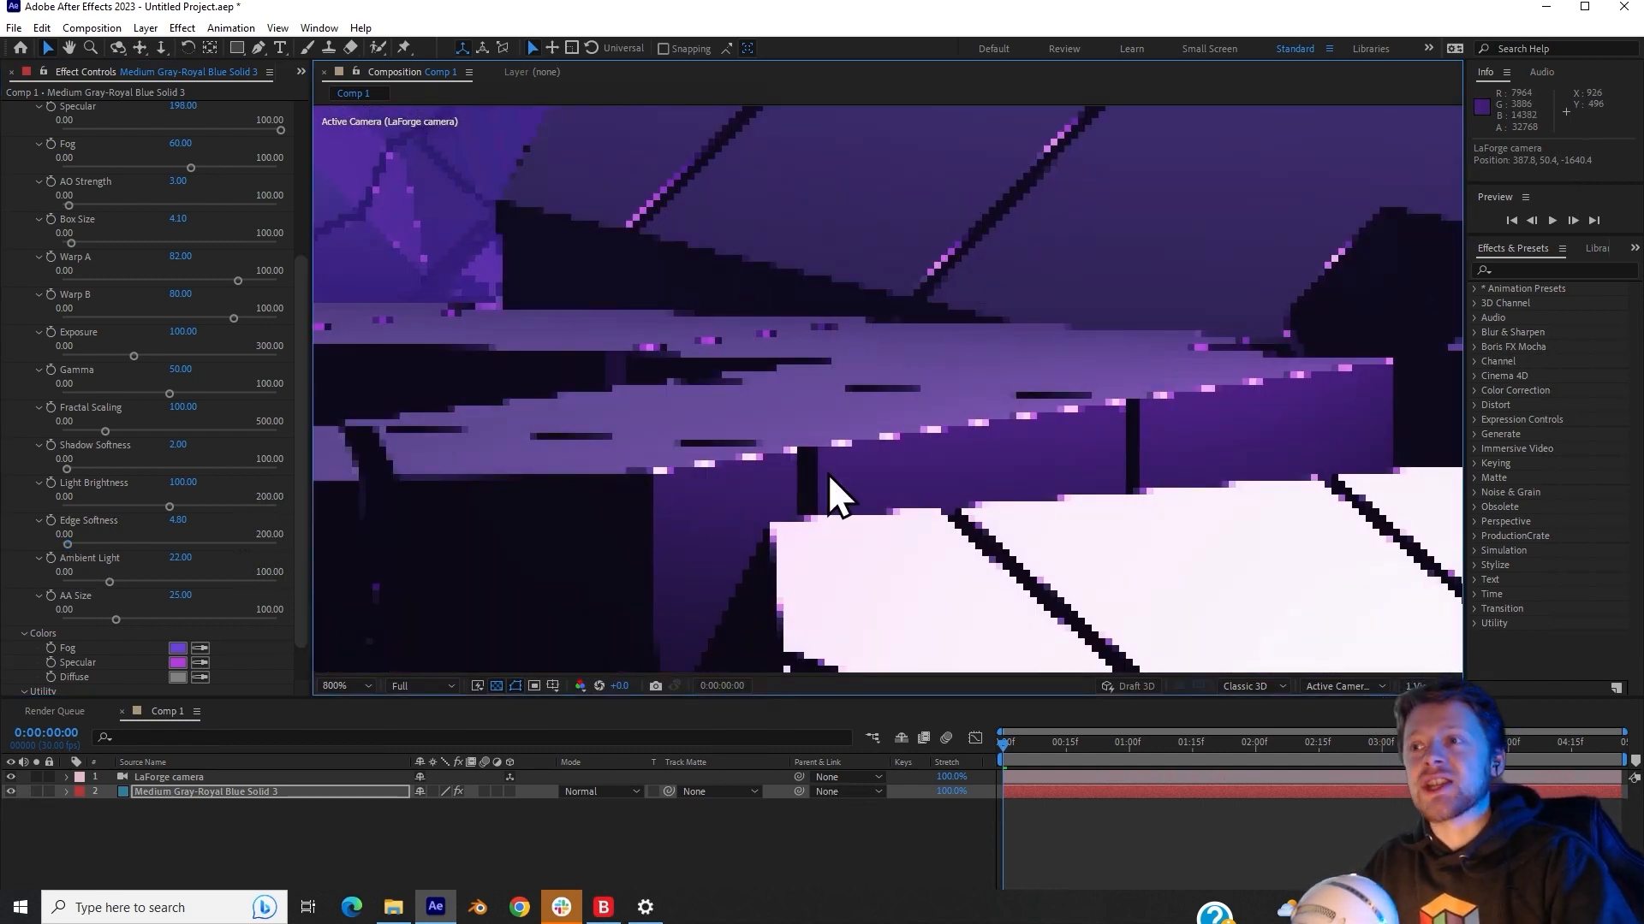
{"action": "mouse_move", "coordinate": [237, 534]}
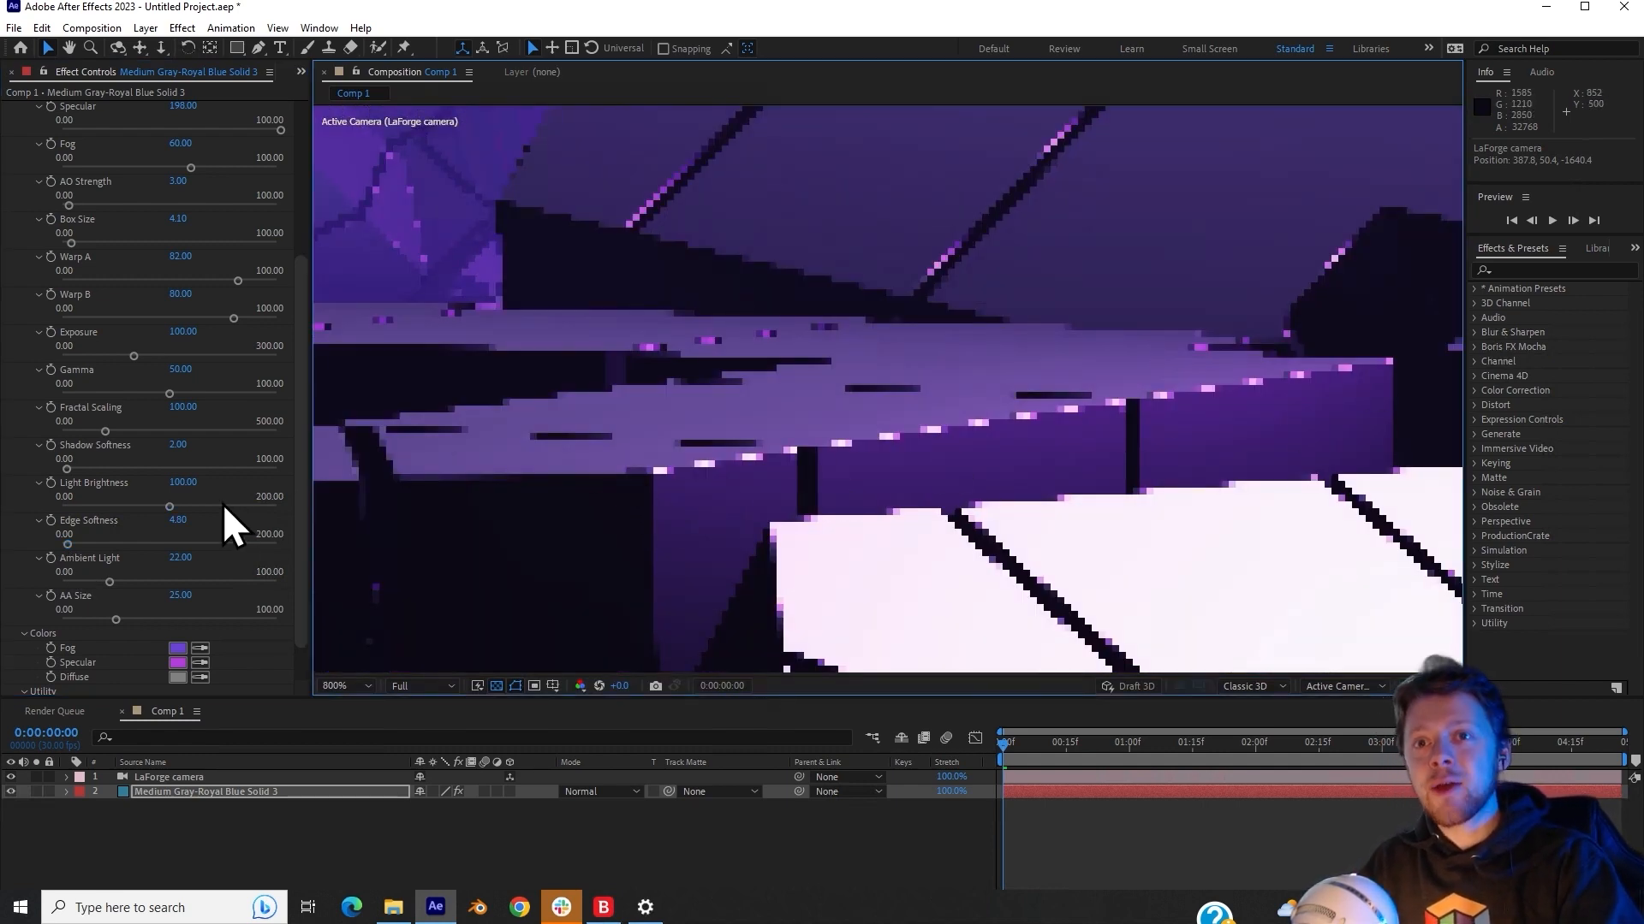
Step: Scroll to the Utility settings and turn on Anti Aliasing
{"action": "scroll", "scroll_direction": "down", "scroll_amount": 3}
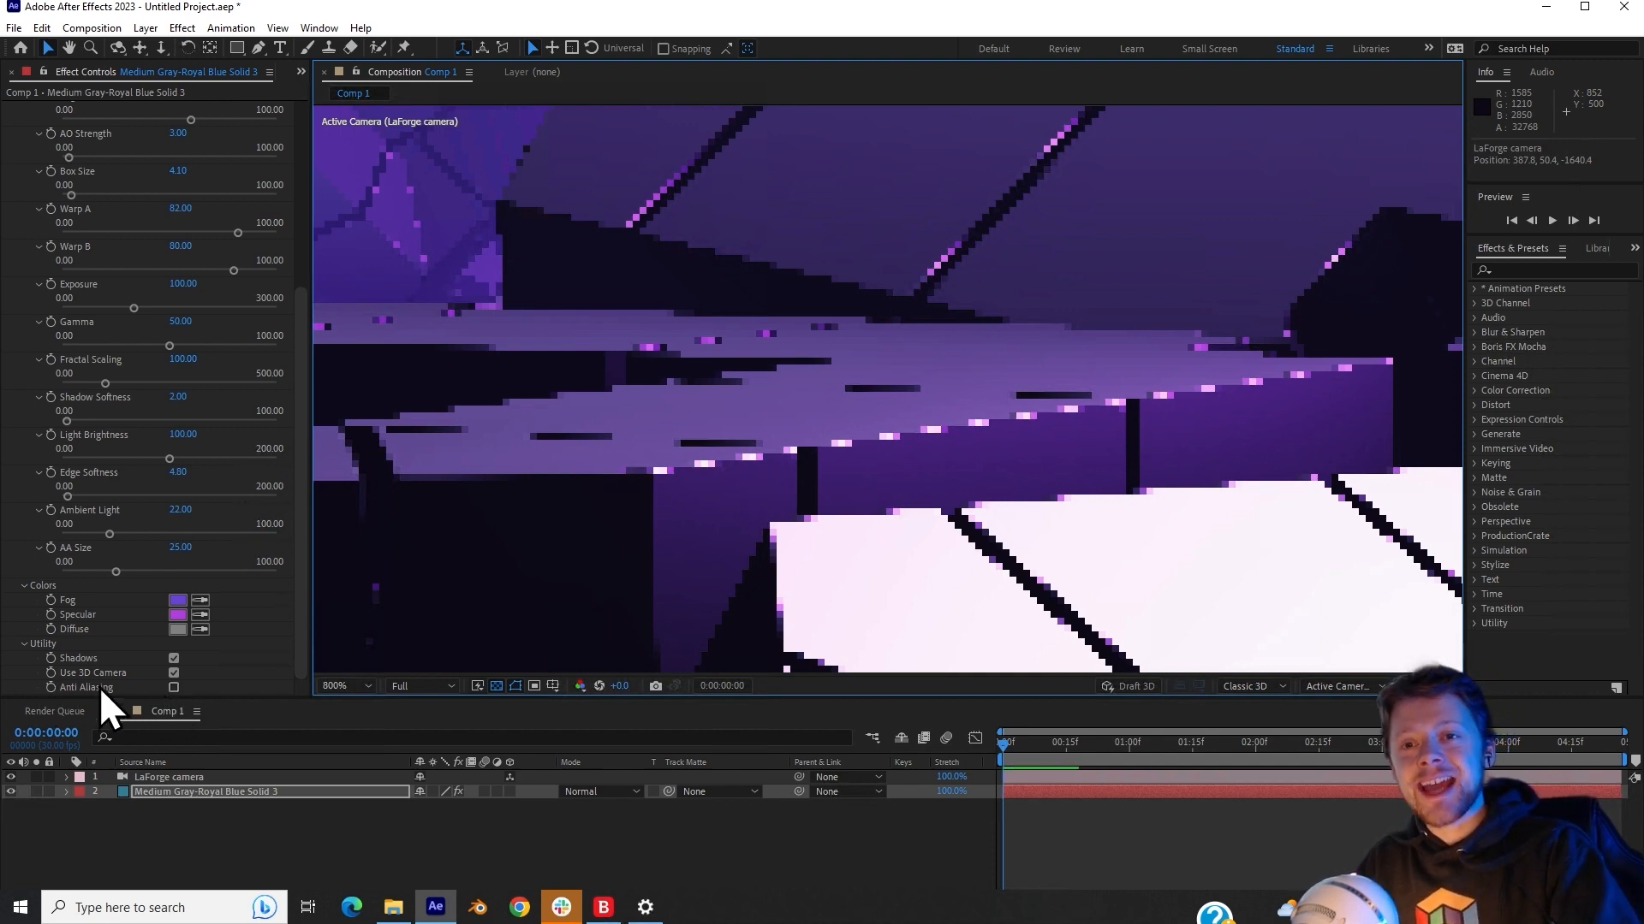
{"action": "left_click", "coordinate": [173, 687]}
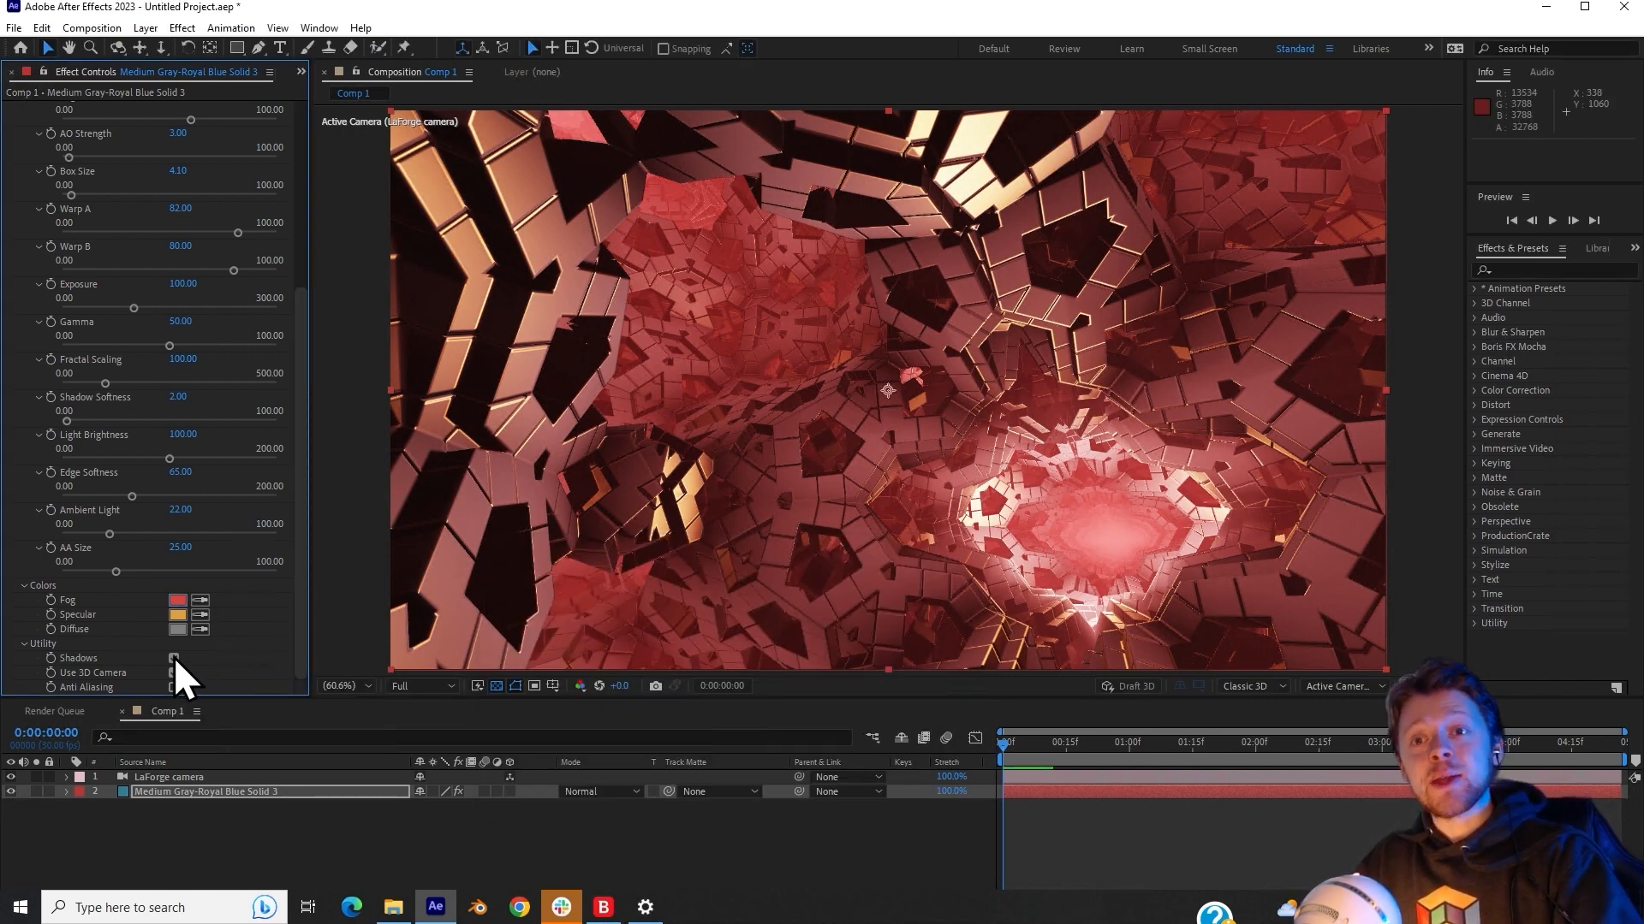
Step: Click a LaForge colour swatch to begin changing the fractal's colour
{"action": "left_click", "coordinate": [174, 658]}
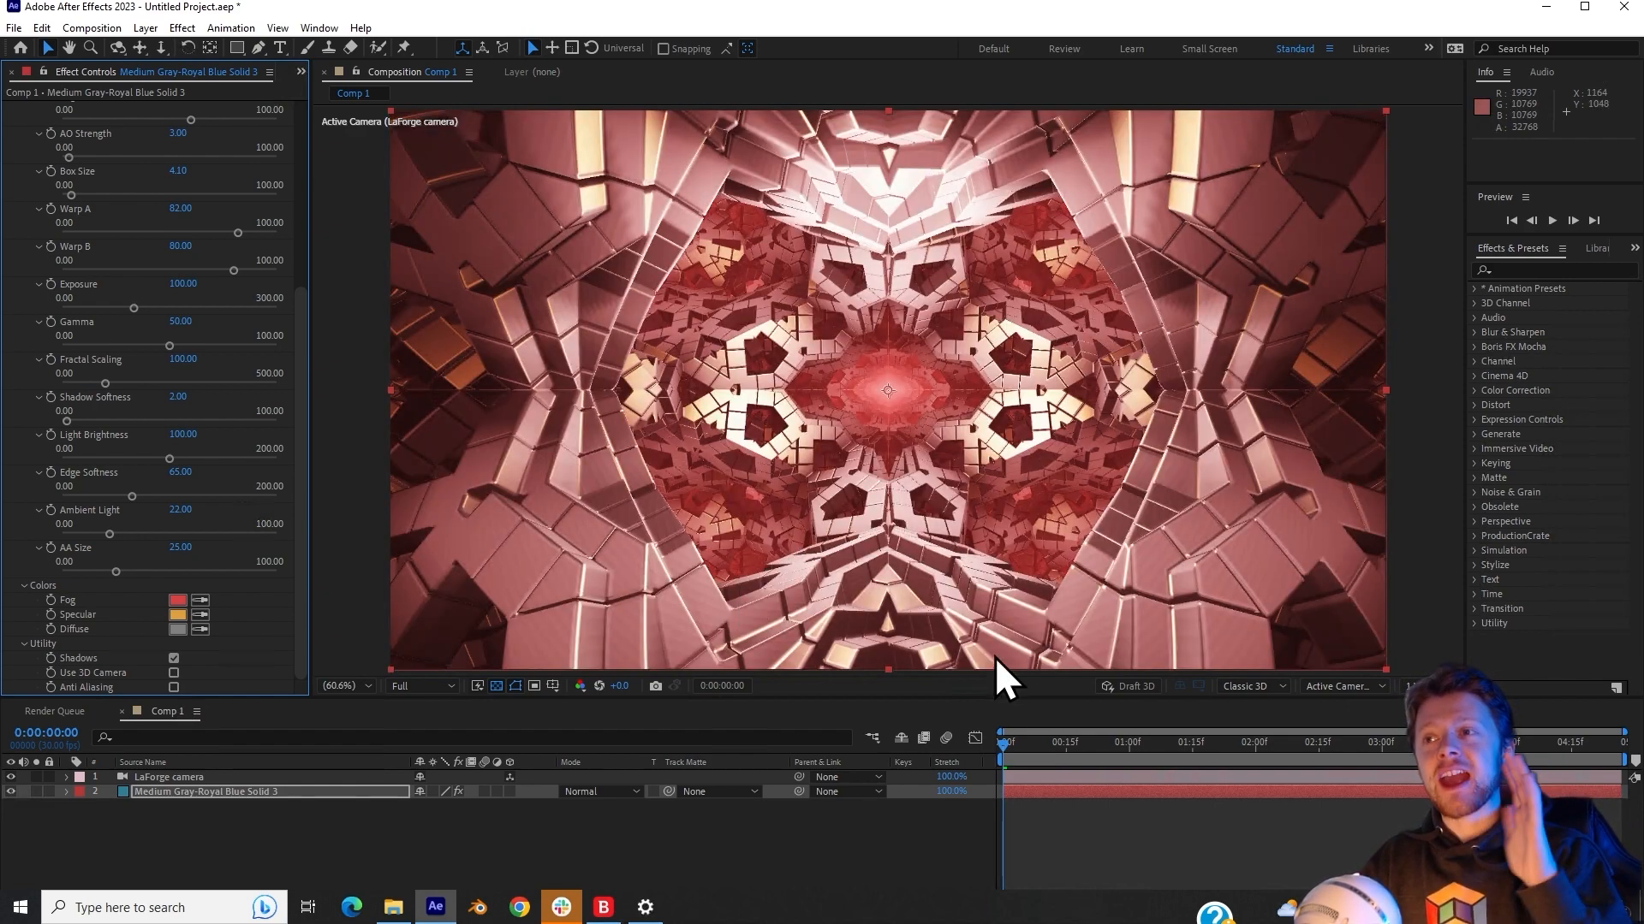
{"action": "mouse_move", "coordinate": [1588, 319]}
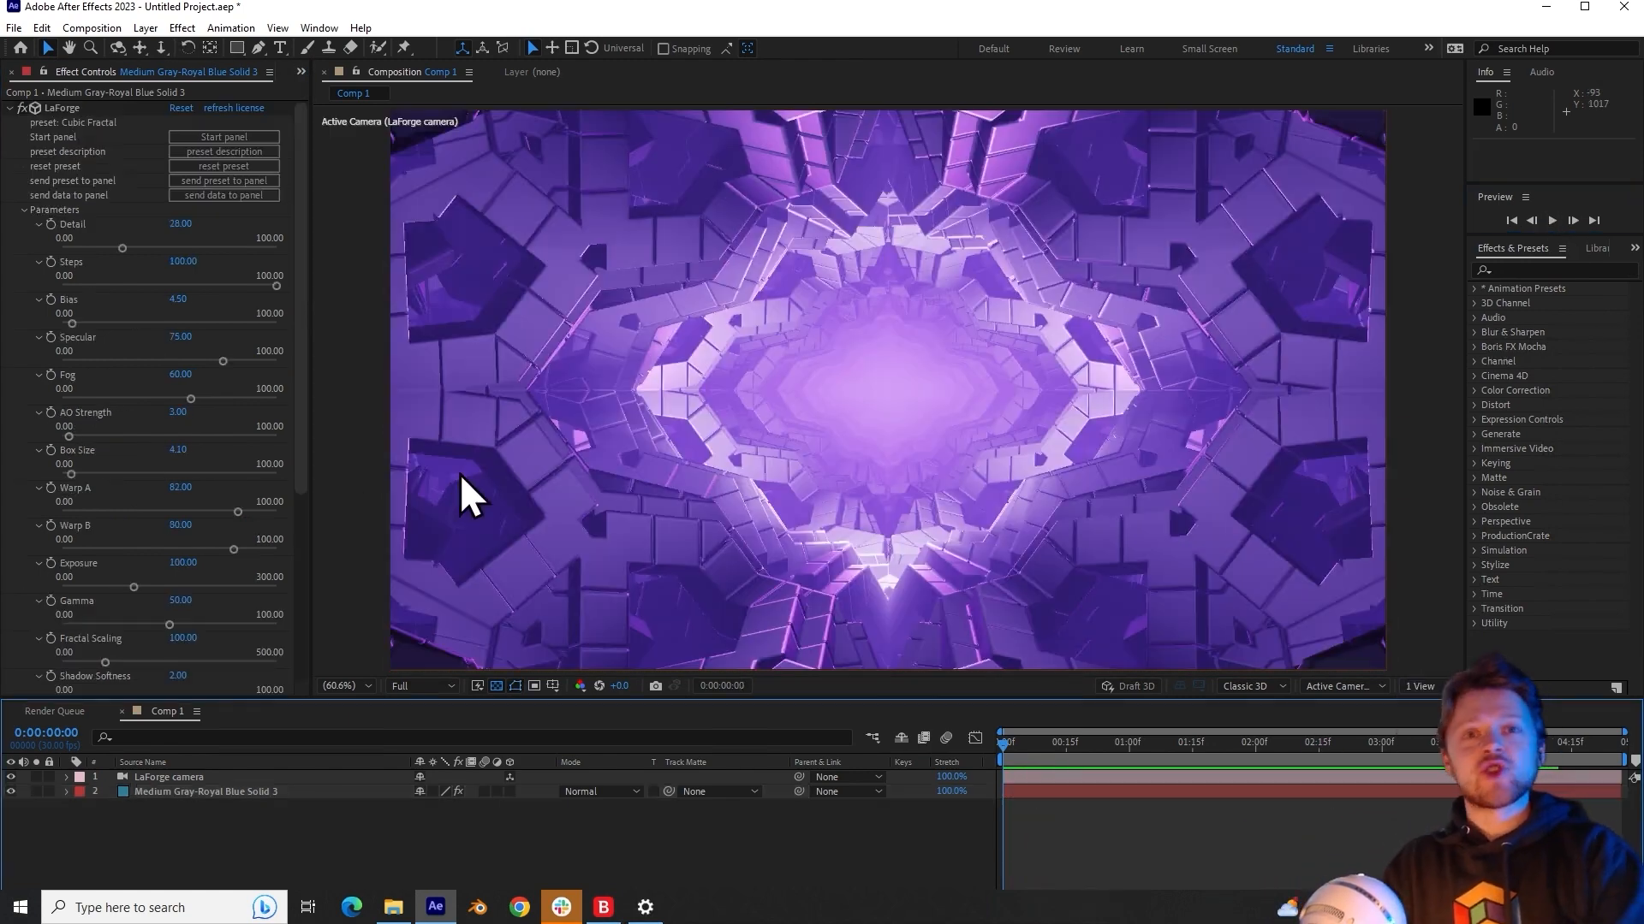
{"action": "mouse_move", "coordinate": [378, 453]}
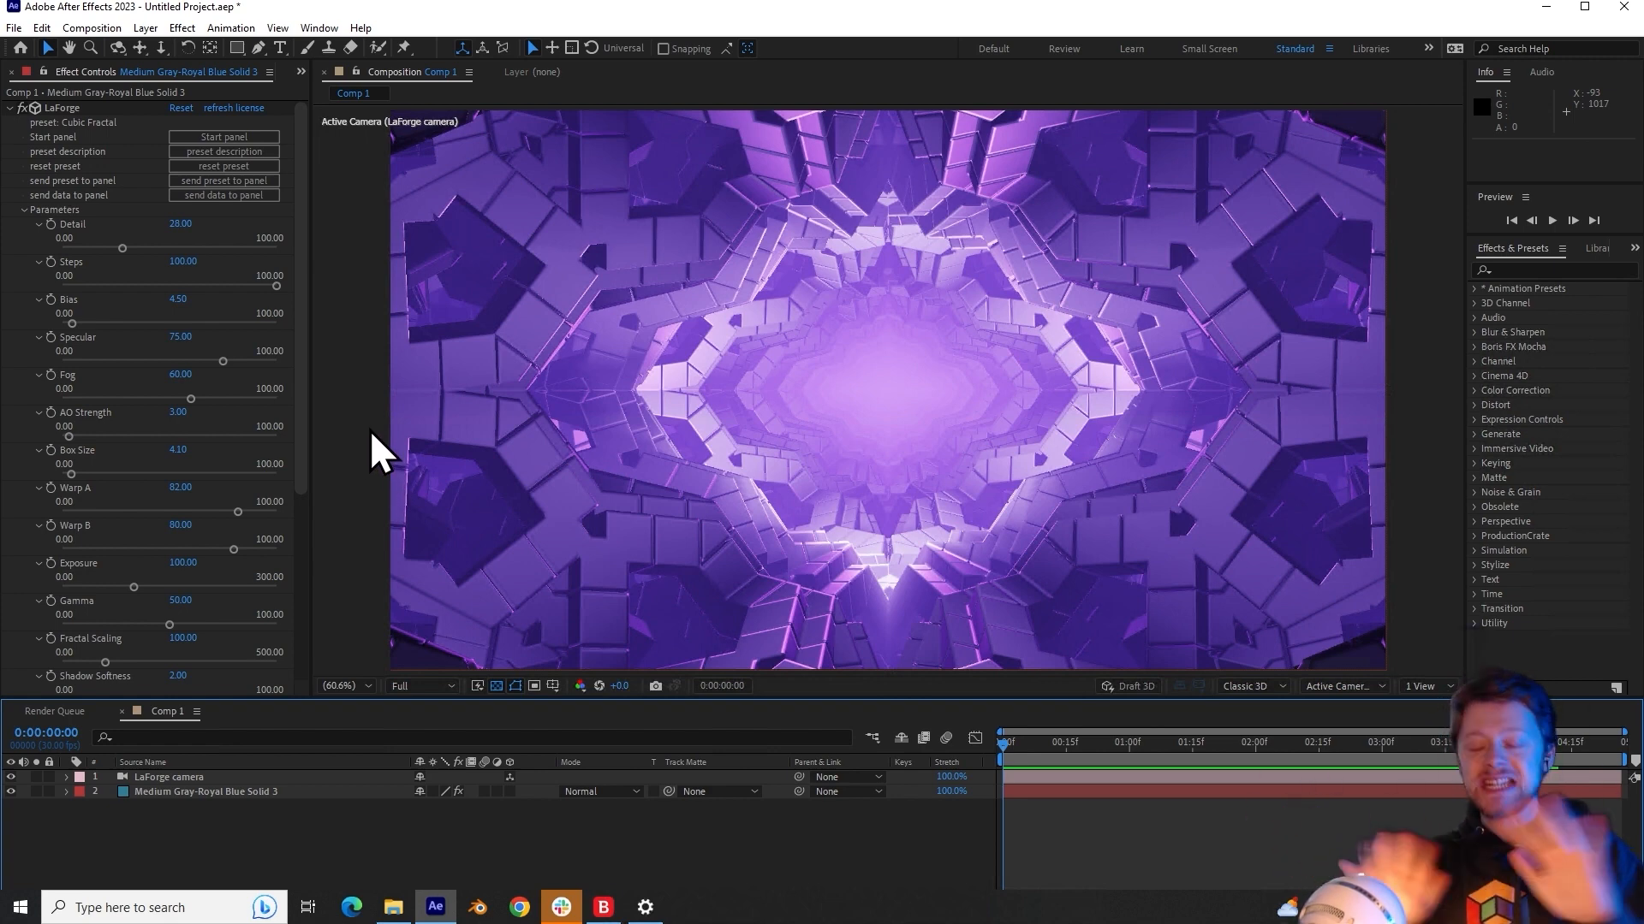
{"action": "mouse_move", "coordinate": [74, 808]}
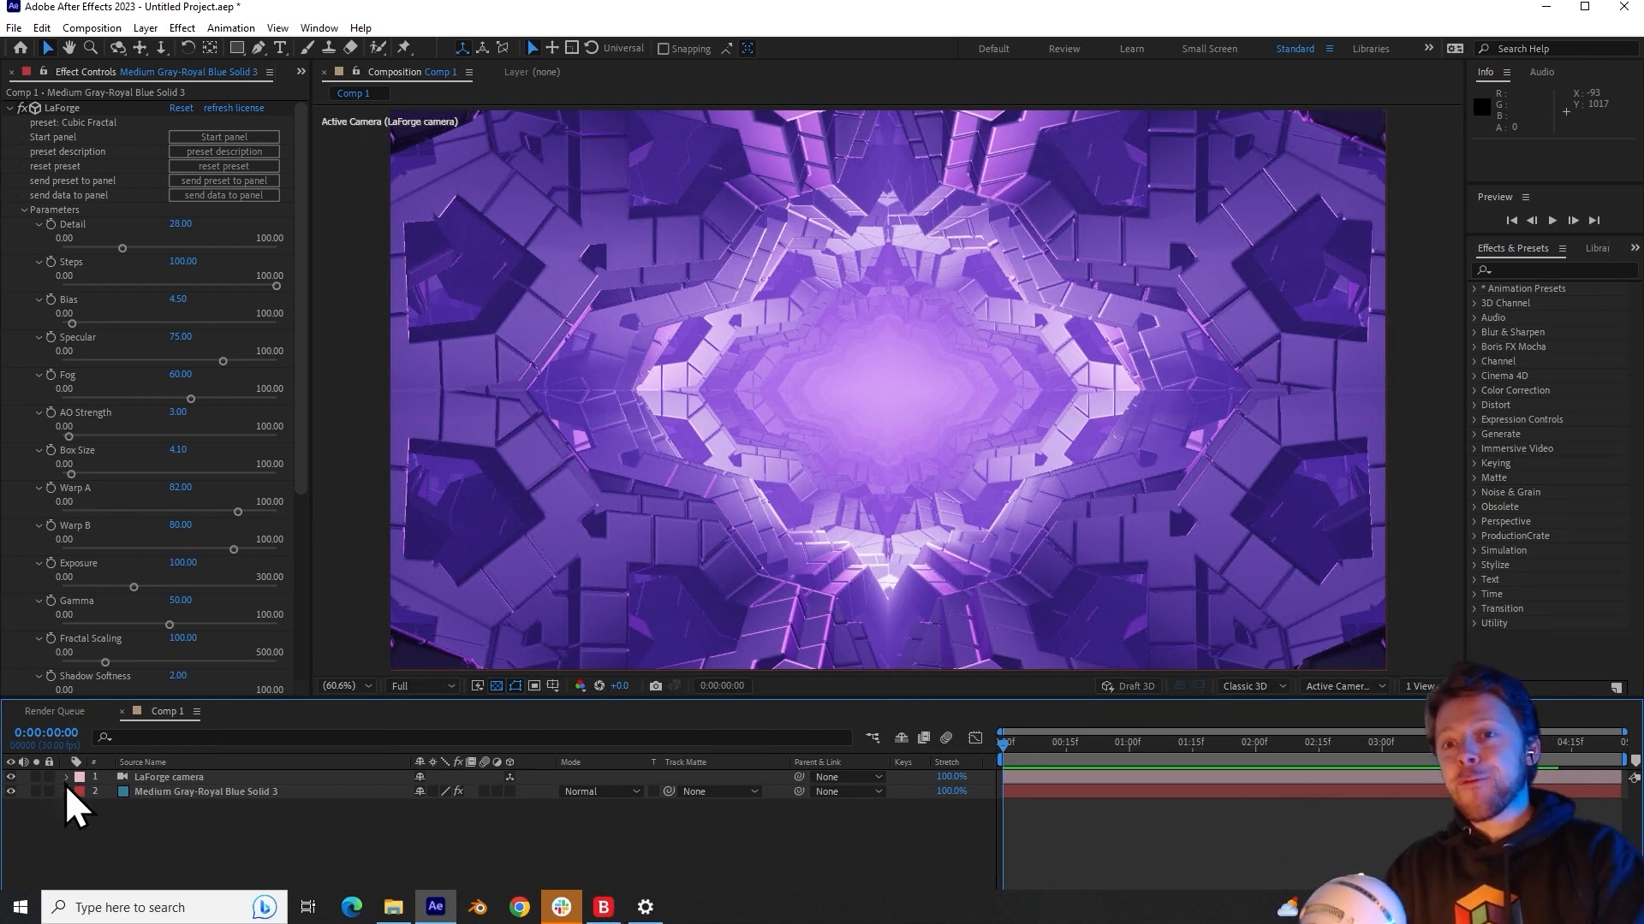
{"action": "left_click", "coordinate": [65, 776]}
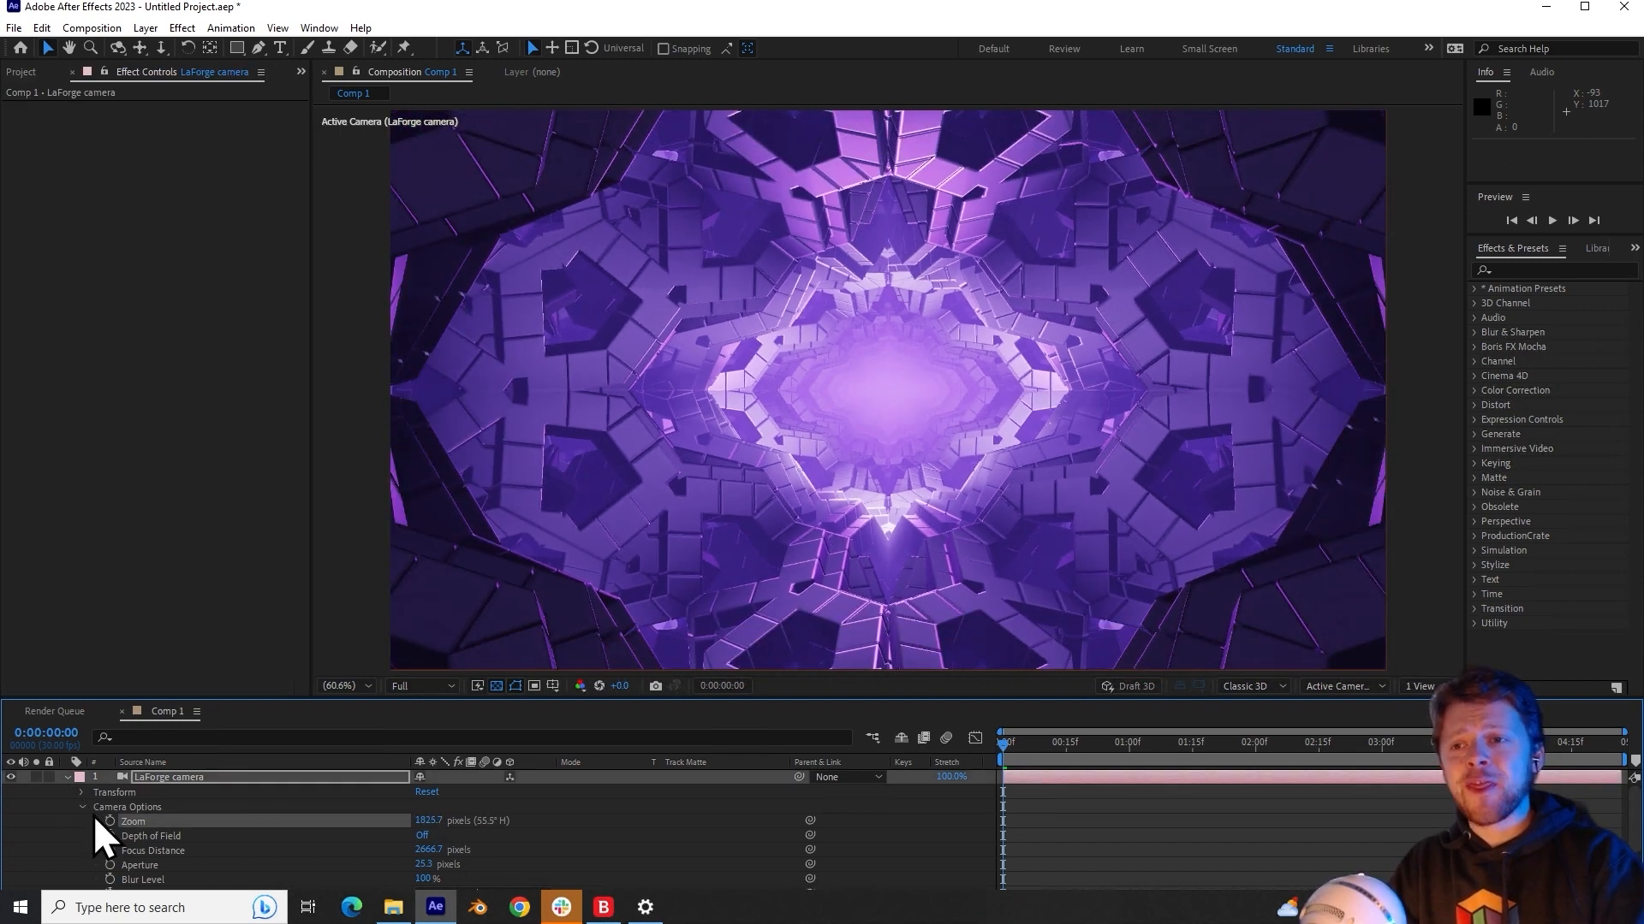
{"action": "left_click", "coordinate": [206, 791]}
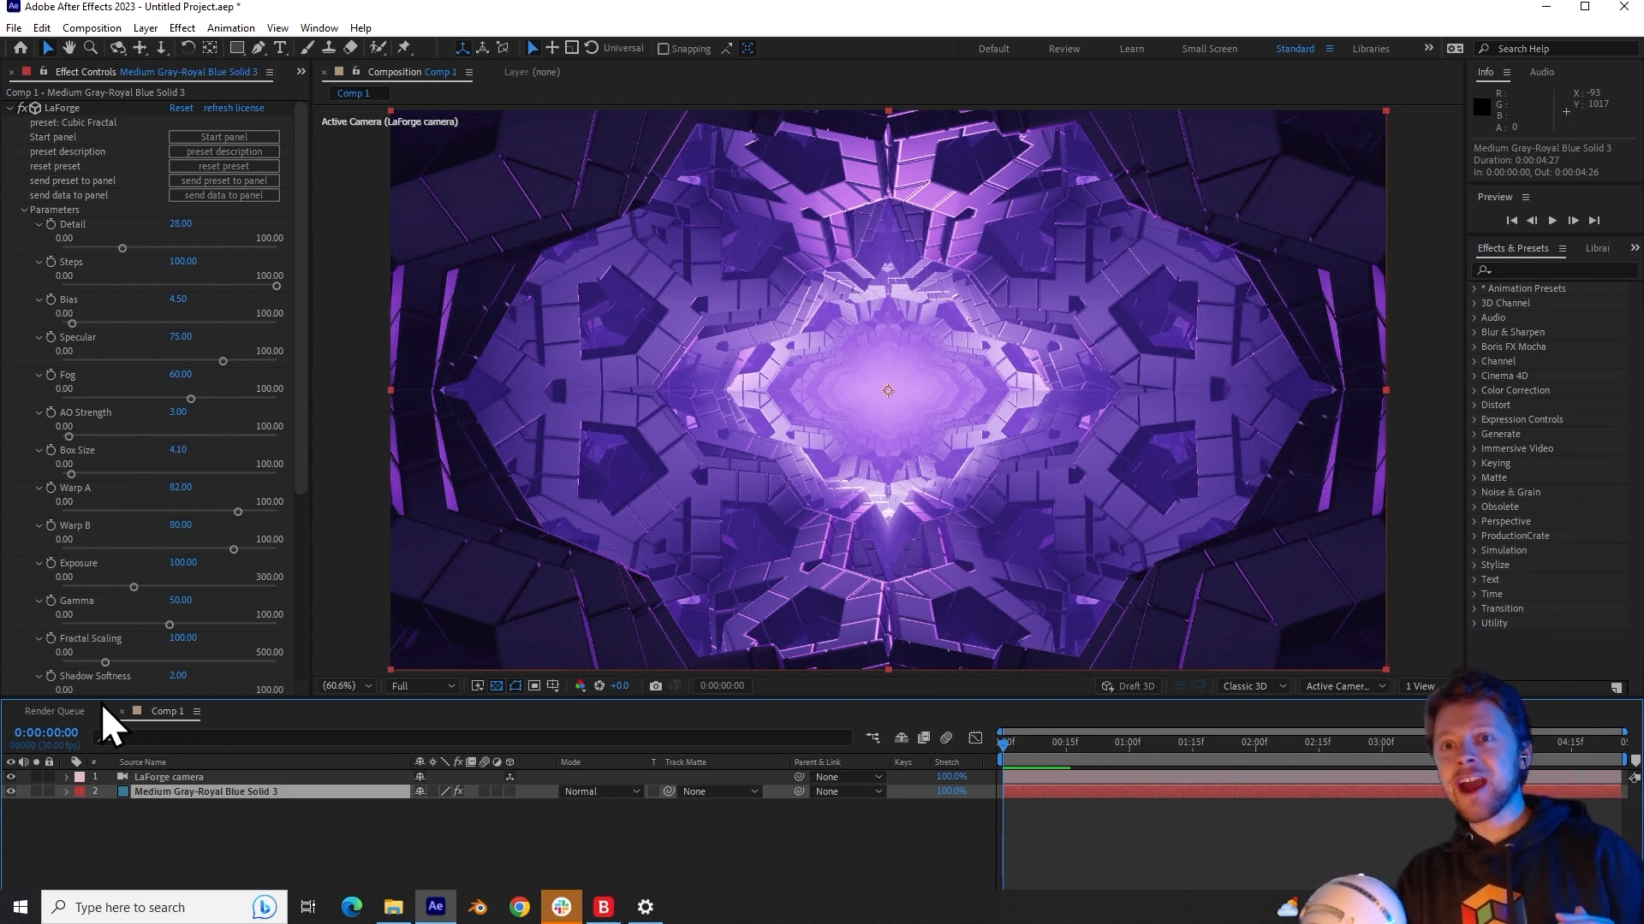
Step: Set Light Brightness 22.40, Specular 4280, Box Size 5.00 and Edge Softness 57.60
{"action": "scroll", "scroll_direction": "down", "scroll_amount": 3}
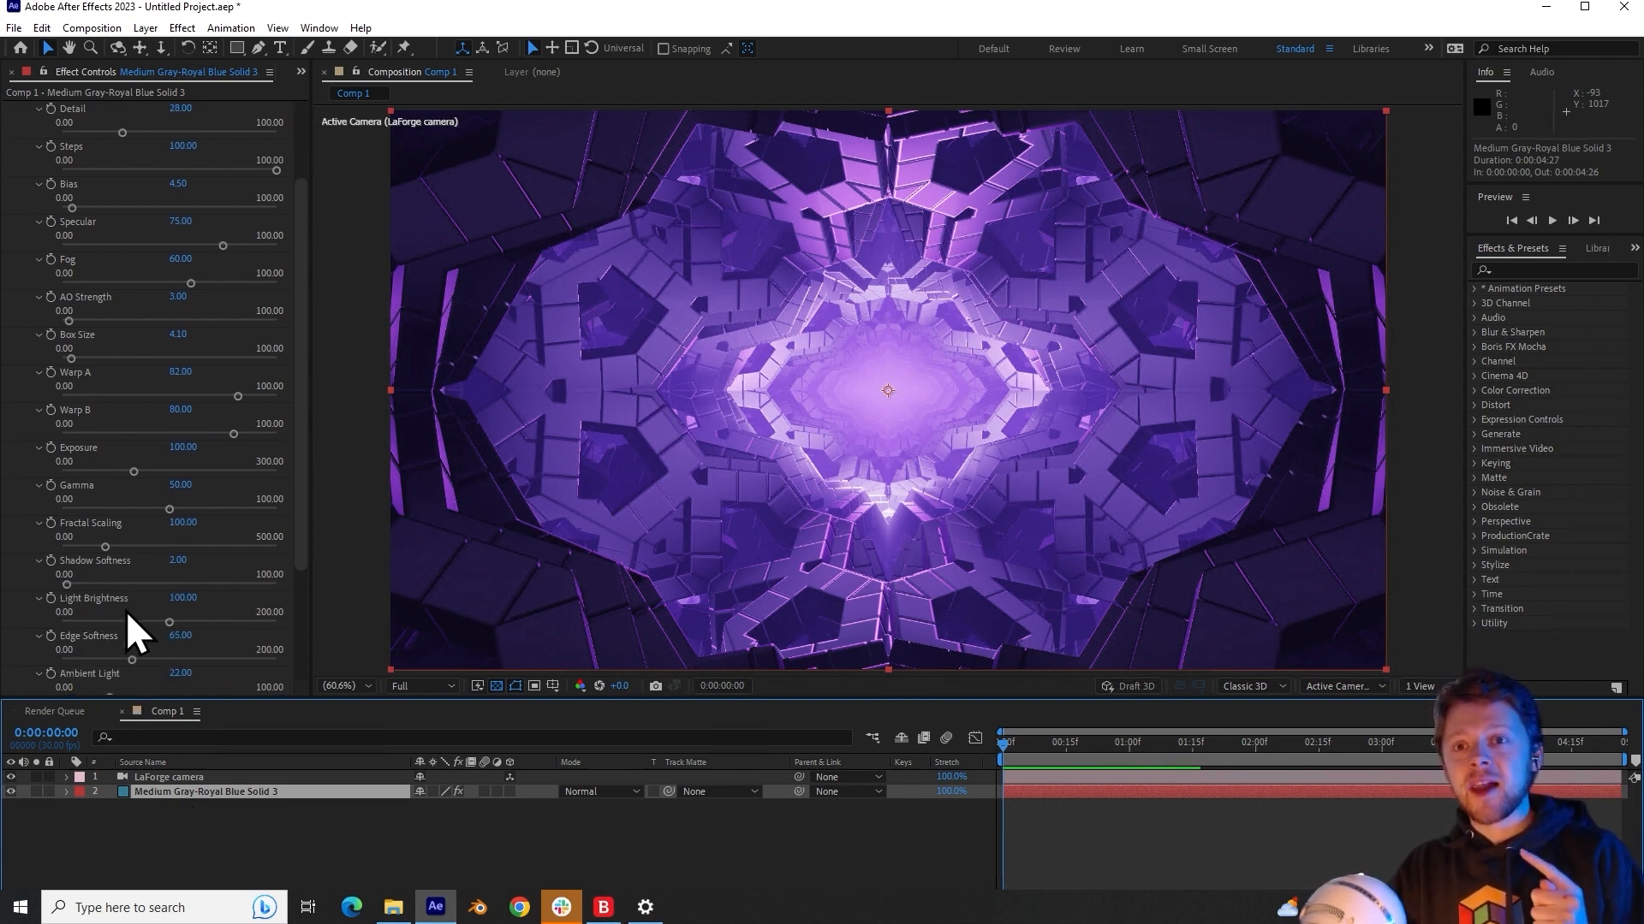
{"action": "scroll", "scroll_direction": "down", "scroll_amount": 3}
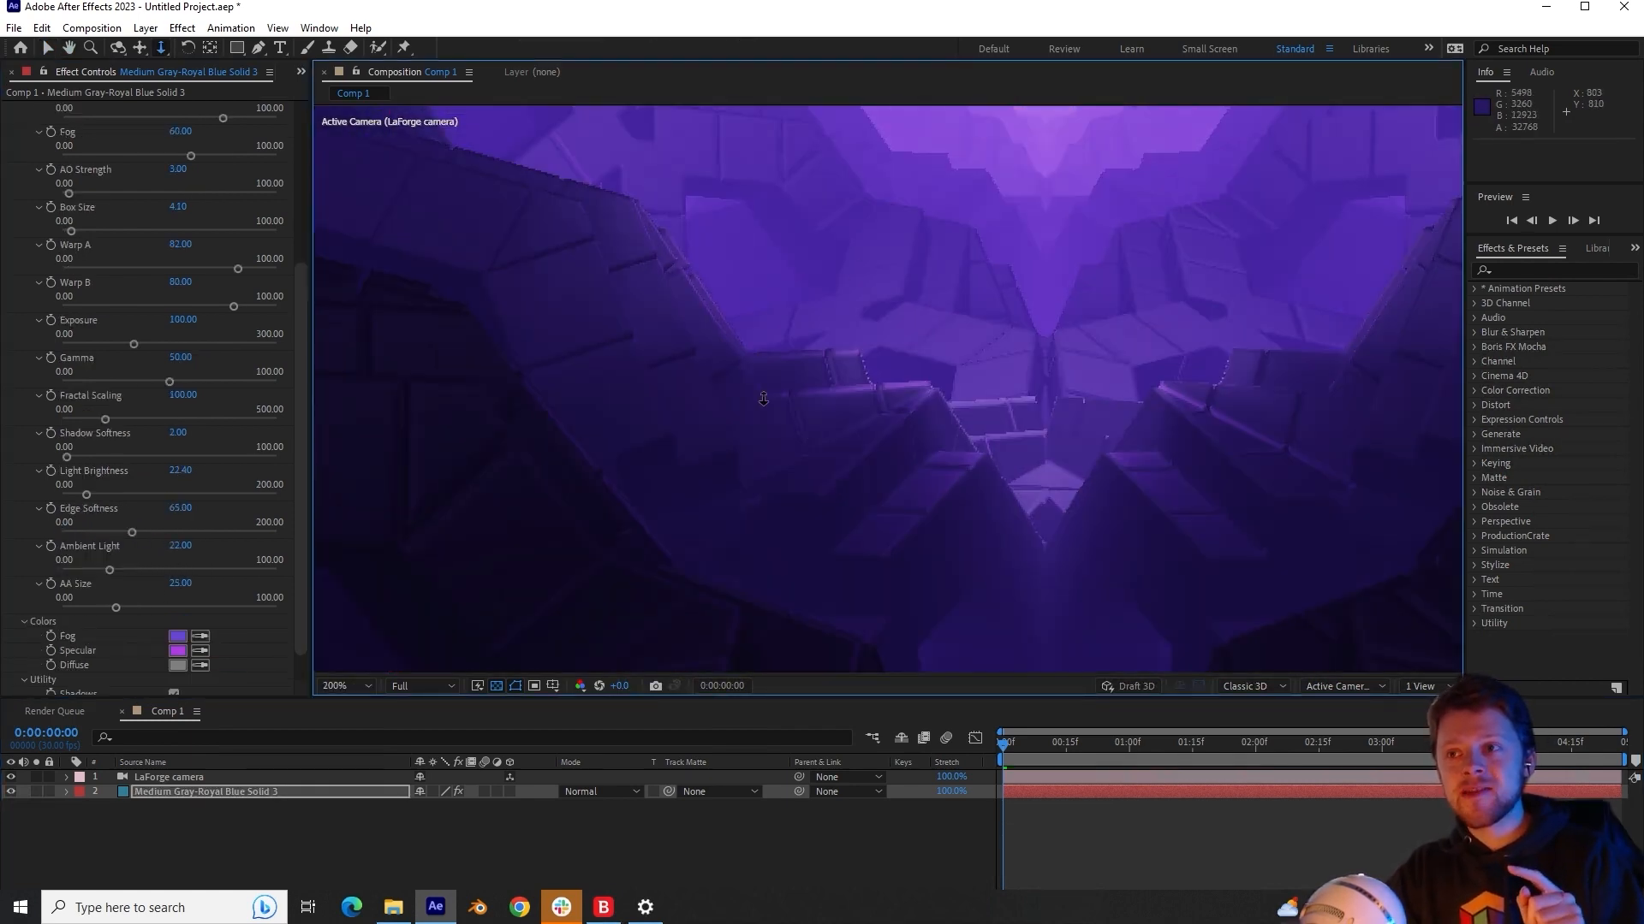
{"action": "scroll", "scroll_direction": "up", "scroll_amount": 3}
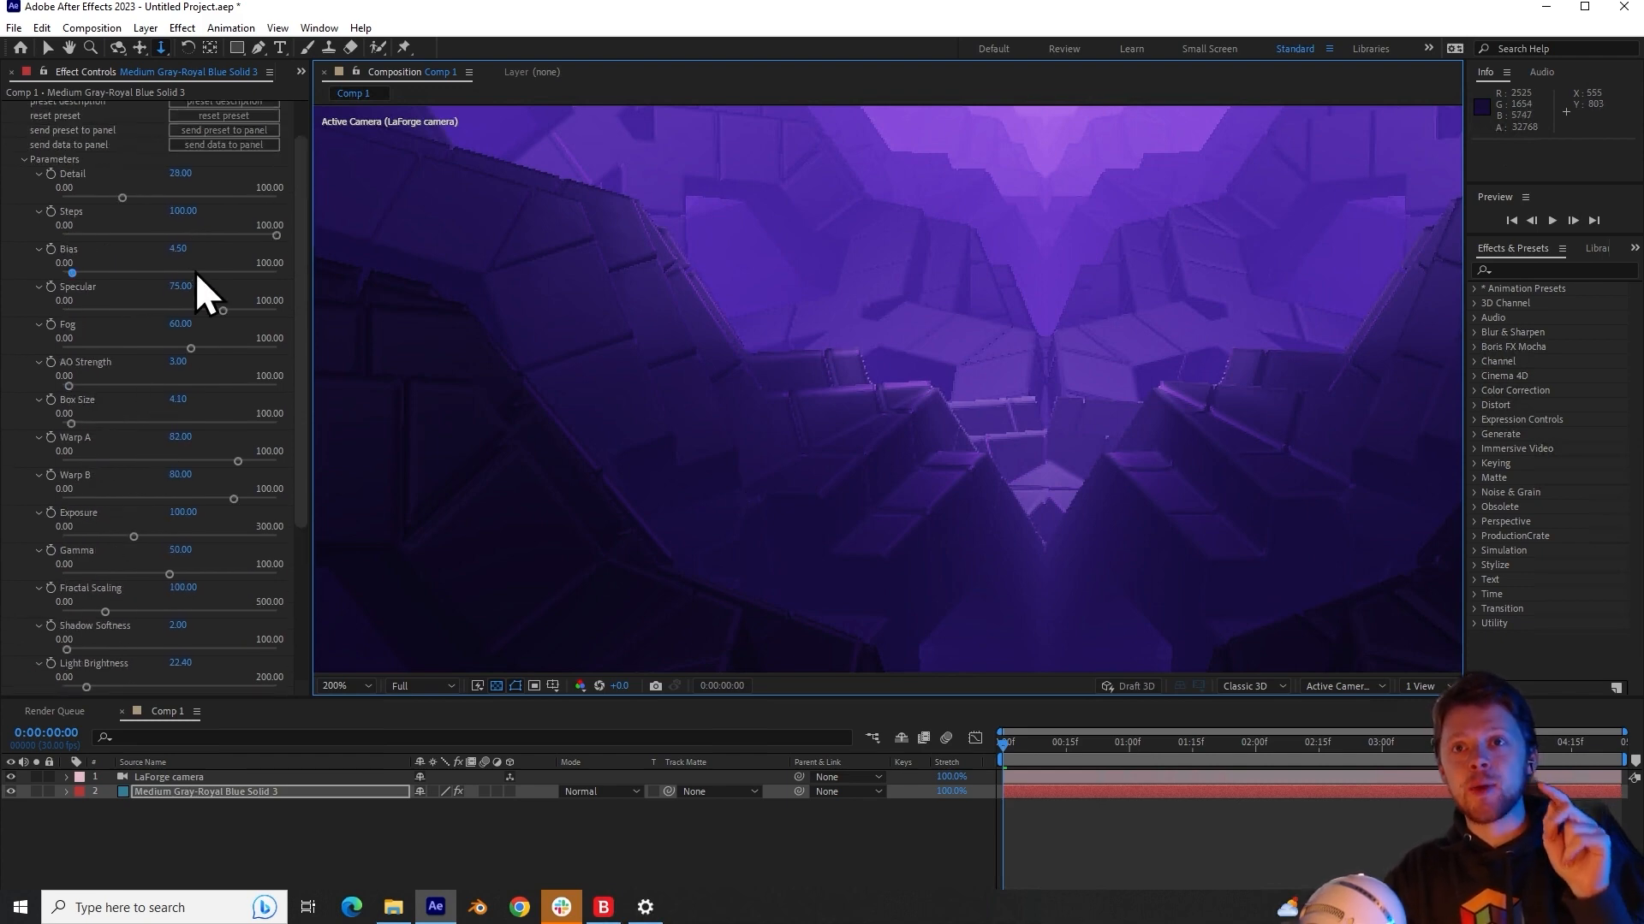
{"action": "left_click_drag", "start_coordinate": [181, 285], "coordinate": [284, 286]}
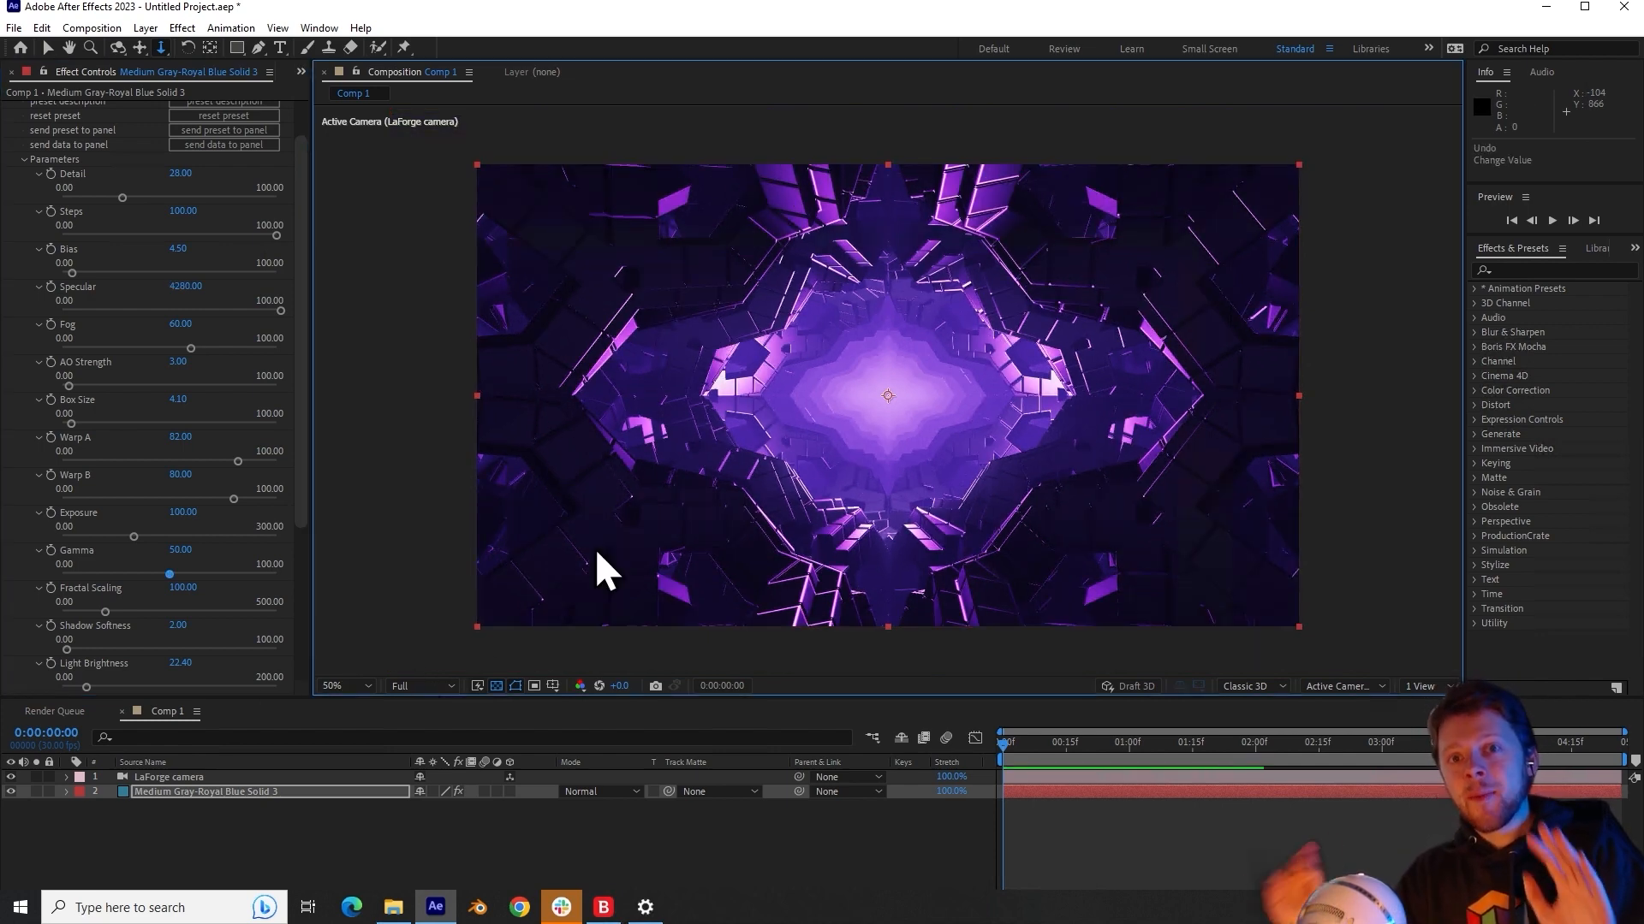
{"action": "mouse_move", "coordinate": [807, 468]}
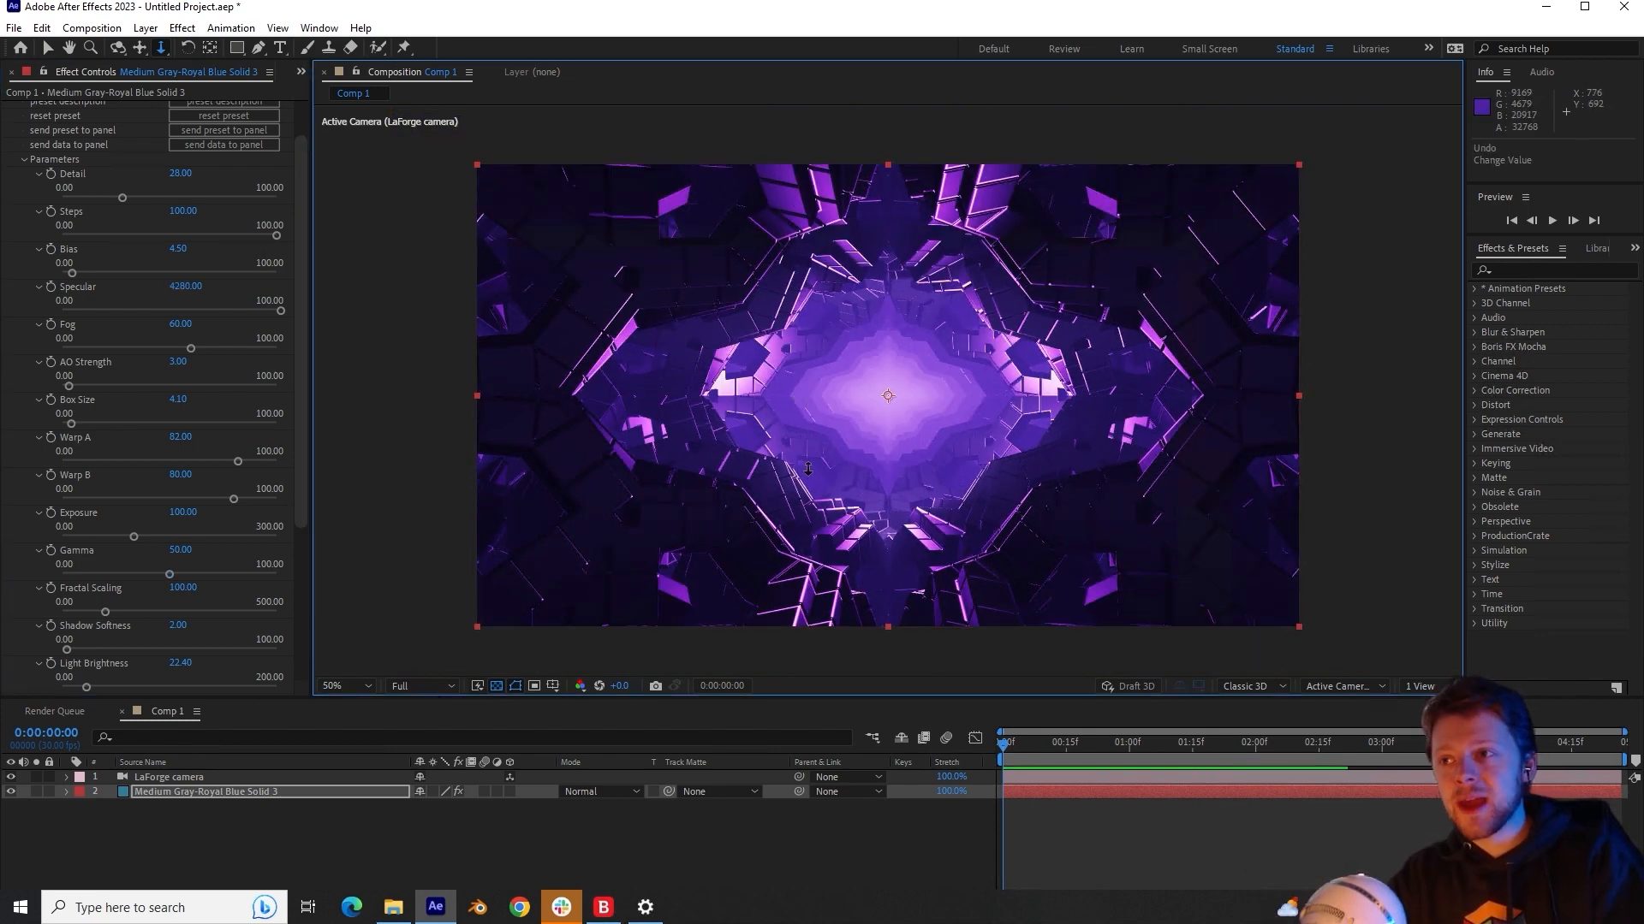
{"action": "left_click", "coordinate": [336, 686]}
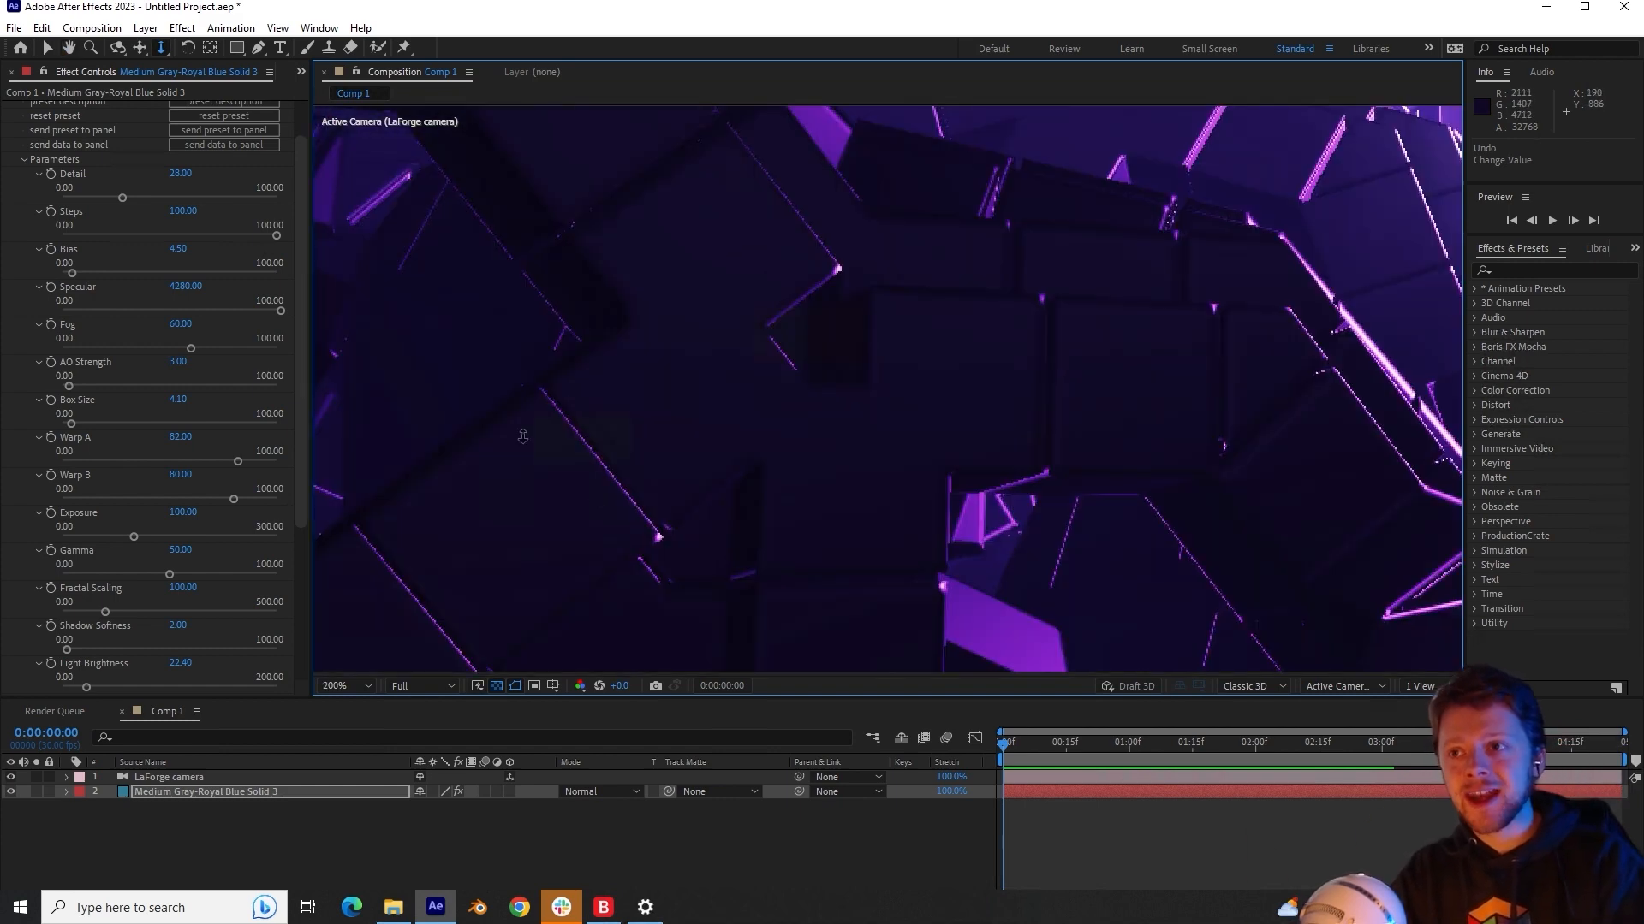
{"action": "mouse_move", "coordinate": [598, 466]}
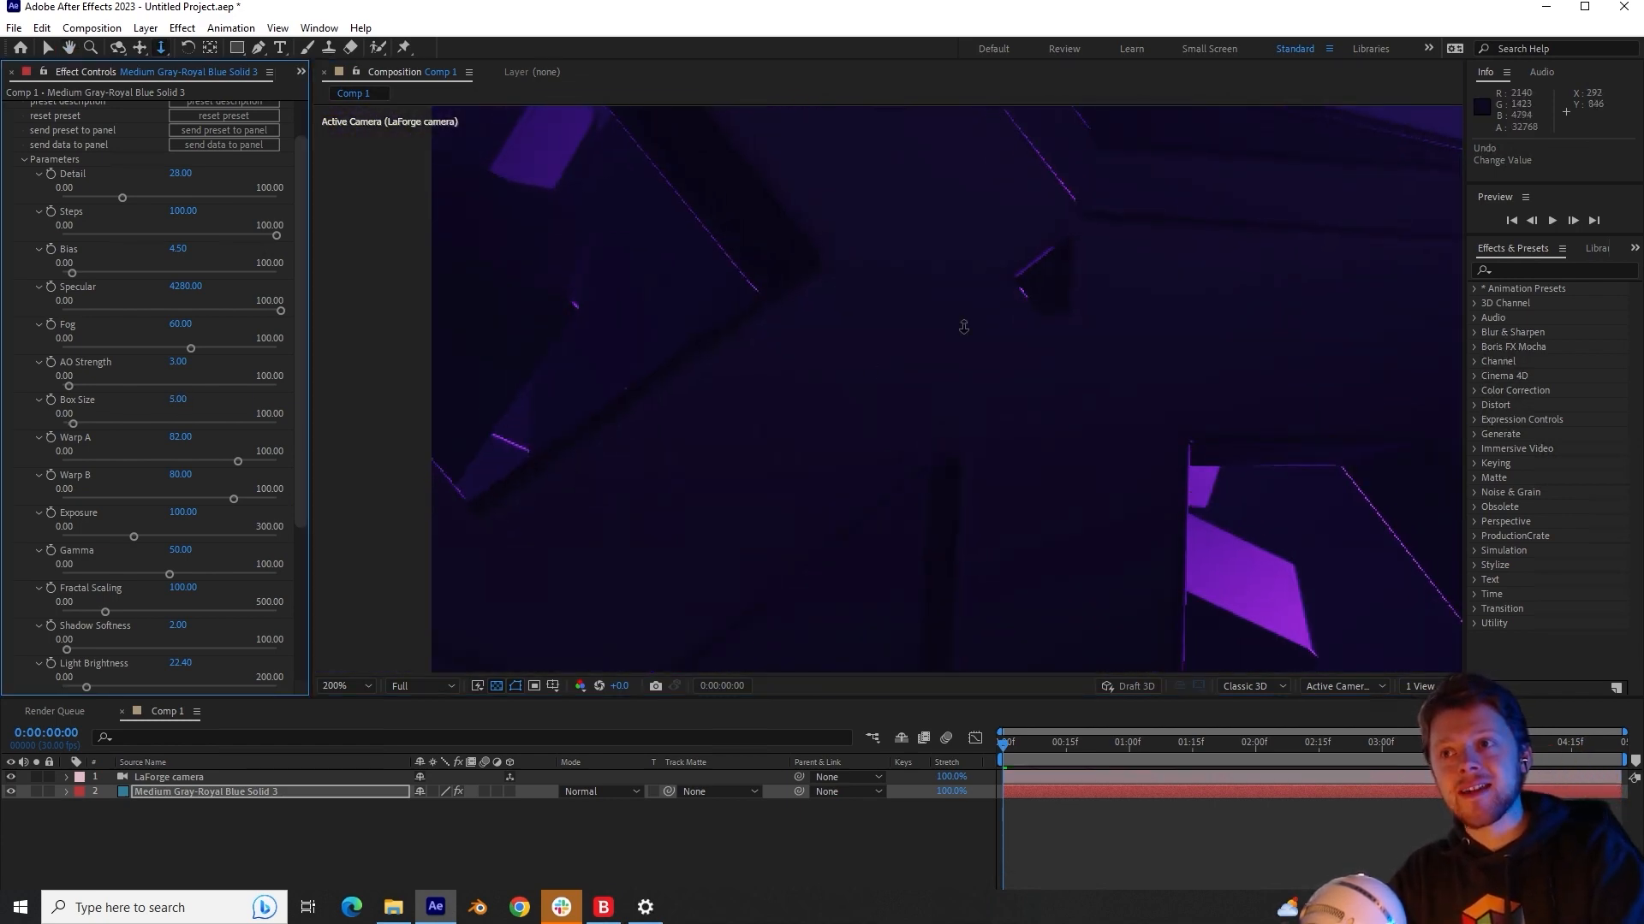
{"action": "left_click", "coordinate": [342, 686]}
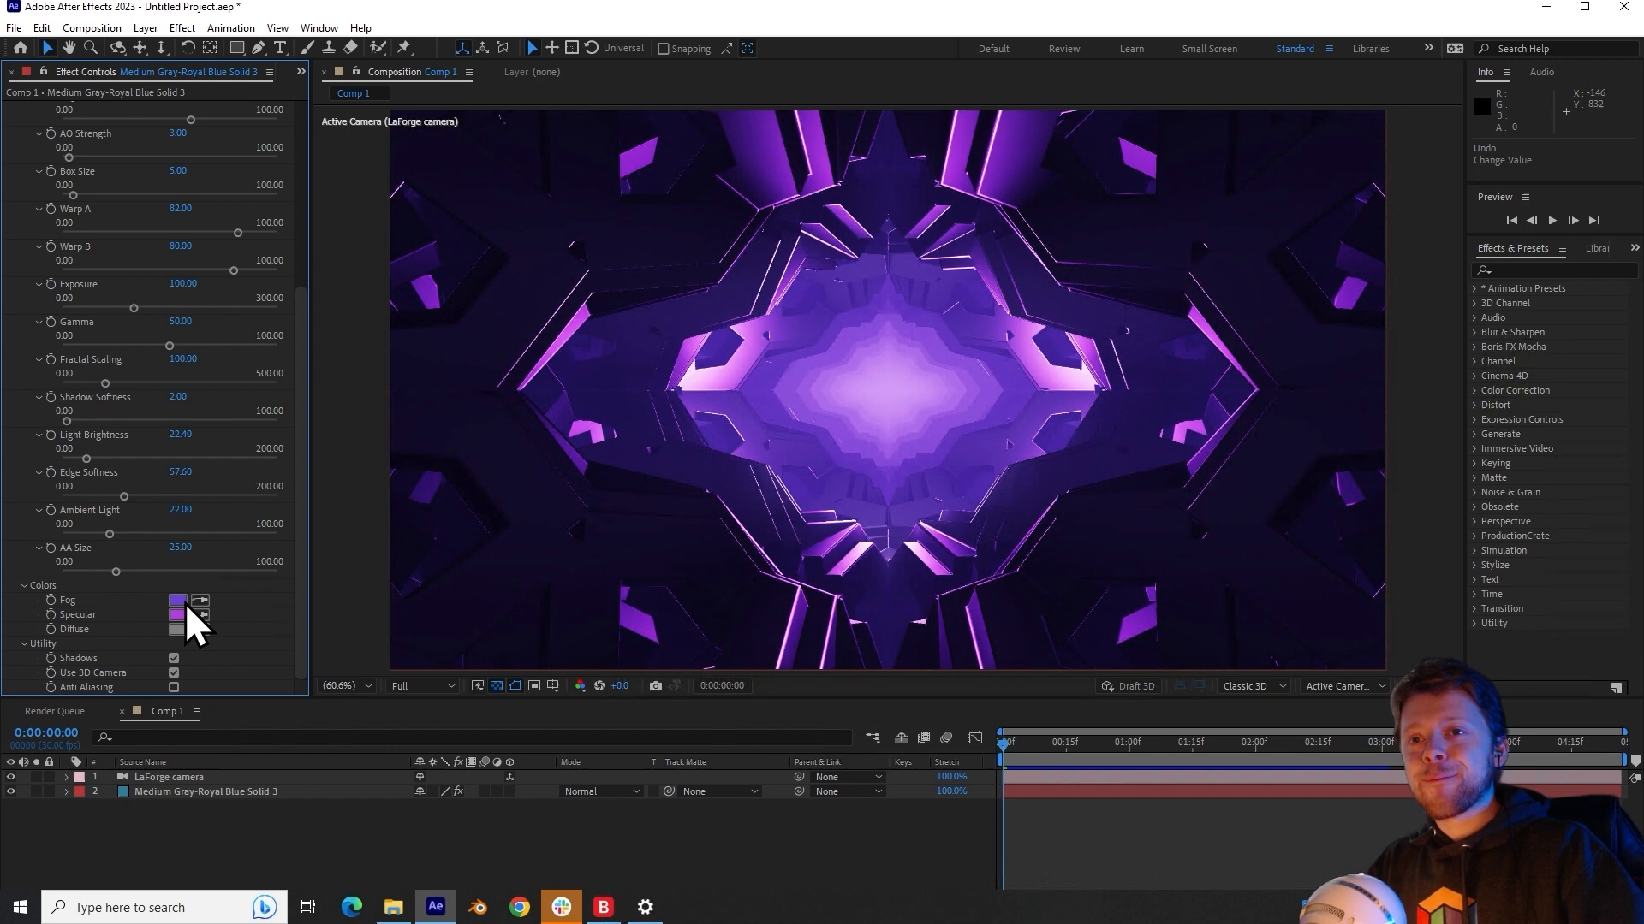
Step: Change the LaForge Fog and Specular colours to bright blue
{"action": "left_click", "coordinate": [178, 599]}
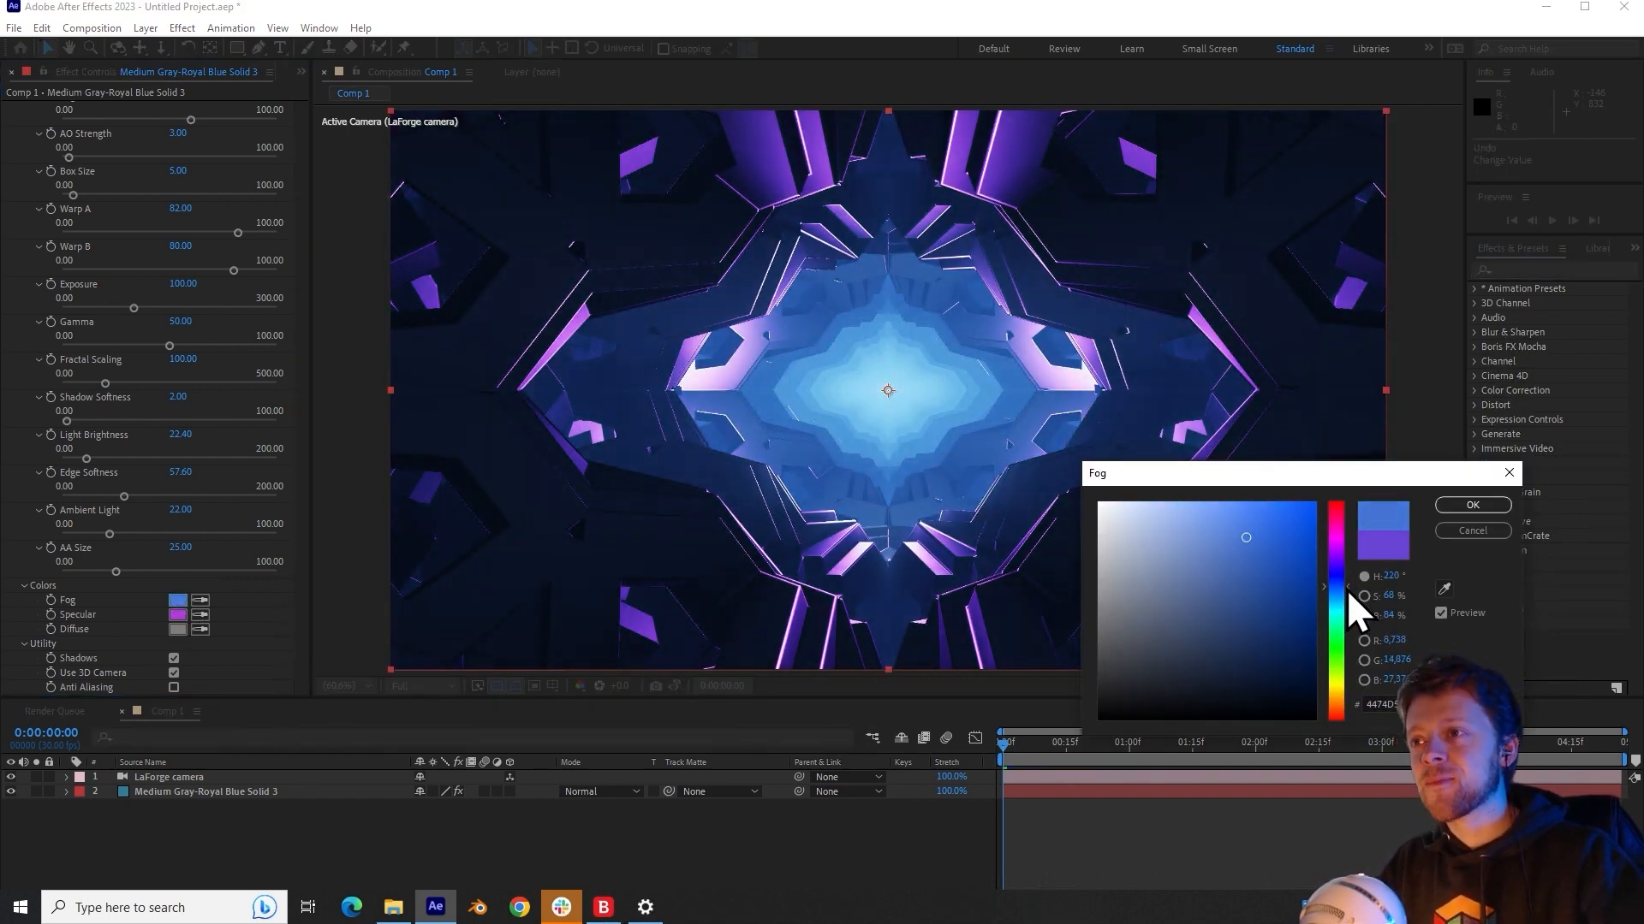
{"action": "left_click", "coordinate": [177, 616]}
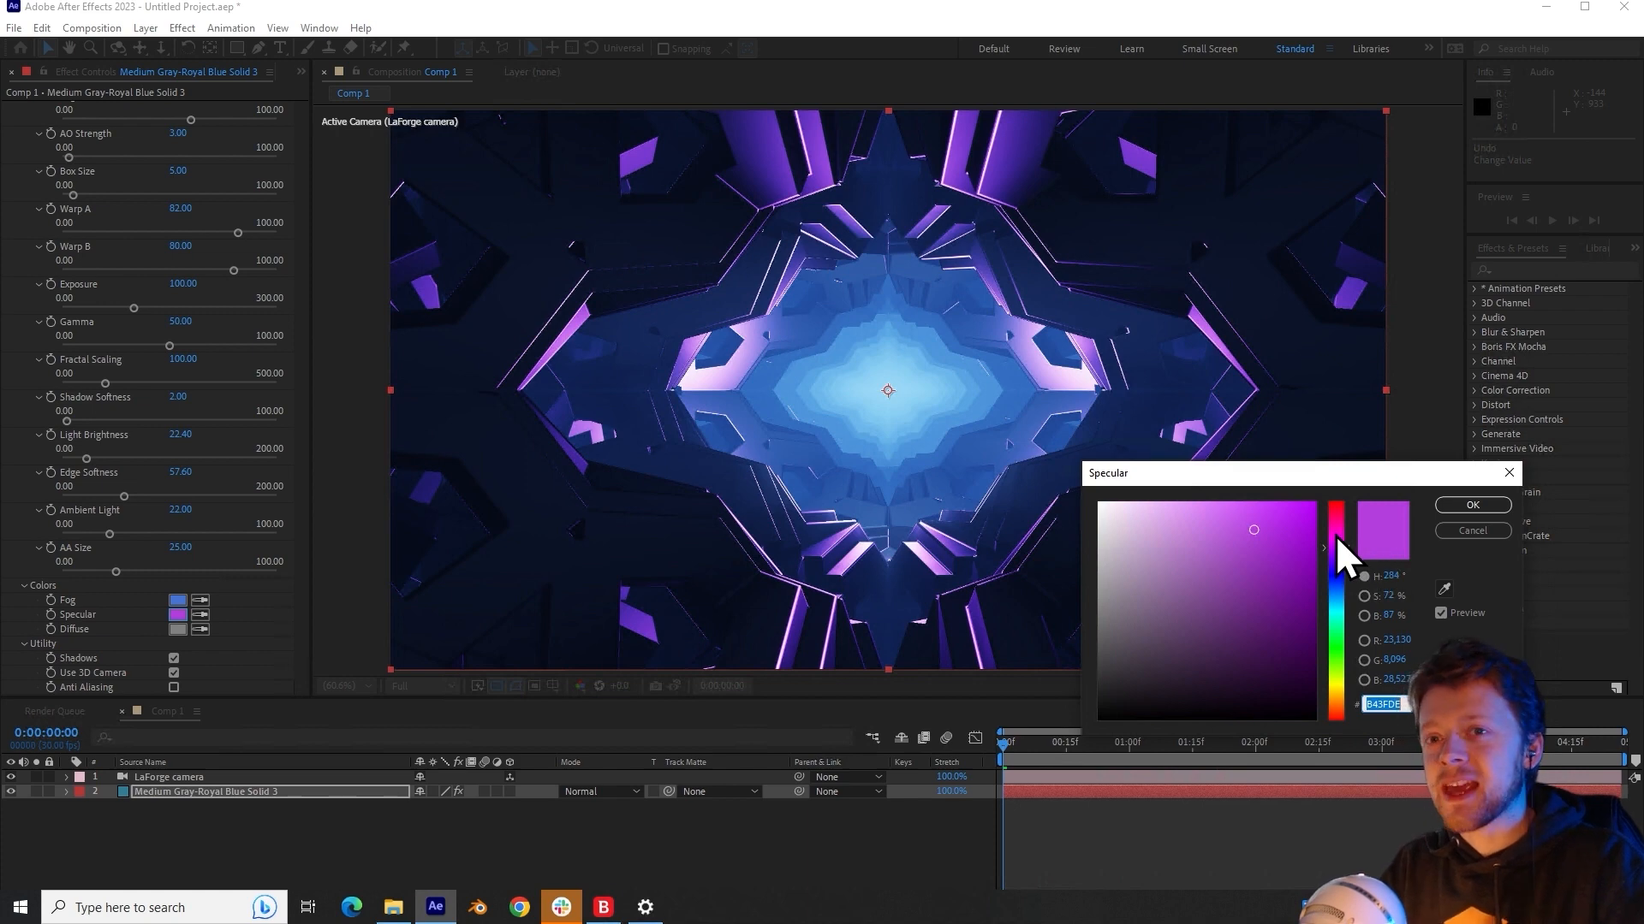
{"action": "left_click", "coordinate": [1334, 503]}
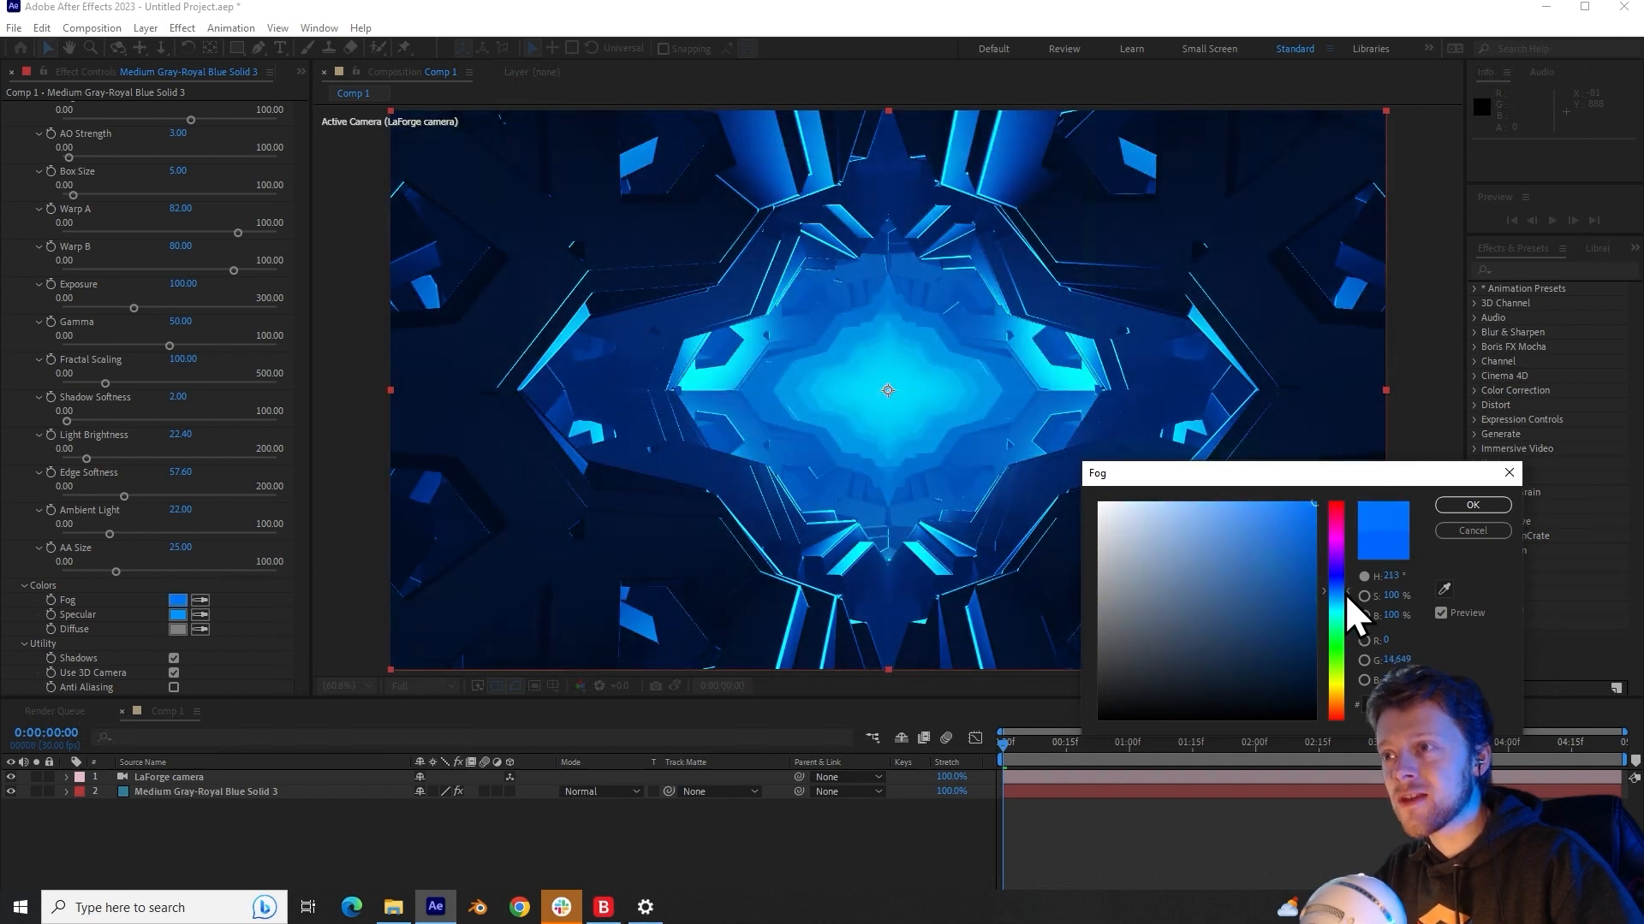
{"action": "left_click", "coordinate": [1472, 505]}
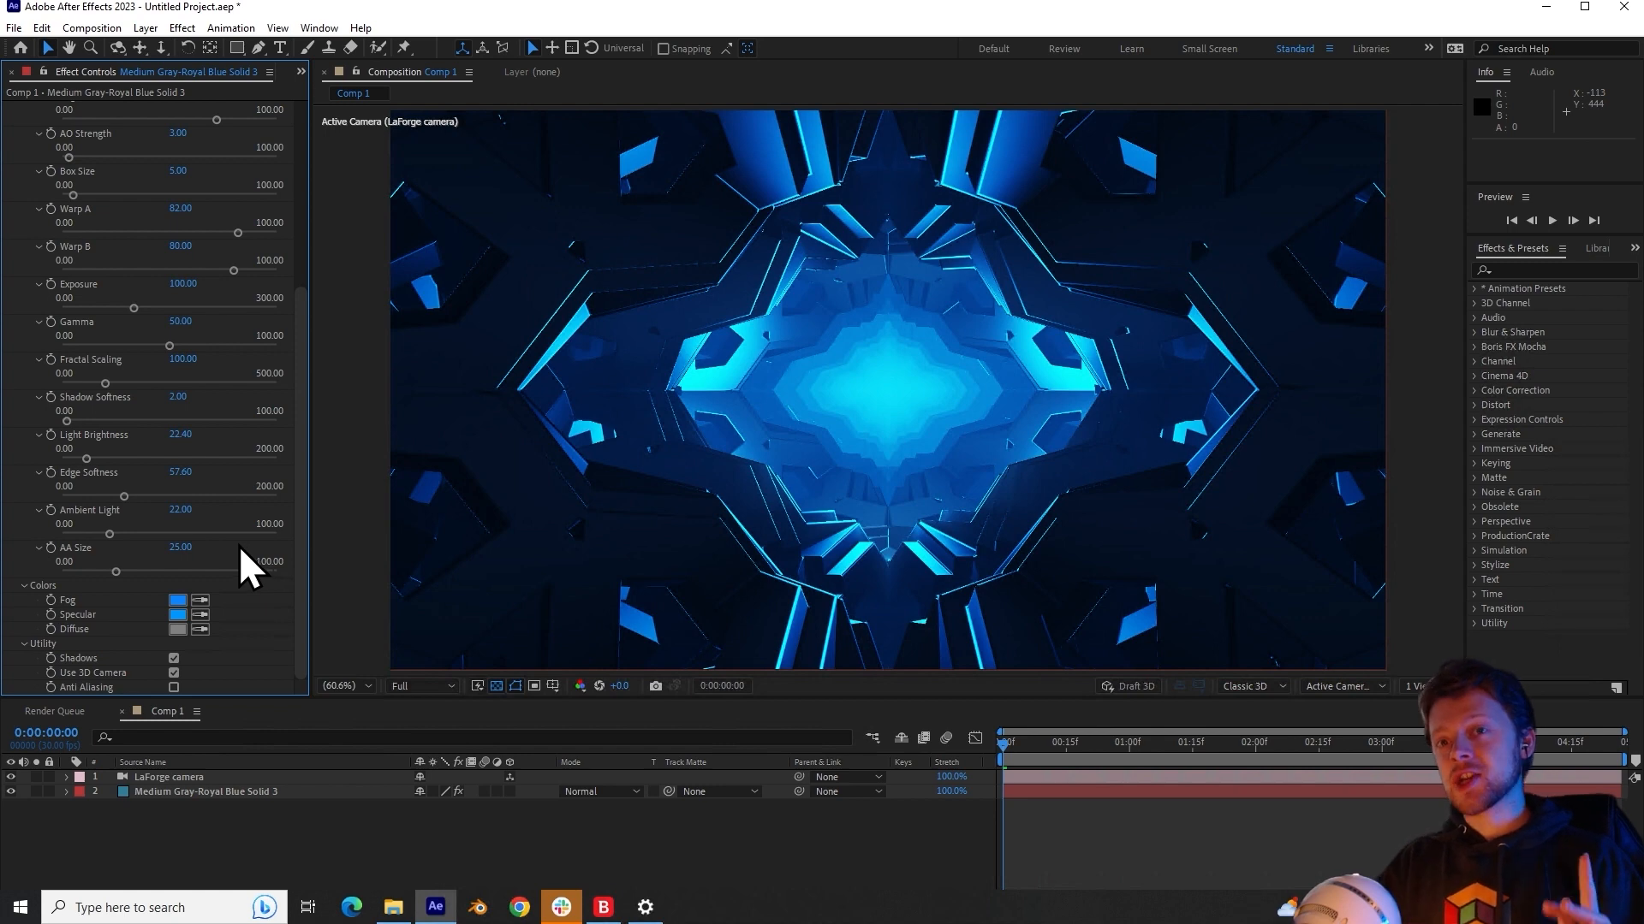
Step: Collapse the LaForge effect and add a Curves effect to the fractal solid
{"action": "left_click", "coordinate": [177, 599]}
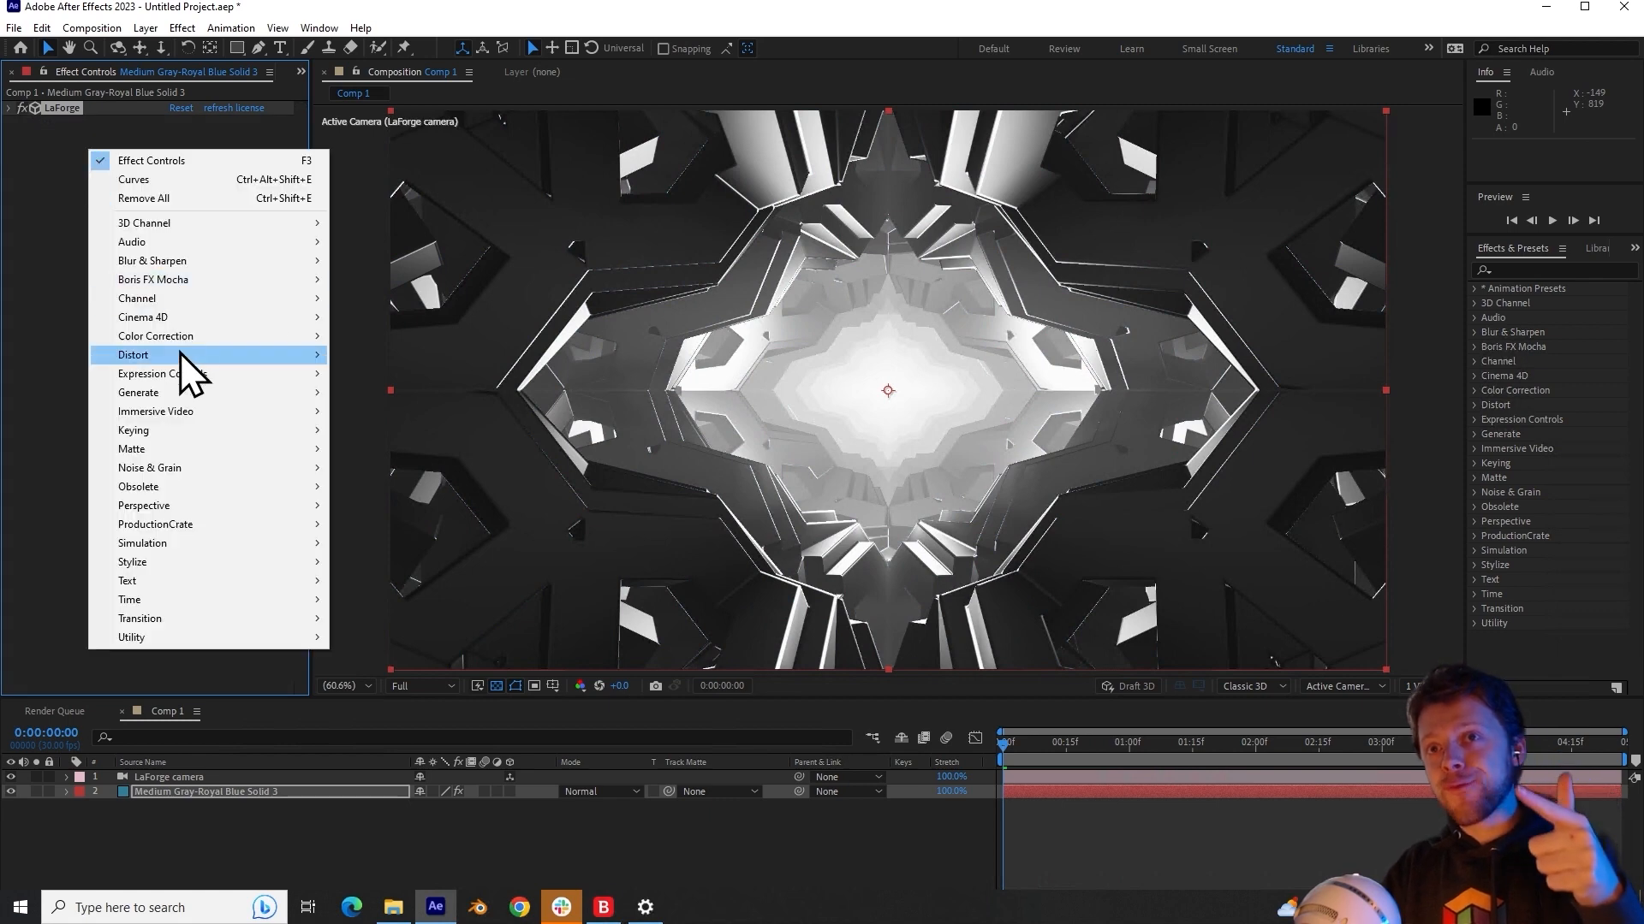
{"action": "left_click", "coordinate": [134, 179]}
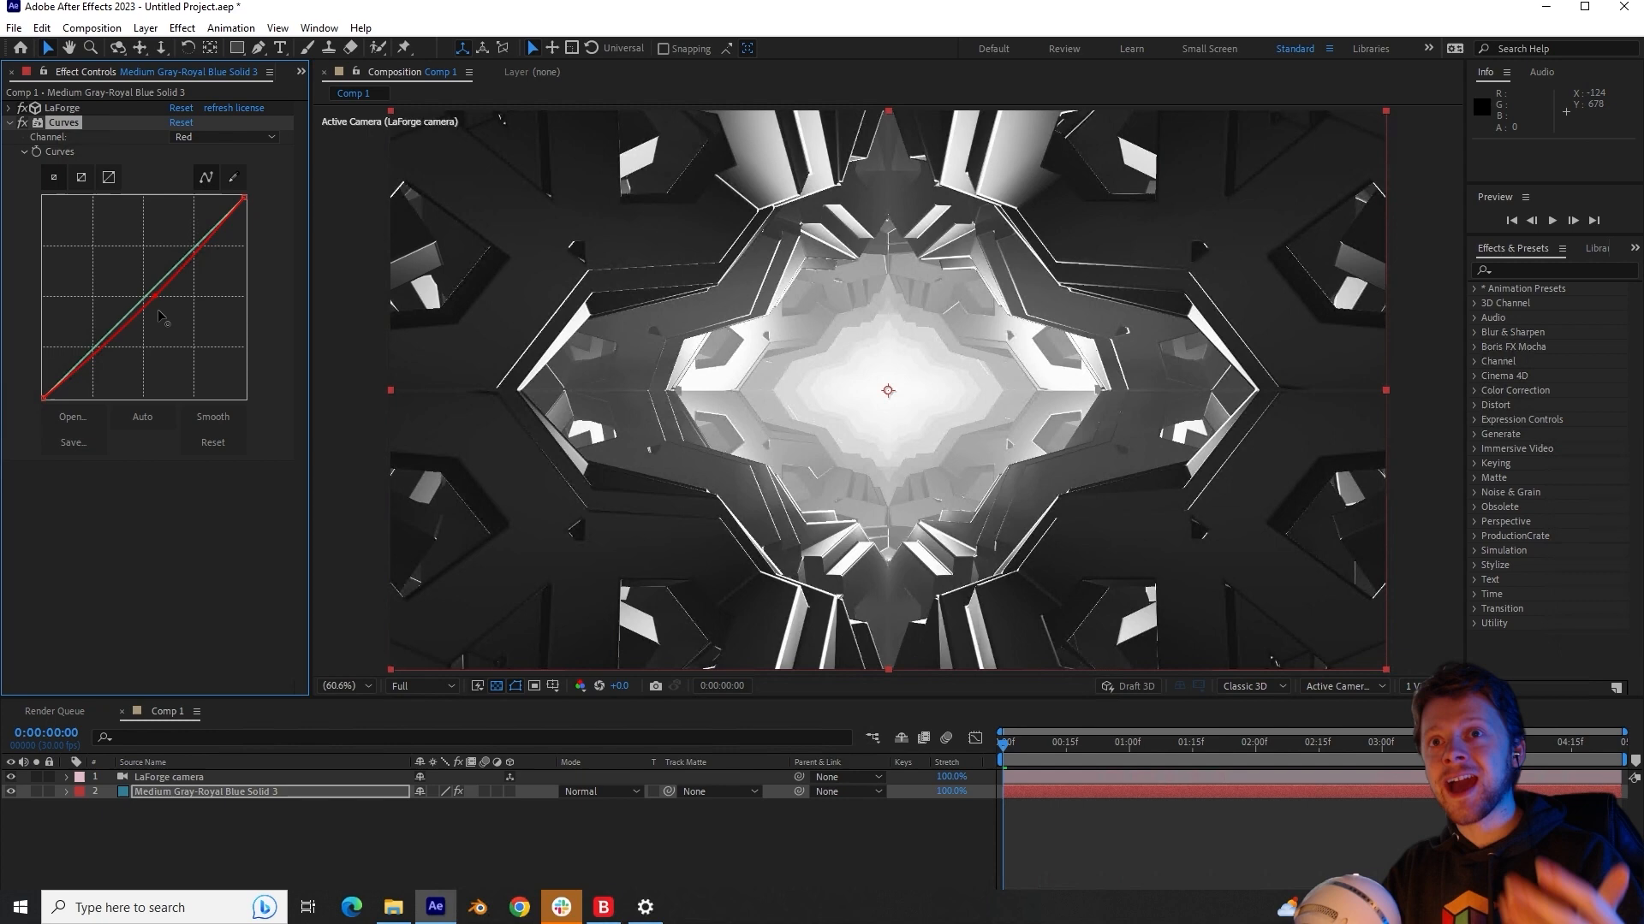
{"action": "scroll", "scroll_direction": "down", "scroll_amount": 3}
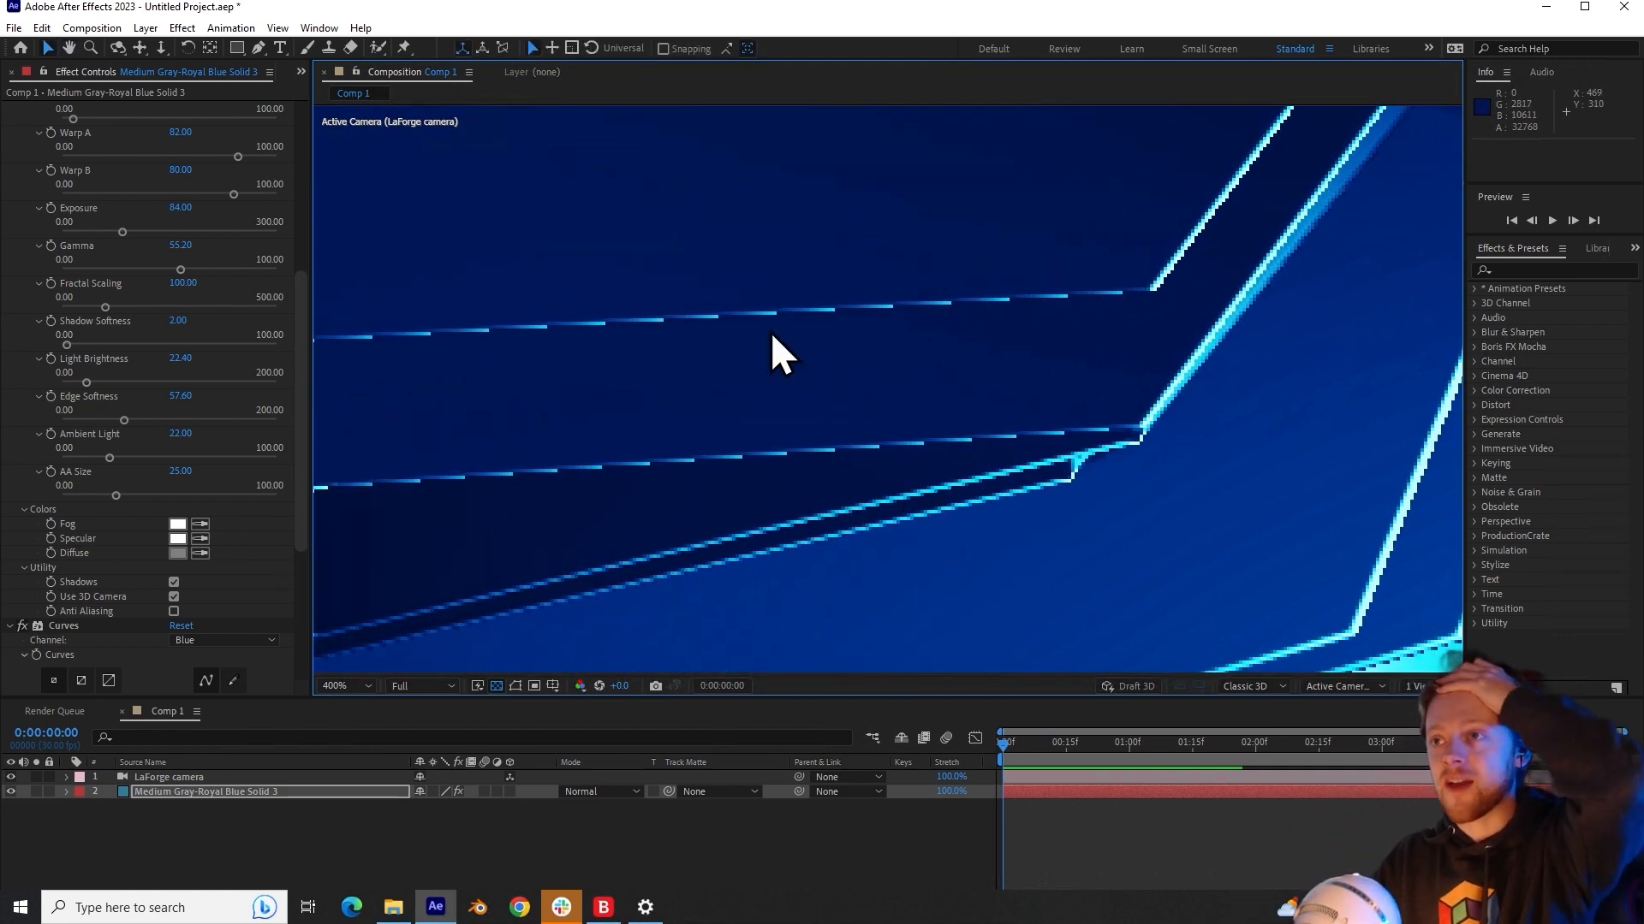
{"action": "mouse_move", "coordinate": [153, 603]}
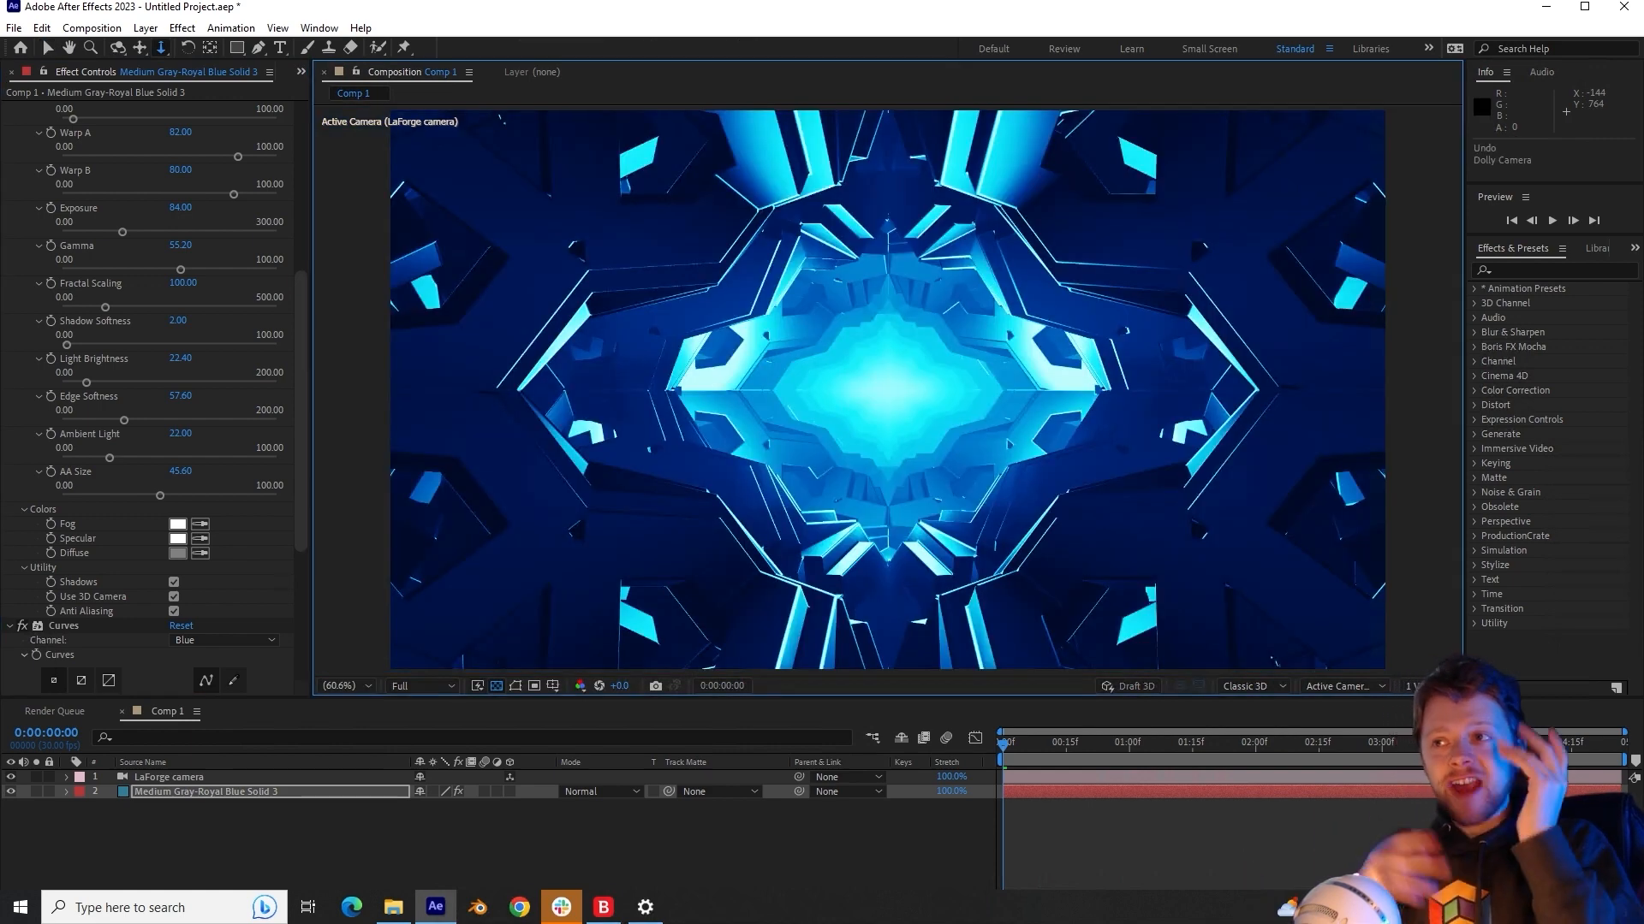
{"action": "mouse_move", "coordinate": [603, 521]}
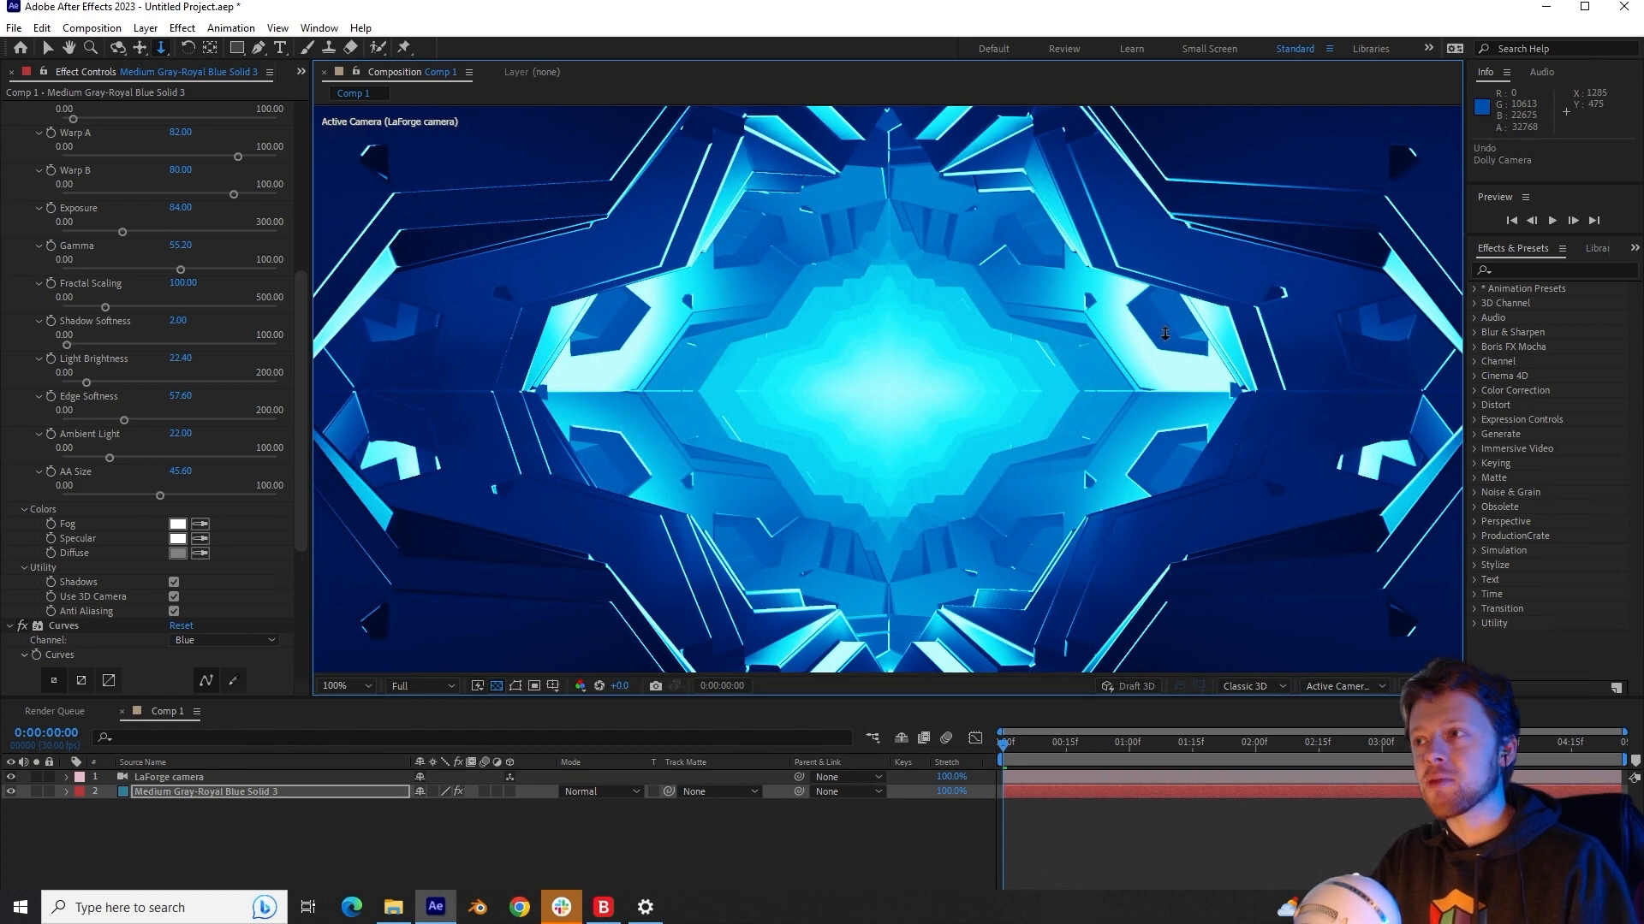
{"action": "mouse_move", "coordinate": [1112, 364]}
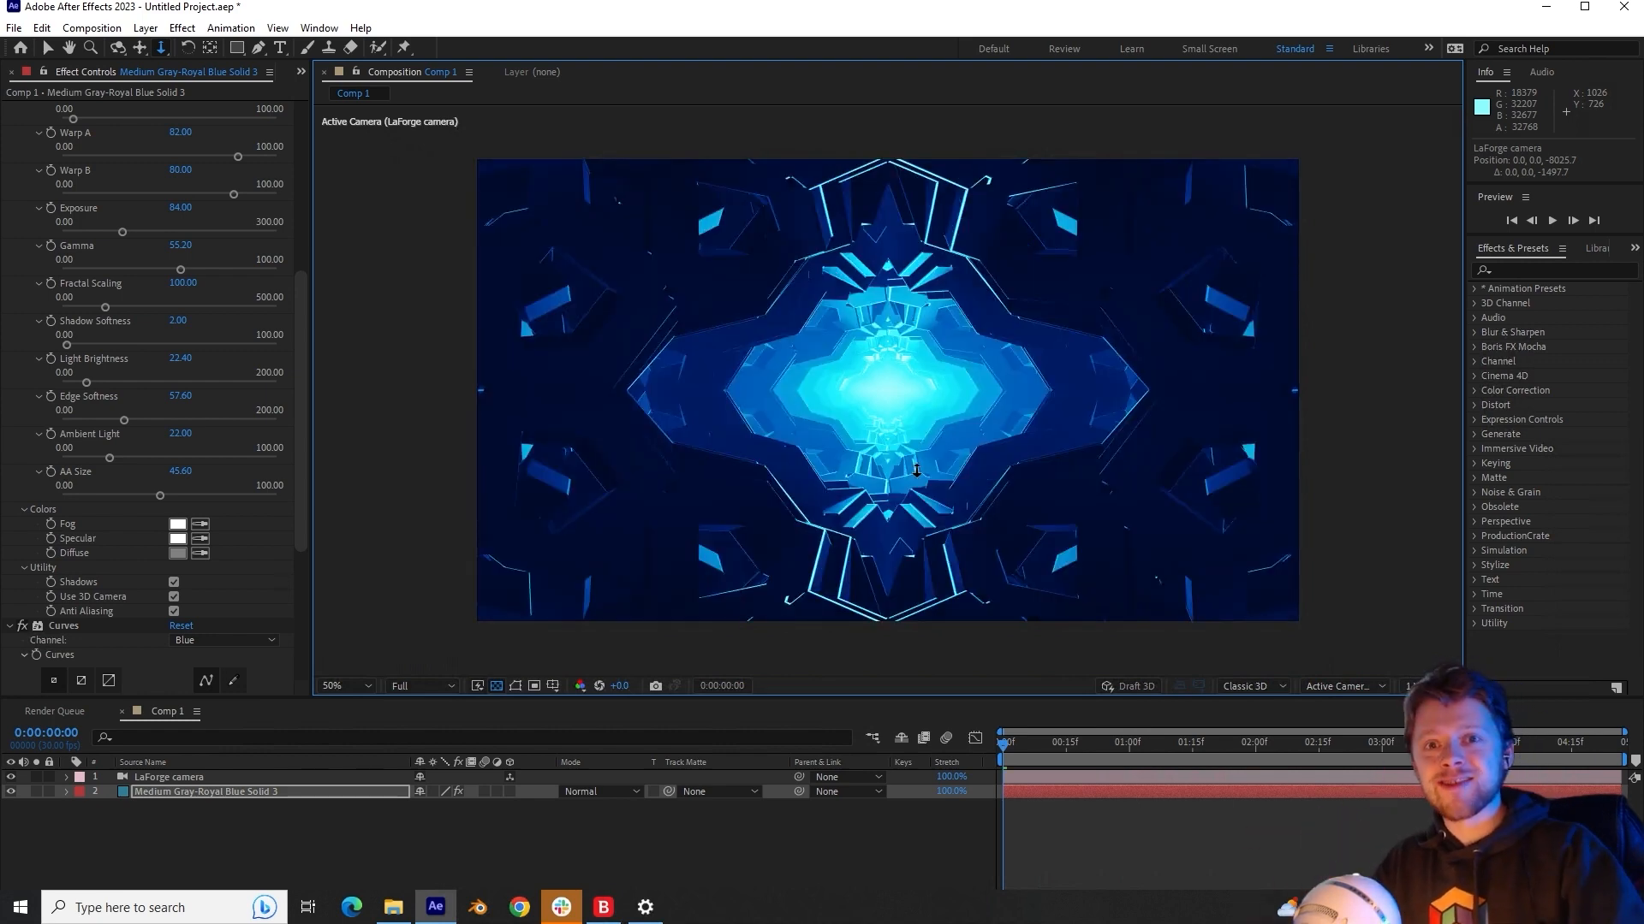
{"action": "mouse_move", "coordinate": [933, 425]}
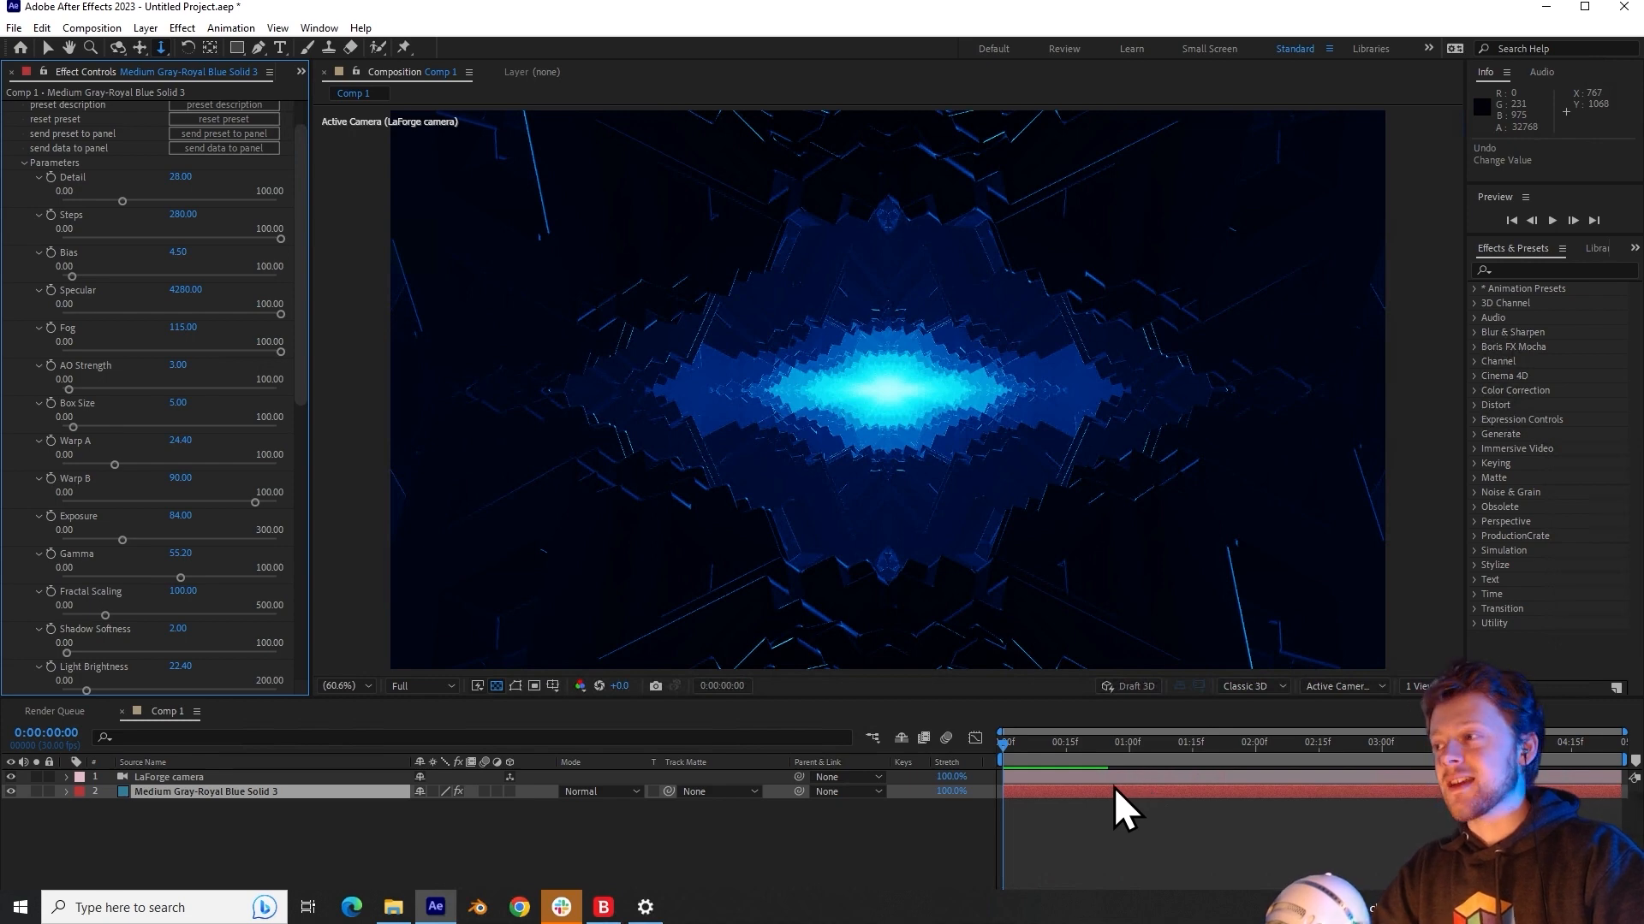
{"action": "mouse_move", "coordinate": [62, 504]}
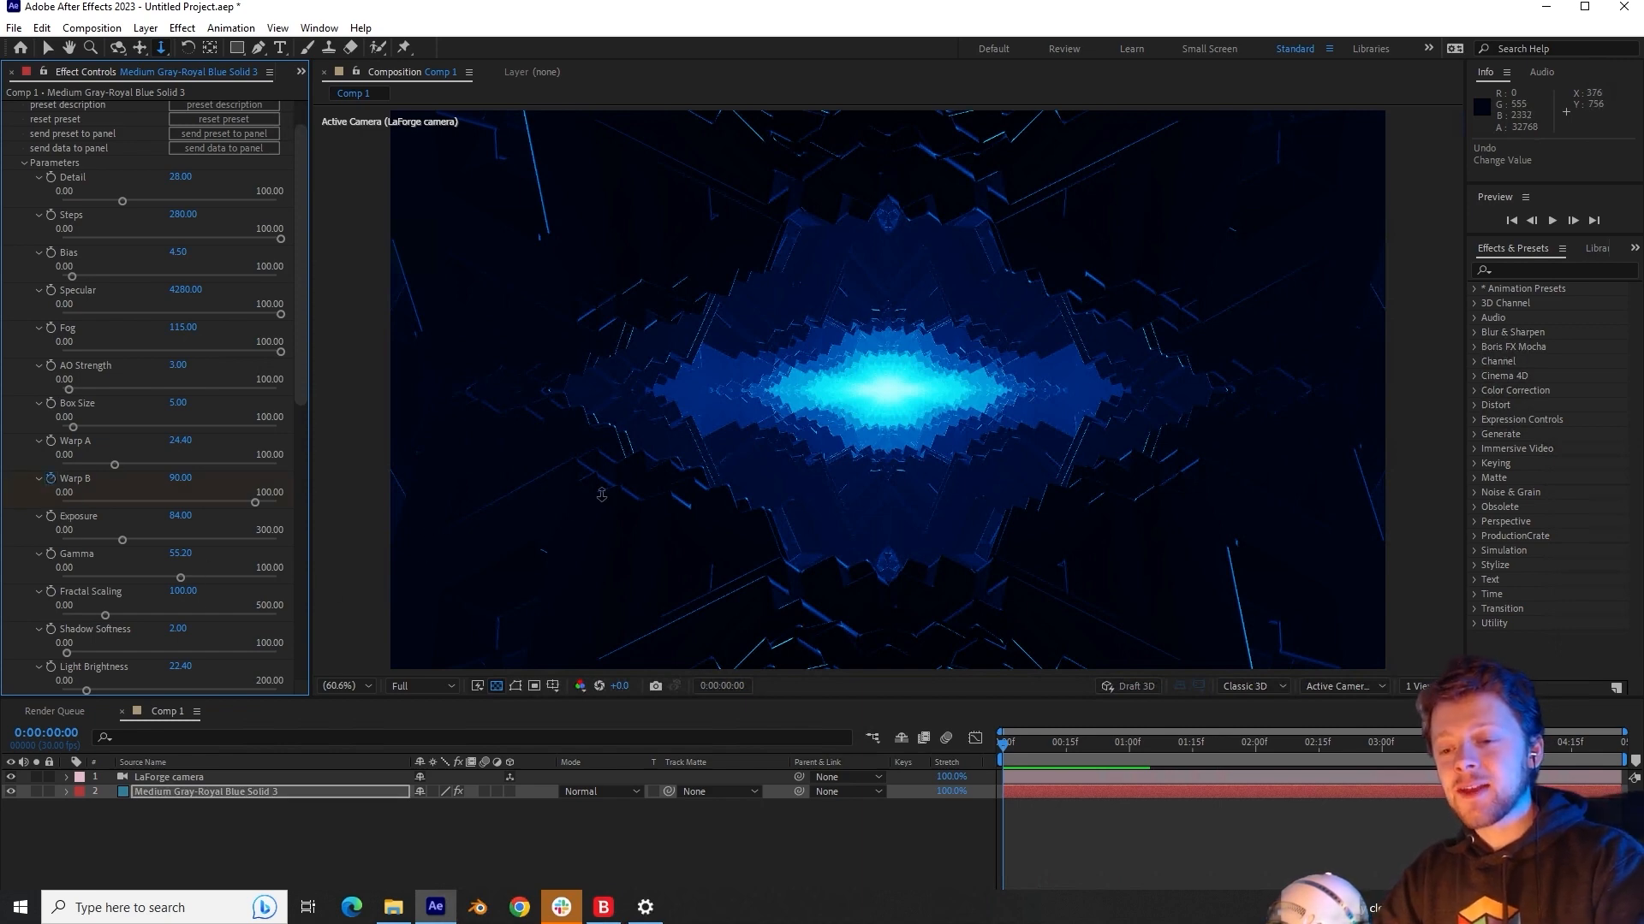
Step: Keyframe Warp B and Warp A, then preview the morphing fractal
{"action": "left_click", "coordinate": [65, 791]}
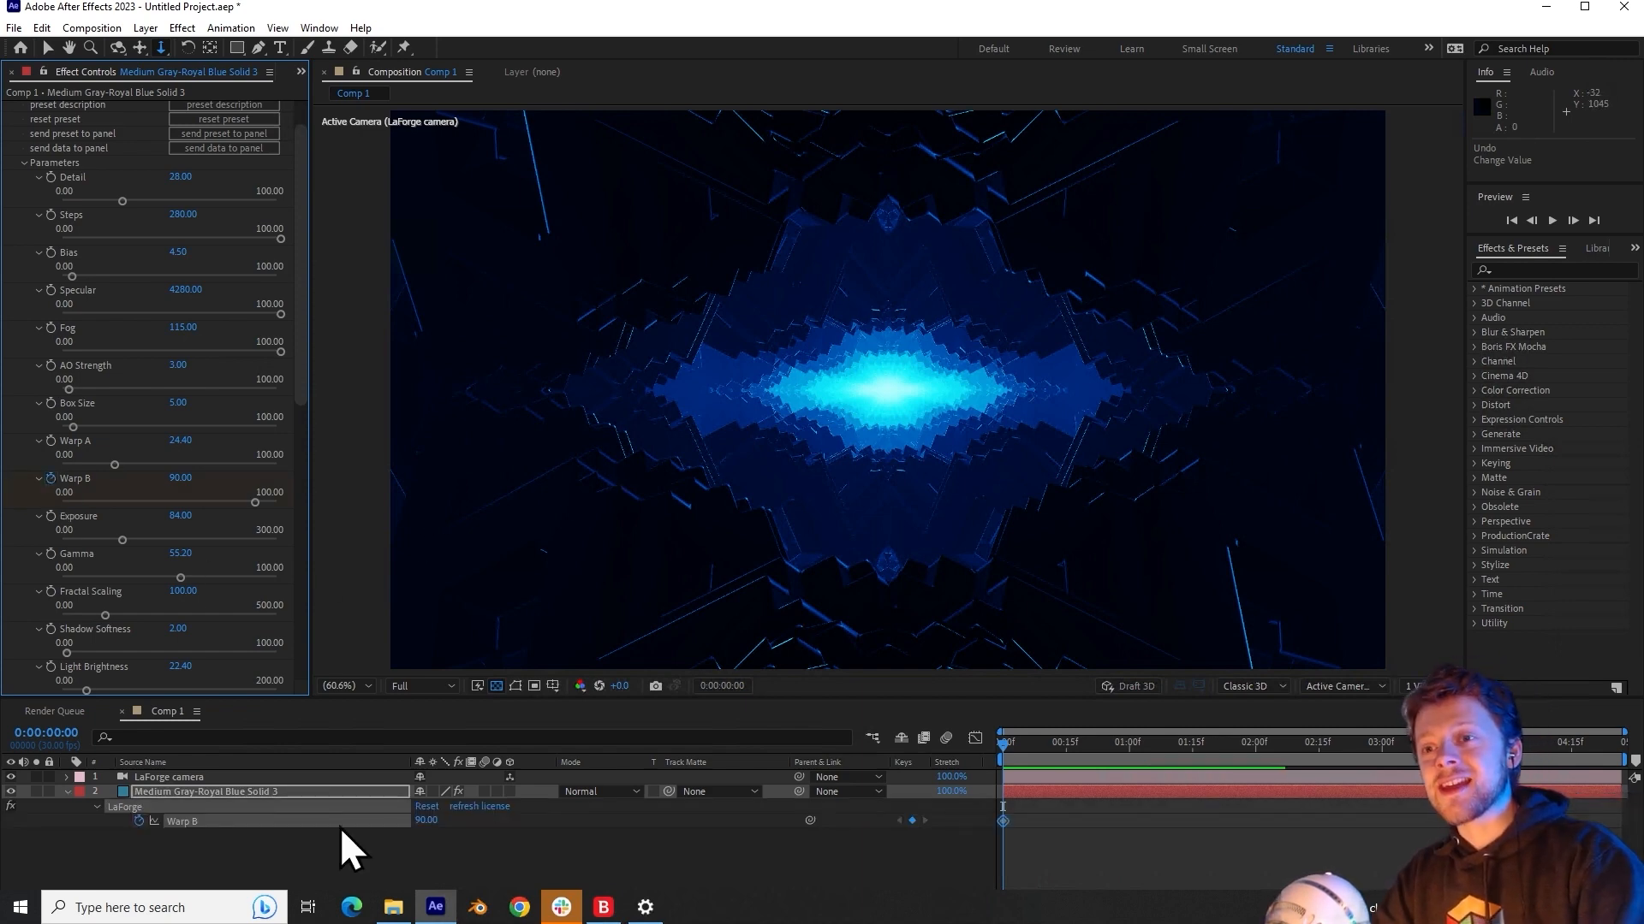
{"action": "mouse_move", "coordinate": [948, 797]}
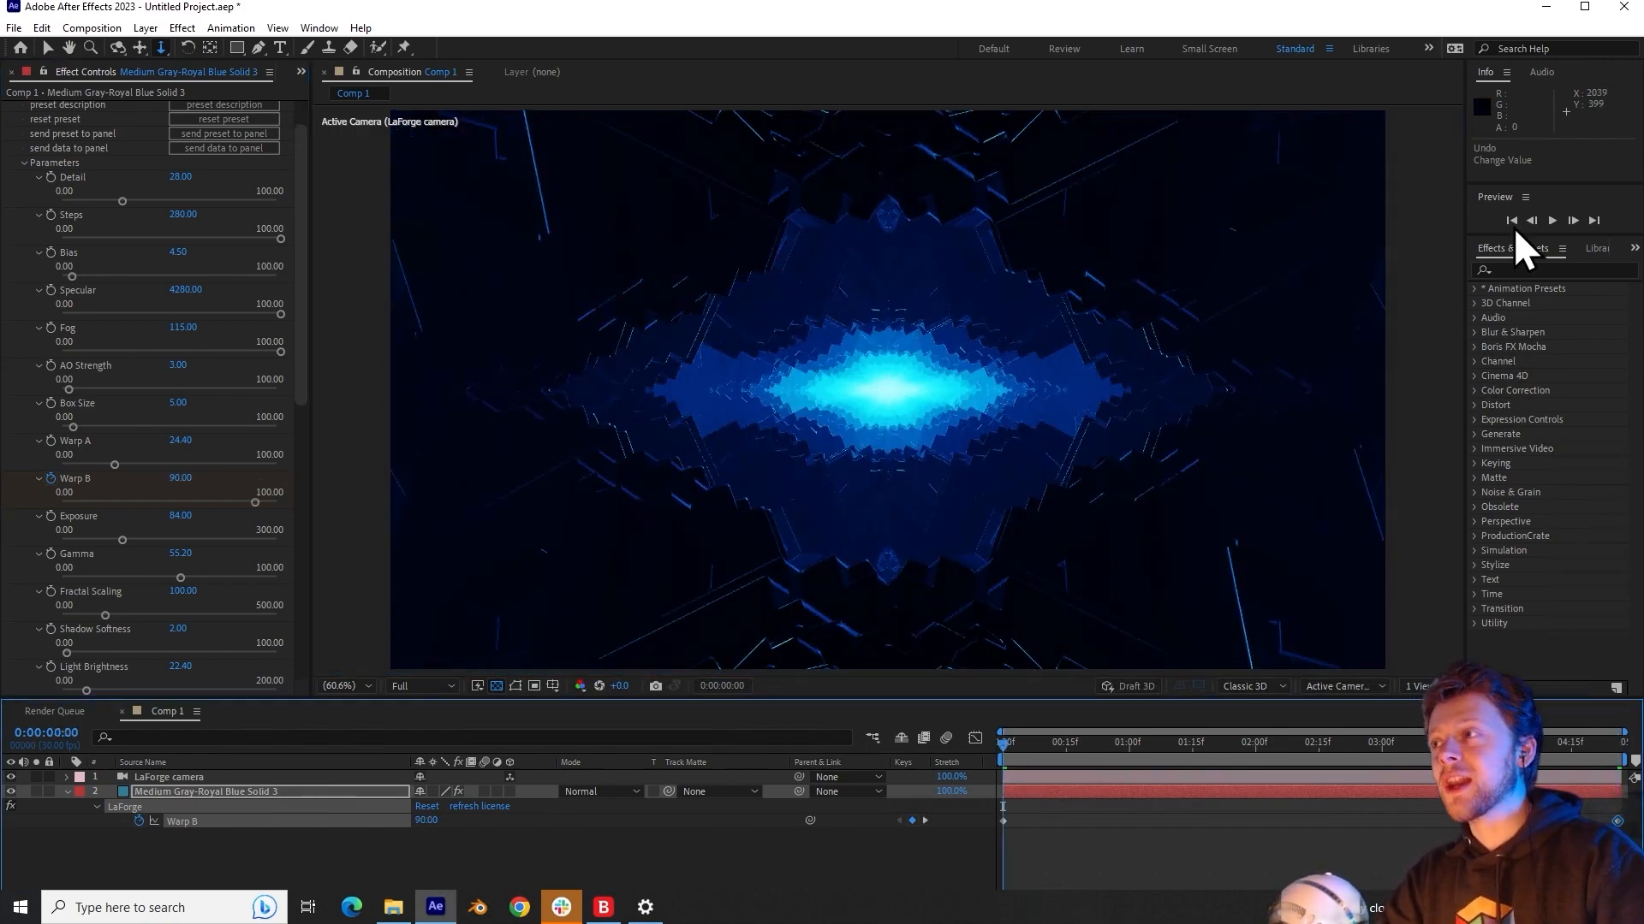
{"action": "left_click", "coordinate": [1550, 220]}
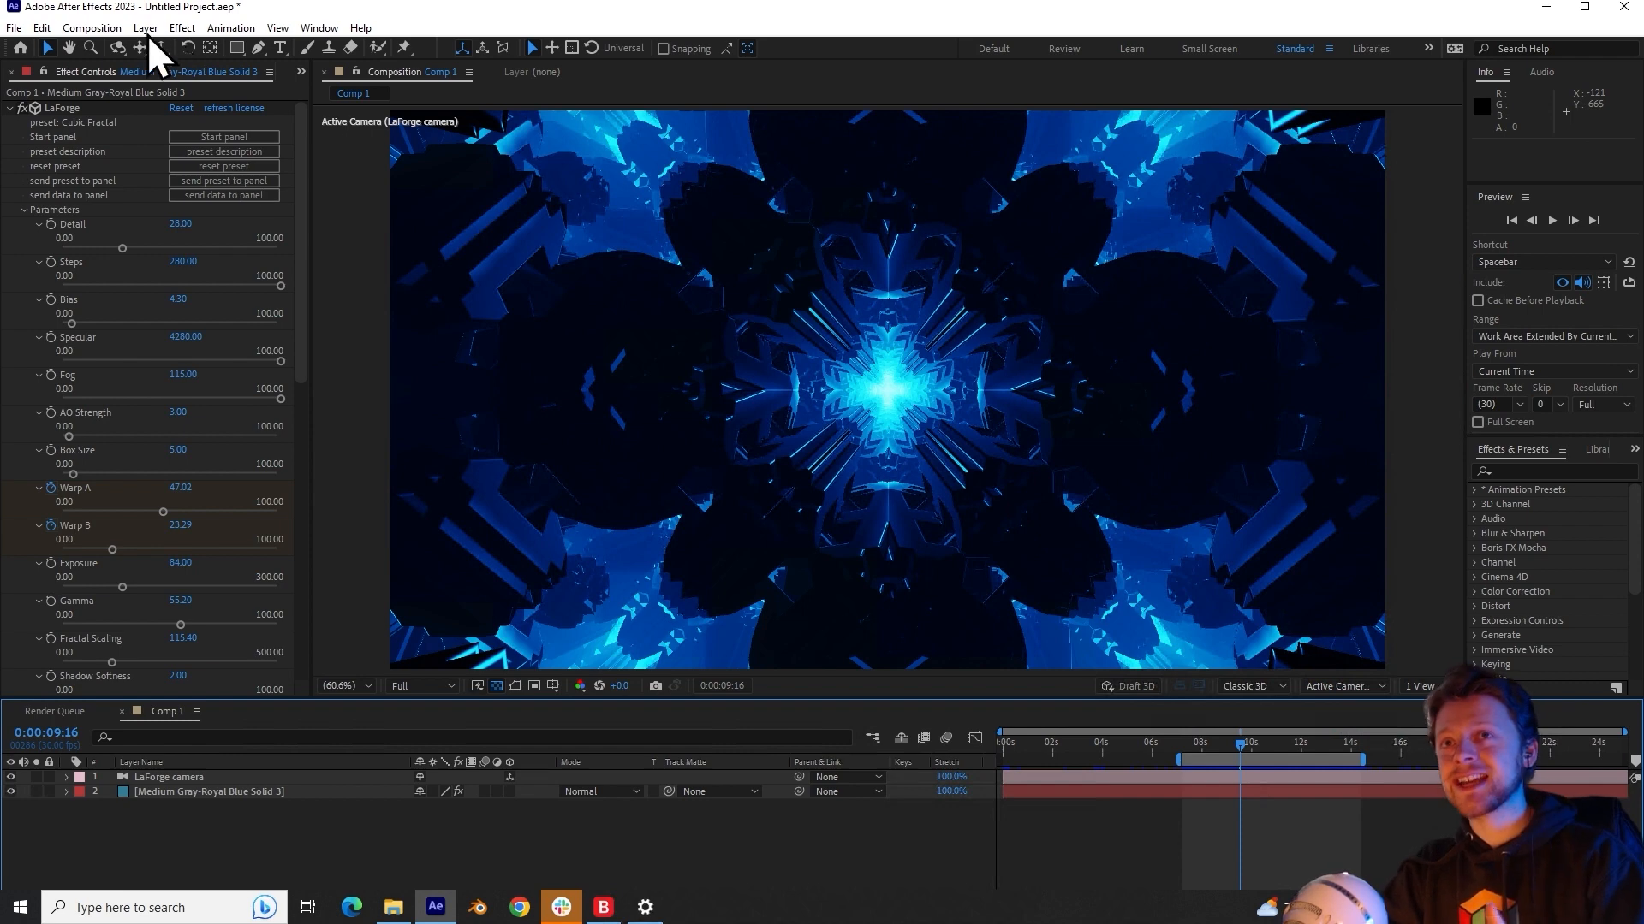
Step: Create an adjustment layer with LaForge and apply the Crates Lightray preset
{"action": "left_click", "coordinate": [144, 27]}
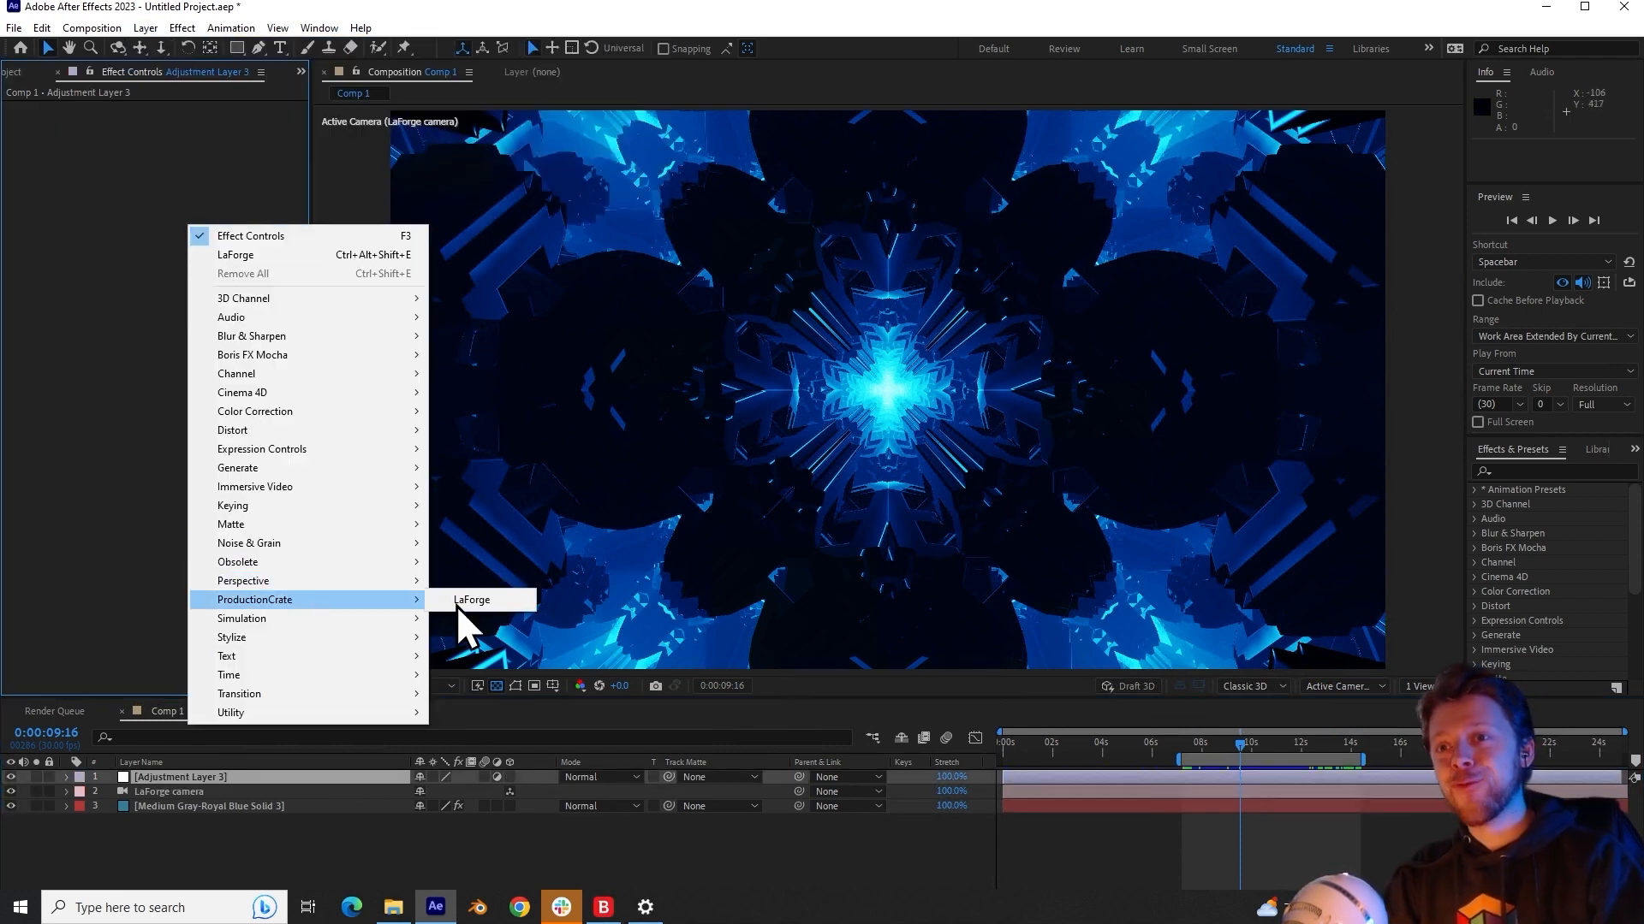
{"action": "left_click", "coordinate": [473, 599]}
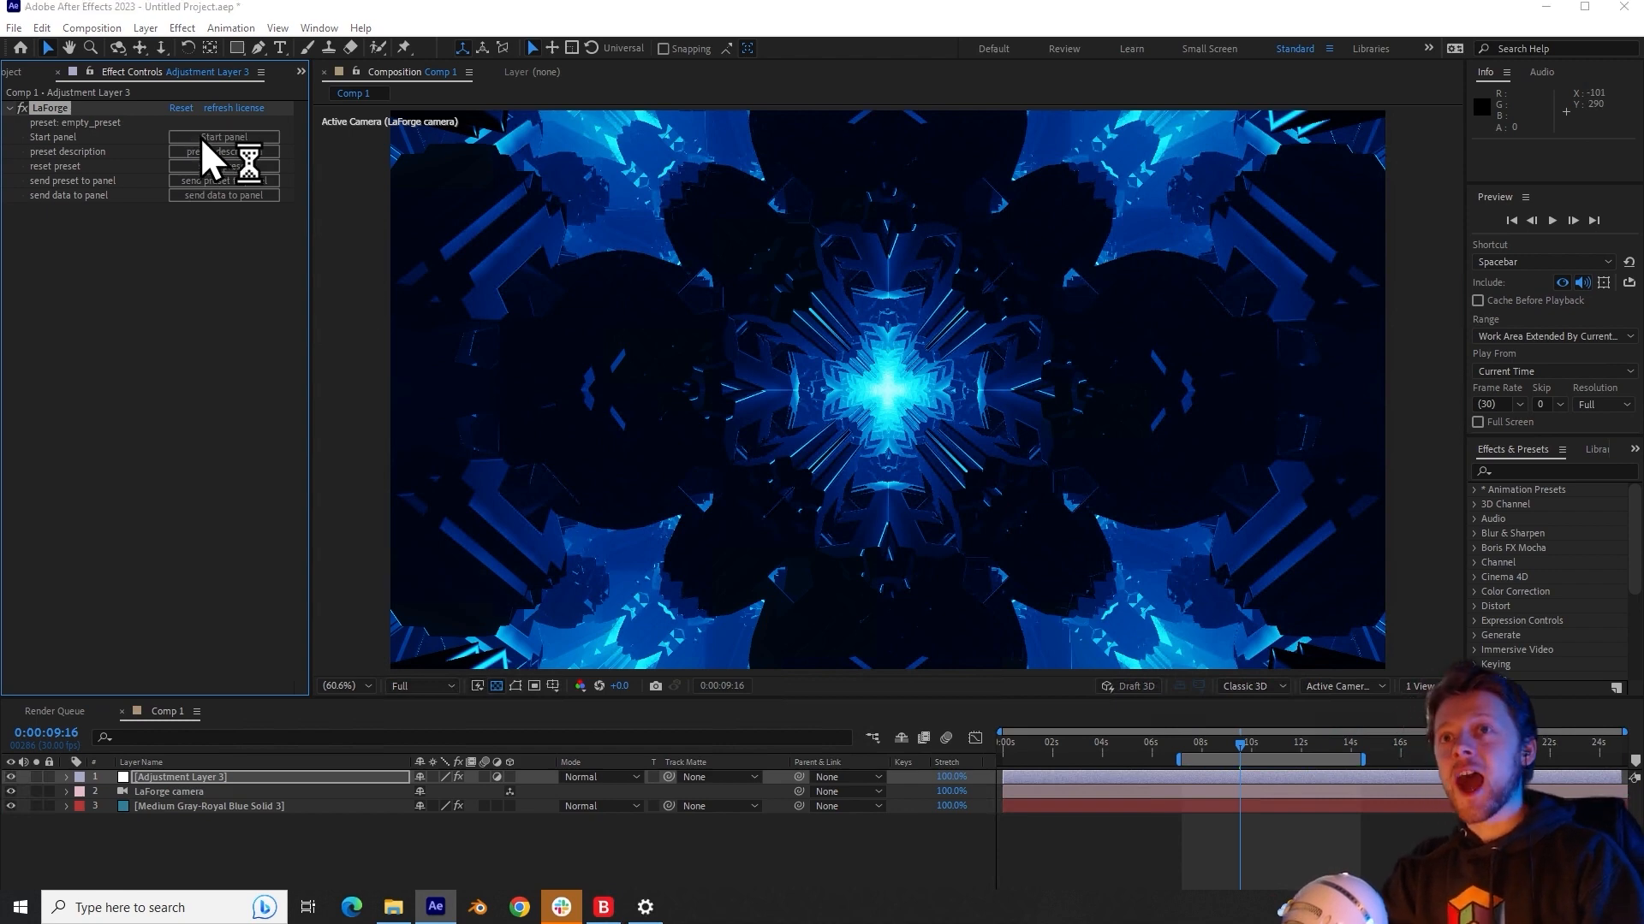
{"action": "left_click", "coordinate": [223, 136]}
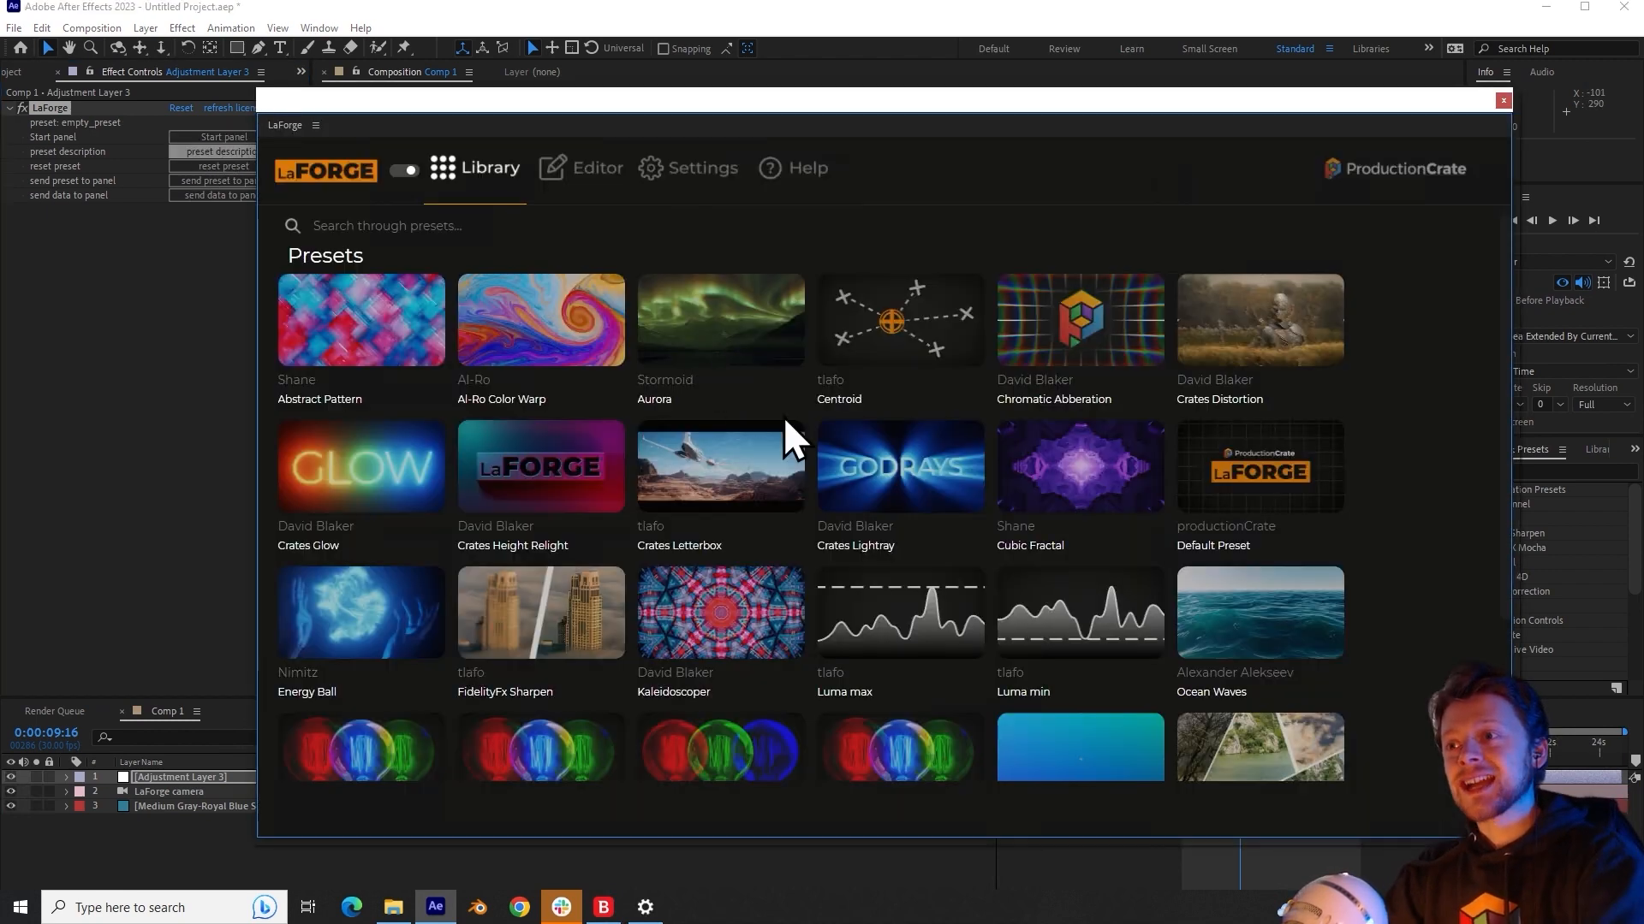
{"action": "left_click", "coordinate": [899, 466]}
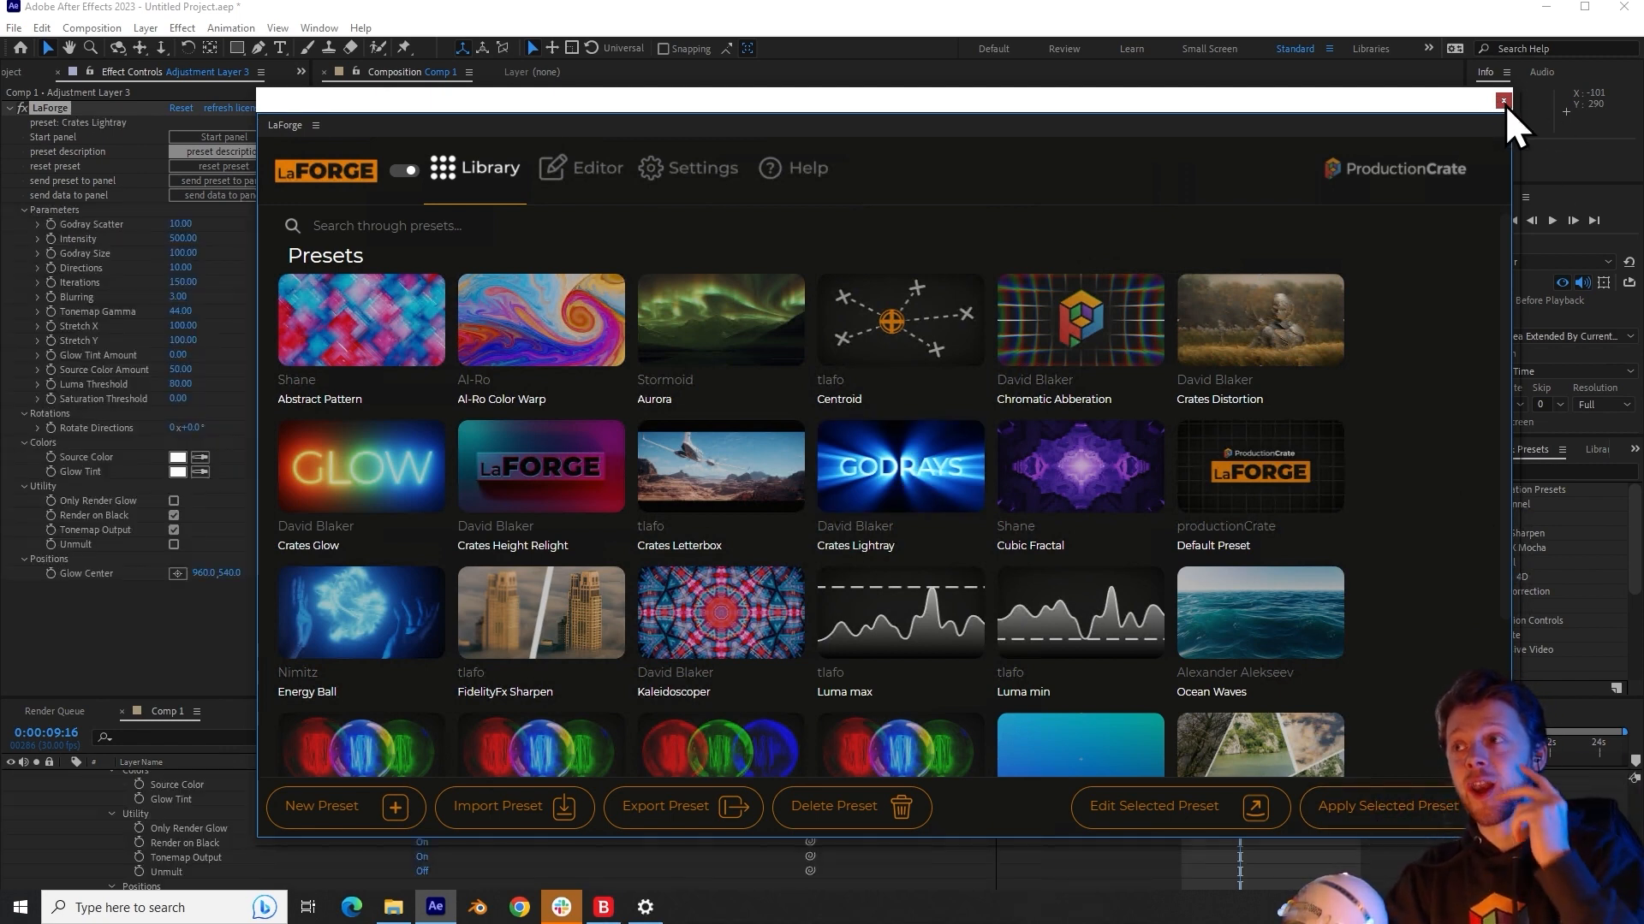
{"action": "left_click", "coordinate": [1503, 99]}
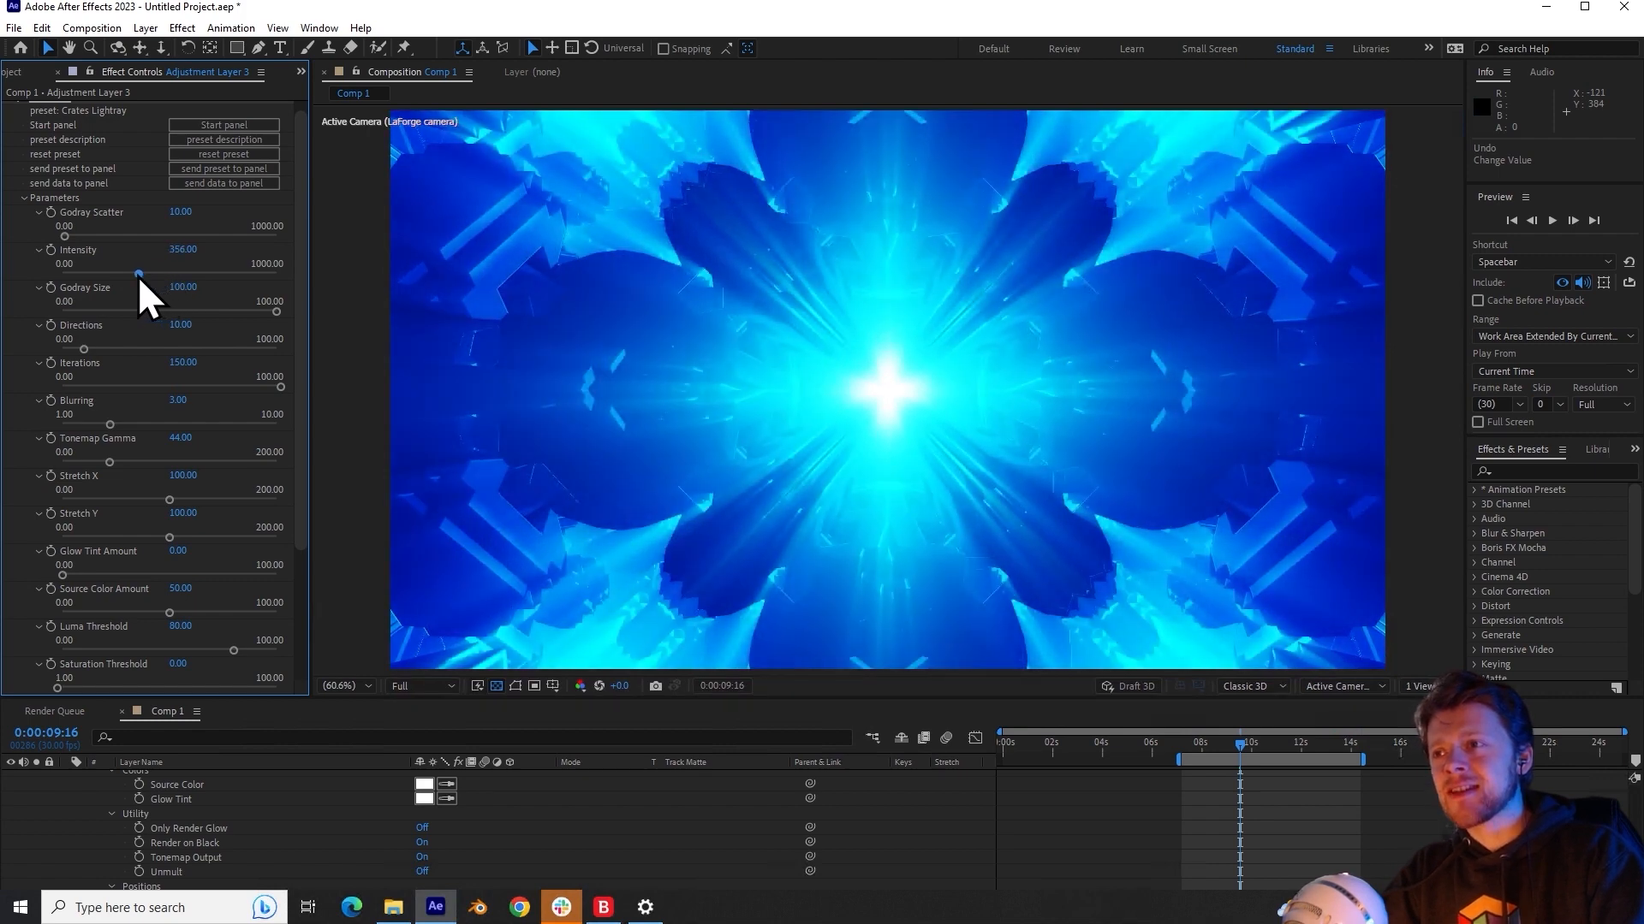
Step: Drag the Lightray effect's Intensity slider down to about 320
{"action": "left_click_drag", "start_coordinate": [141, 274], "coordinate": [131, 274]}
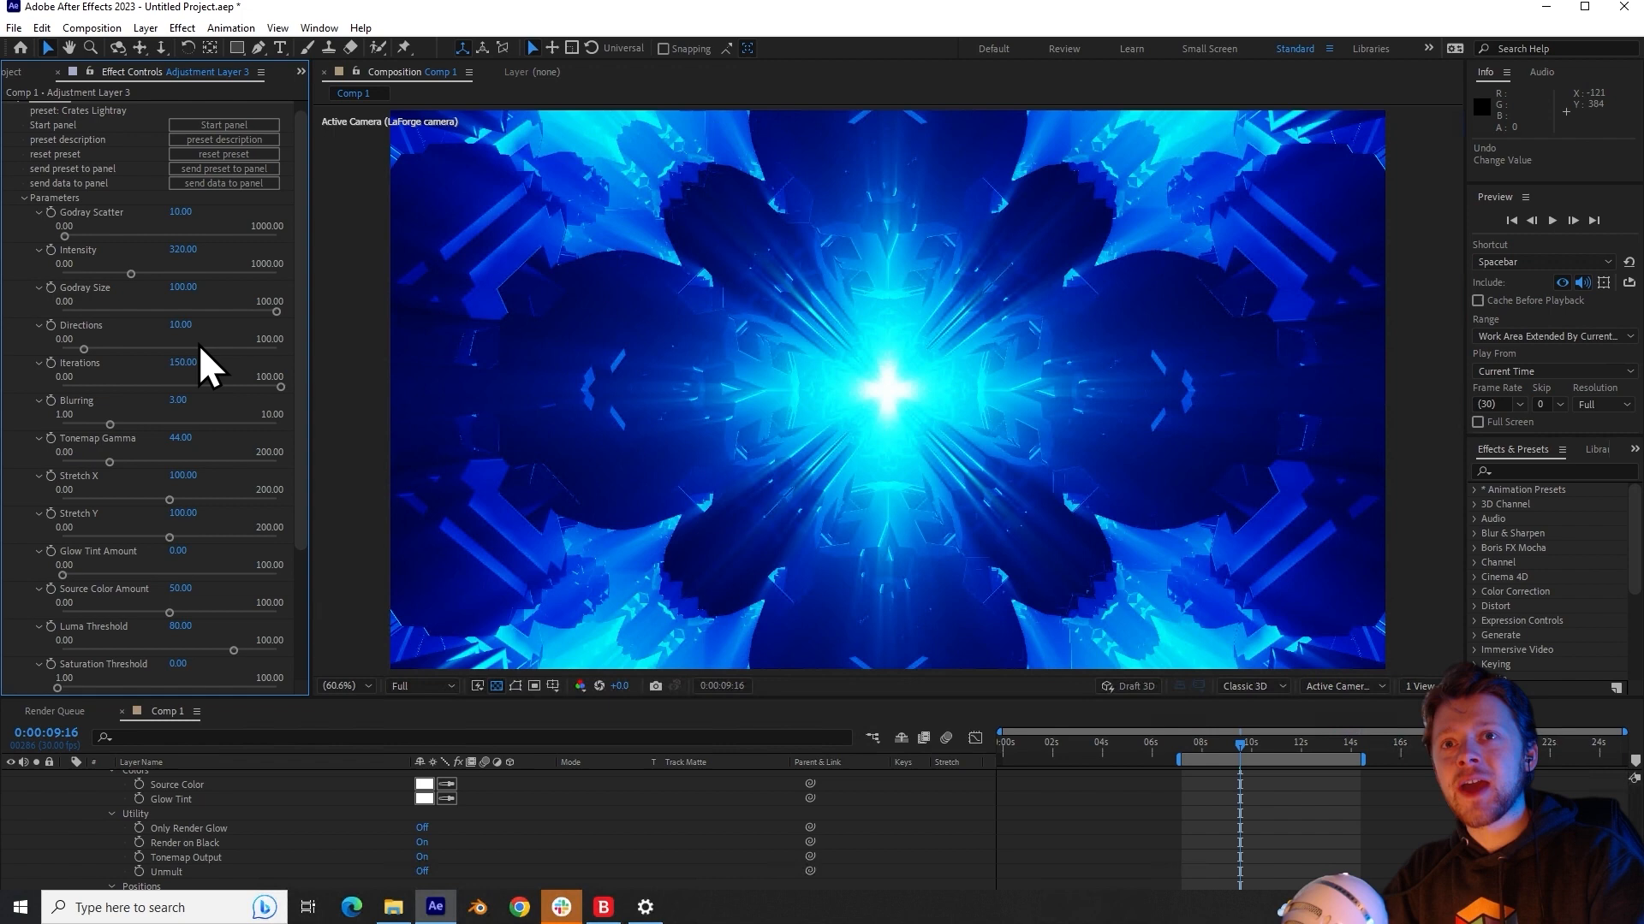
{"action": "mouse_move", "coordinate": [110, 461]}
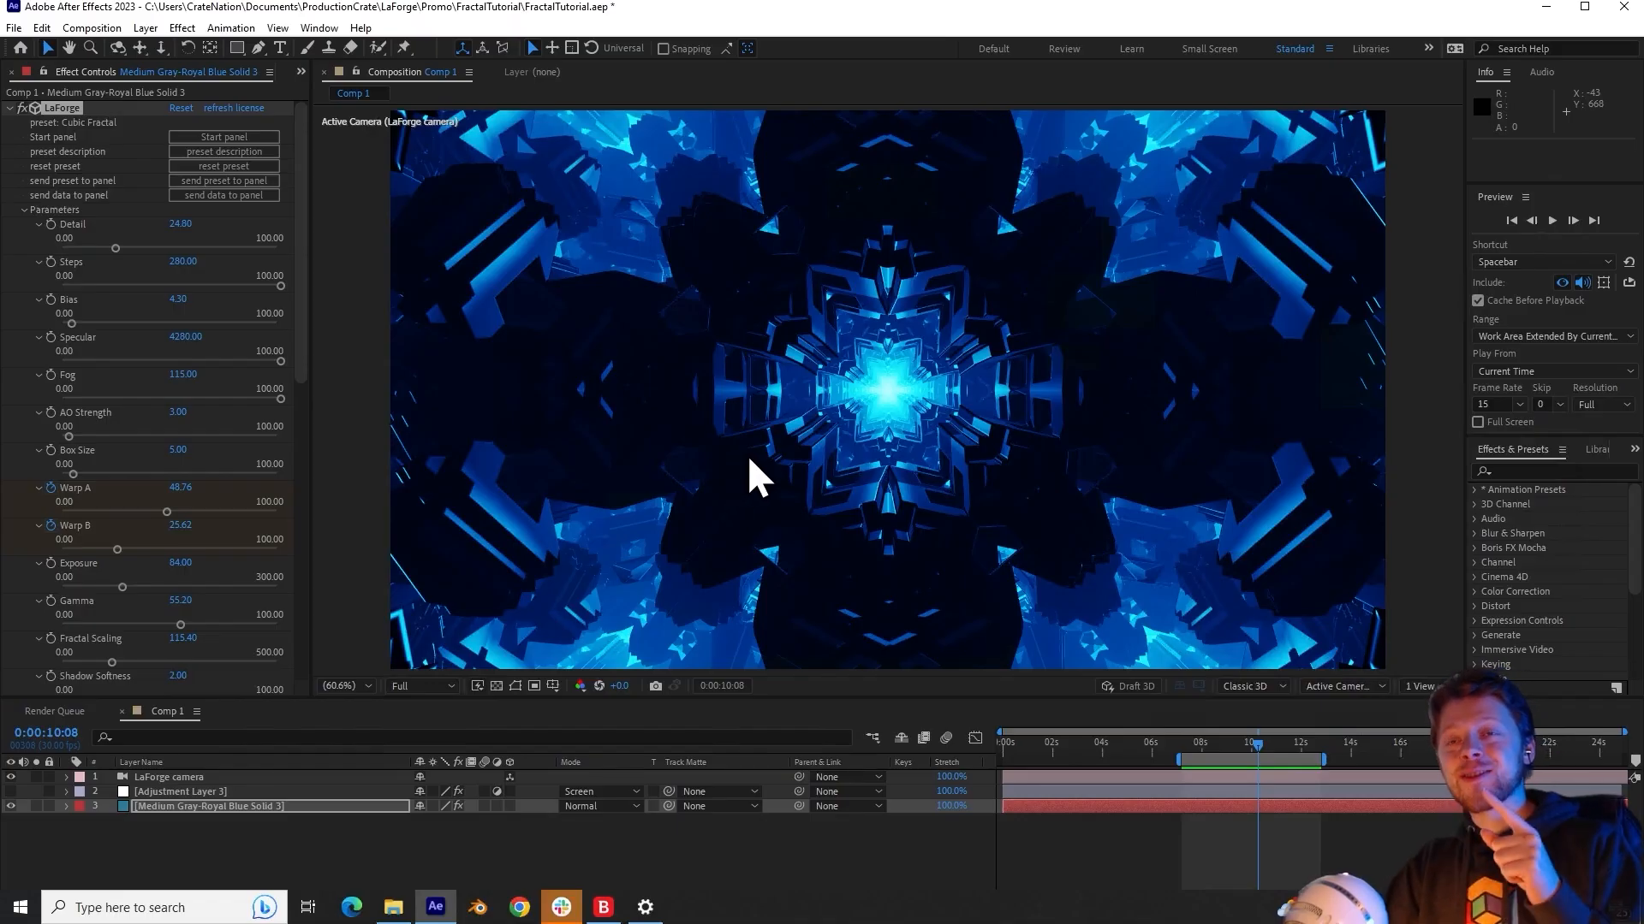
{"action": "mouse_move", "coordinate": [223, 181]}
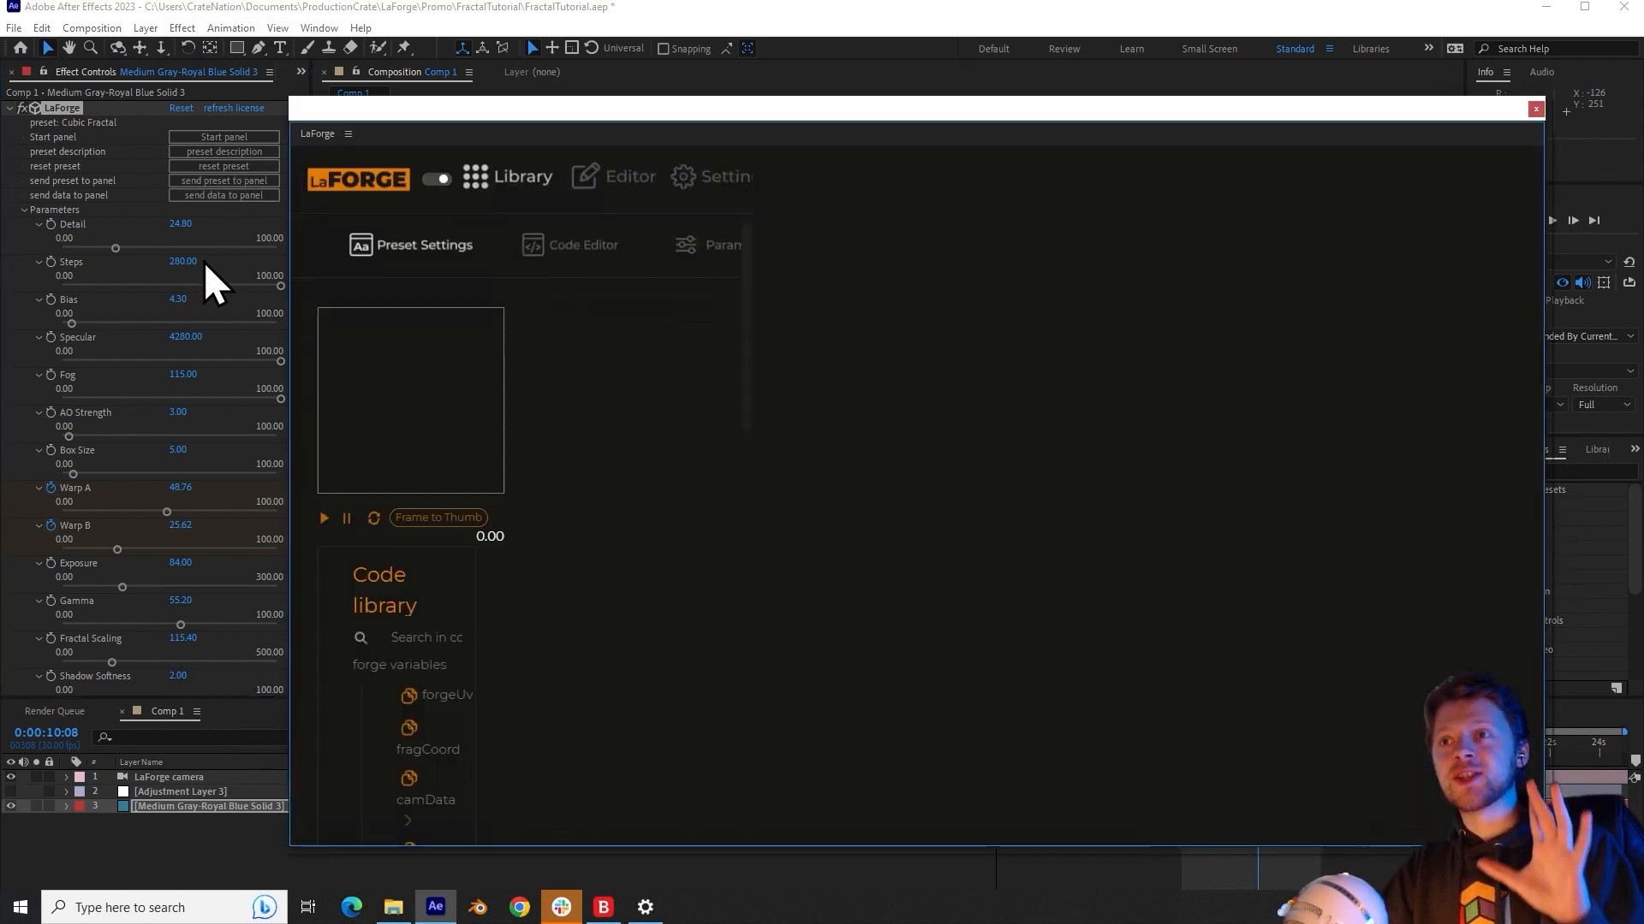
Step: Open the Cubic Fractal preset's shader code, browse it, and try a red Diffuse colour
{"action": "left_click", "coordinate": [612, 175]}
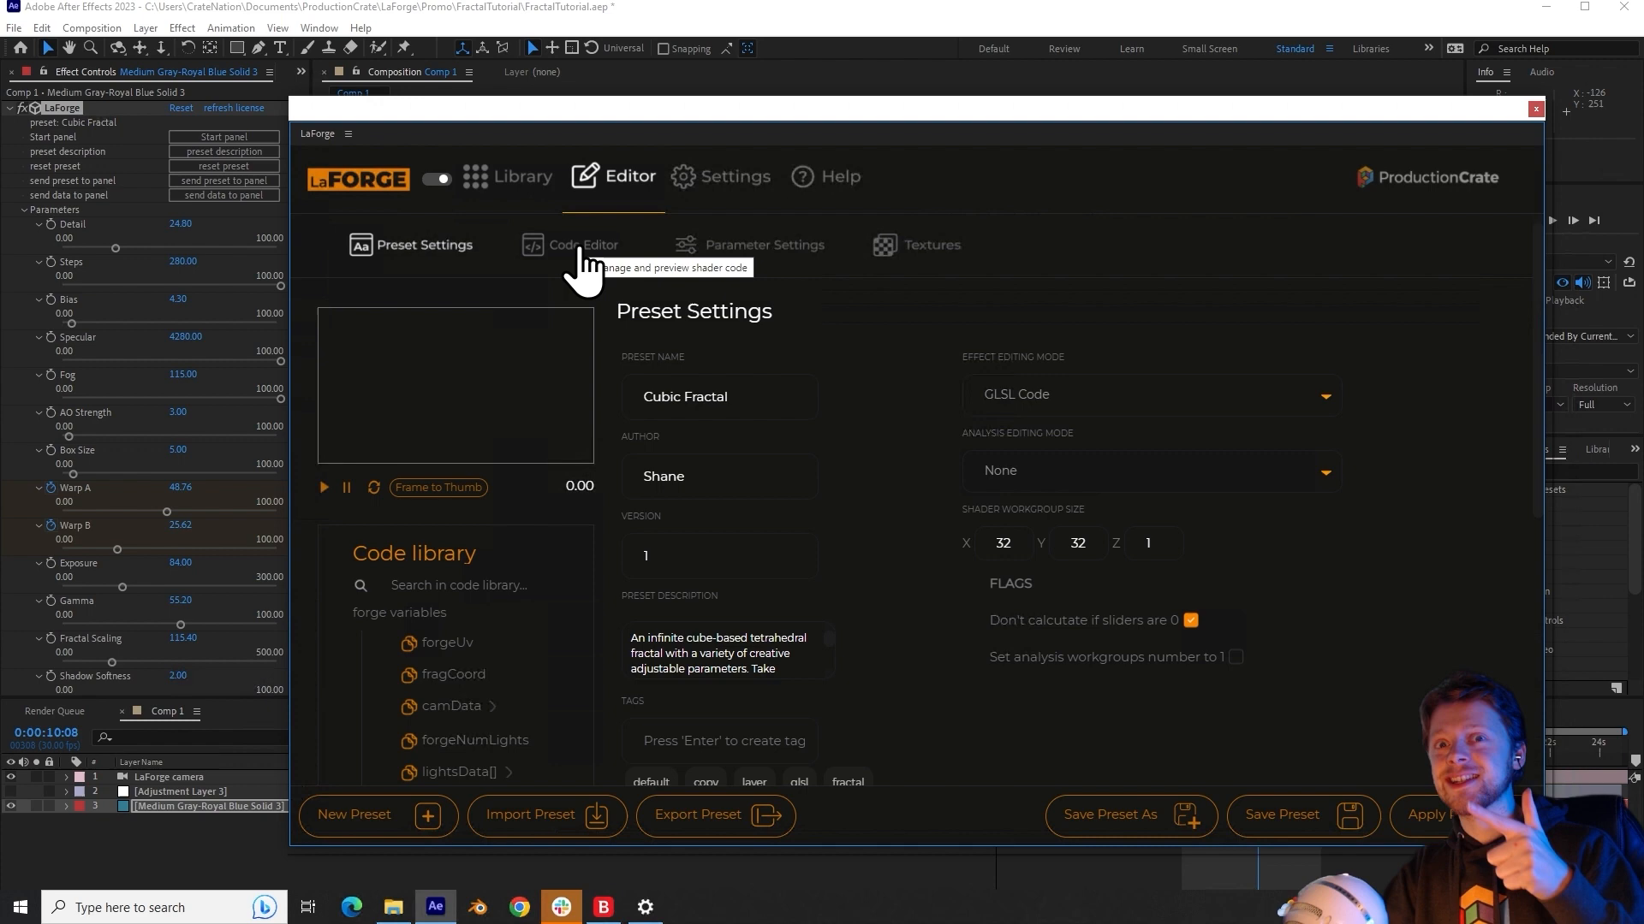
{"action": "left_click", "coordinate": [583, 244]}
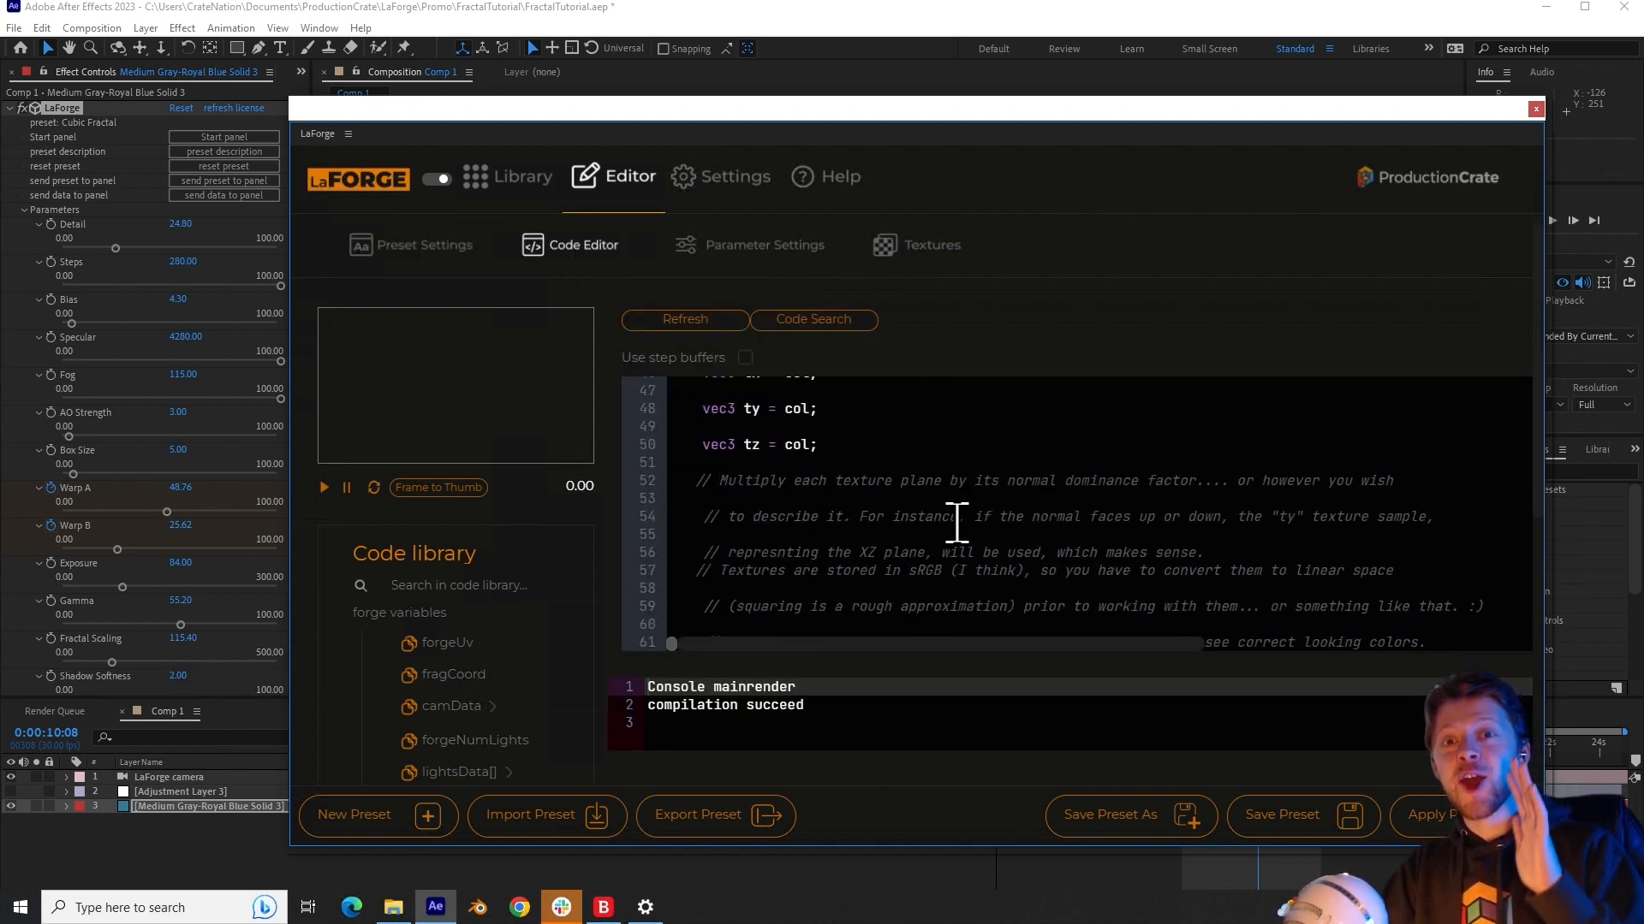
{"action": "scroll", "scroll_direction": "down", "scroll_amount": 3}
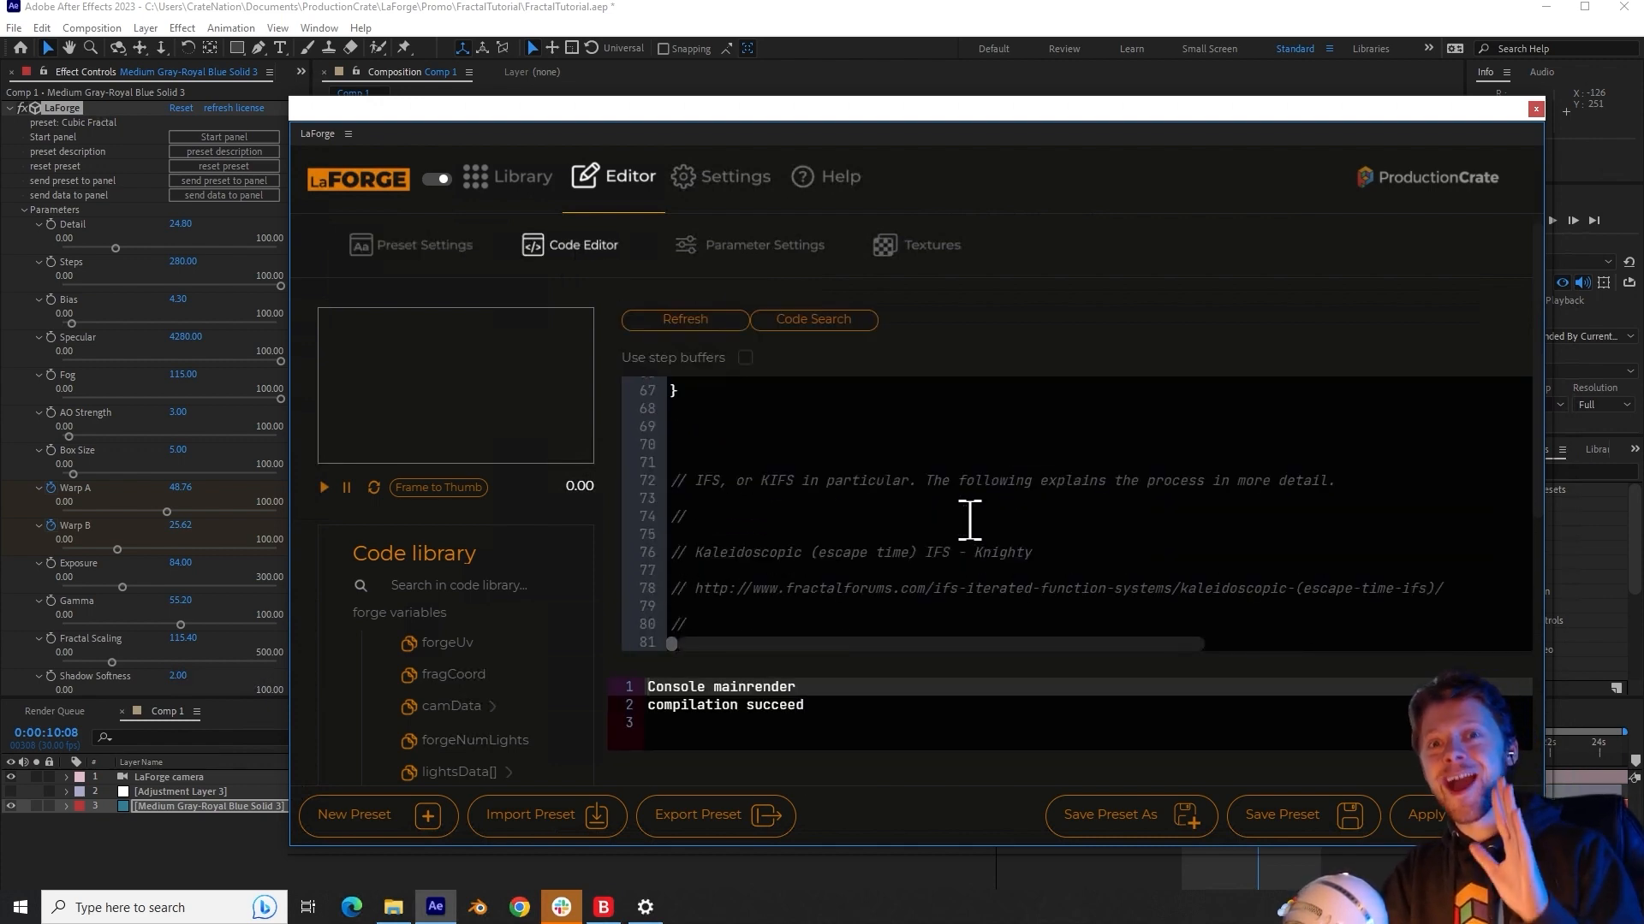
{"action": "scroll", "scroll_direction": "down", "scroll_amount": 3}
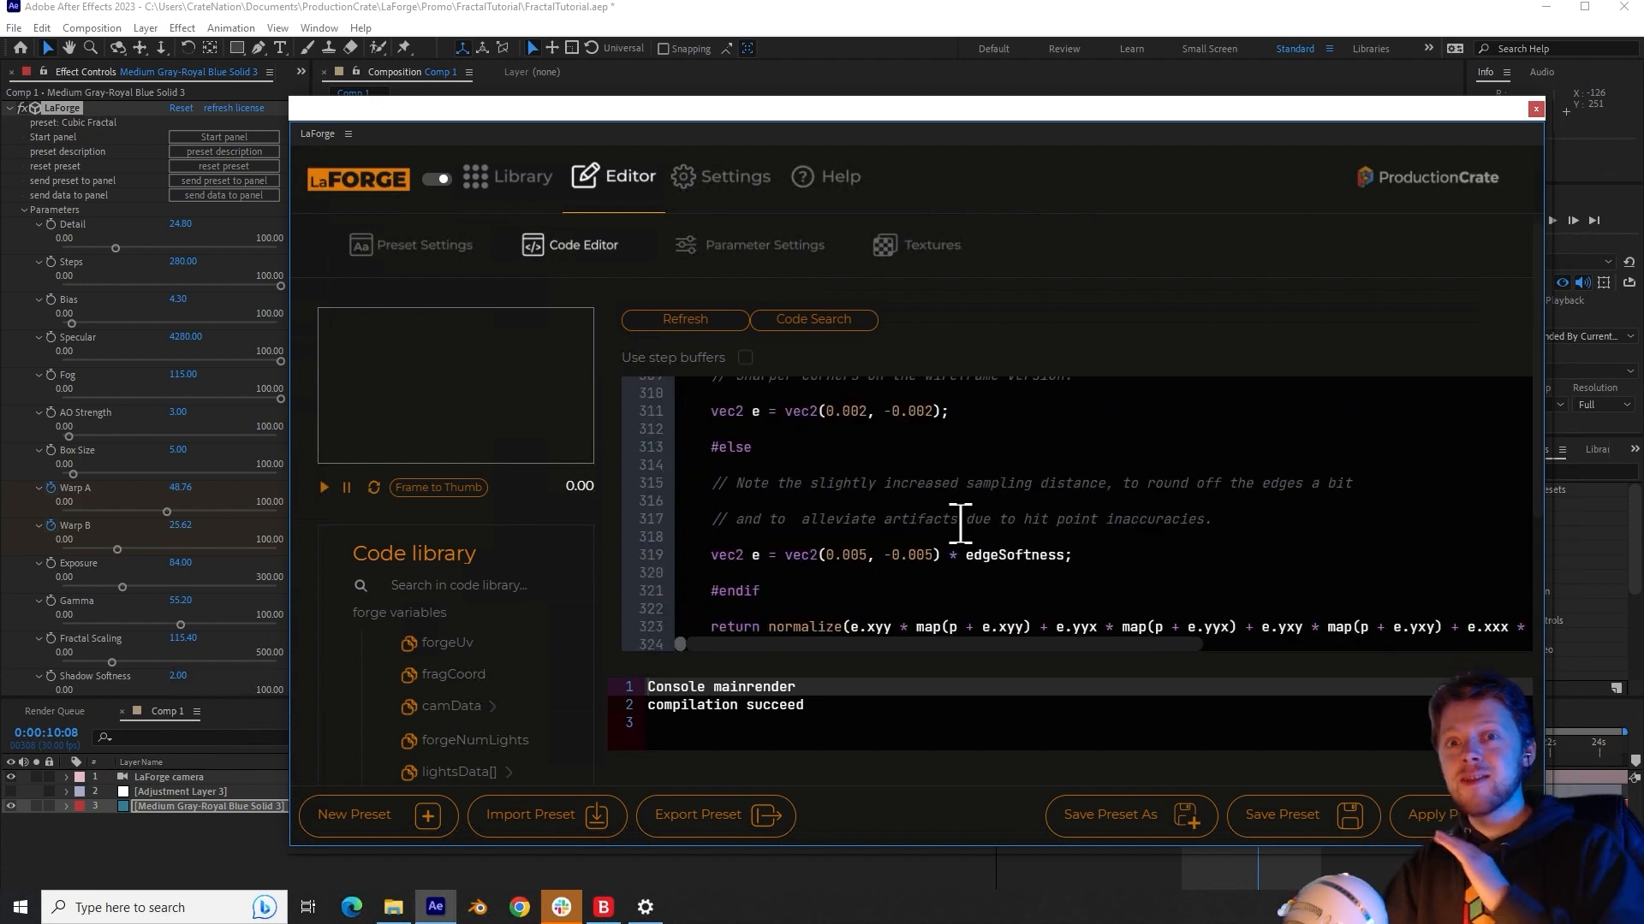
{"action": "scroll", "scroll_direction": "down", "scroll_amount": 3}
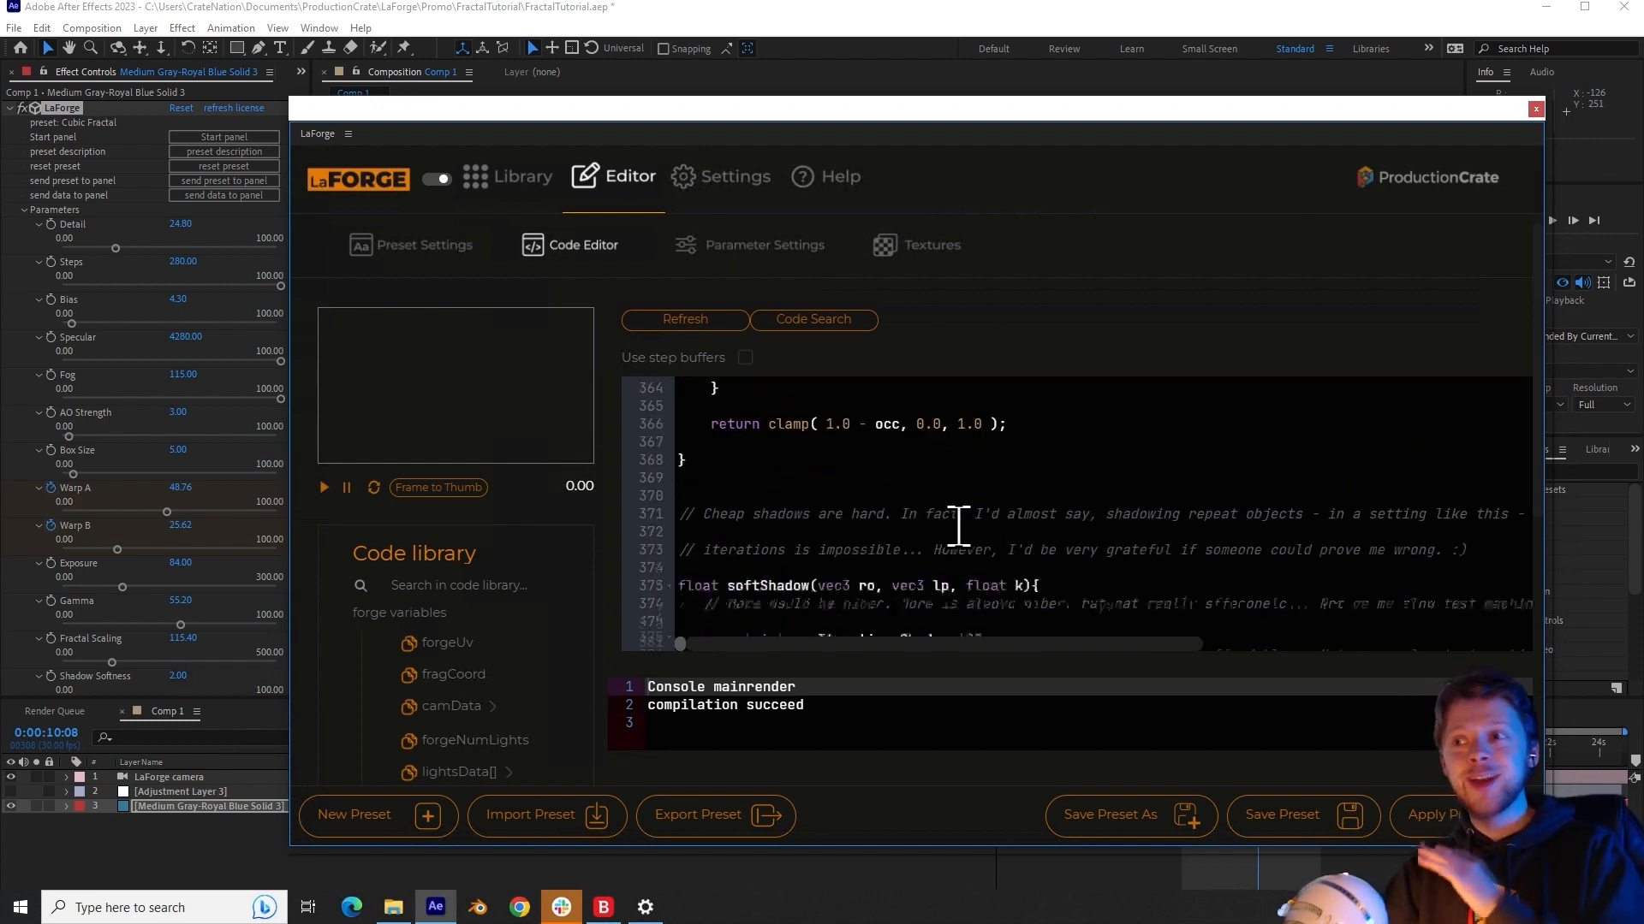
{"action": "scroll", "scroll_direction": "down", "scroll_amount": 3}
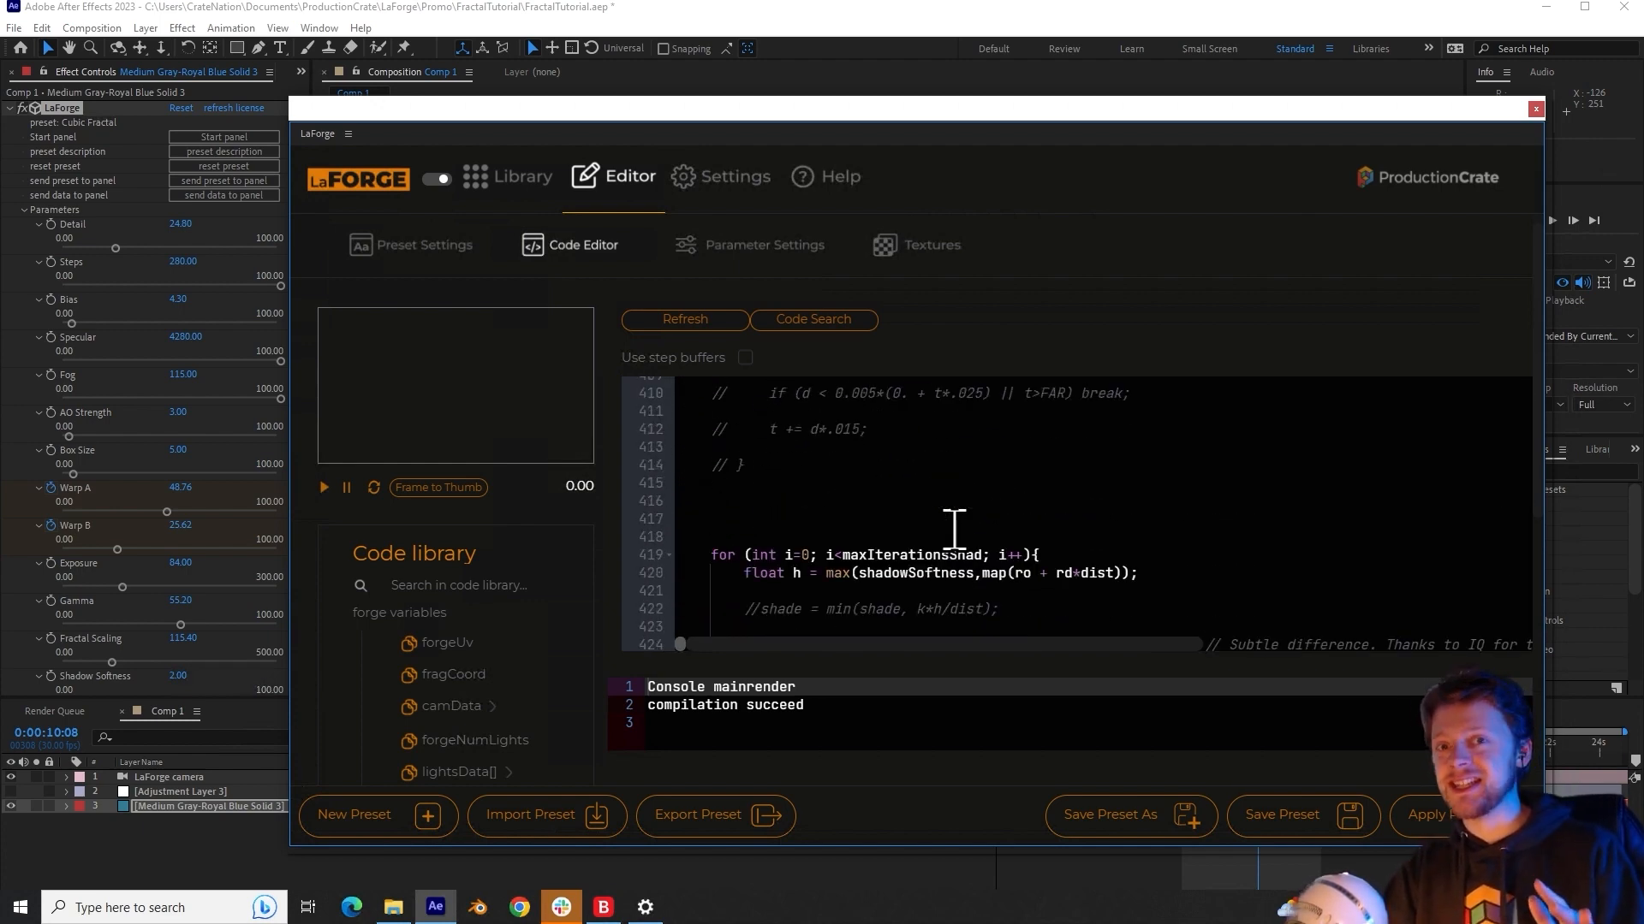
{"action": "scroll", "scroll_direction": "down", "scroll_amount": 3}
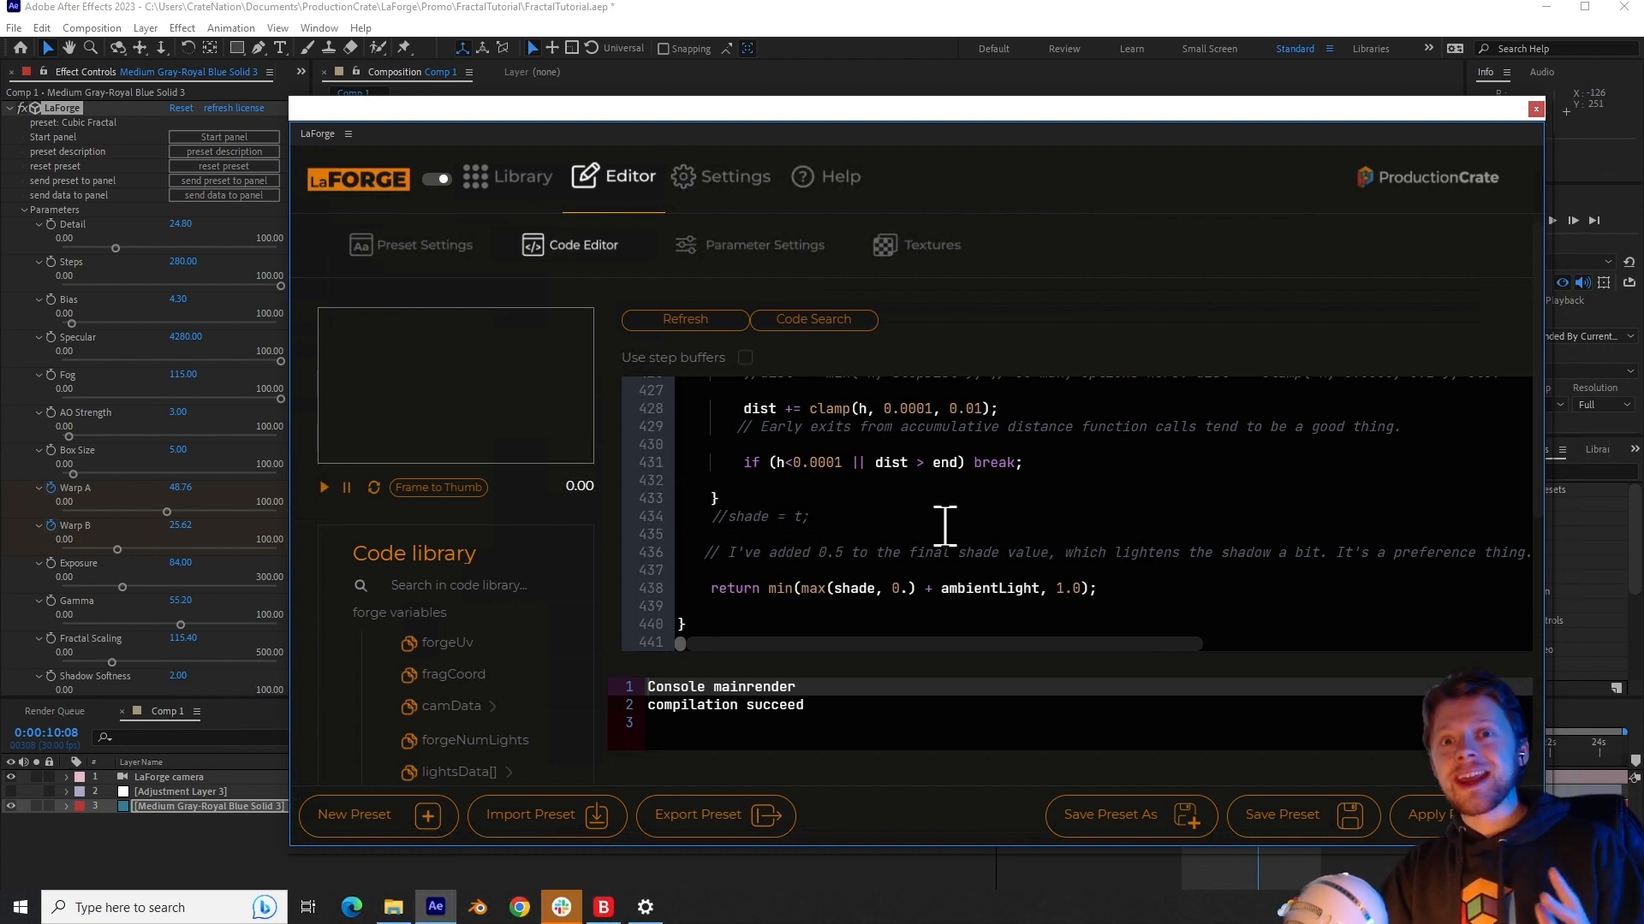
{"action": "scroll", "scroll_direction": "up", "scroll_amount": 3}
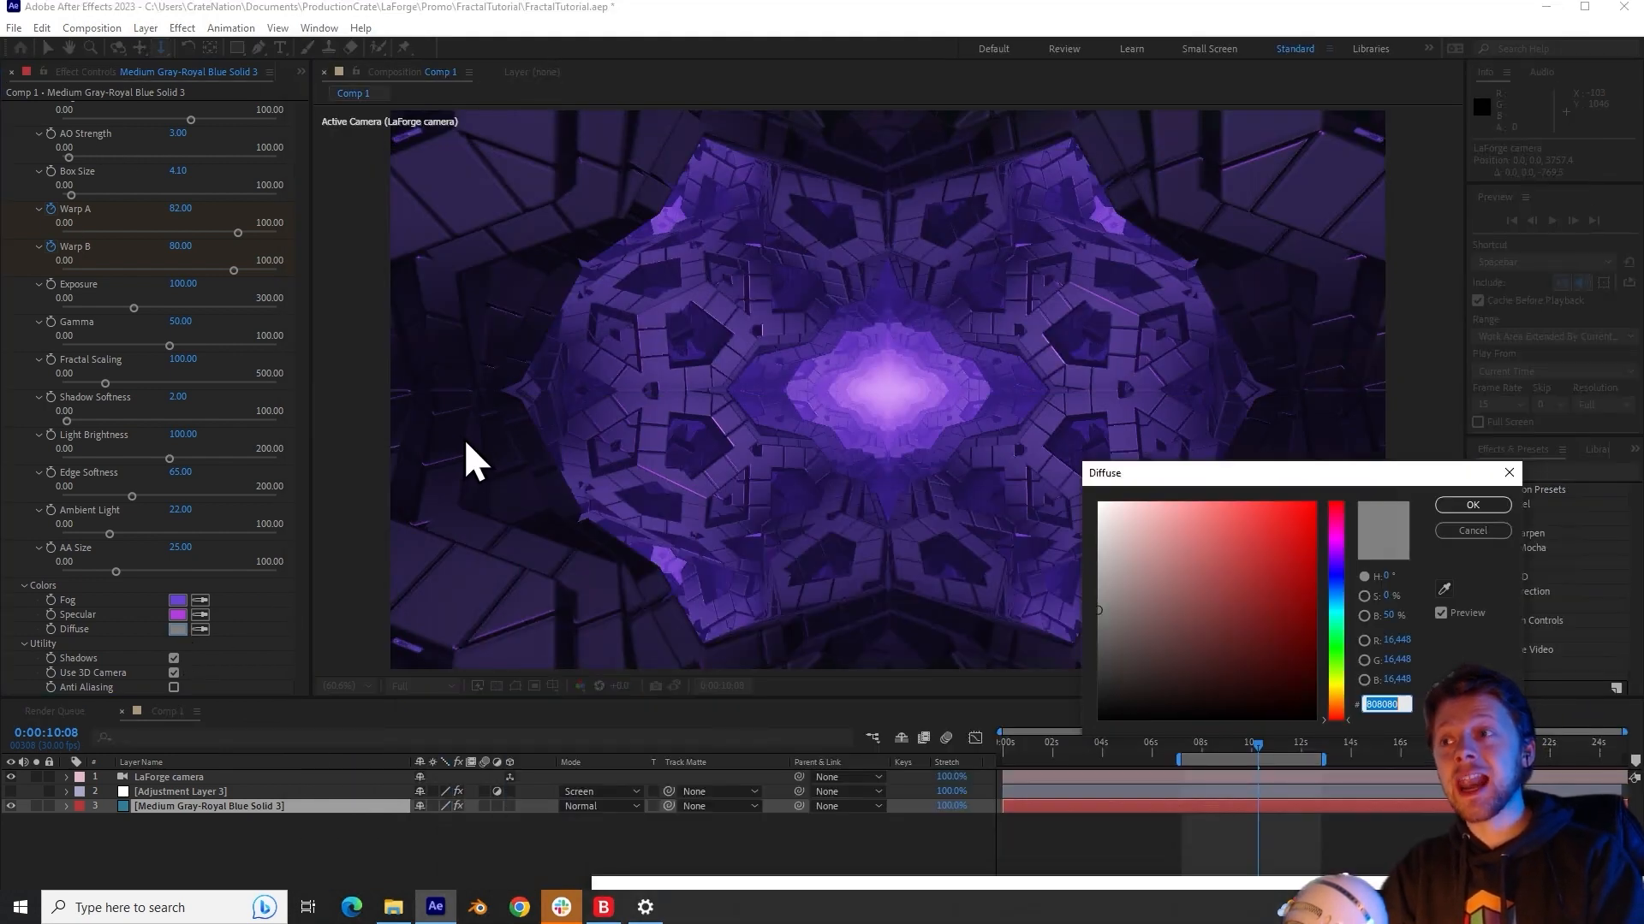
{"action": "left_click", "coordinate": [1288, 518]}
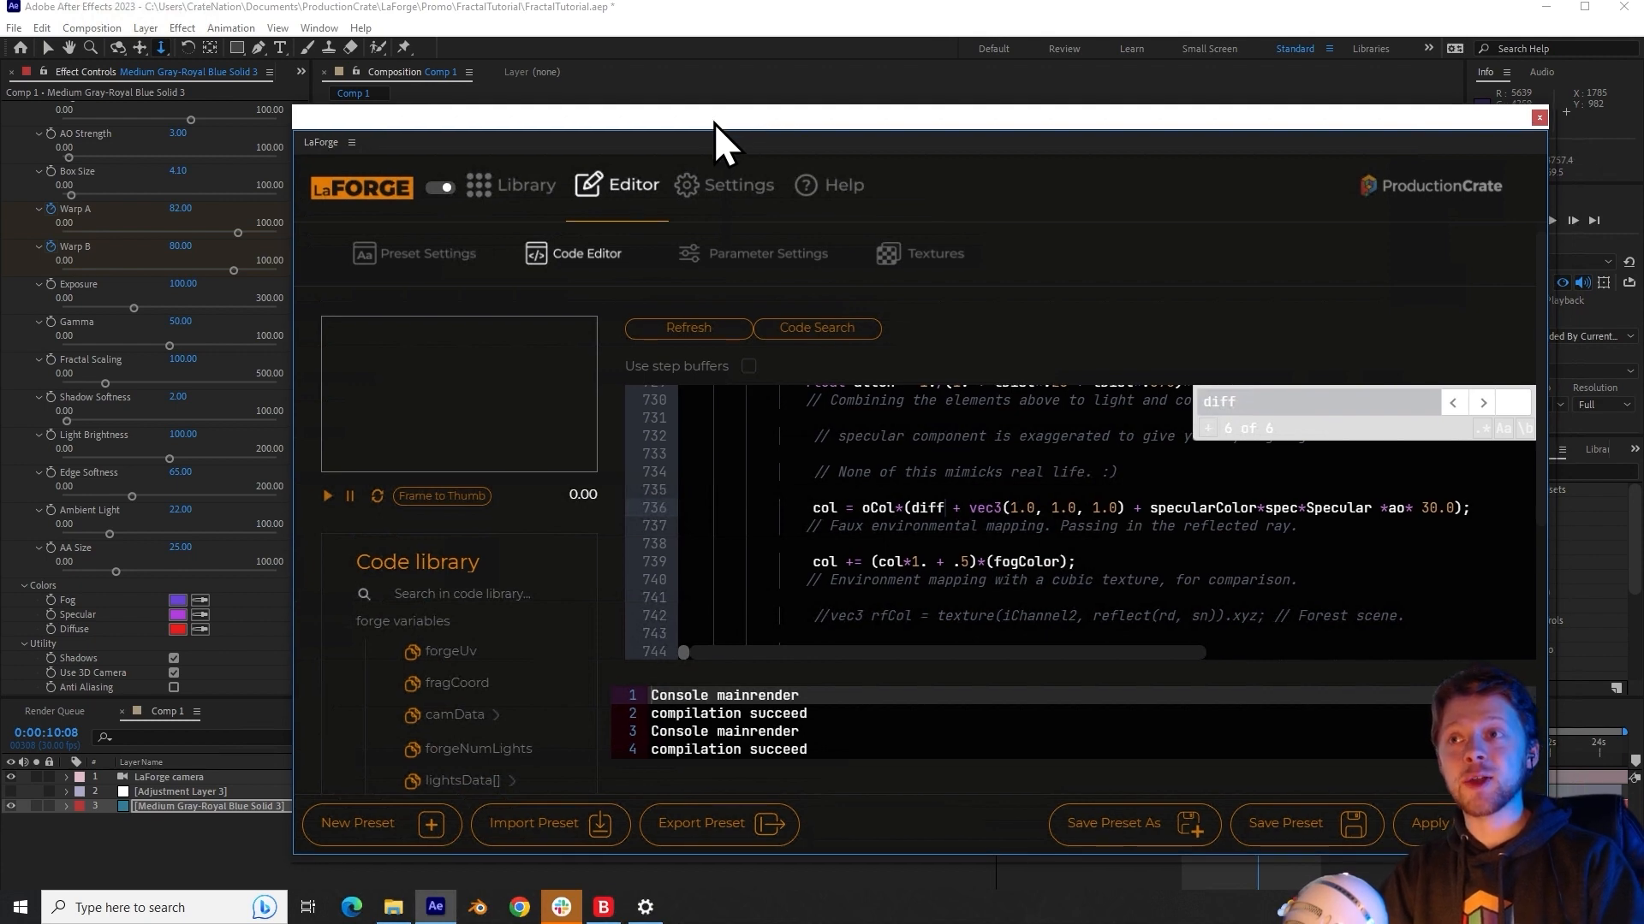
Step: Copy the Diffuse code name baseColor, use diff * baseColor in the shader, and recompile
{"action": "left_click", "coordinate": [767, 253]}
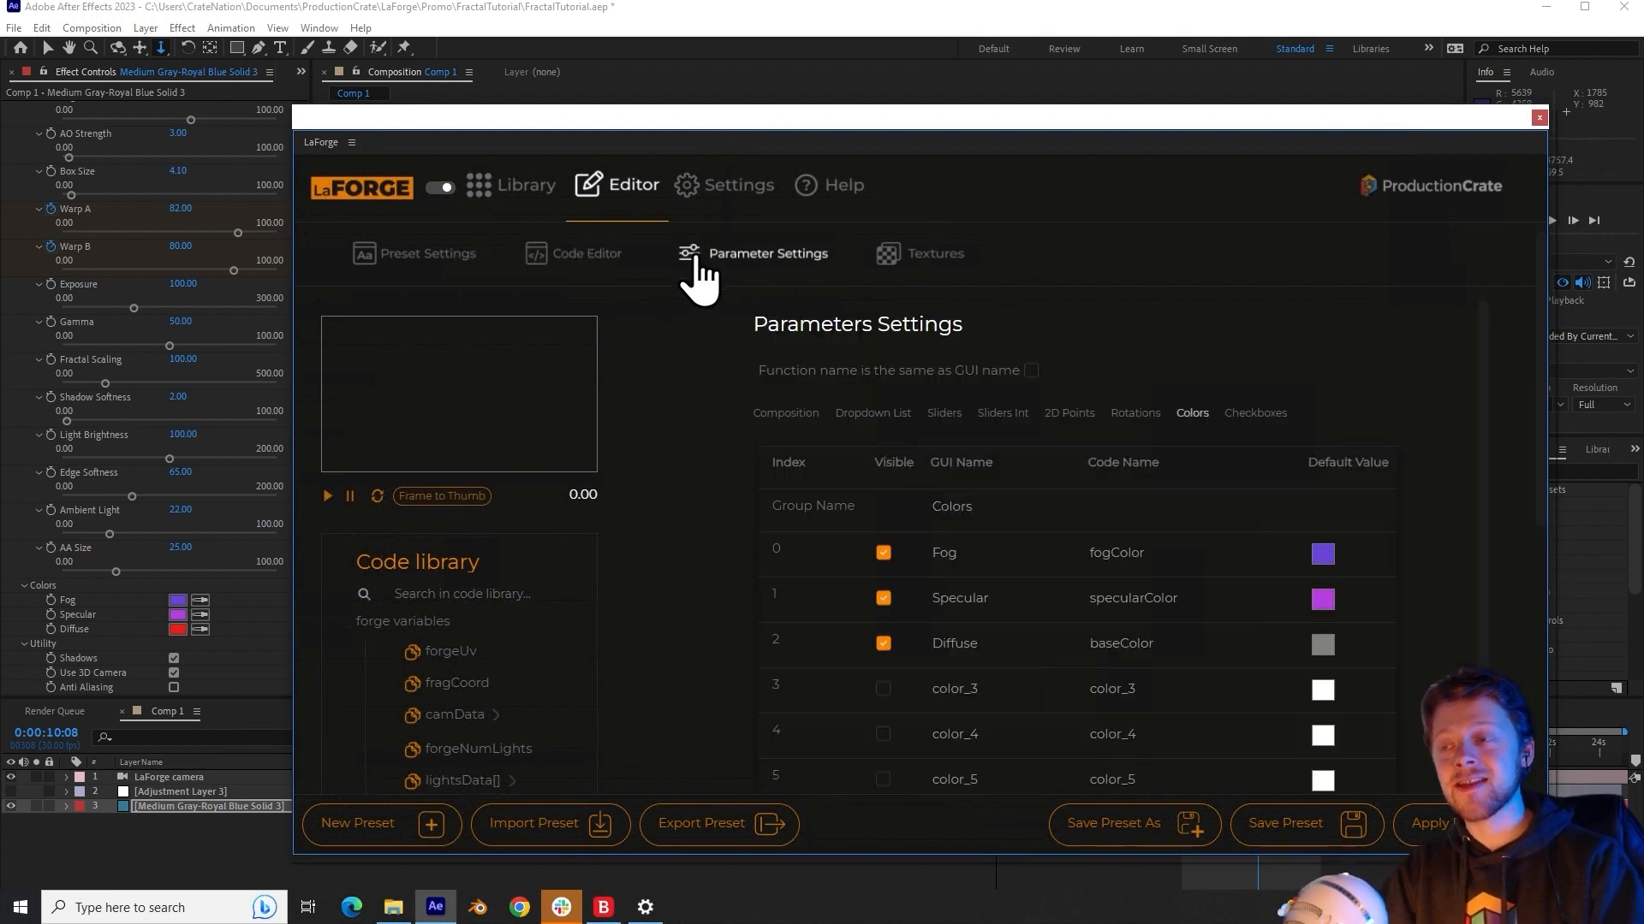
{"action": "mouse_move", "coordinate": [994, 632]}
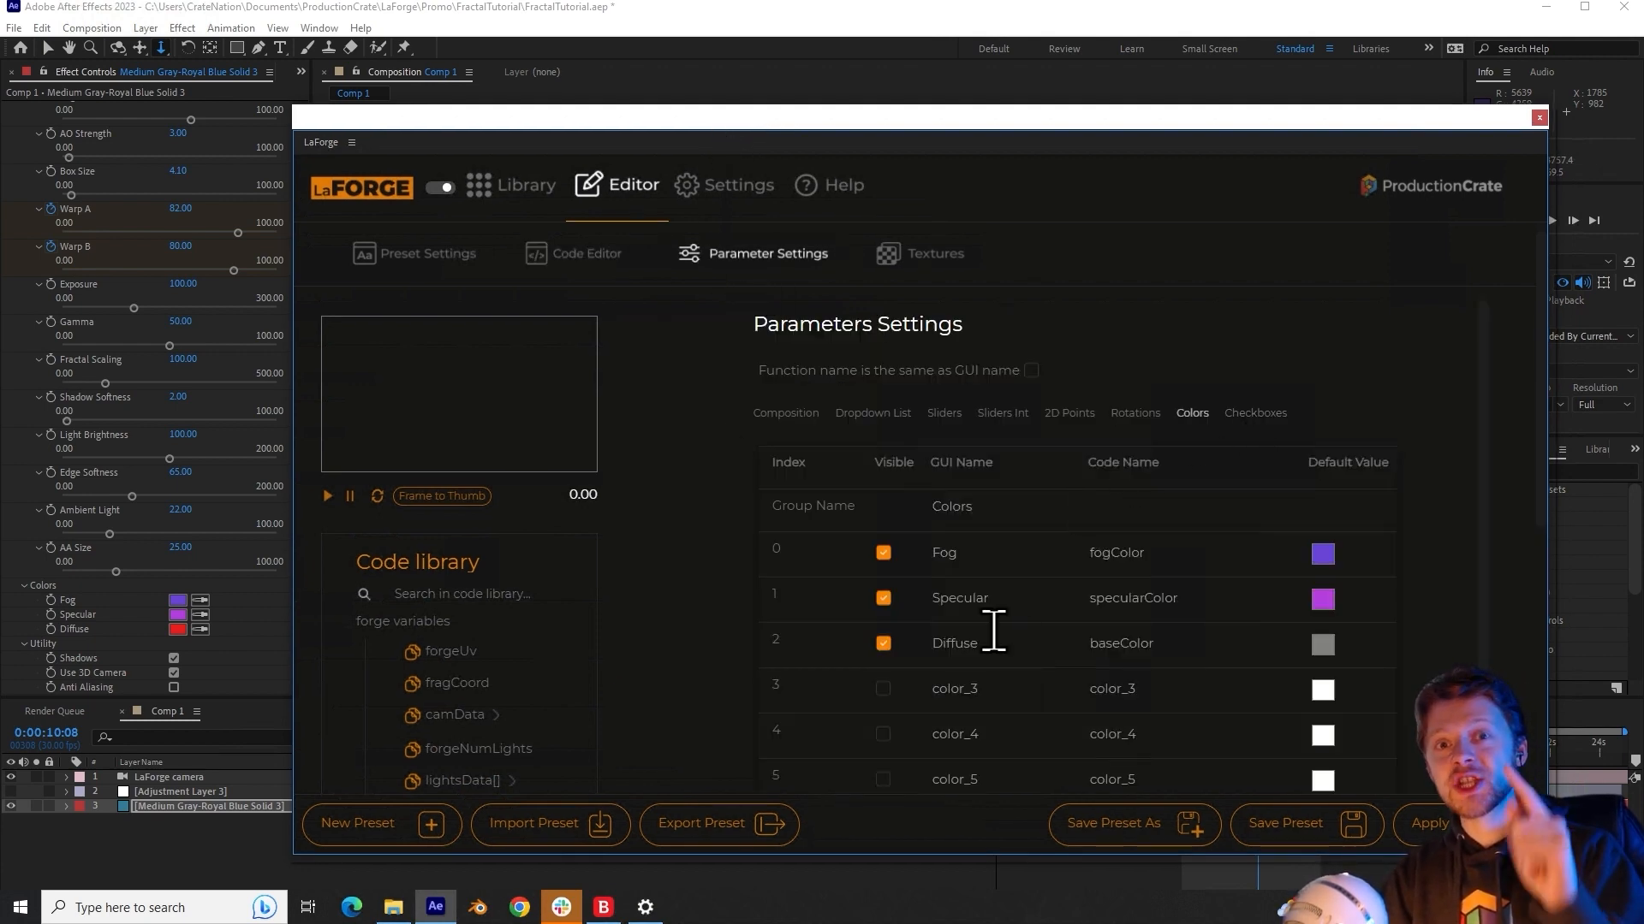
{"action": "mouse_move", "coordinate": [241, 645]}
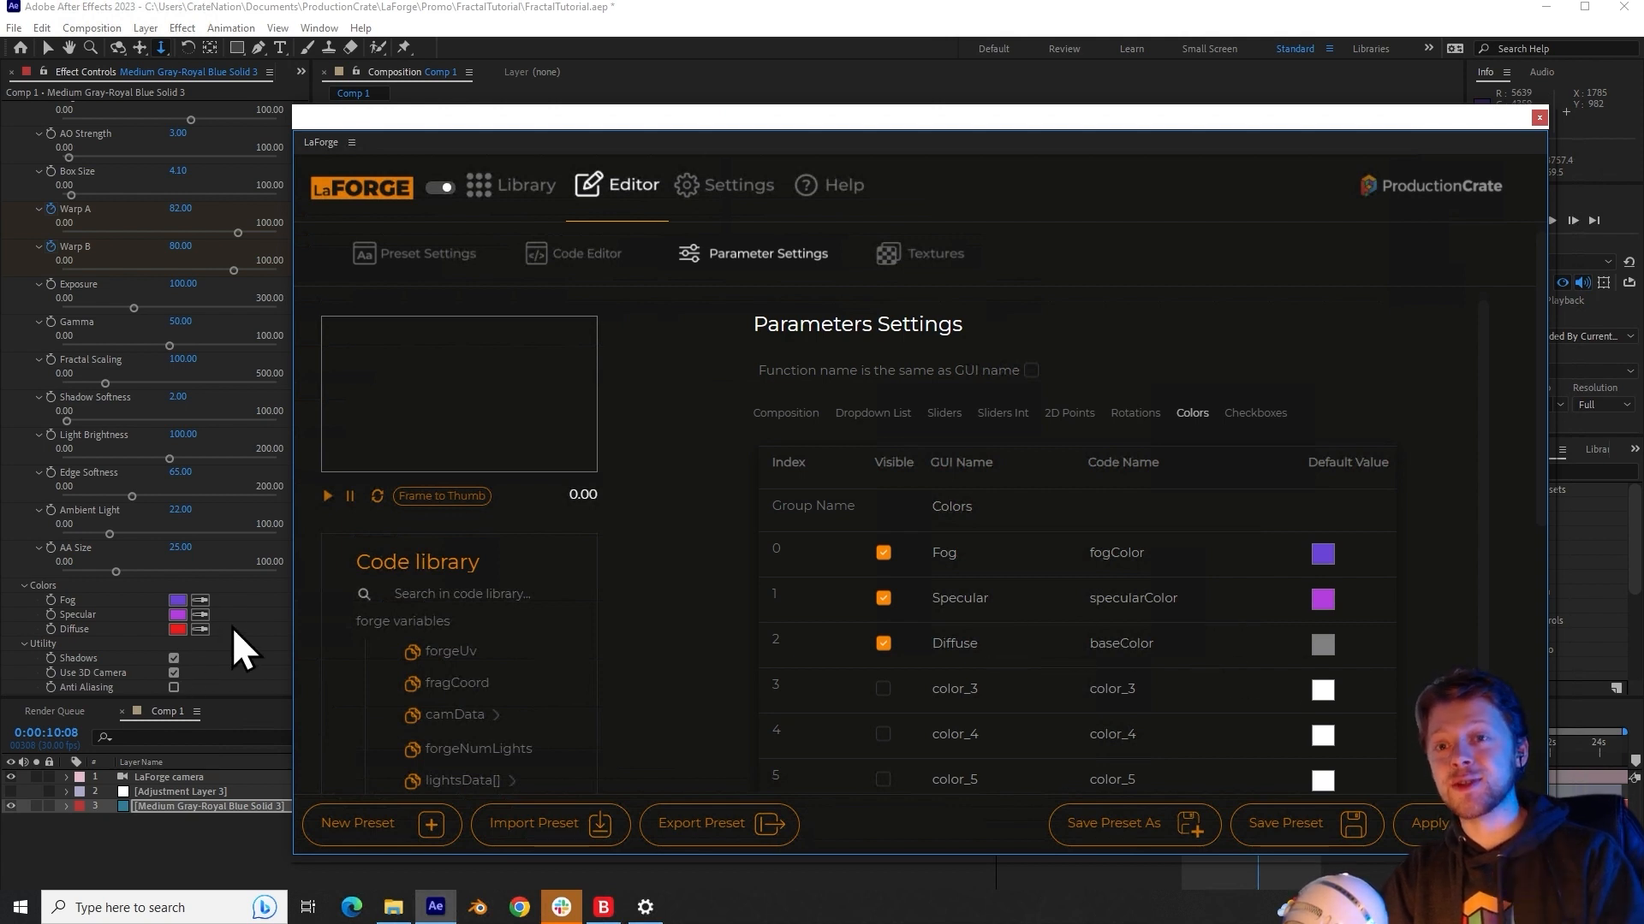
{"action": "mouse_move", "coordinate": [1162, 643]}
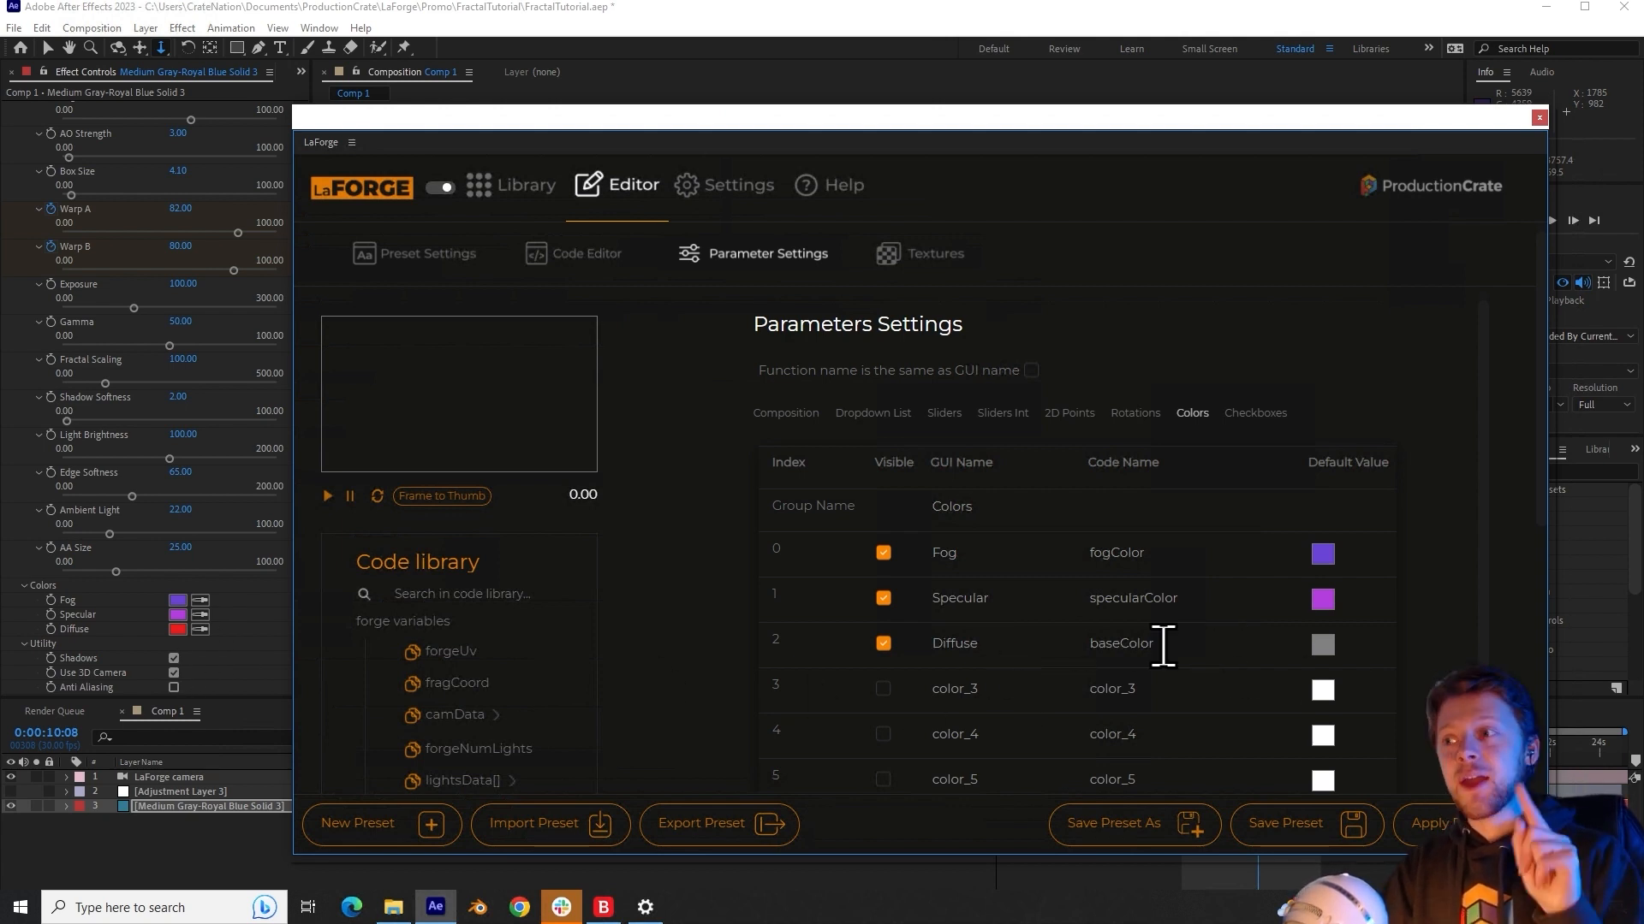
{"action": "double_click", "coordinate": [1120, 643]}
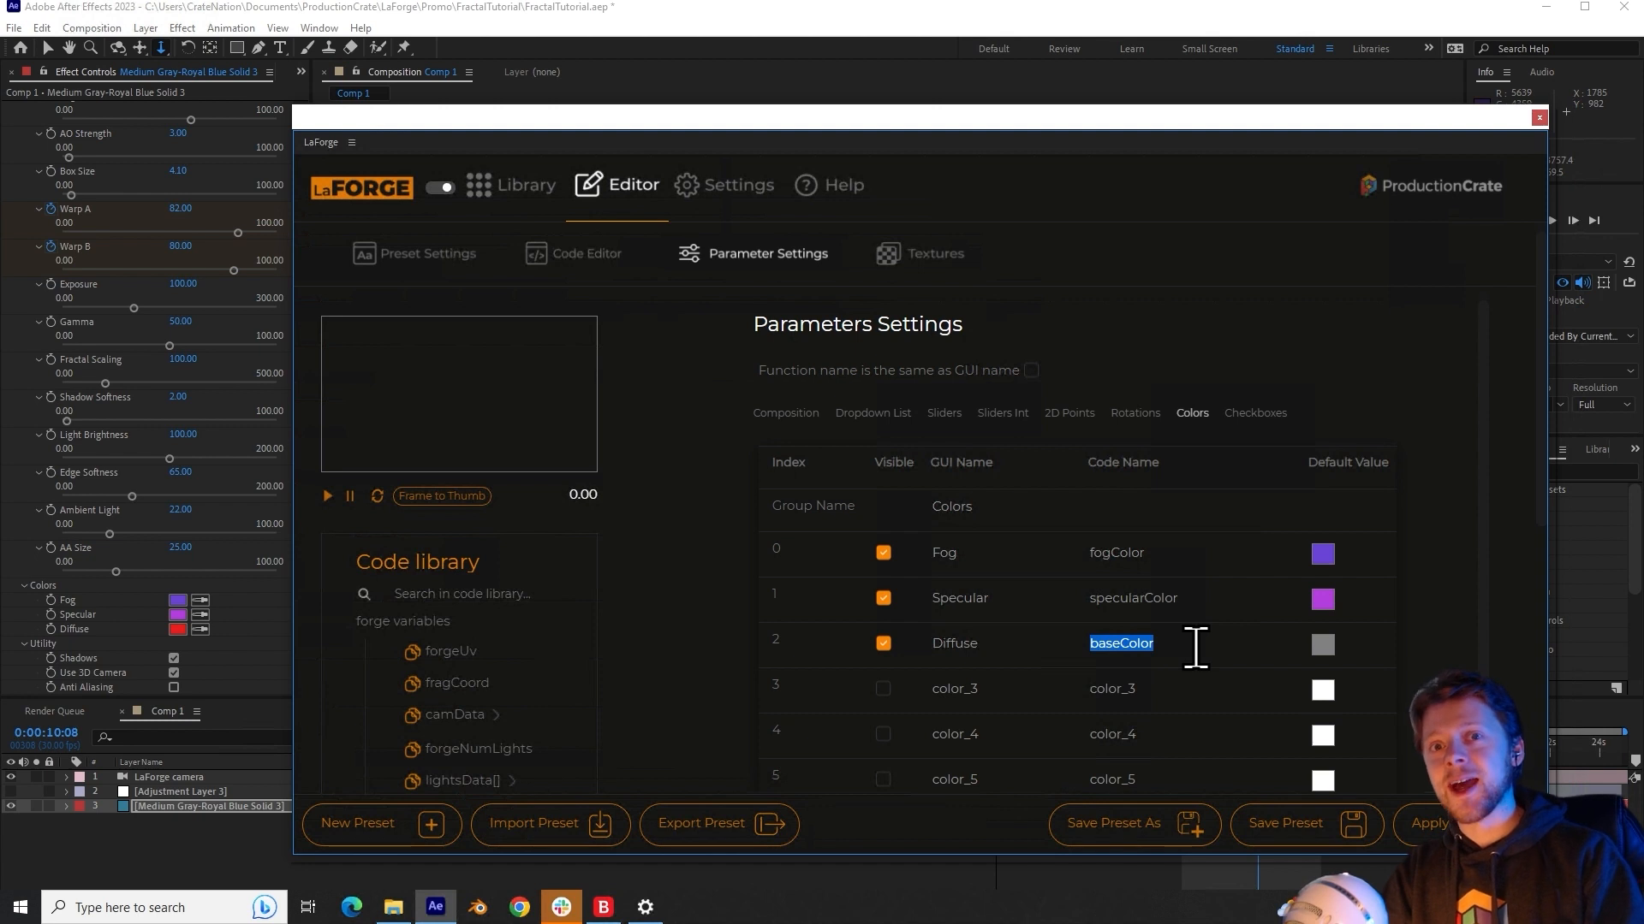
{"action": "right_click", "coordinate": [1121, 643]}
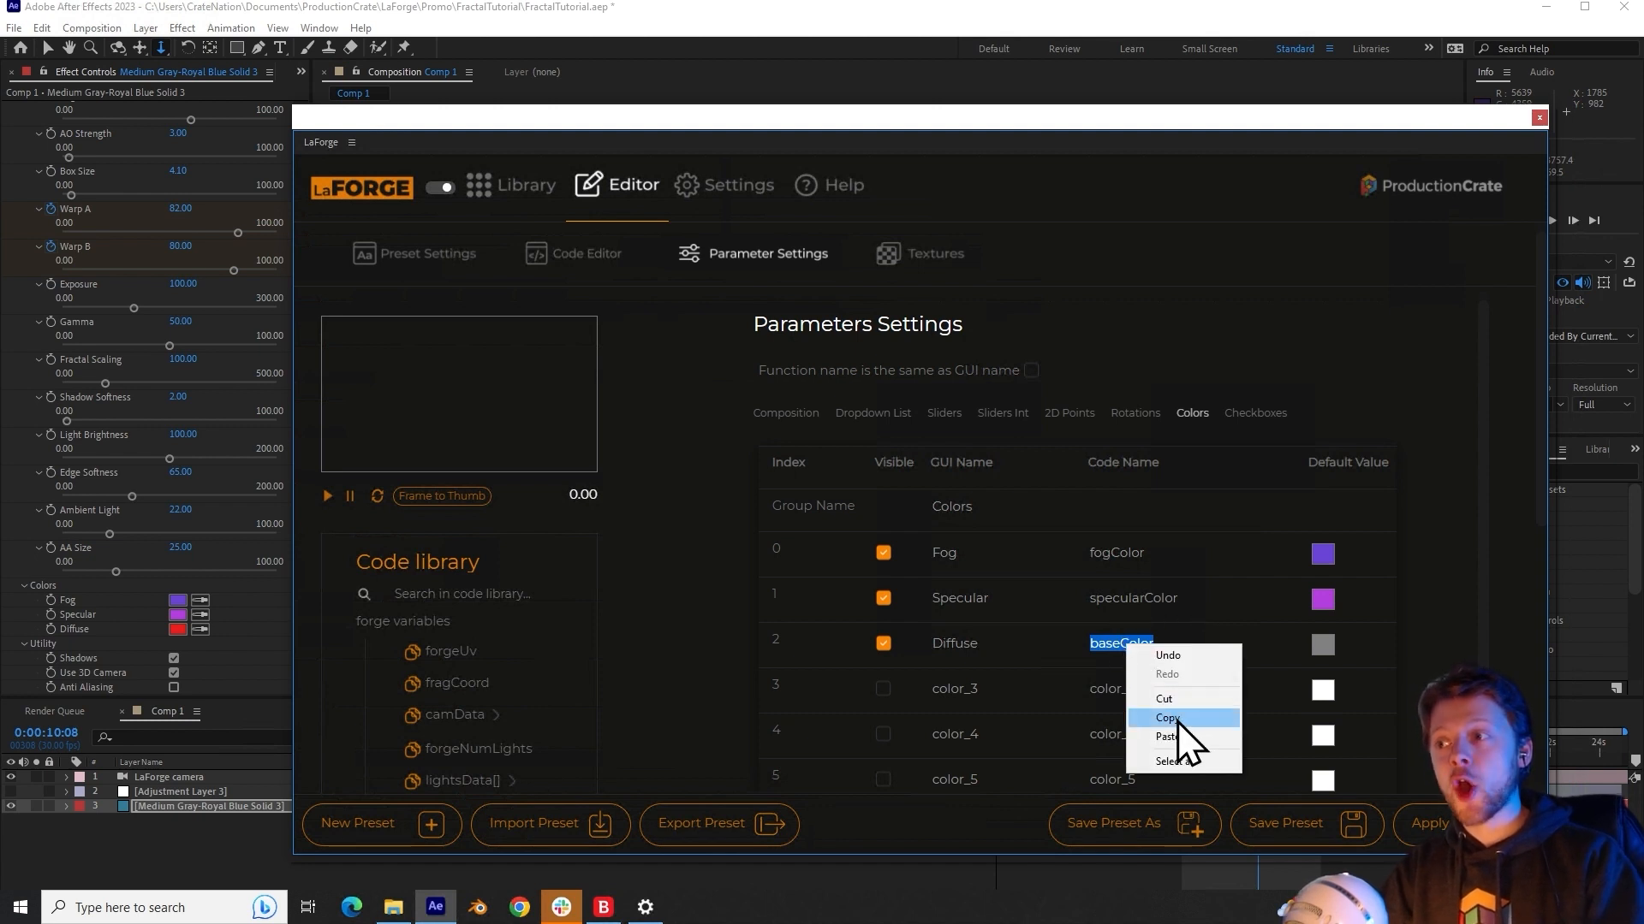
{"action": "left_click", "coordinate": [588, 252]}
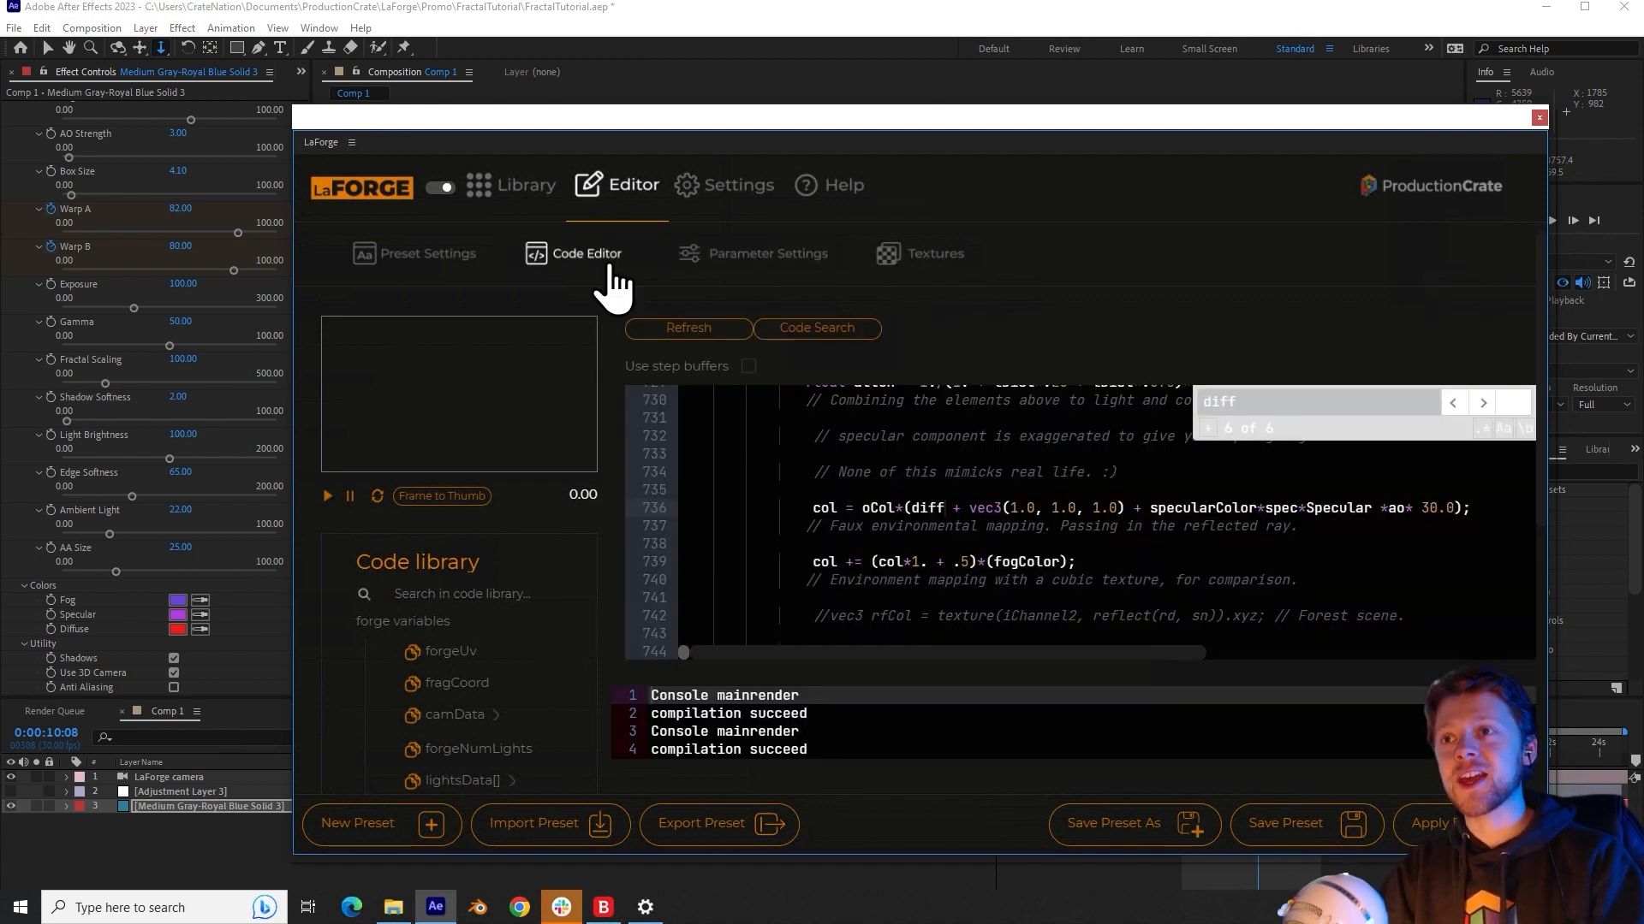
{"action": "left_click", "coordinate": [665, 303]}
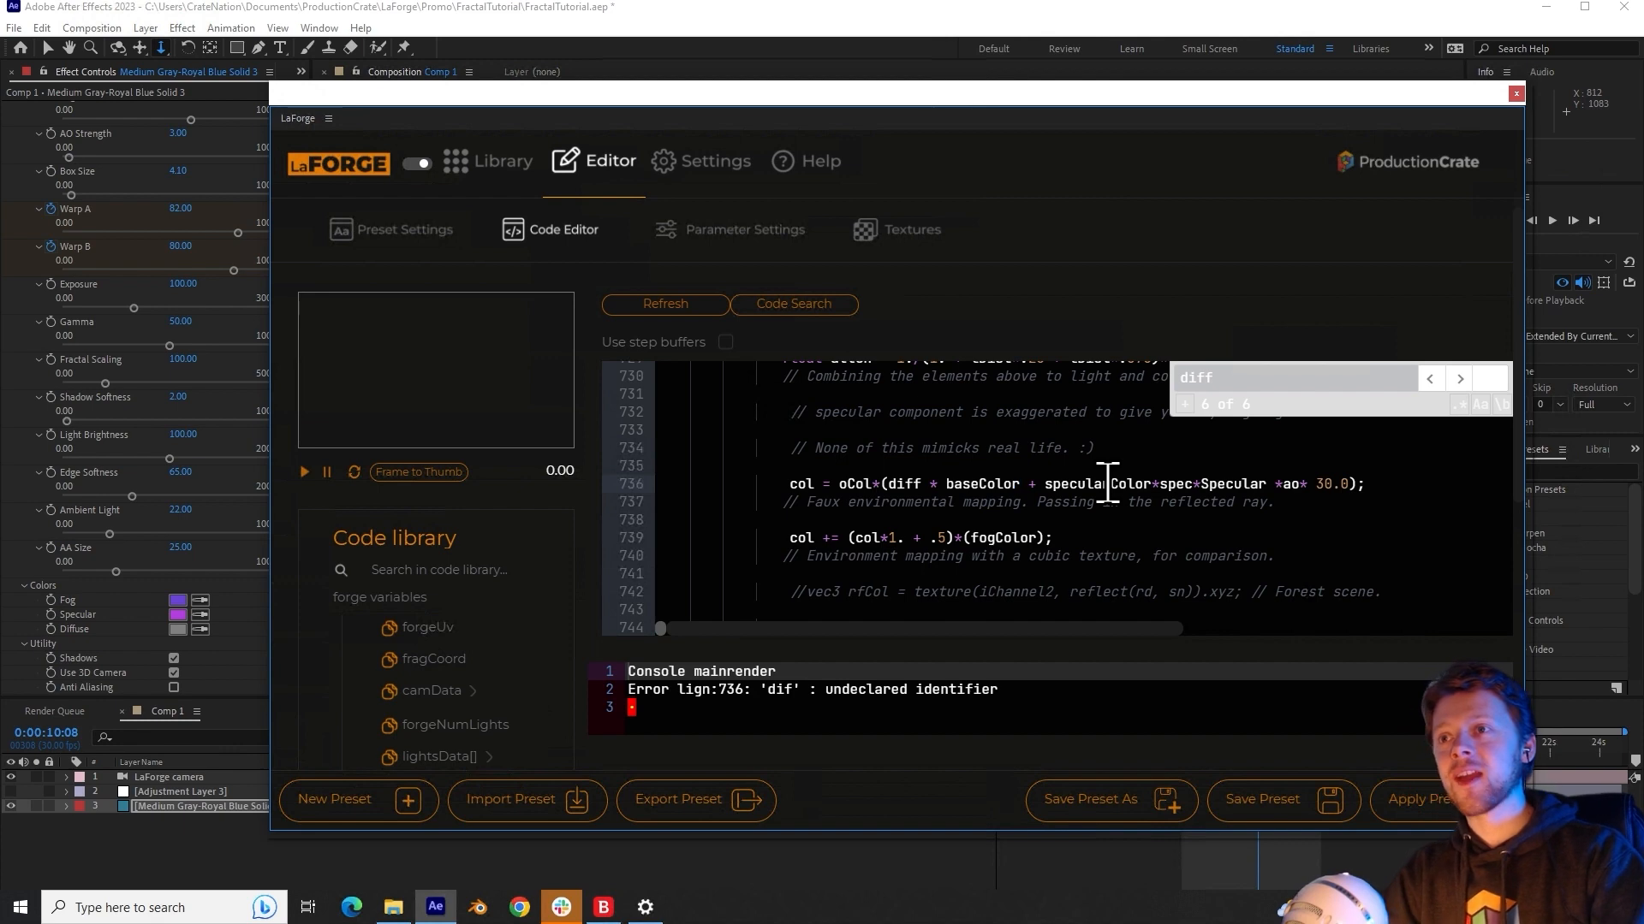
{"action": "mouse_move", "coordinate": [975, 477]}
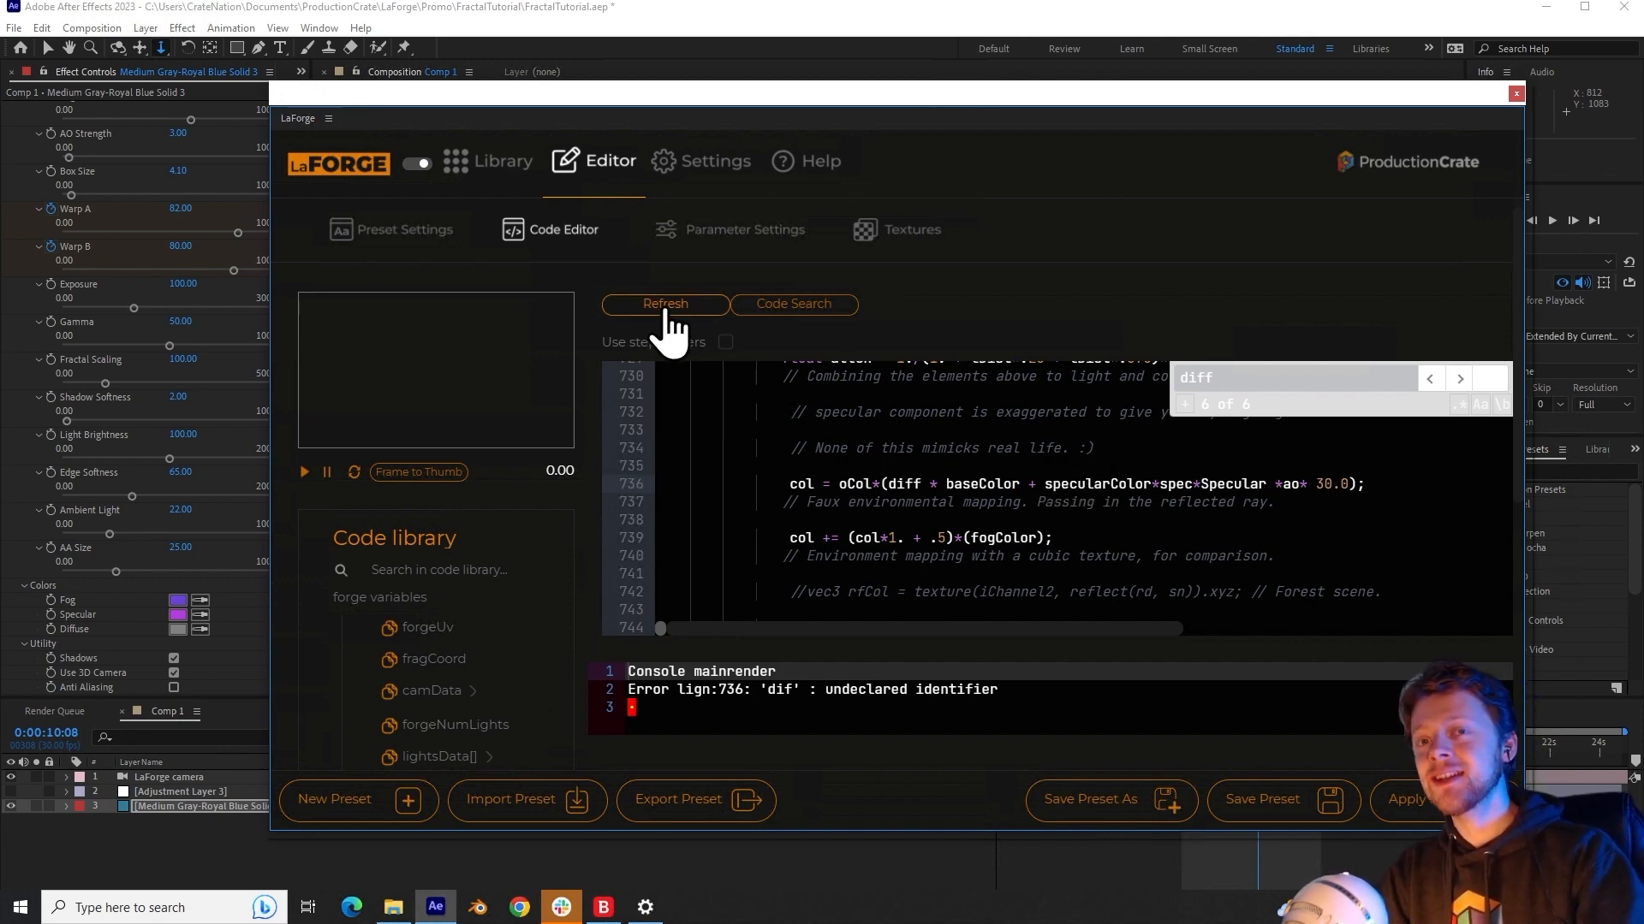
{"action": "left_click", "coordinate": [664, 304]}
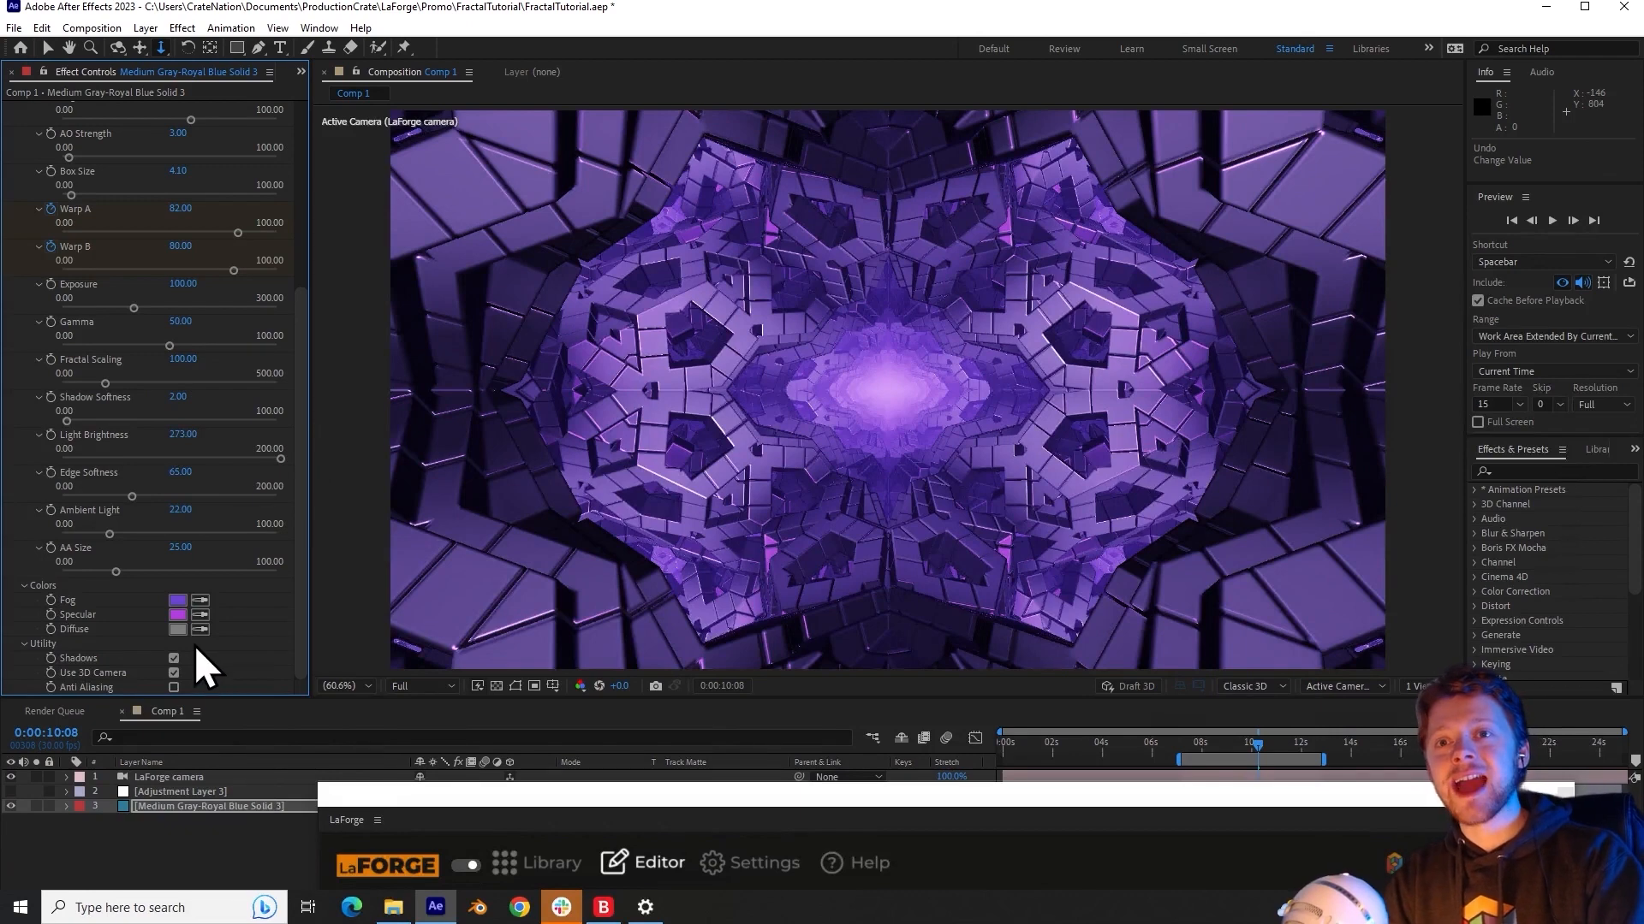
Step: Set the Diffuse colour swatch to pure red (FF0000)
{"action": "left_click", "coordinate": [177, 629]}
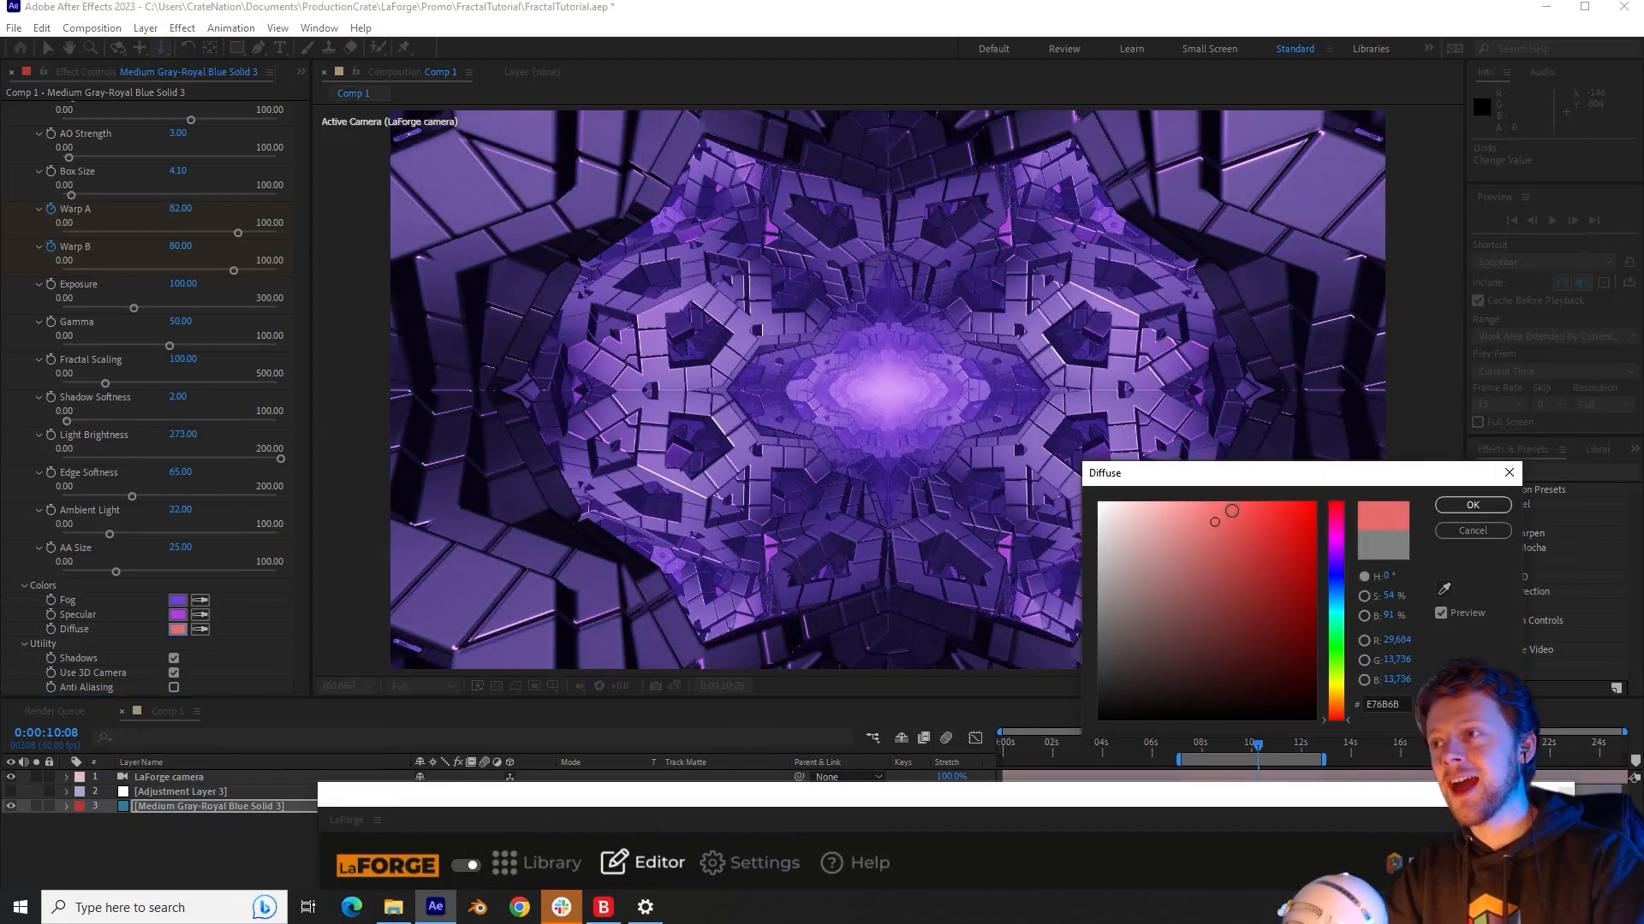
{"action": "left_click", "coordinate": [1312, 501]}
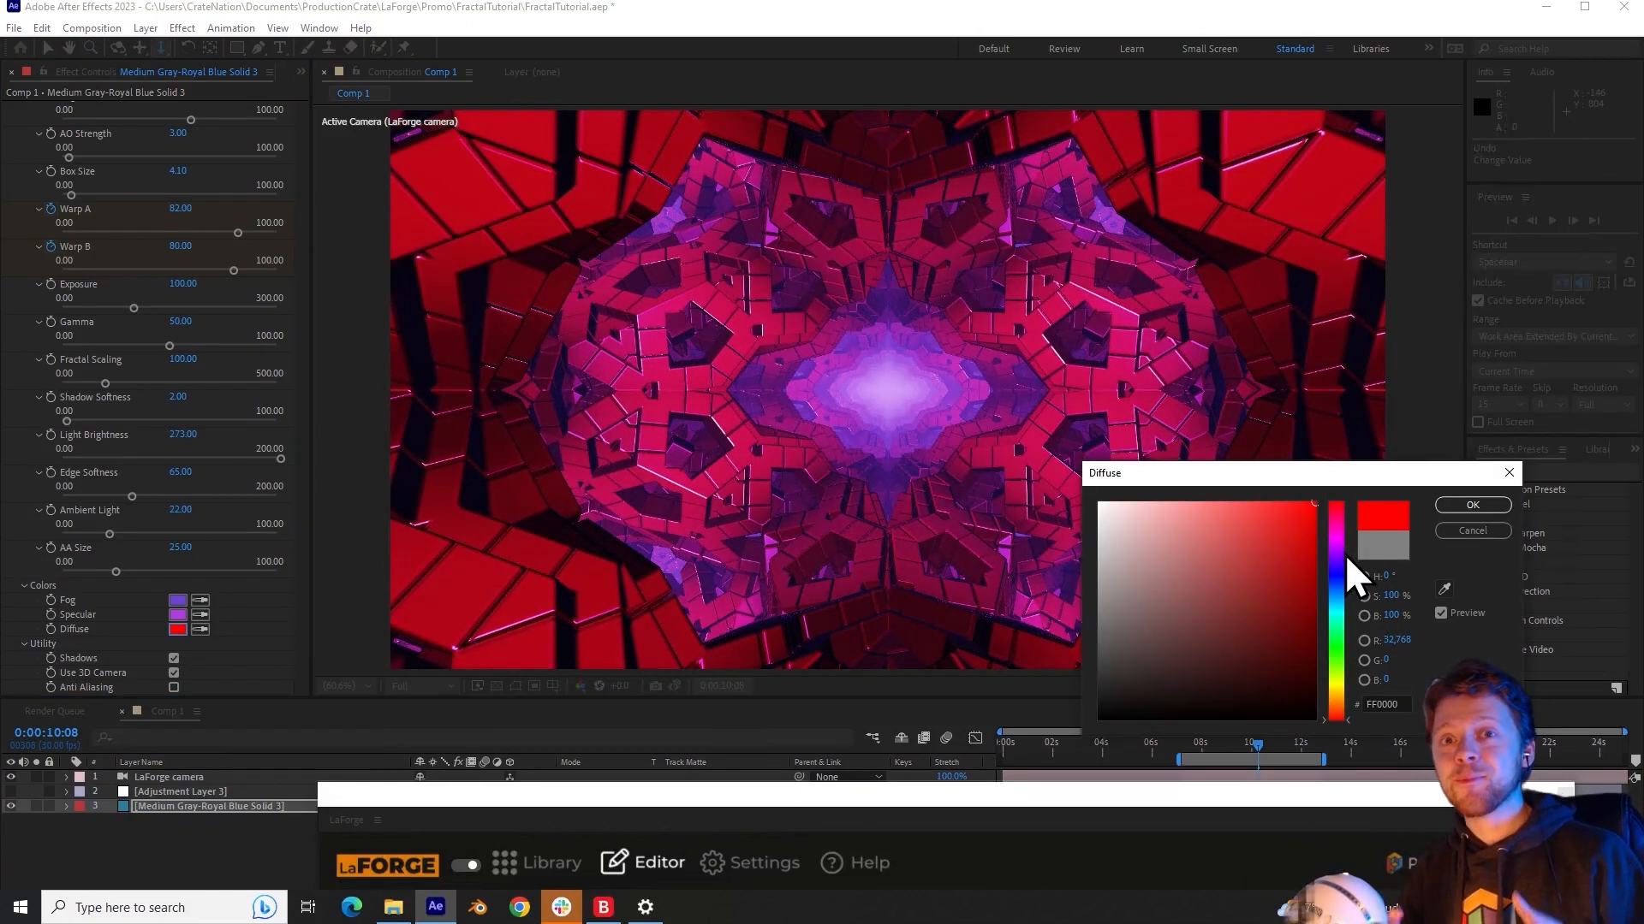